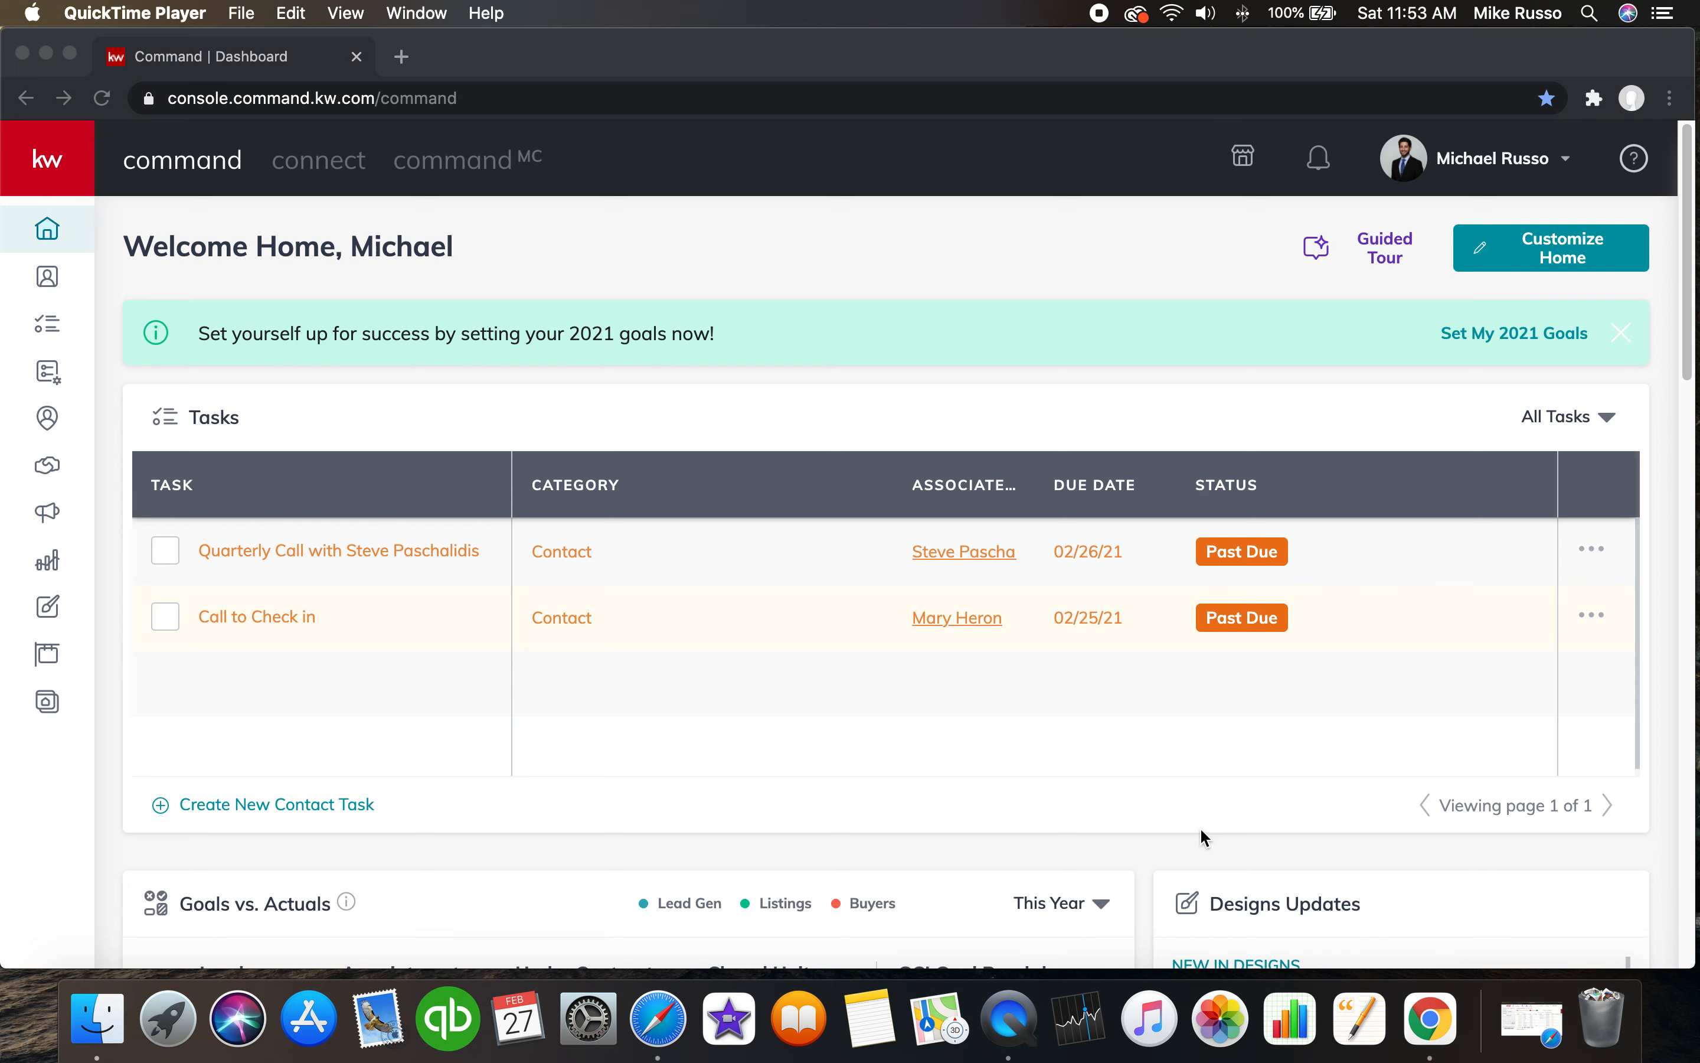
mouse_move(1181, 842)
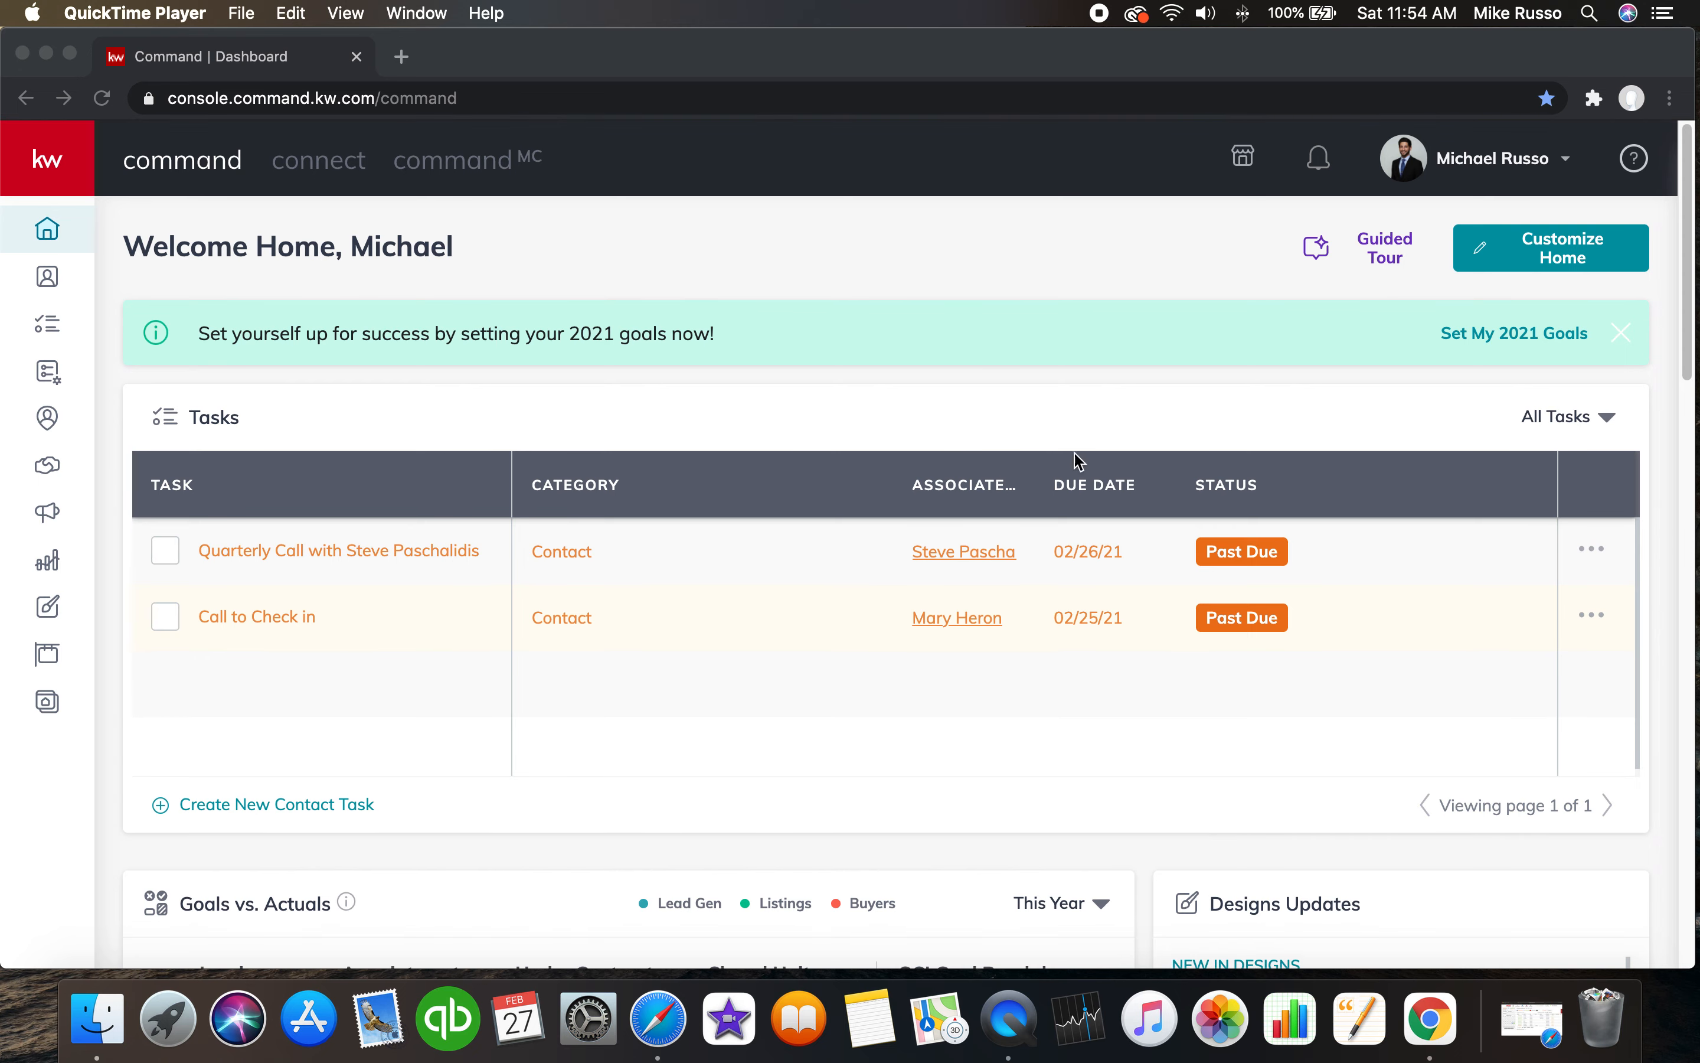
Browse the design gallery and preview the Black History Month design.
scroll("down", 3)
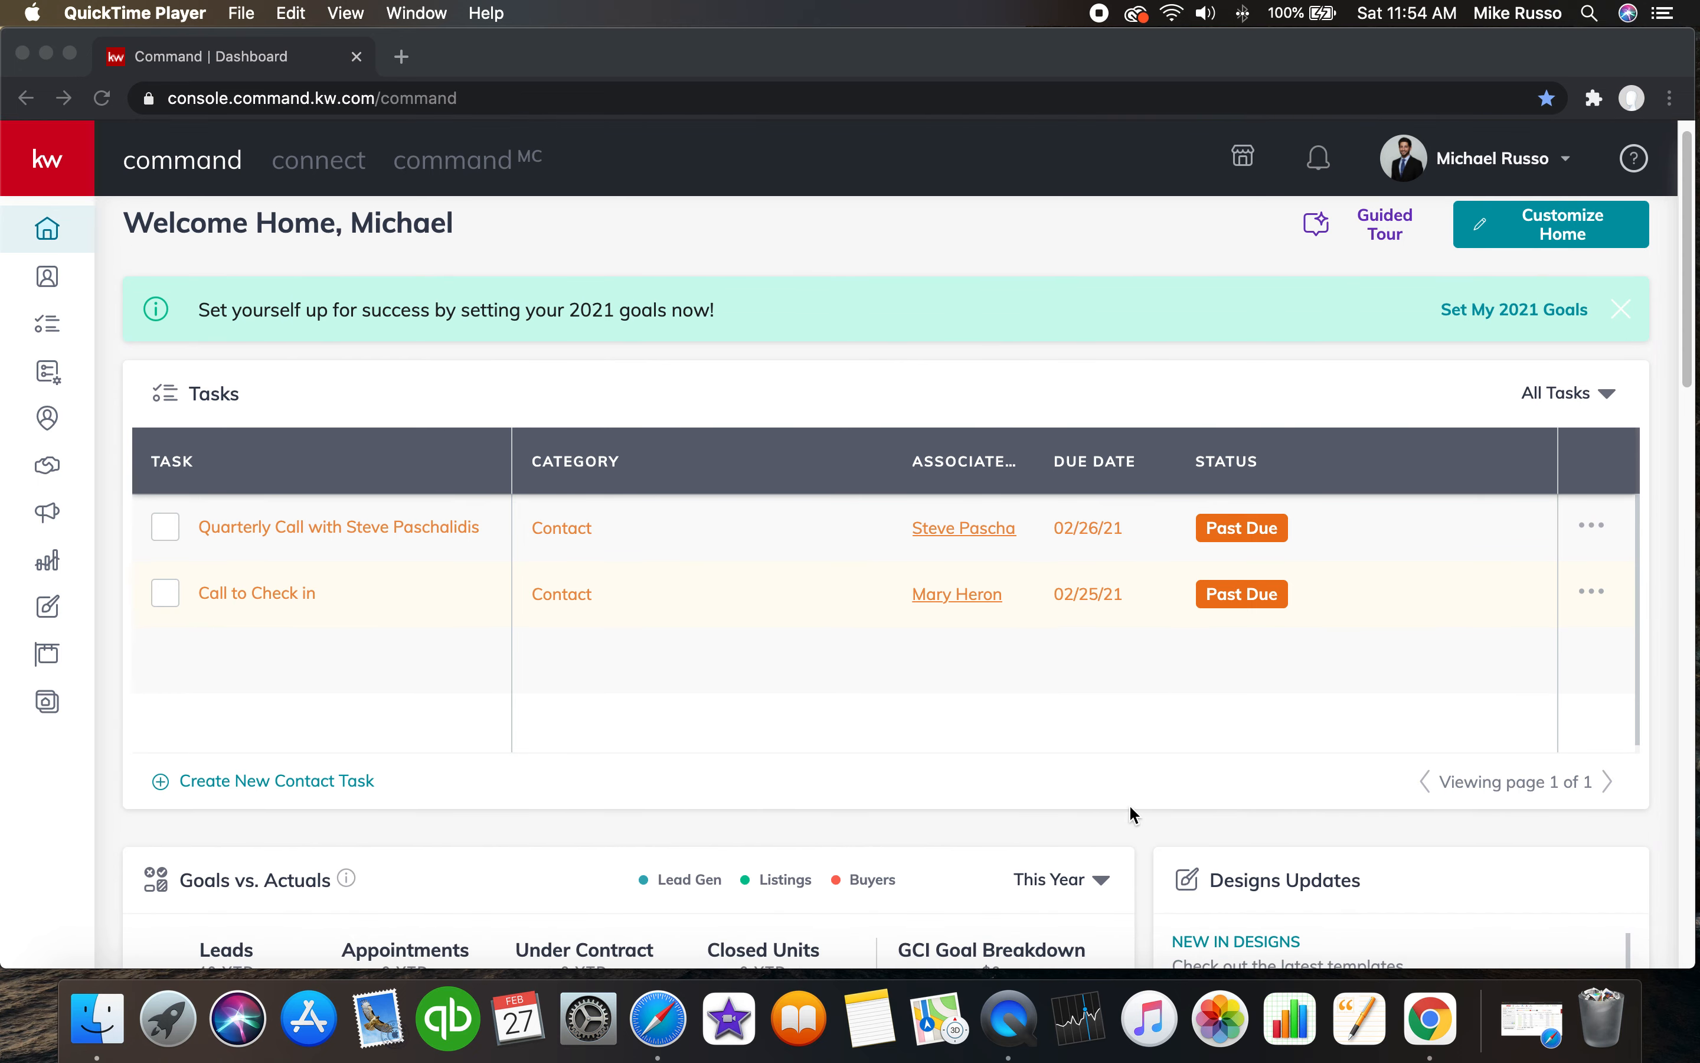
scroll("down", 3)
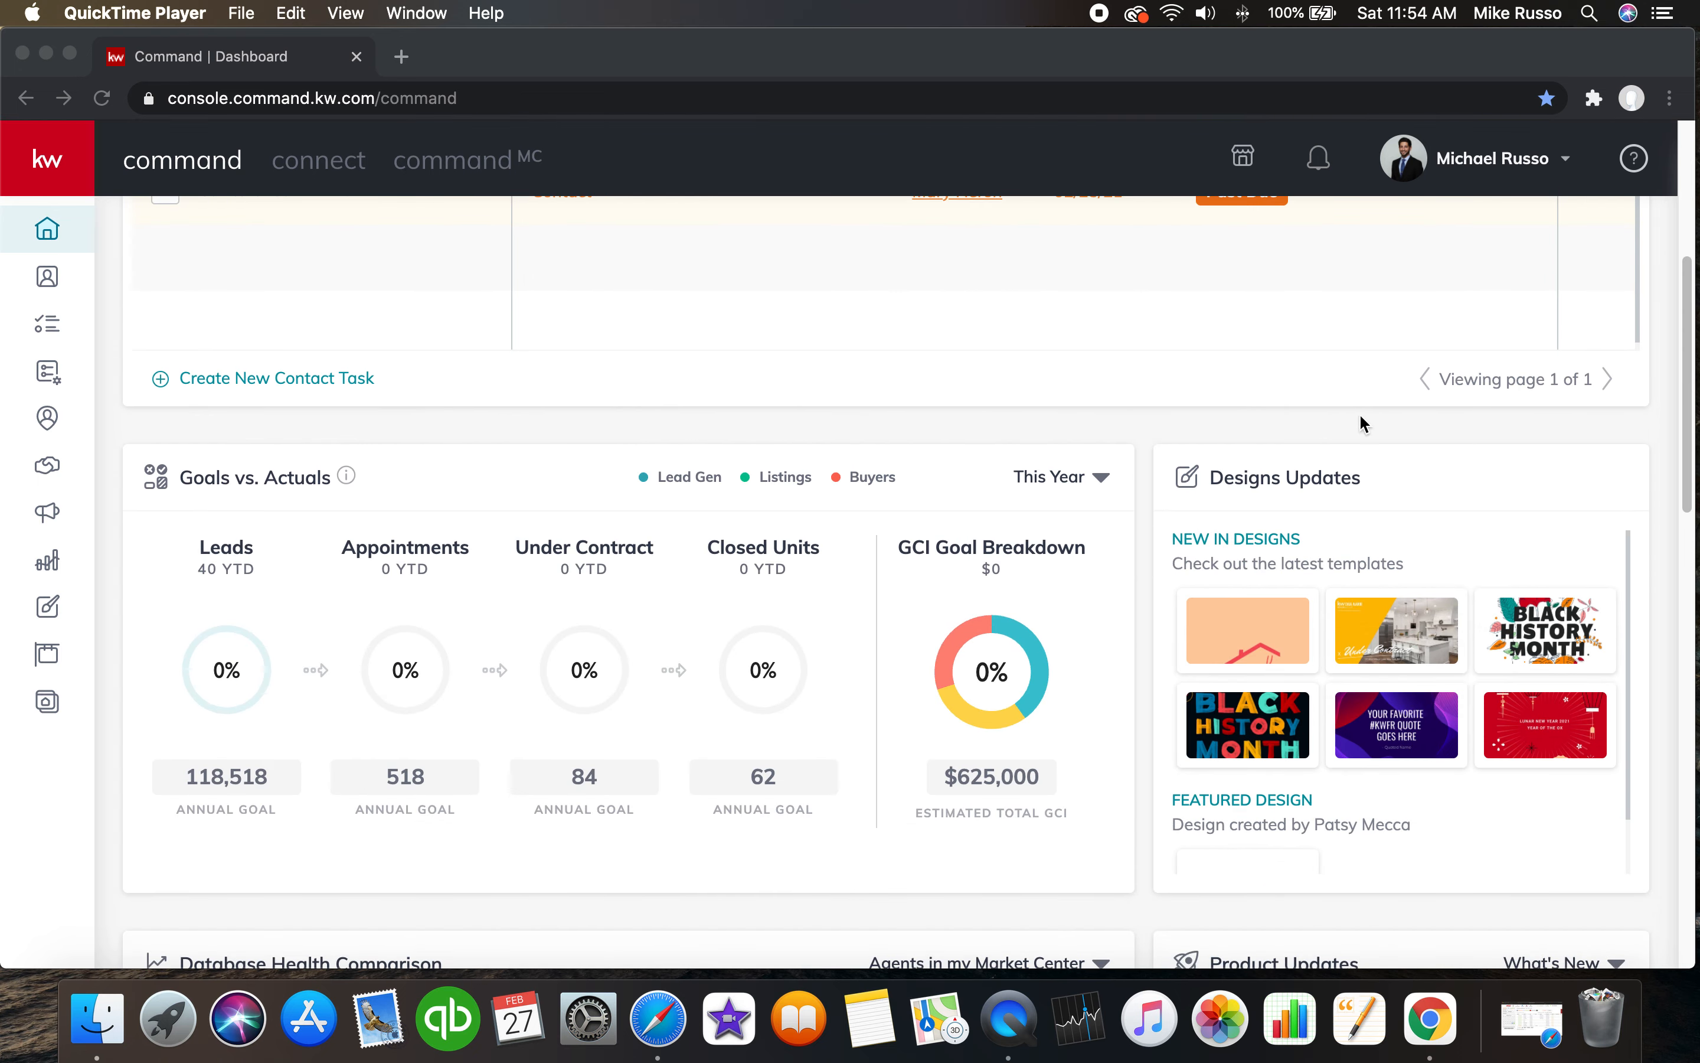
mouse_move(1490, 515)
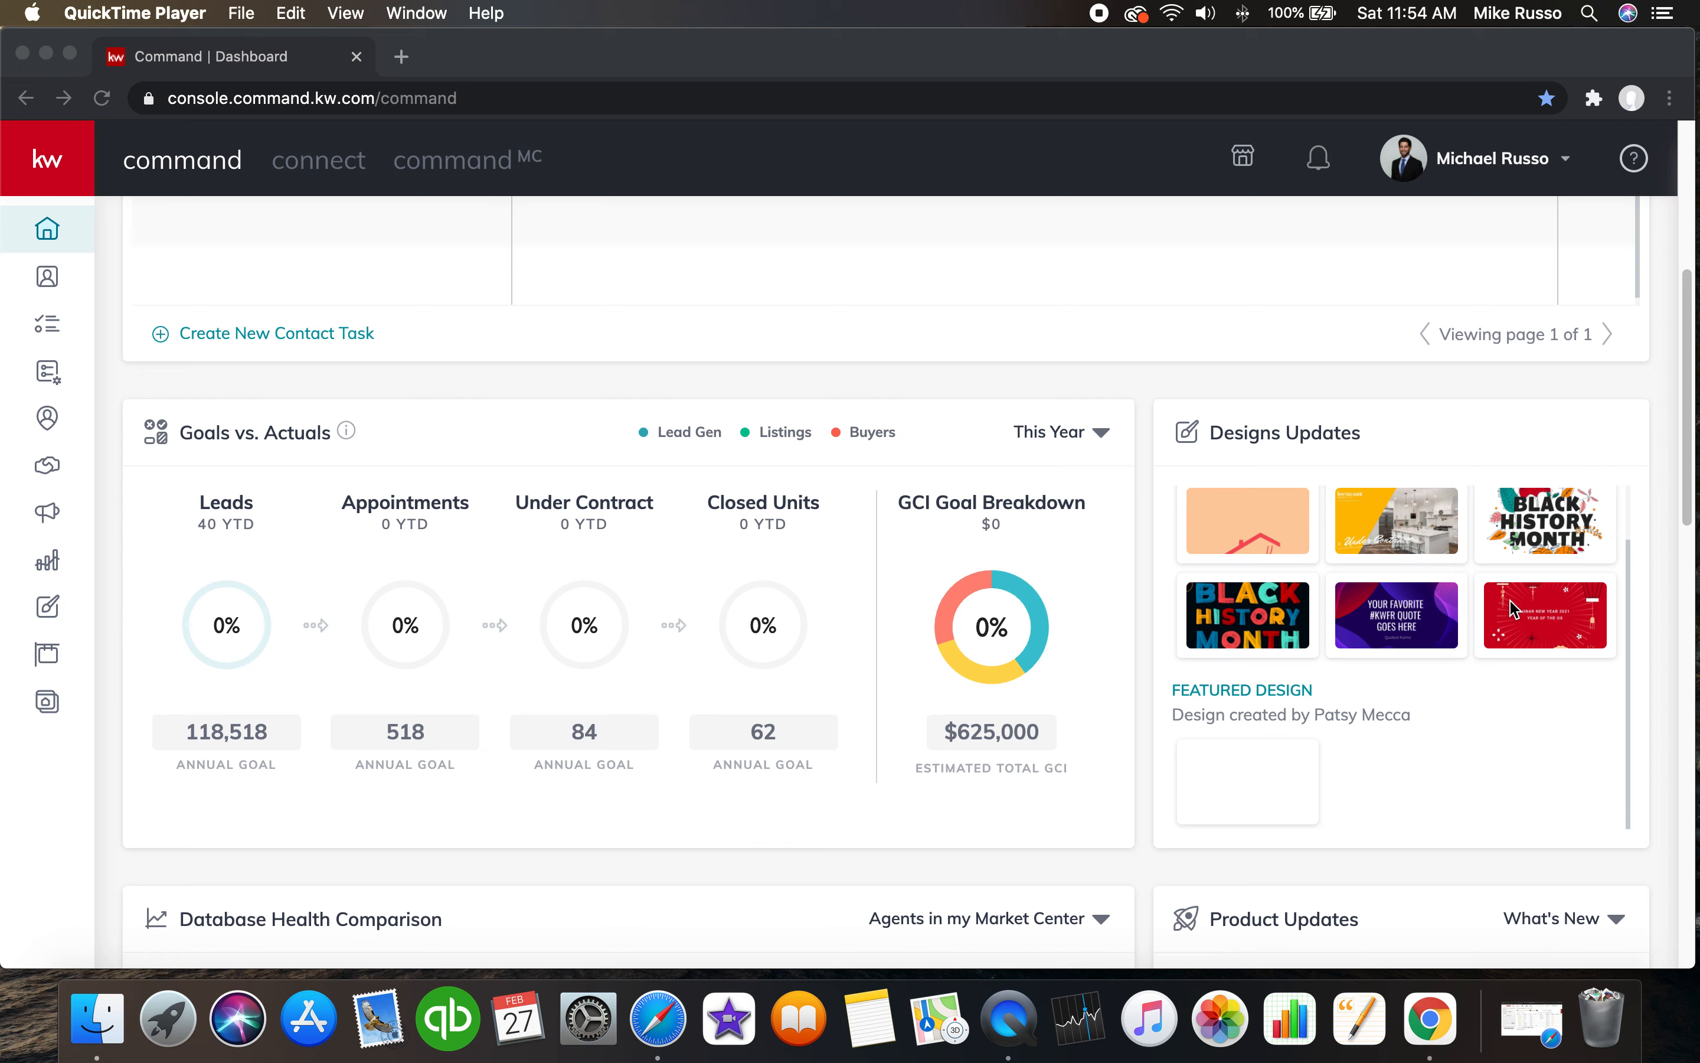
mouse_move(1385, 717)
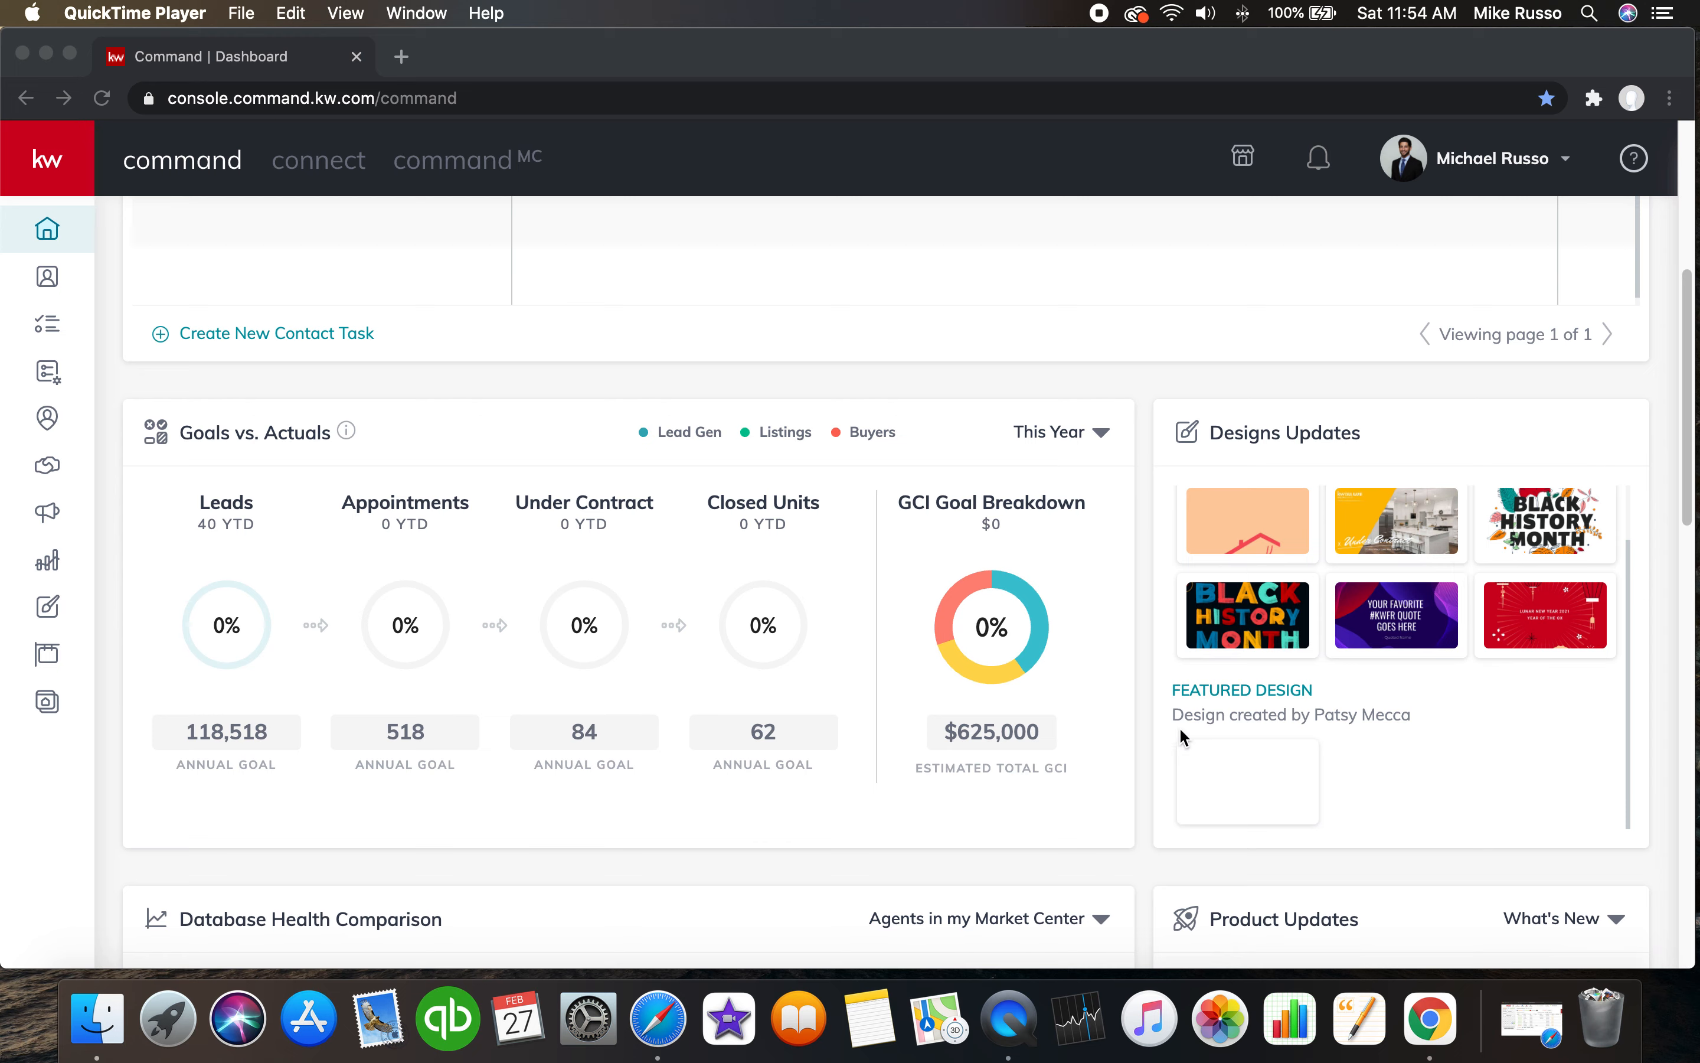
mouse_move(1182, 756)
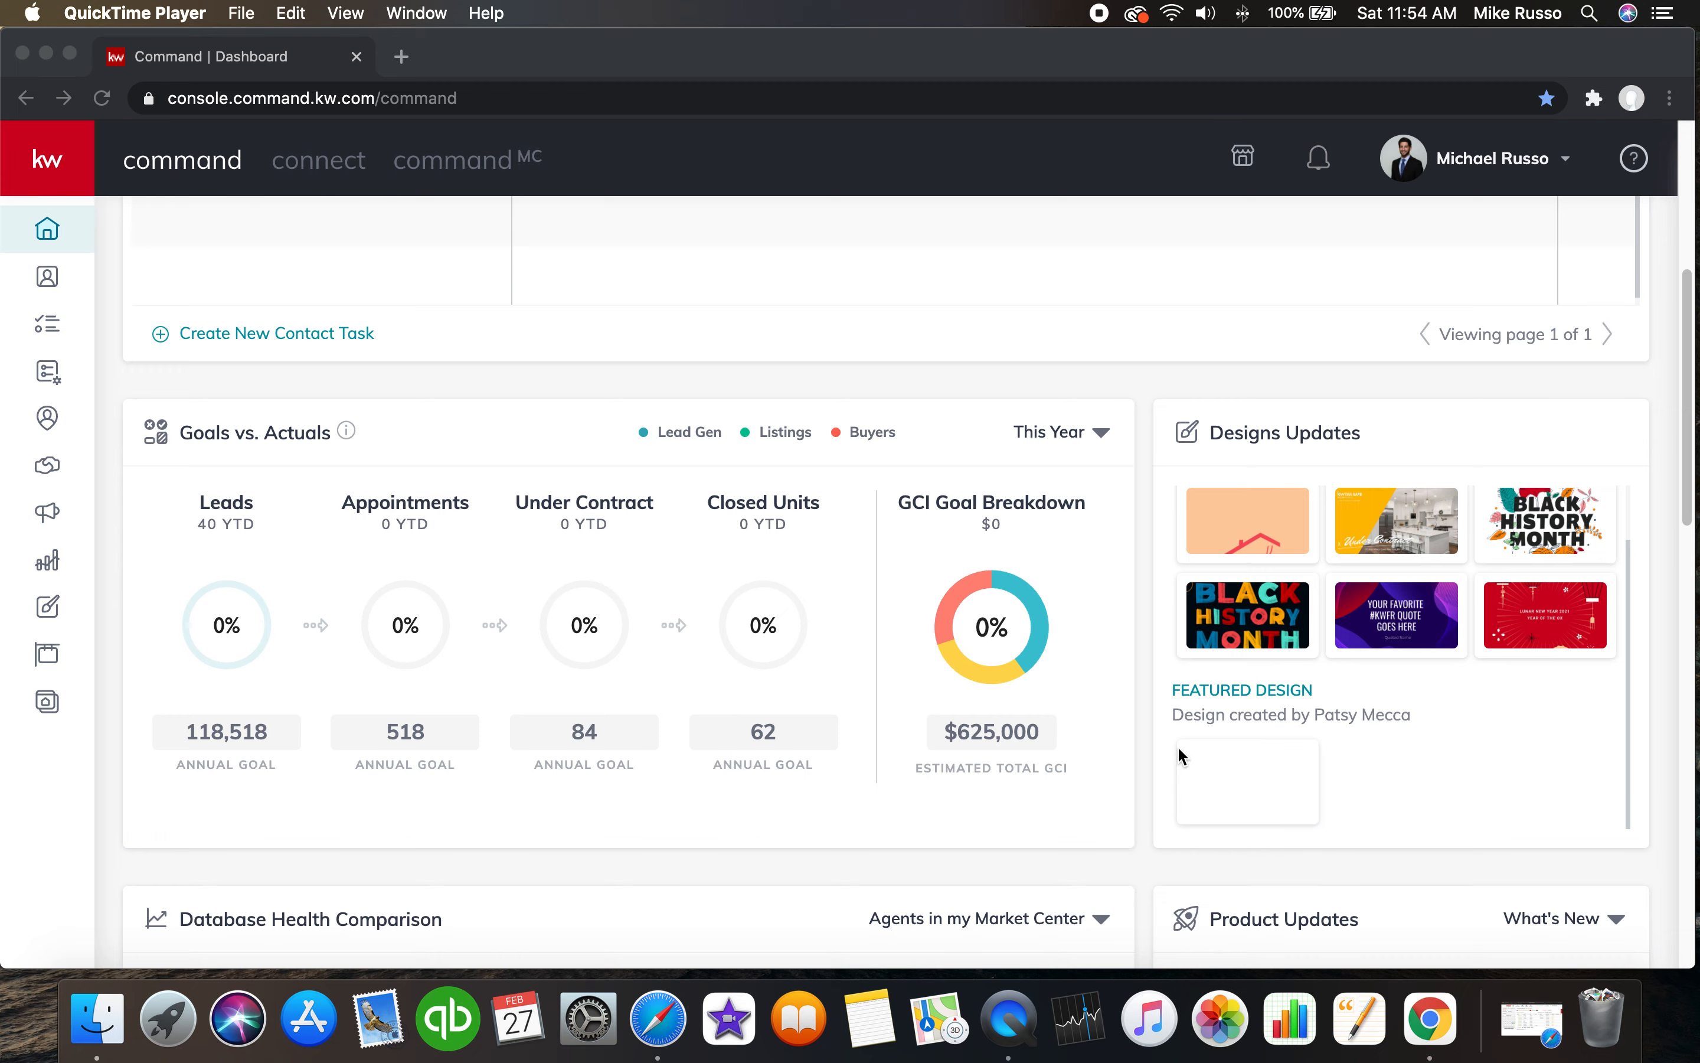
left_click(1546, 522)
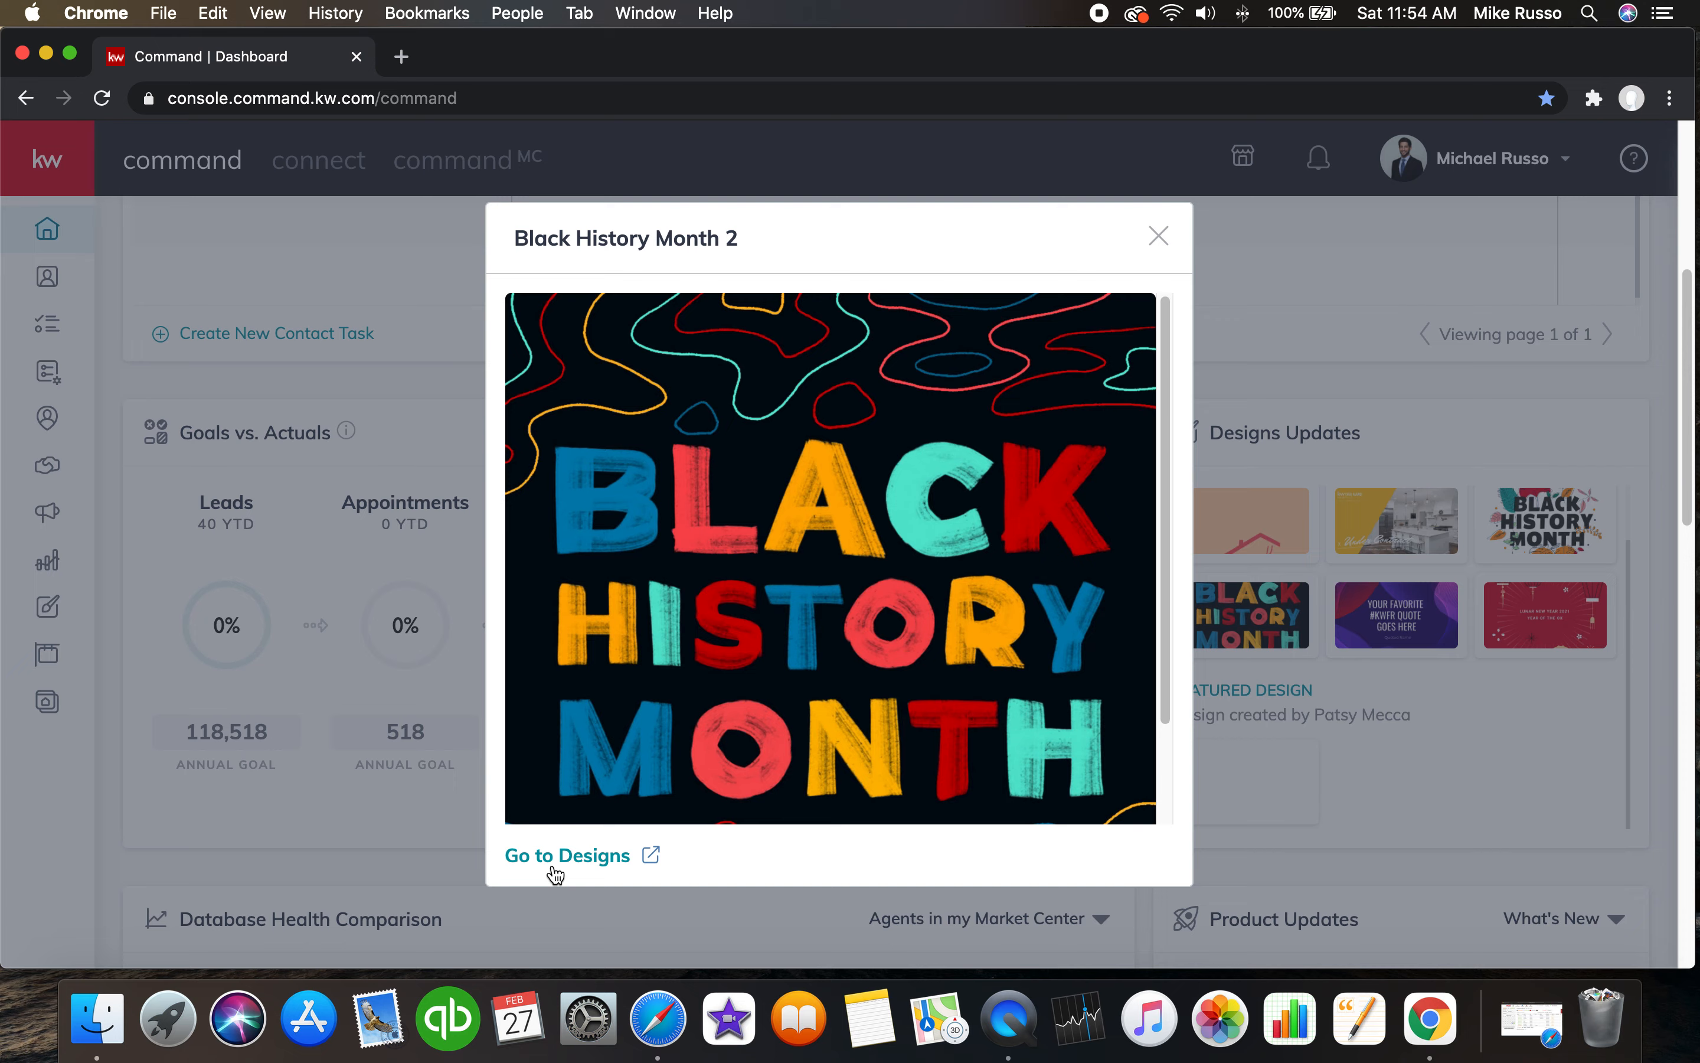
mouse_move(1212, 216)
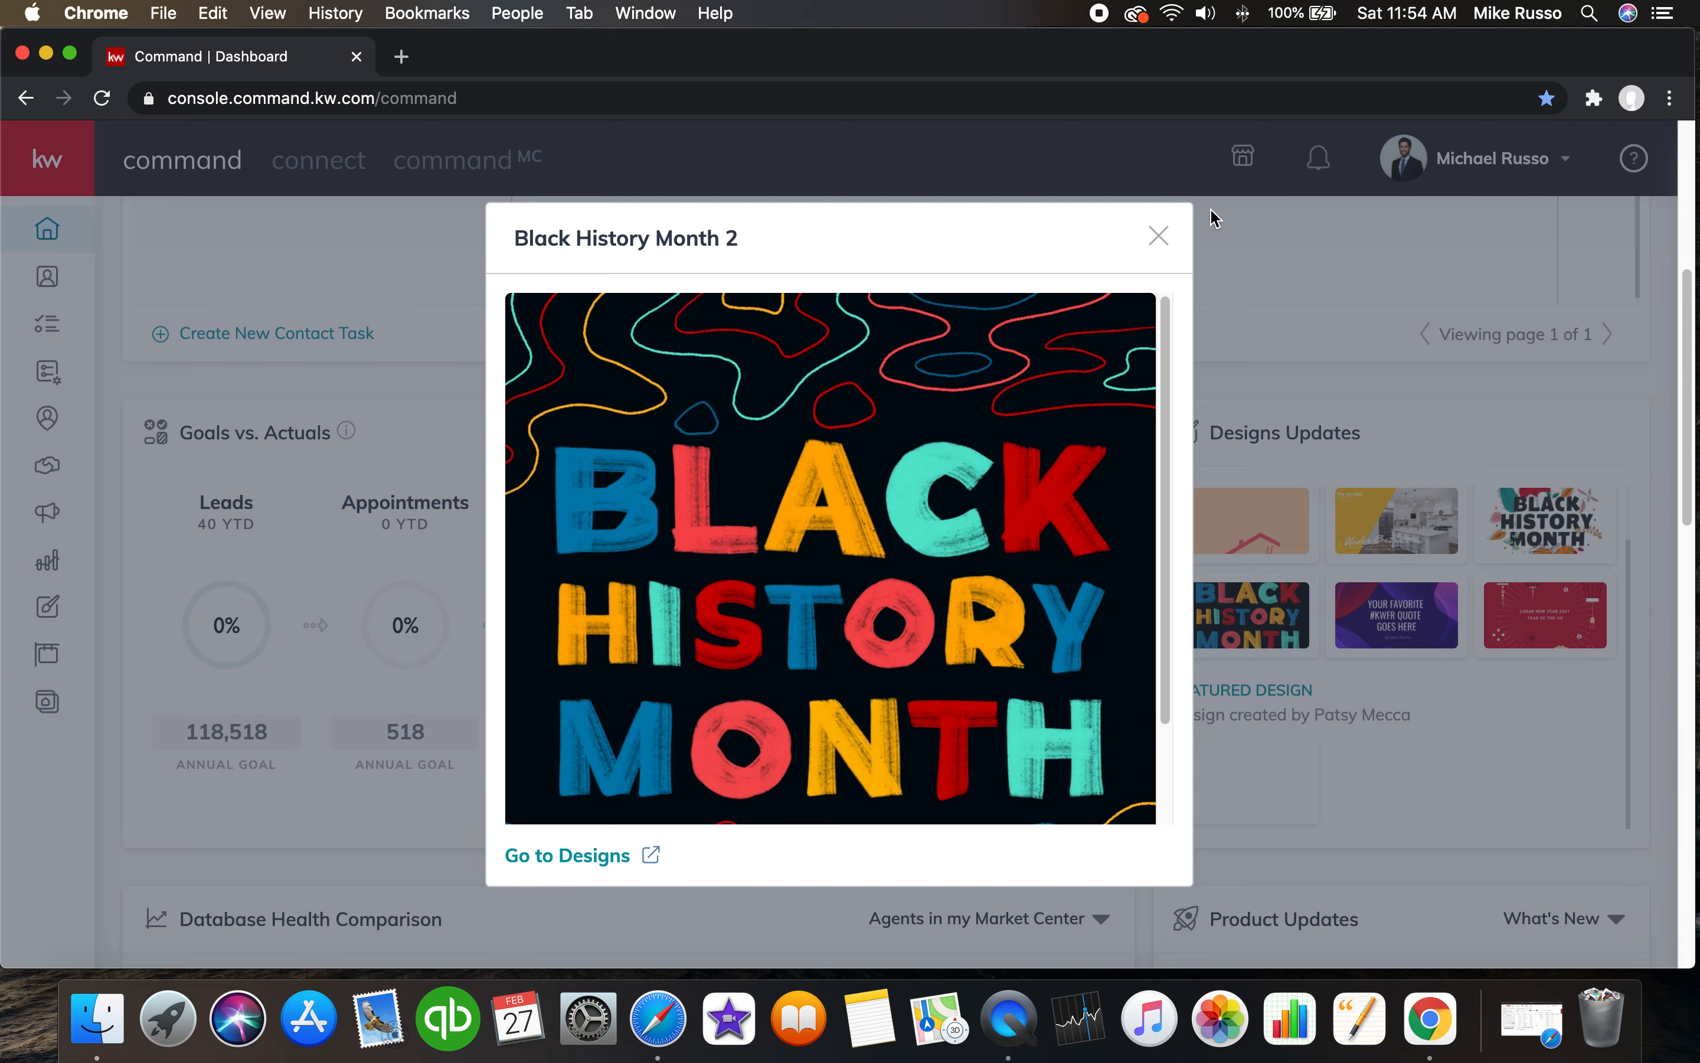
left_click(1157, 235)
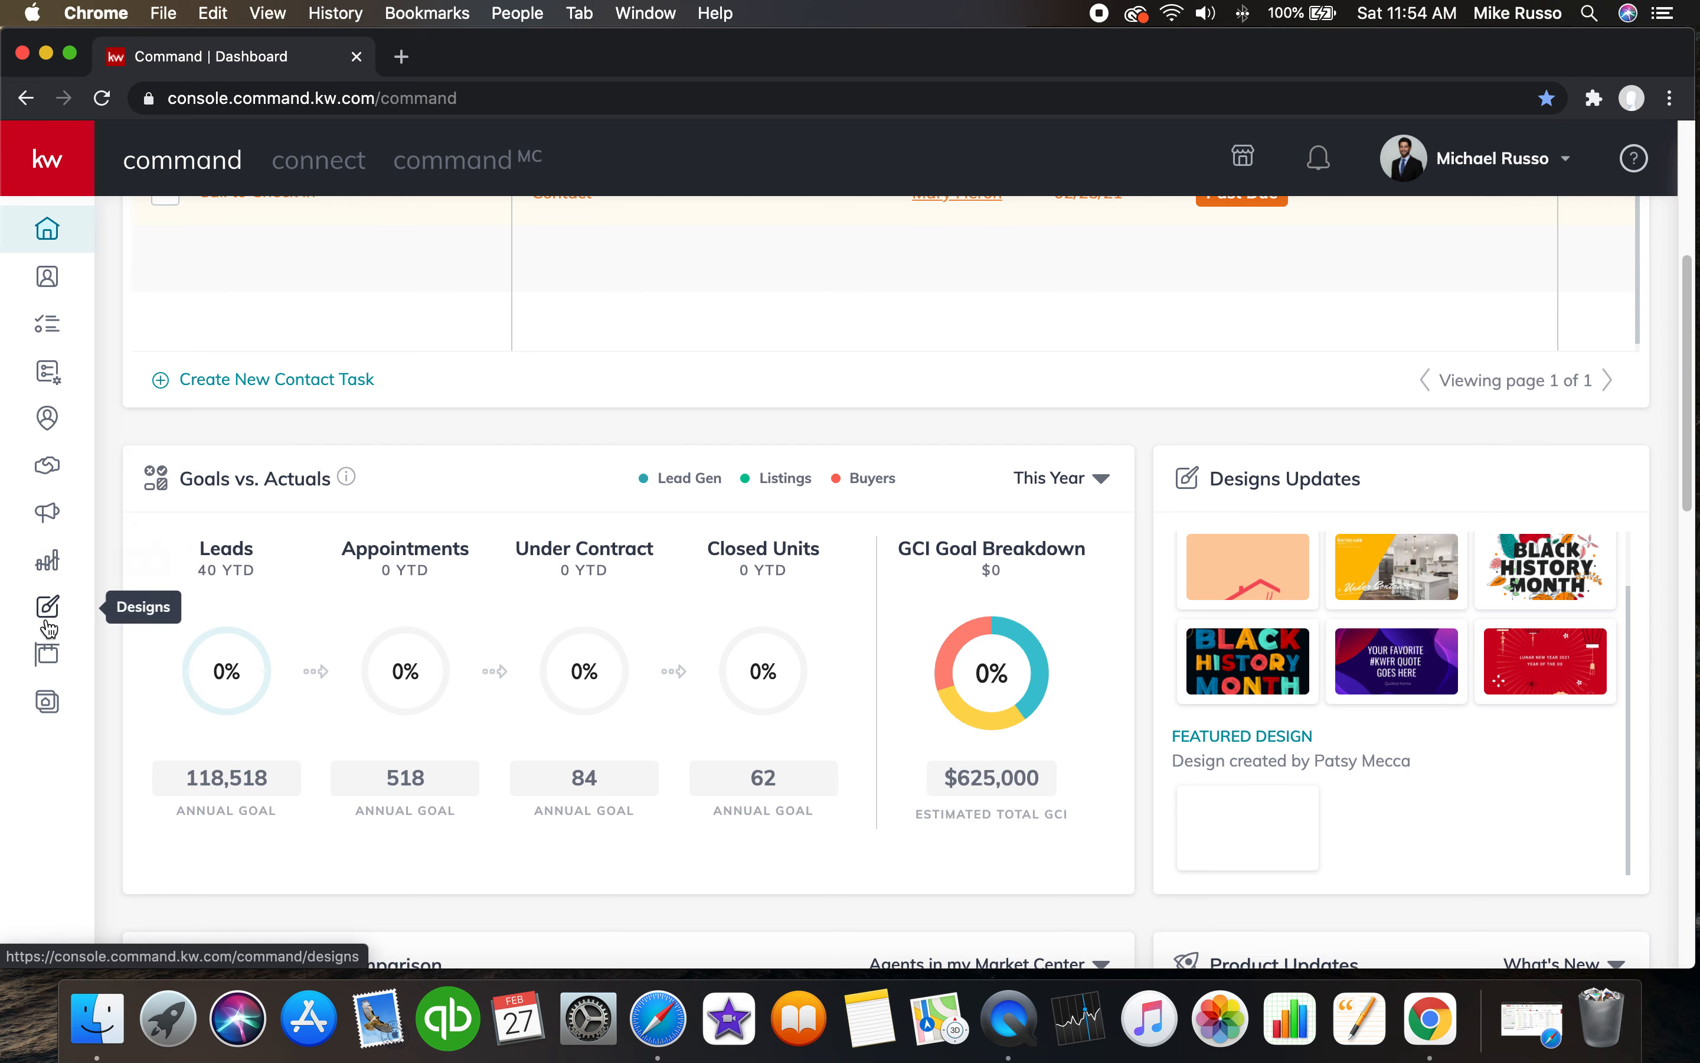
Start a new Email design from Designs and proceed to template selection.
left_click(46, 605)
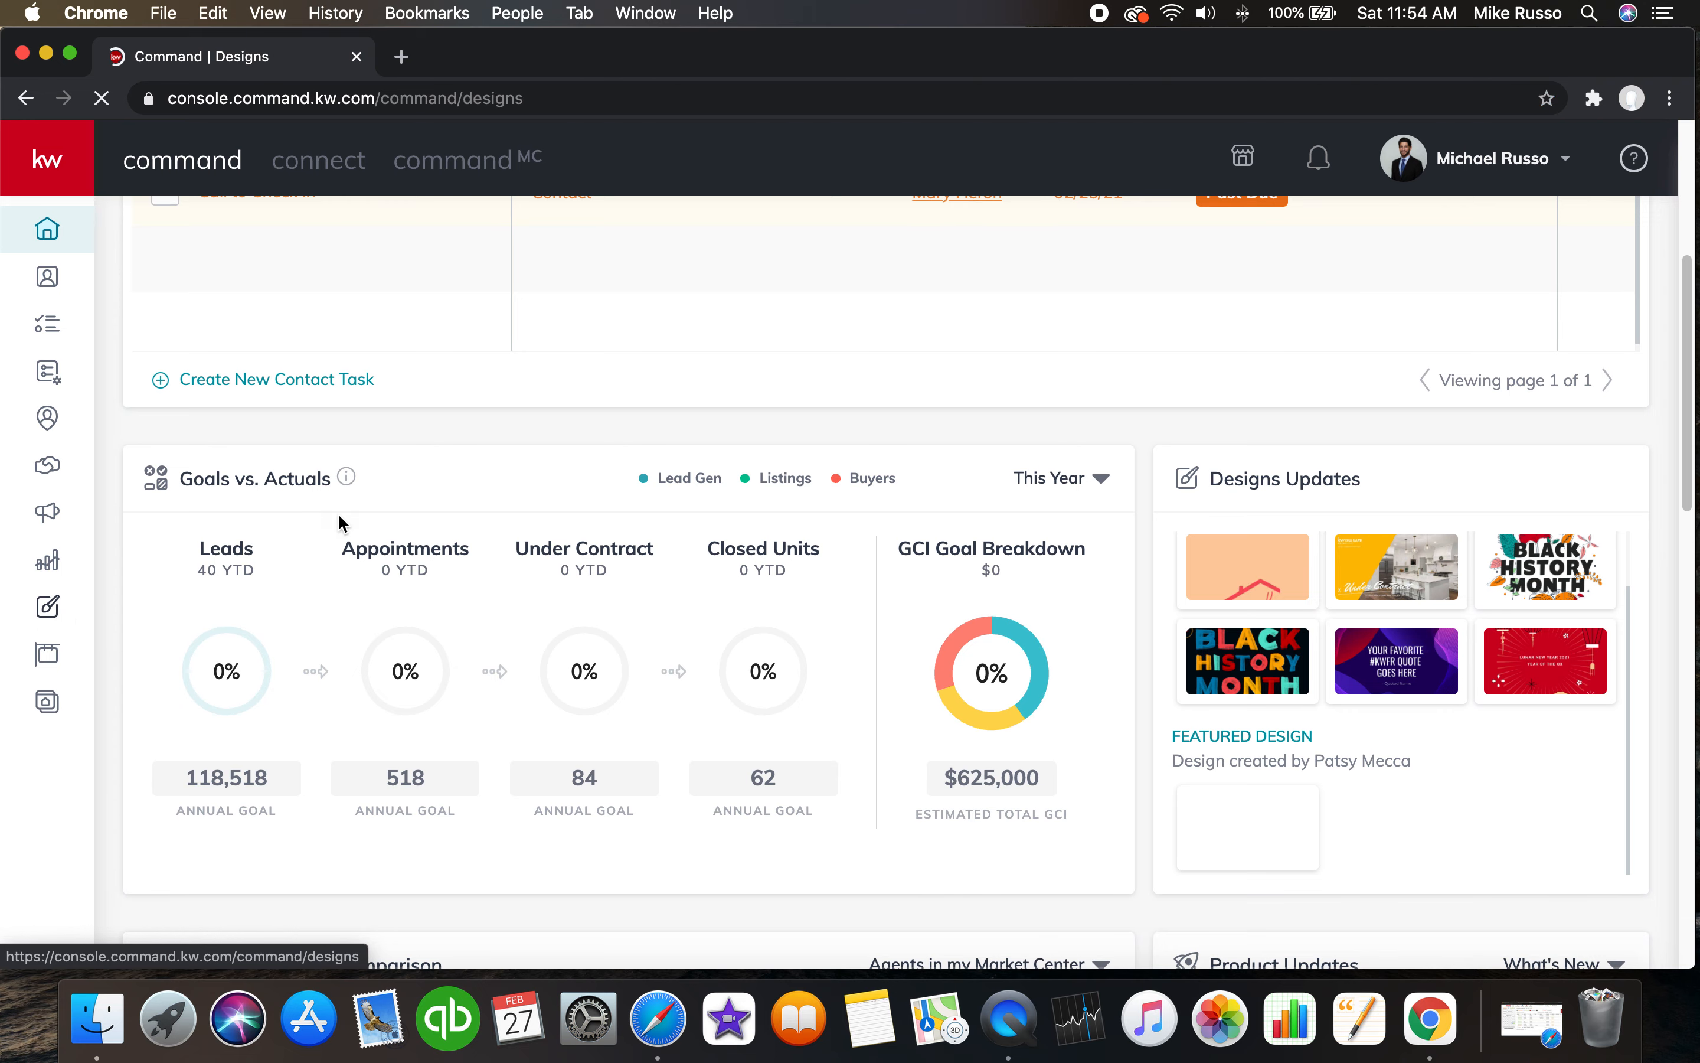
left_click(46, 605)
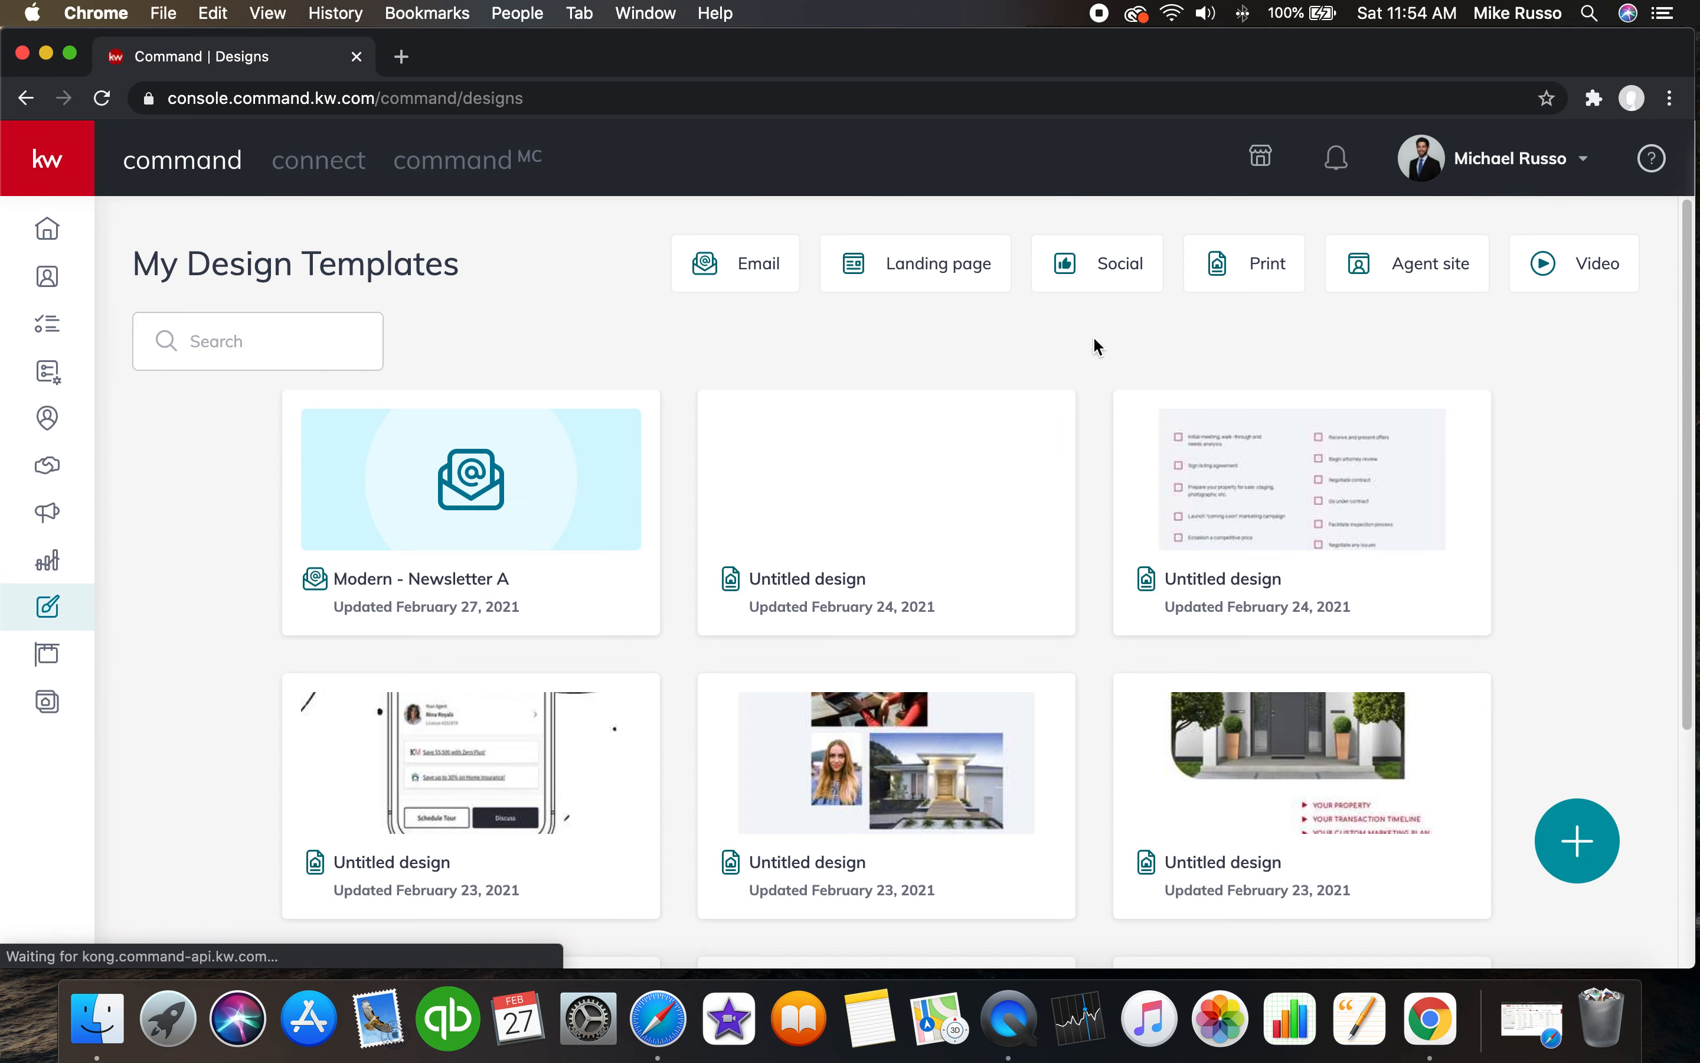
mouse_move(1577, 841)
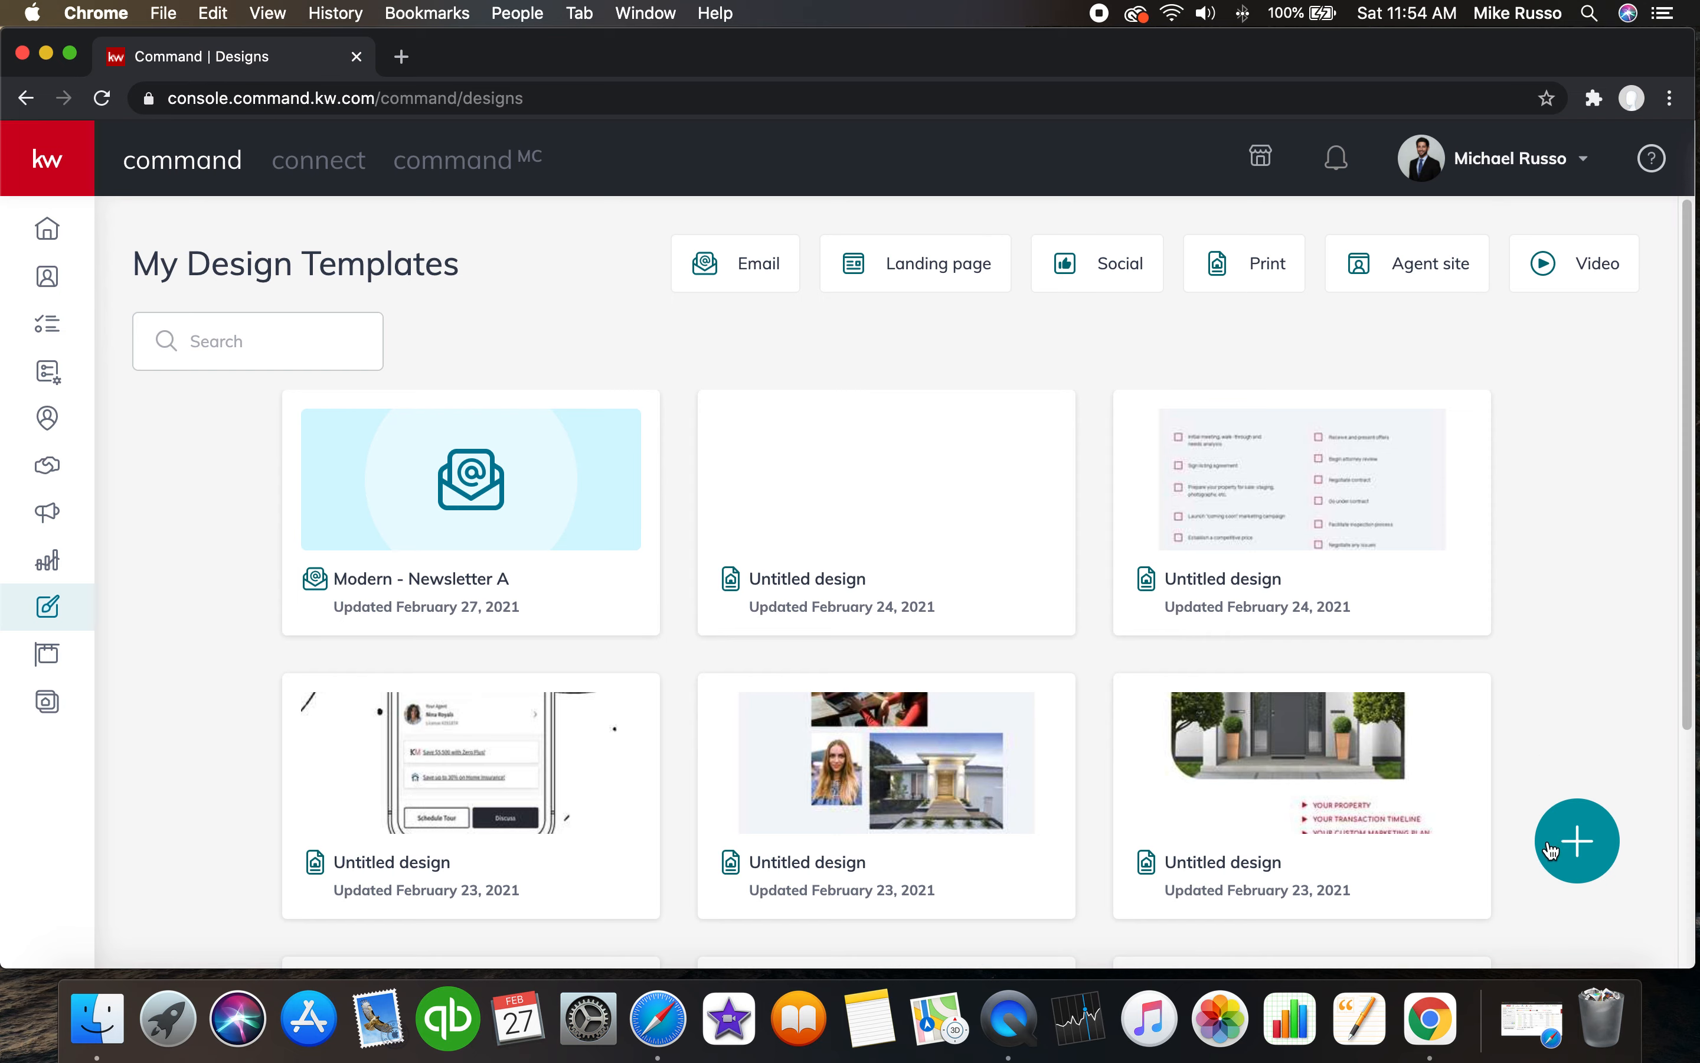
mouse_move(1573, 849)
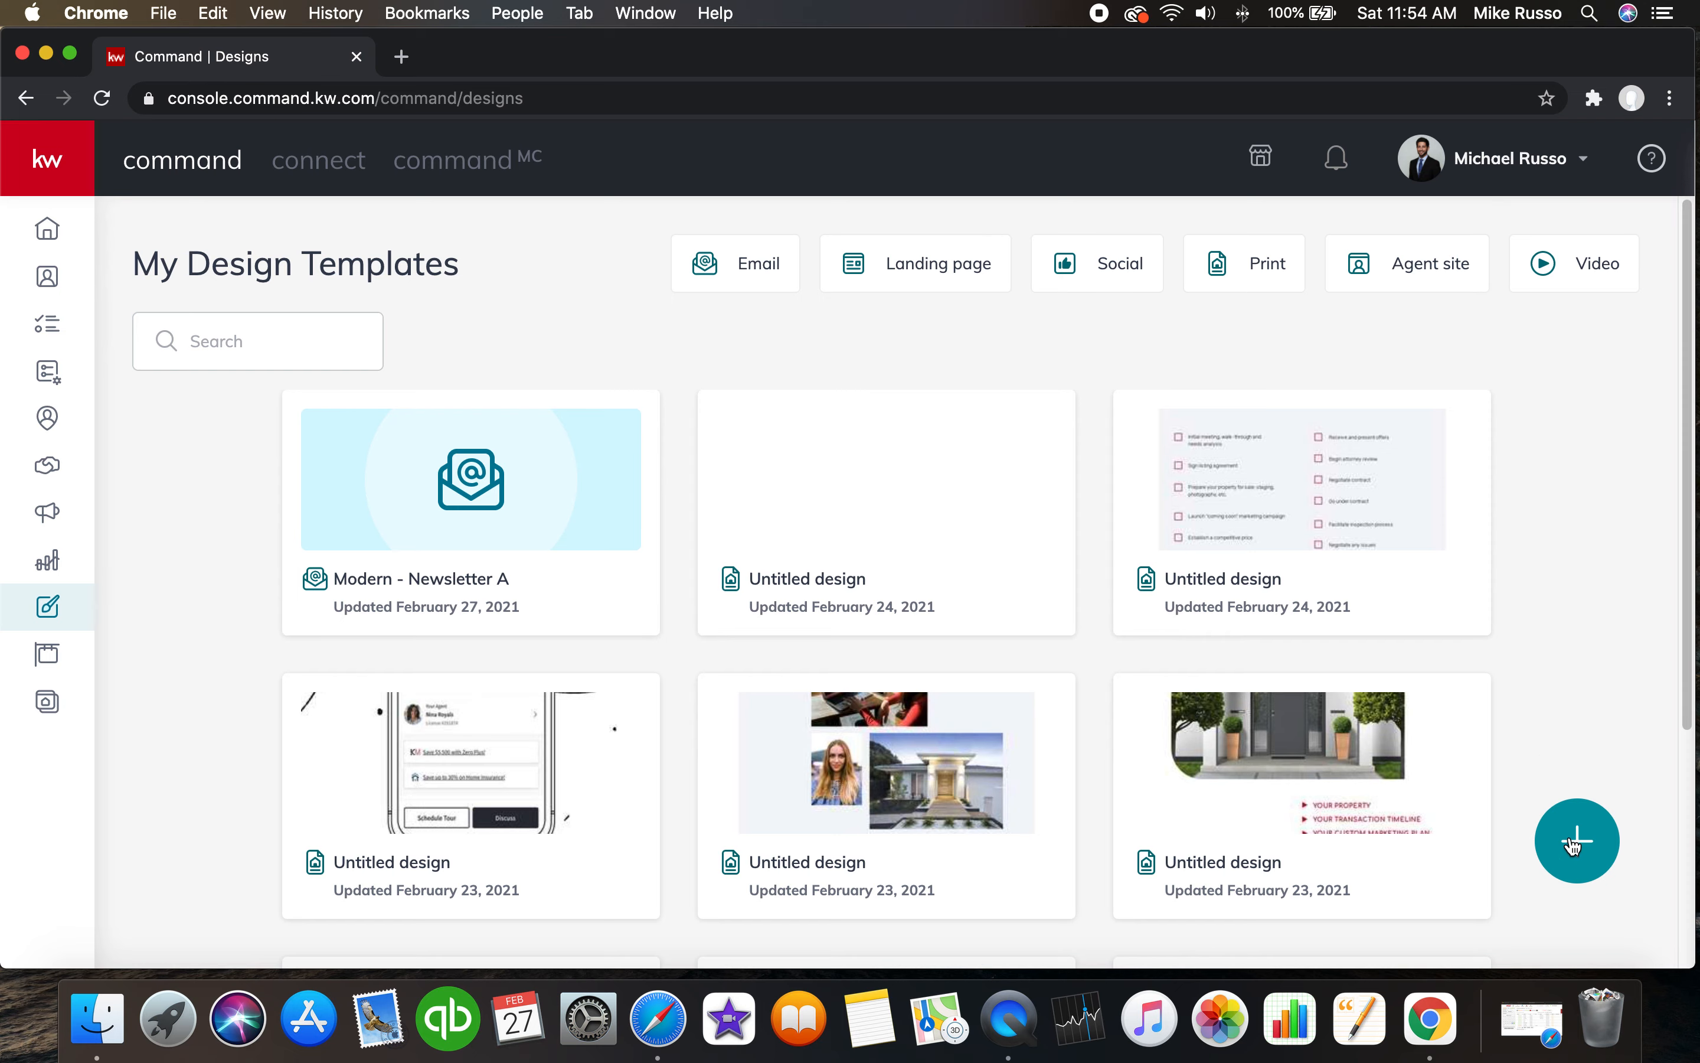
left_click(1576, 840)
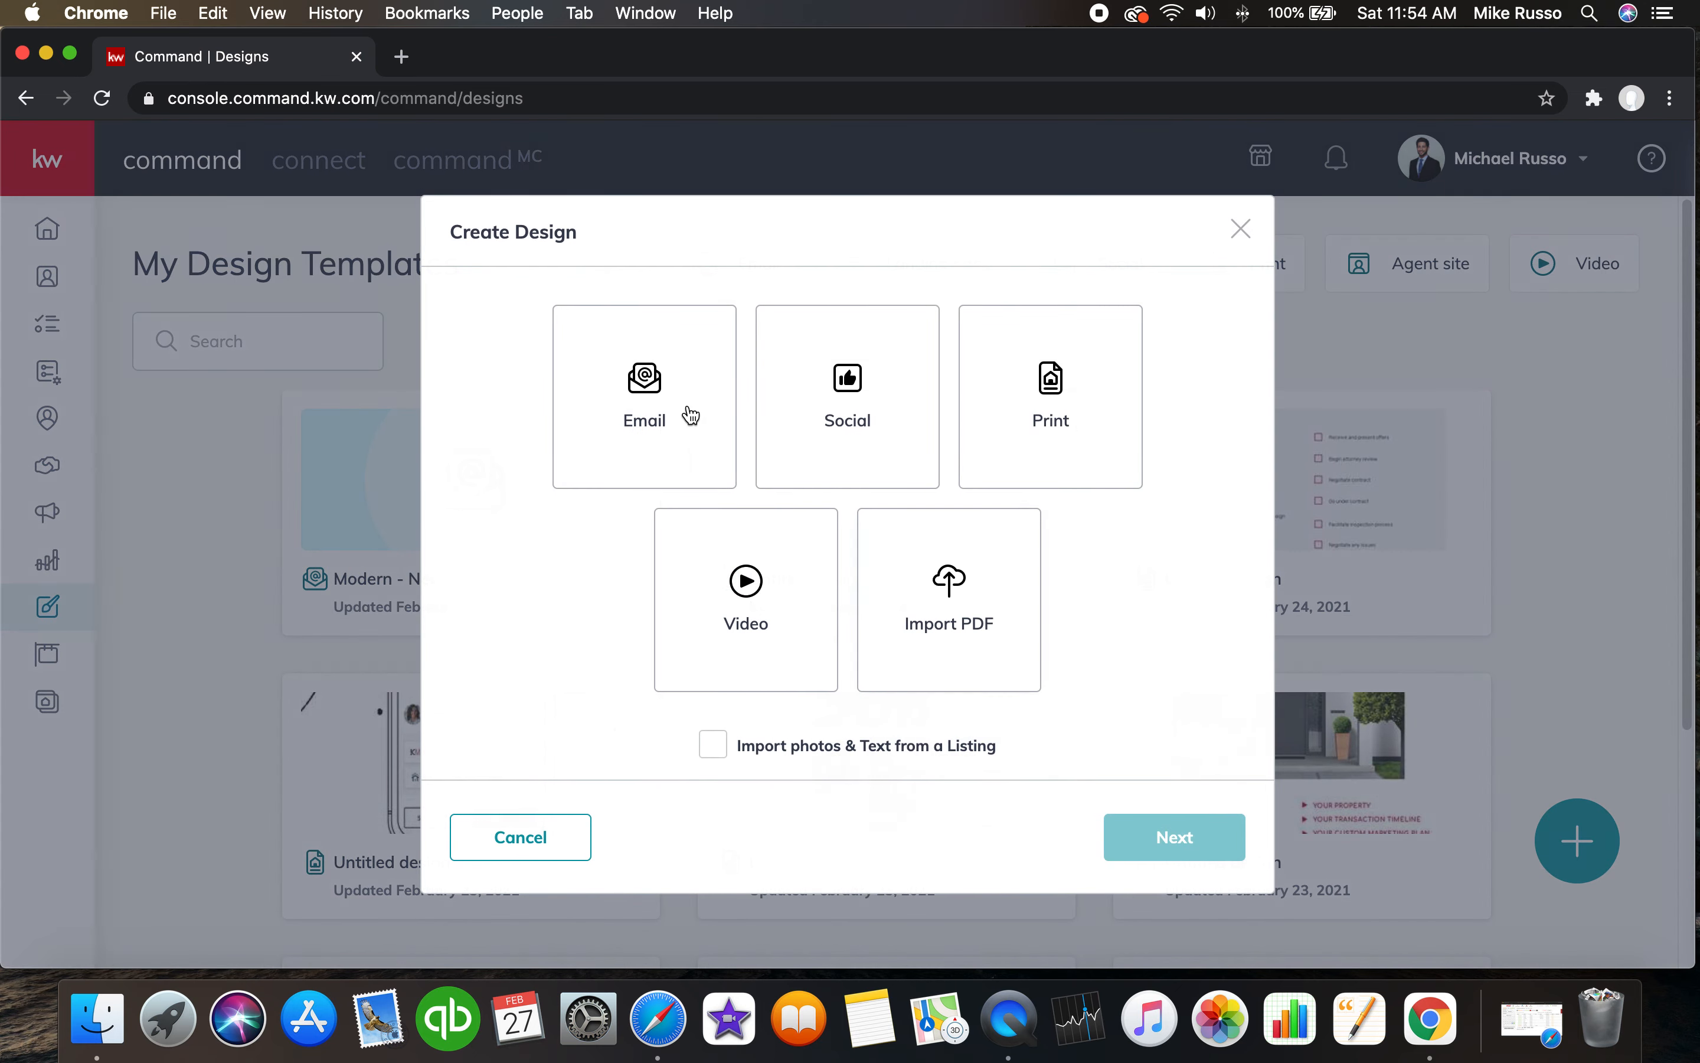
left_click(643, 397)
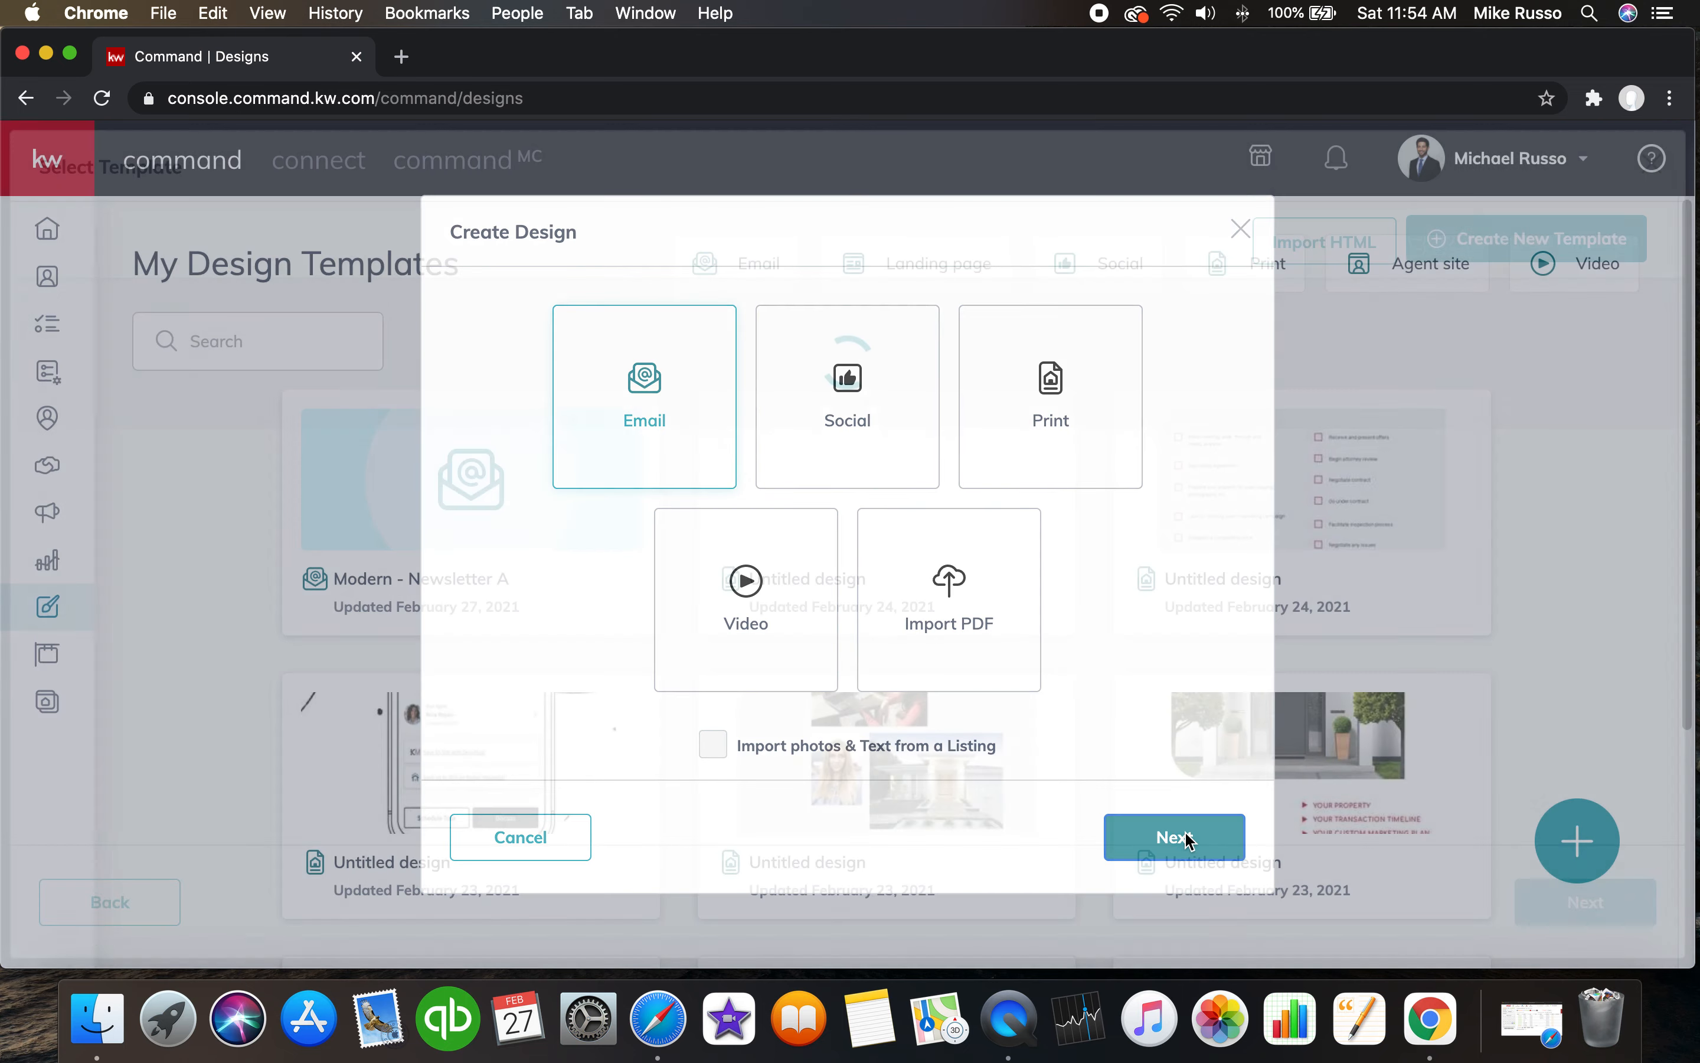
left_click(1175, 837)
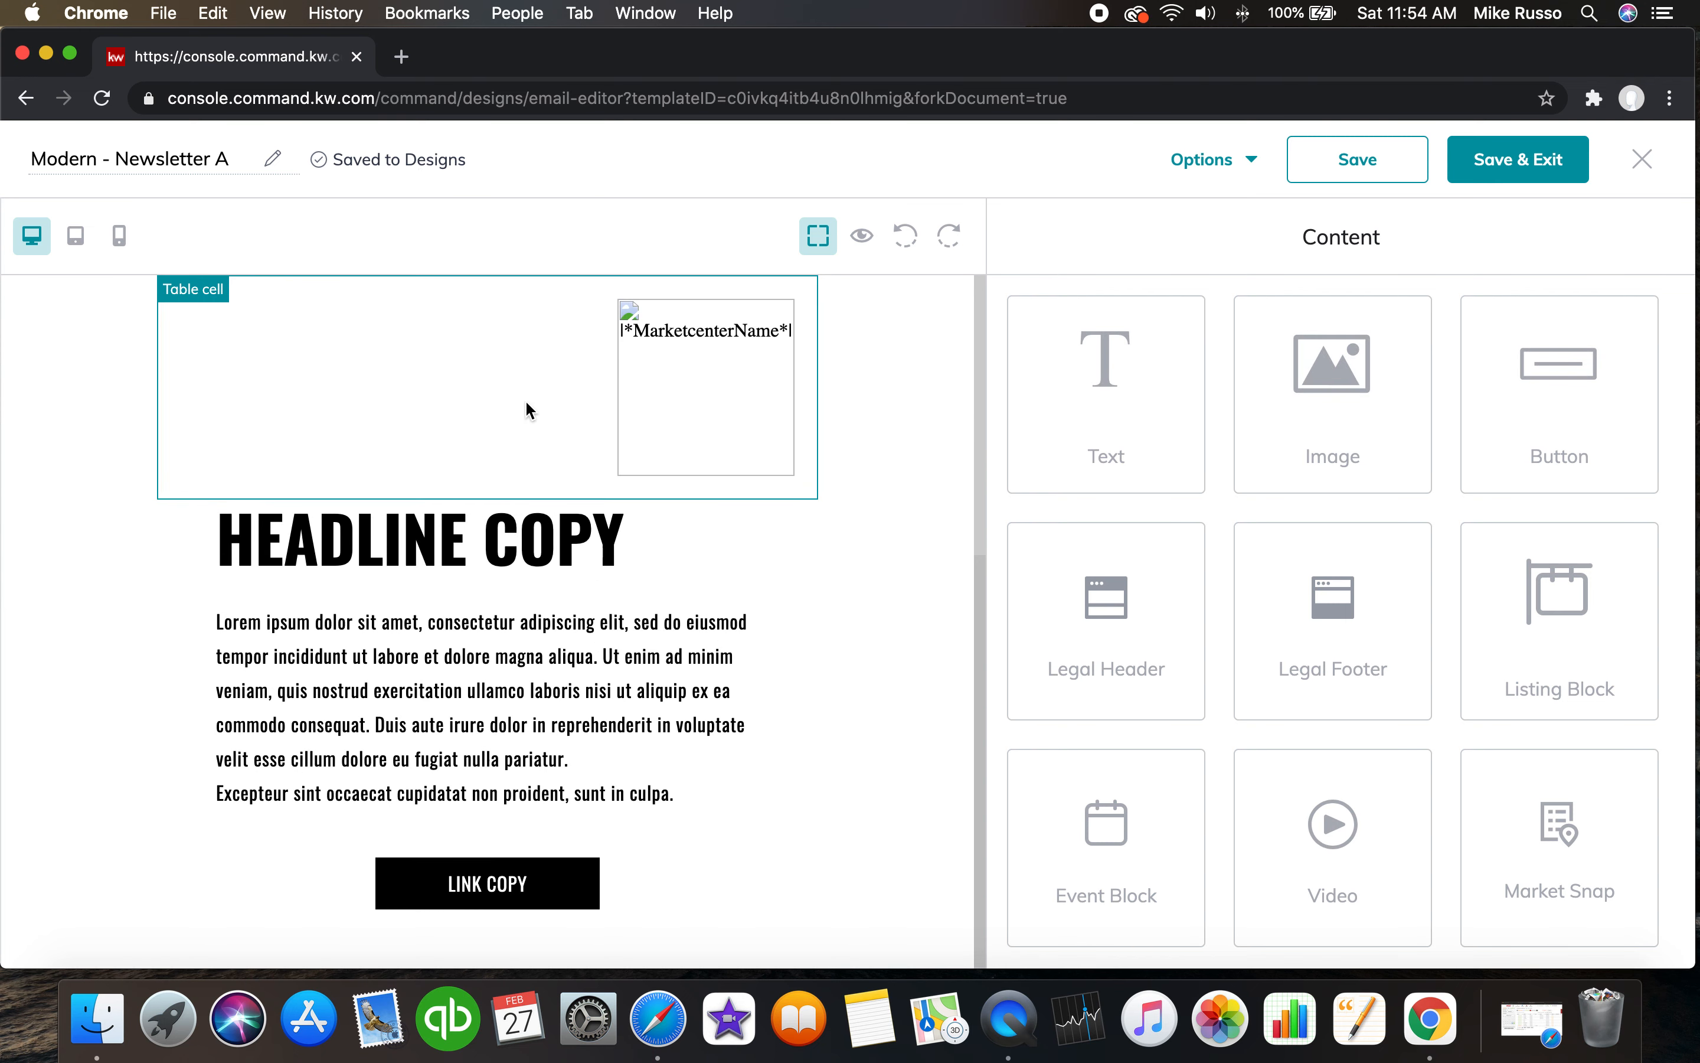
Add an Image block under the body text and begin choosing its picture.
left_click(705, 387)
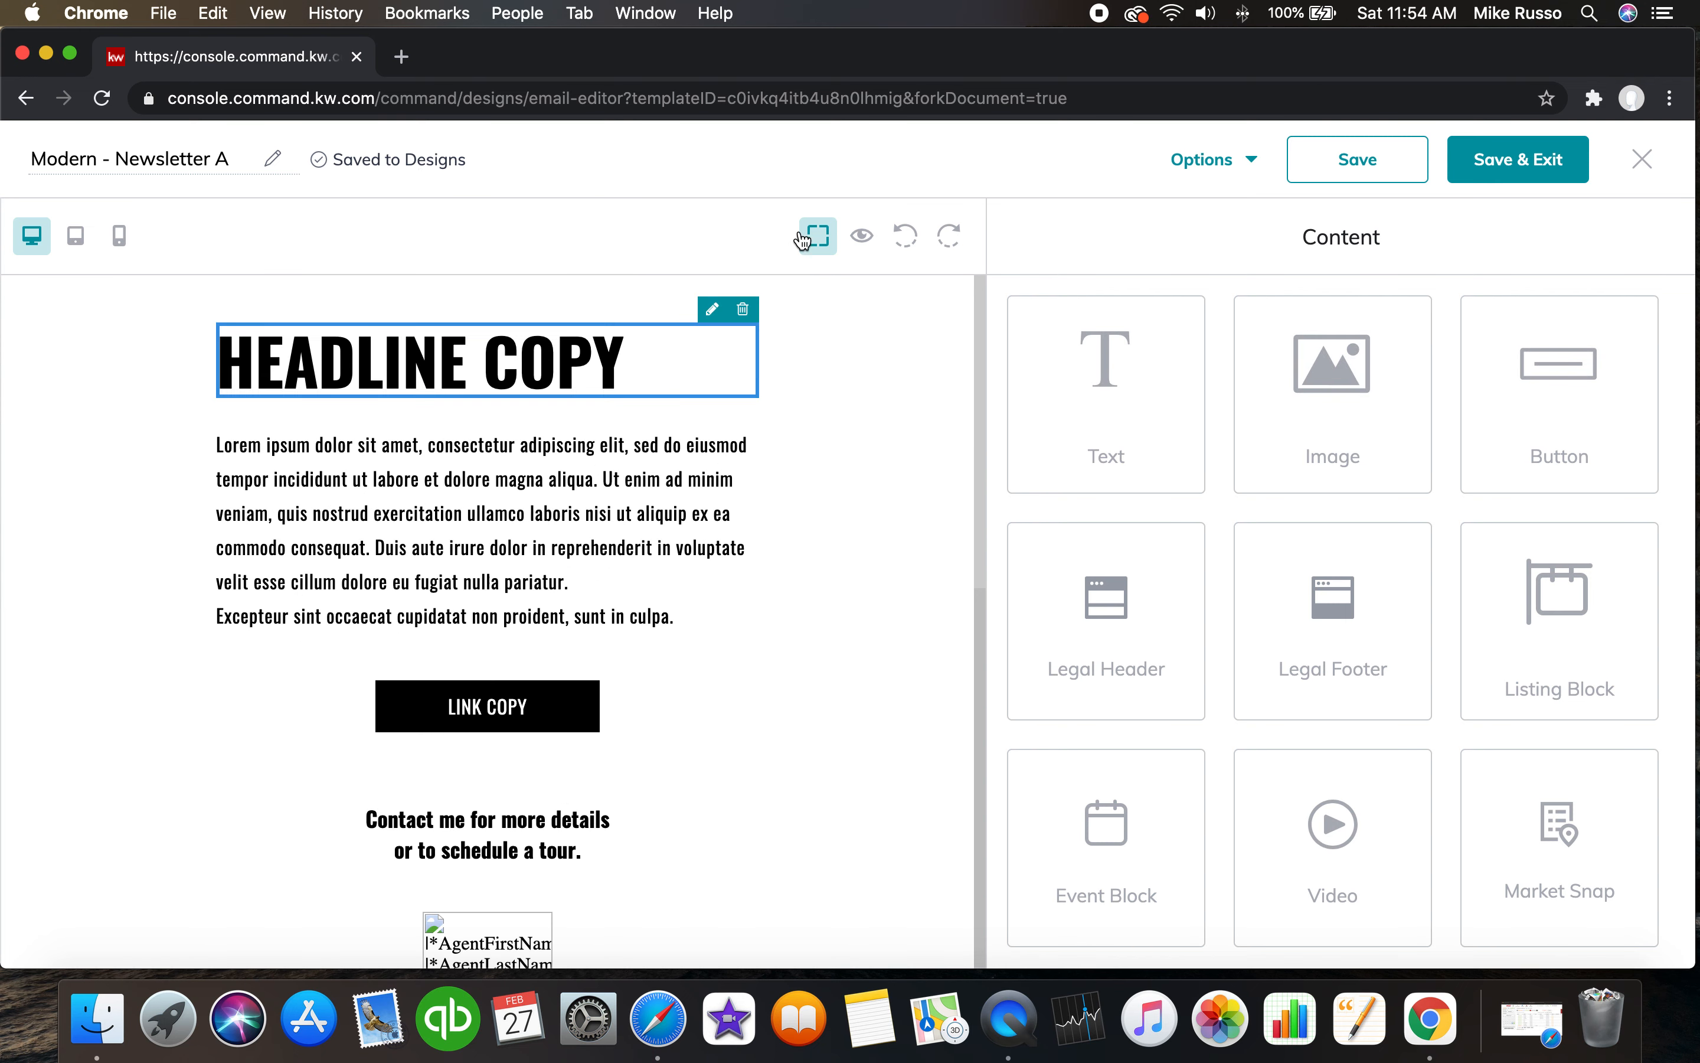
mouse_move(1413, 435)
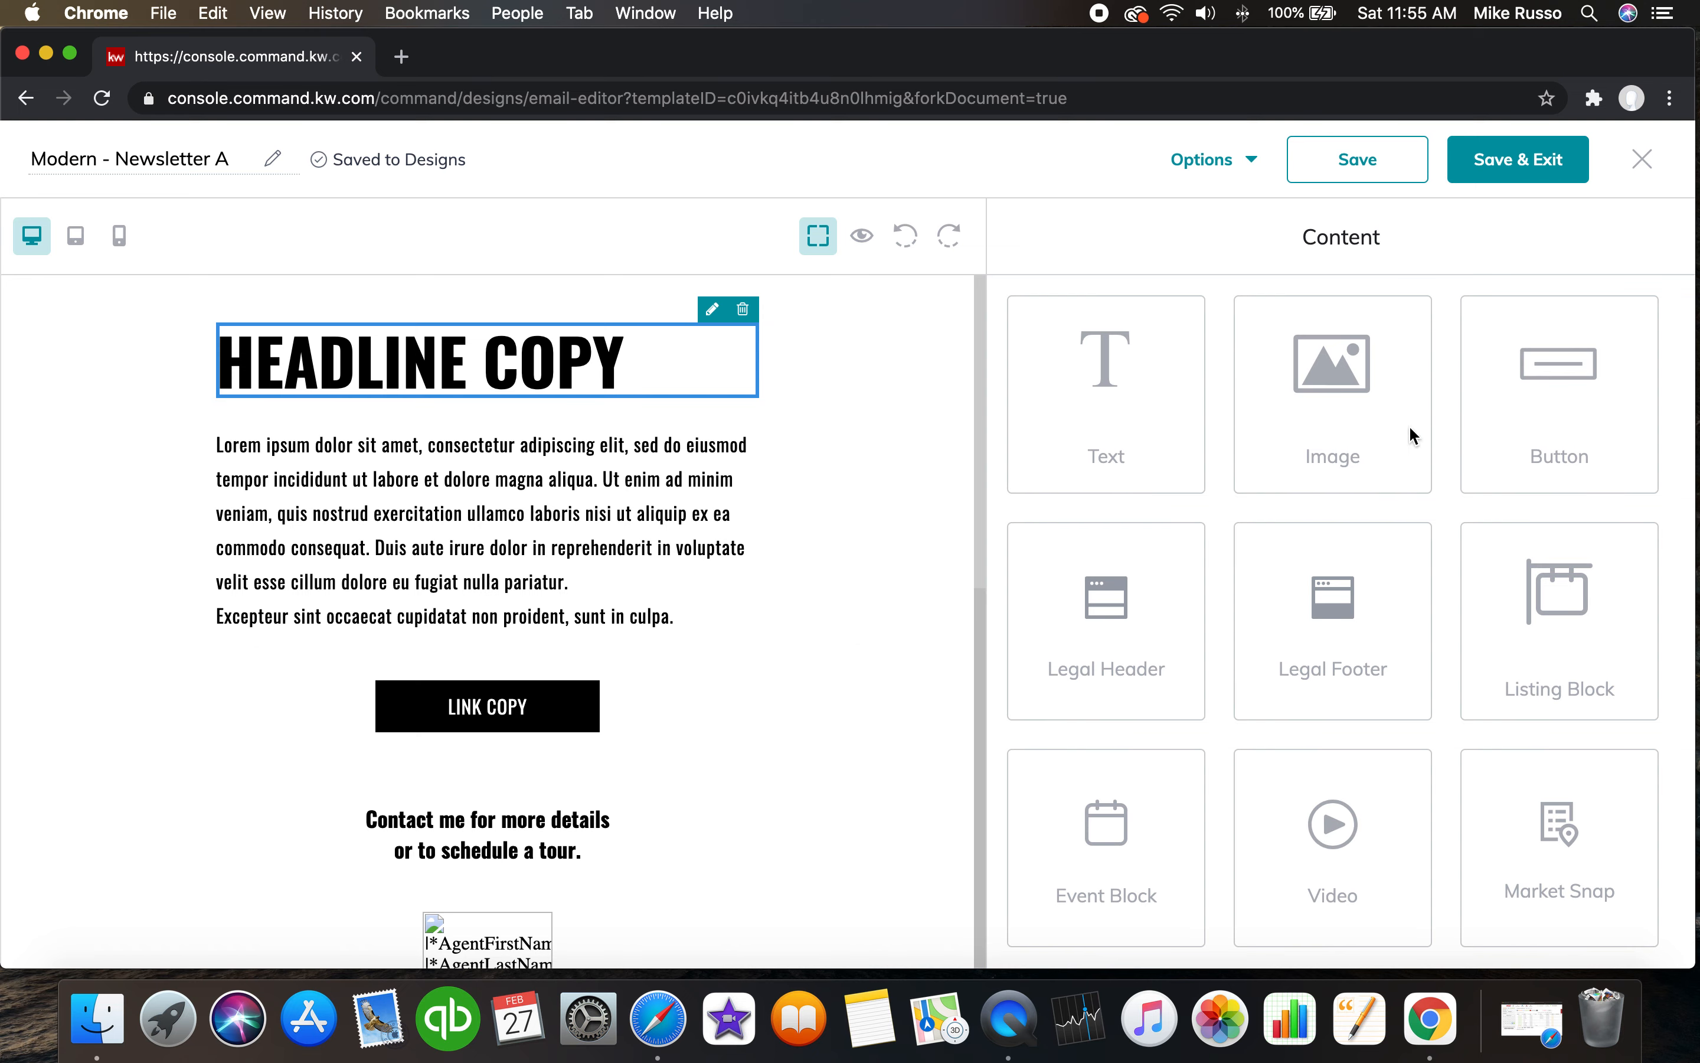
left_click_drag(1332, 363, 510, 575)
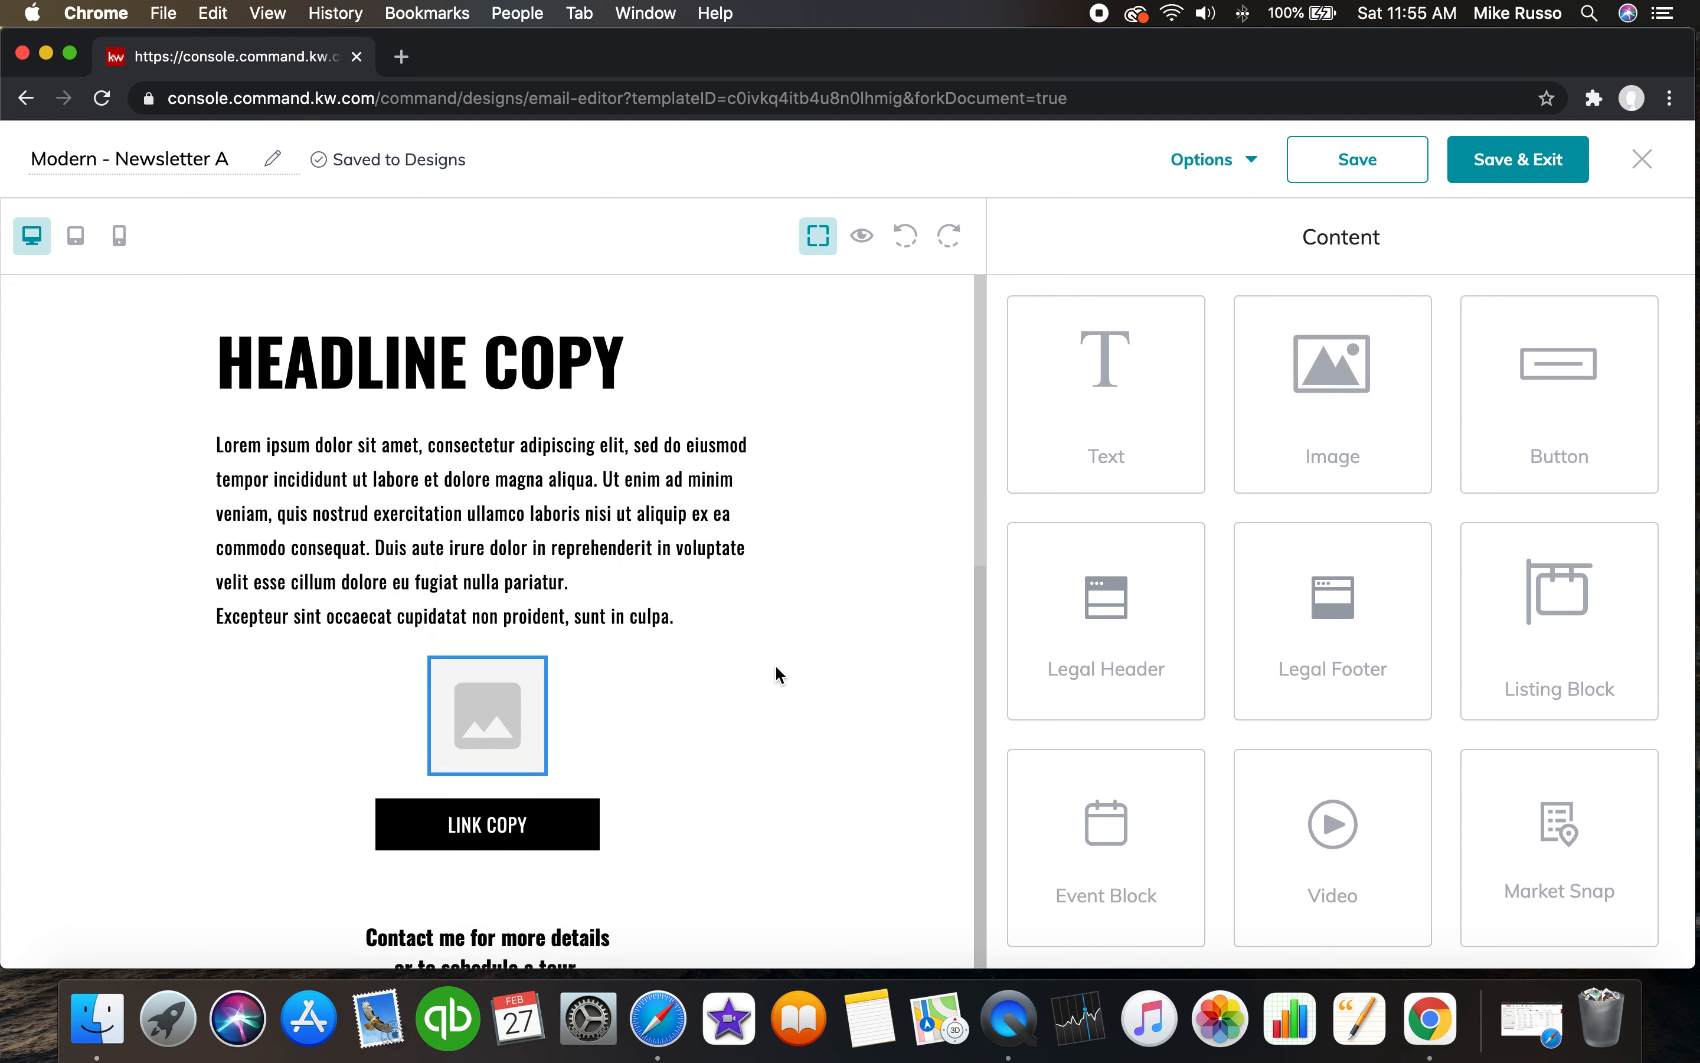
left_click(487, 714)
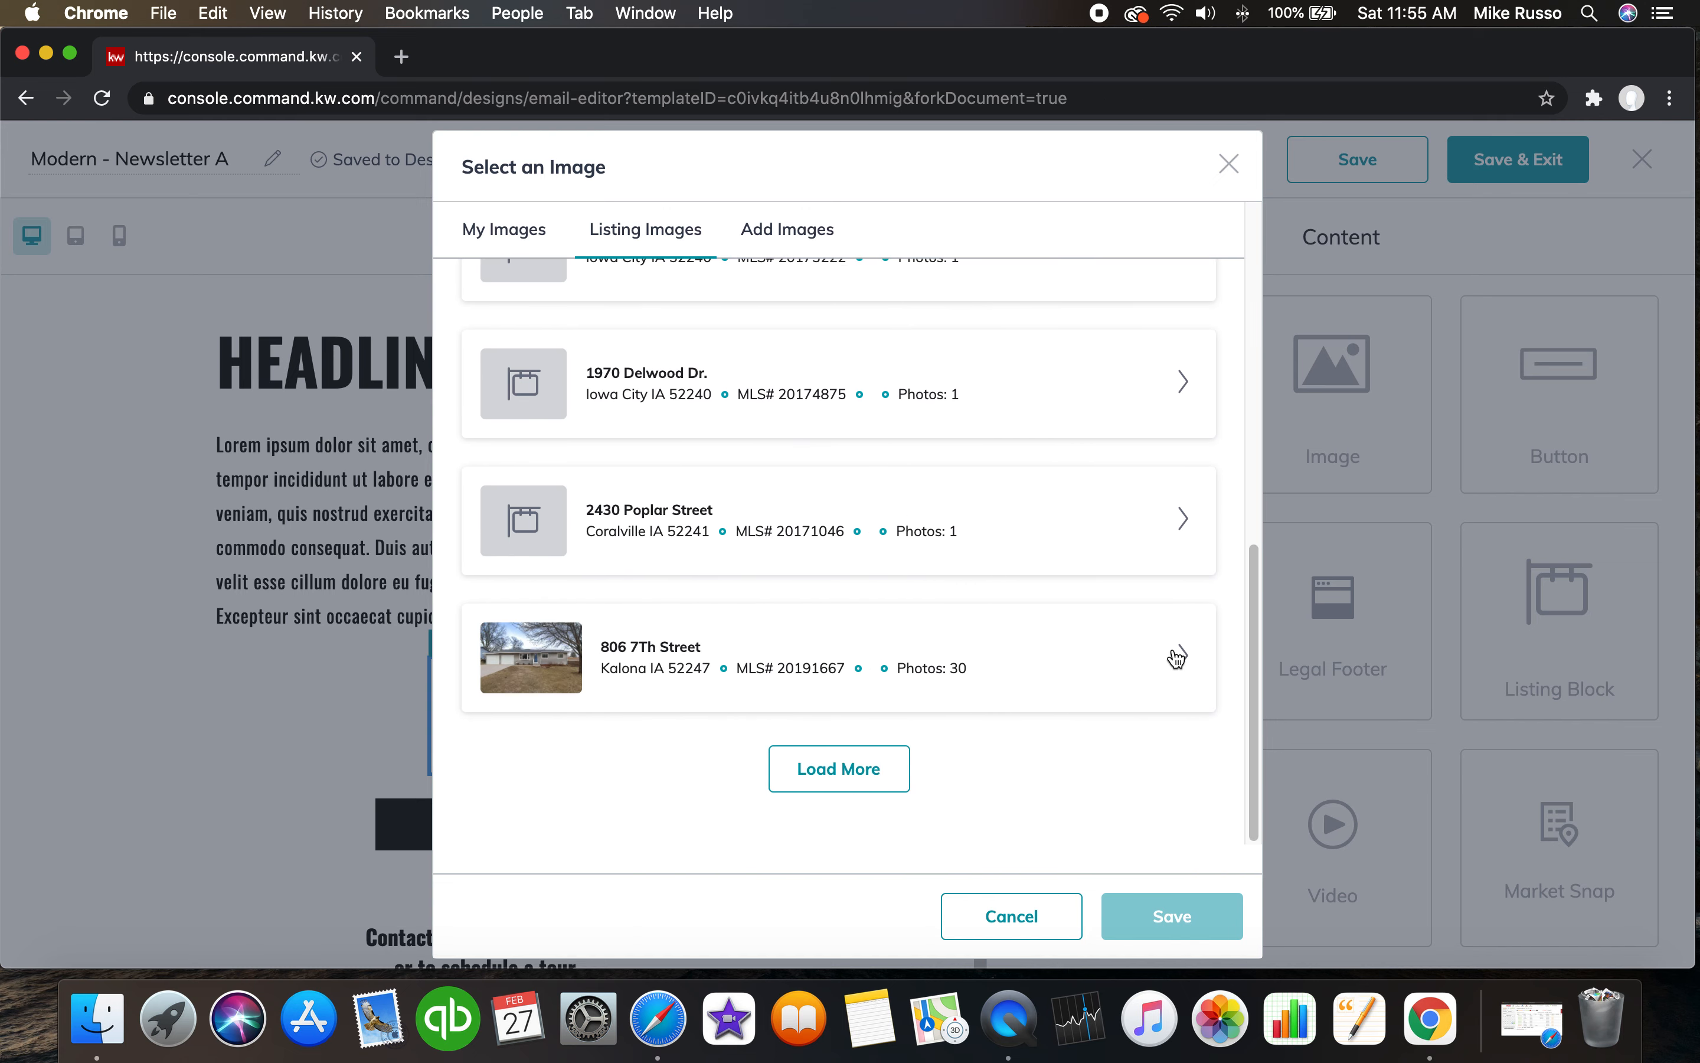
Fill the image block with the 806 7Th Street listing's exterior house photo.
left_click(1176, 657)
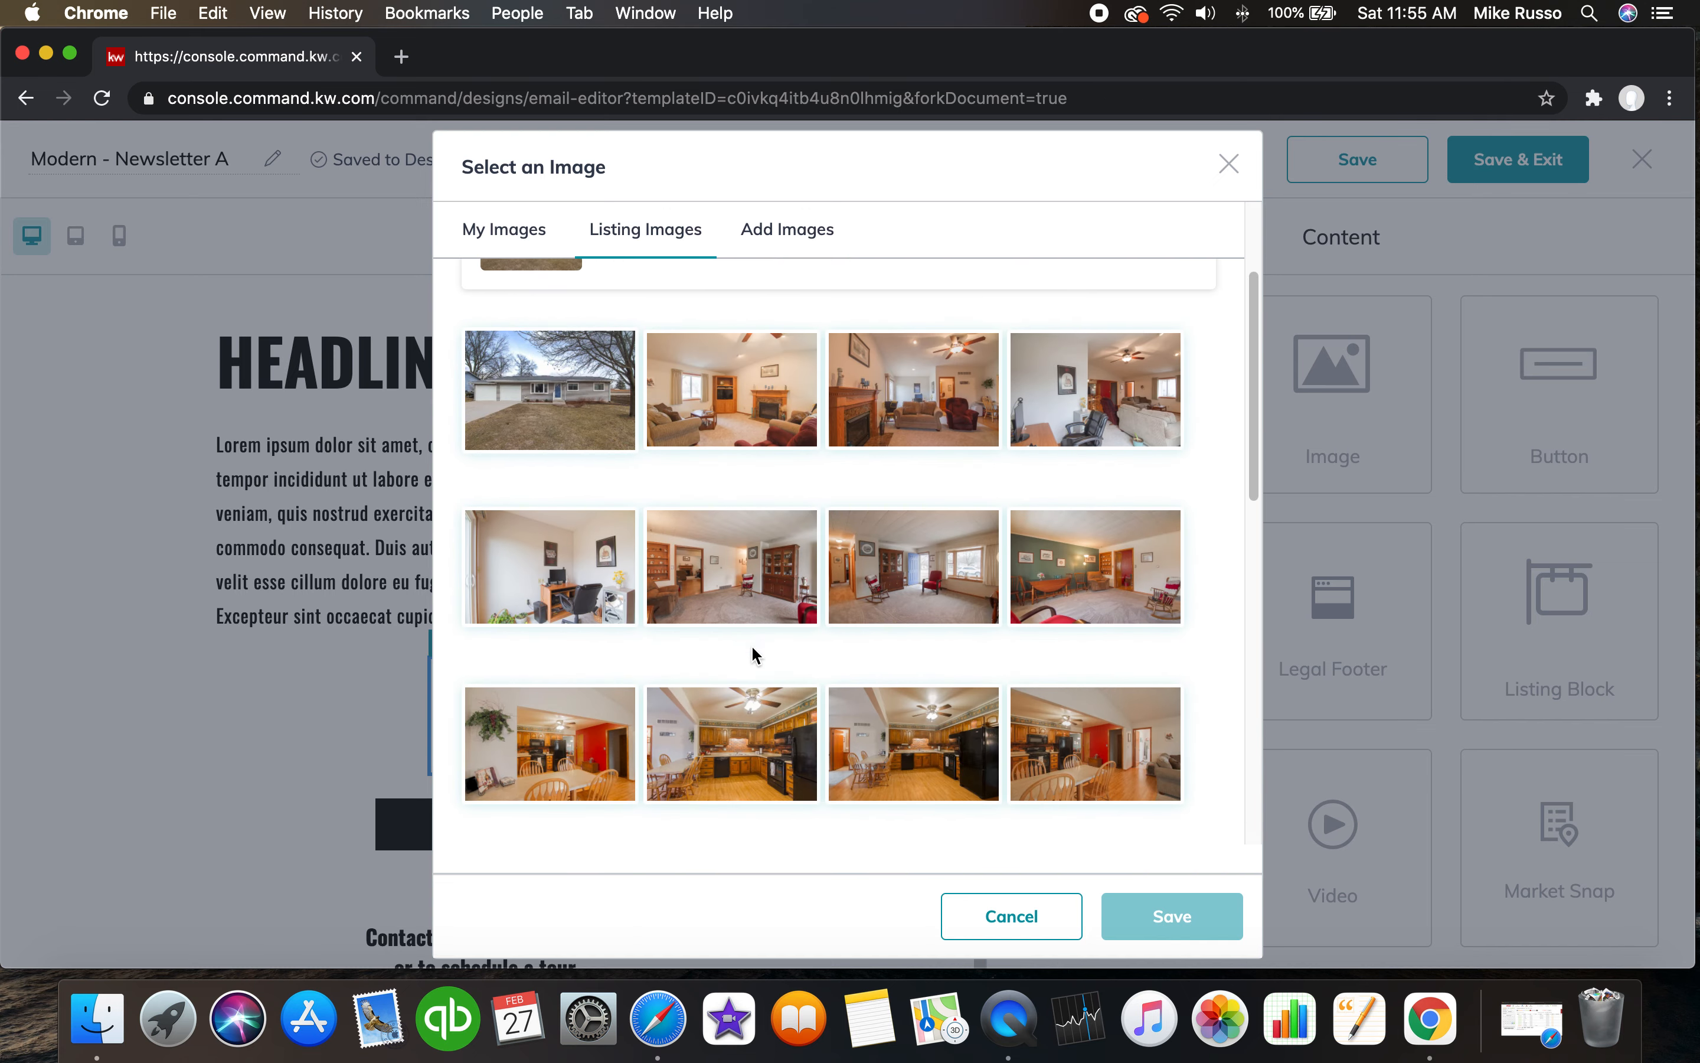
scroll("down", 3)
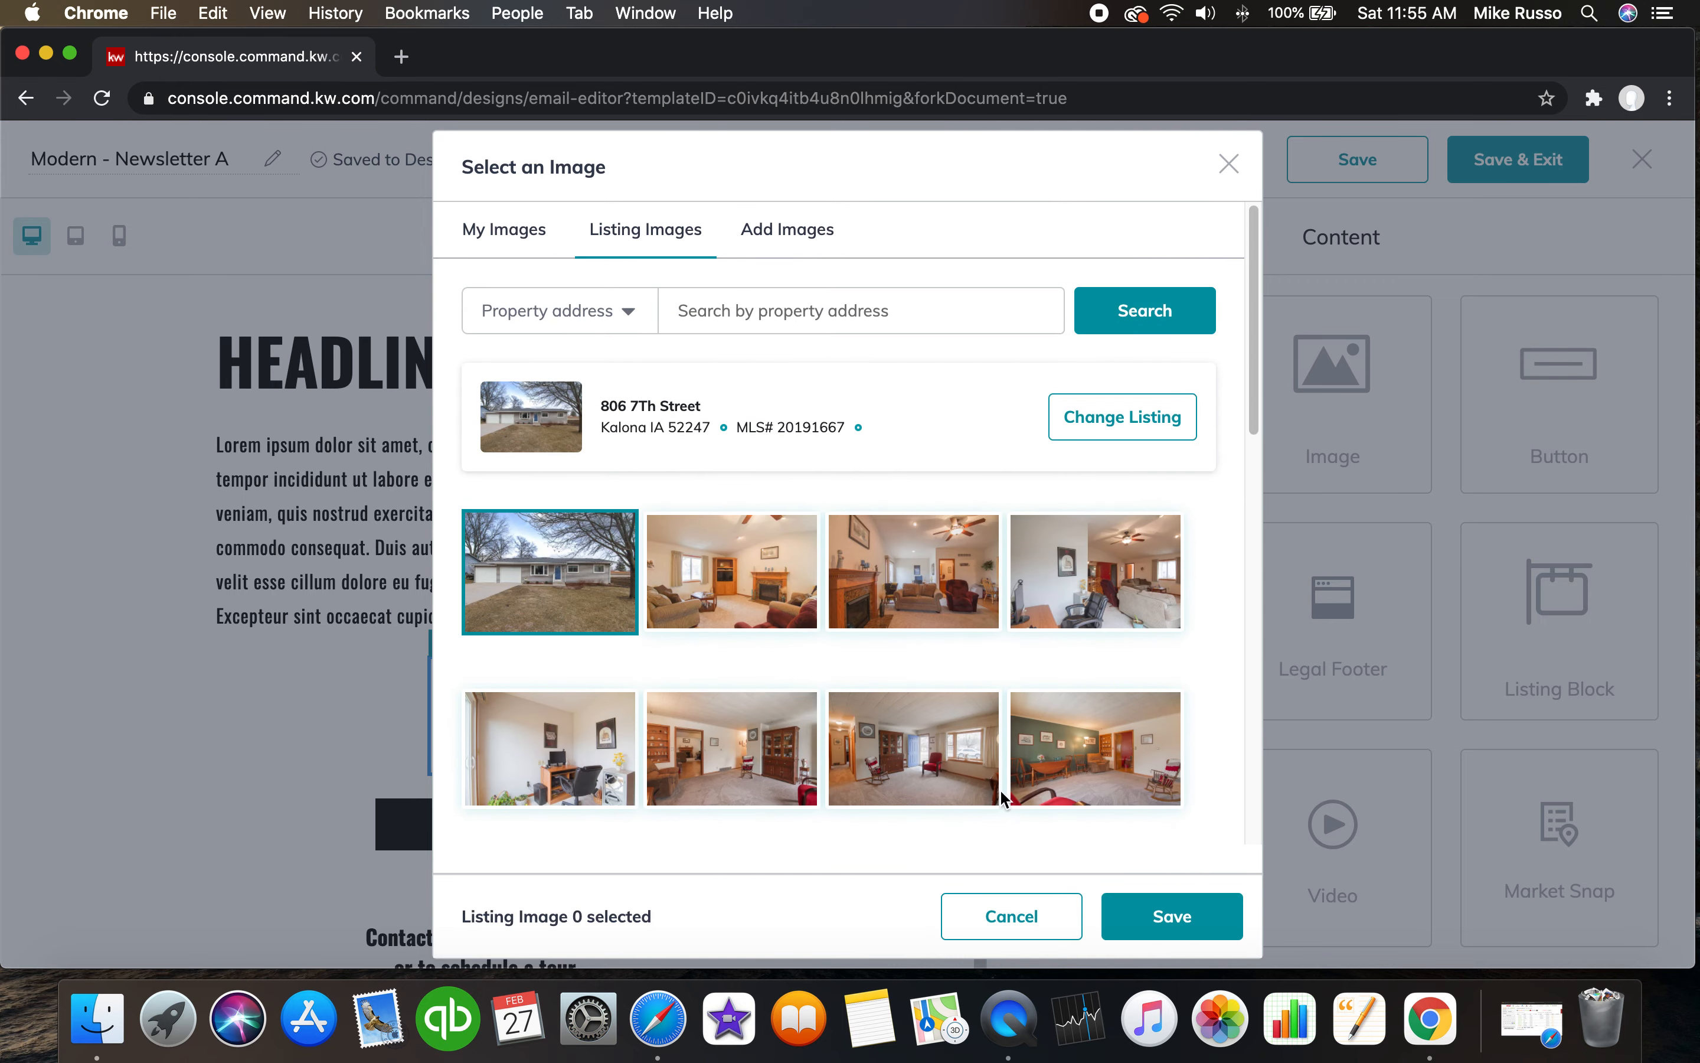
left_click(1170, 917)
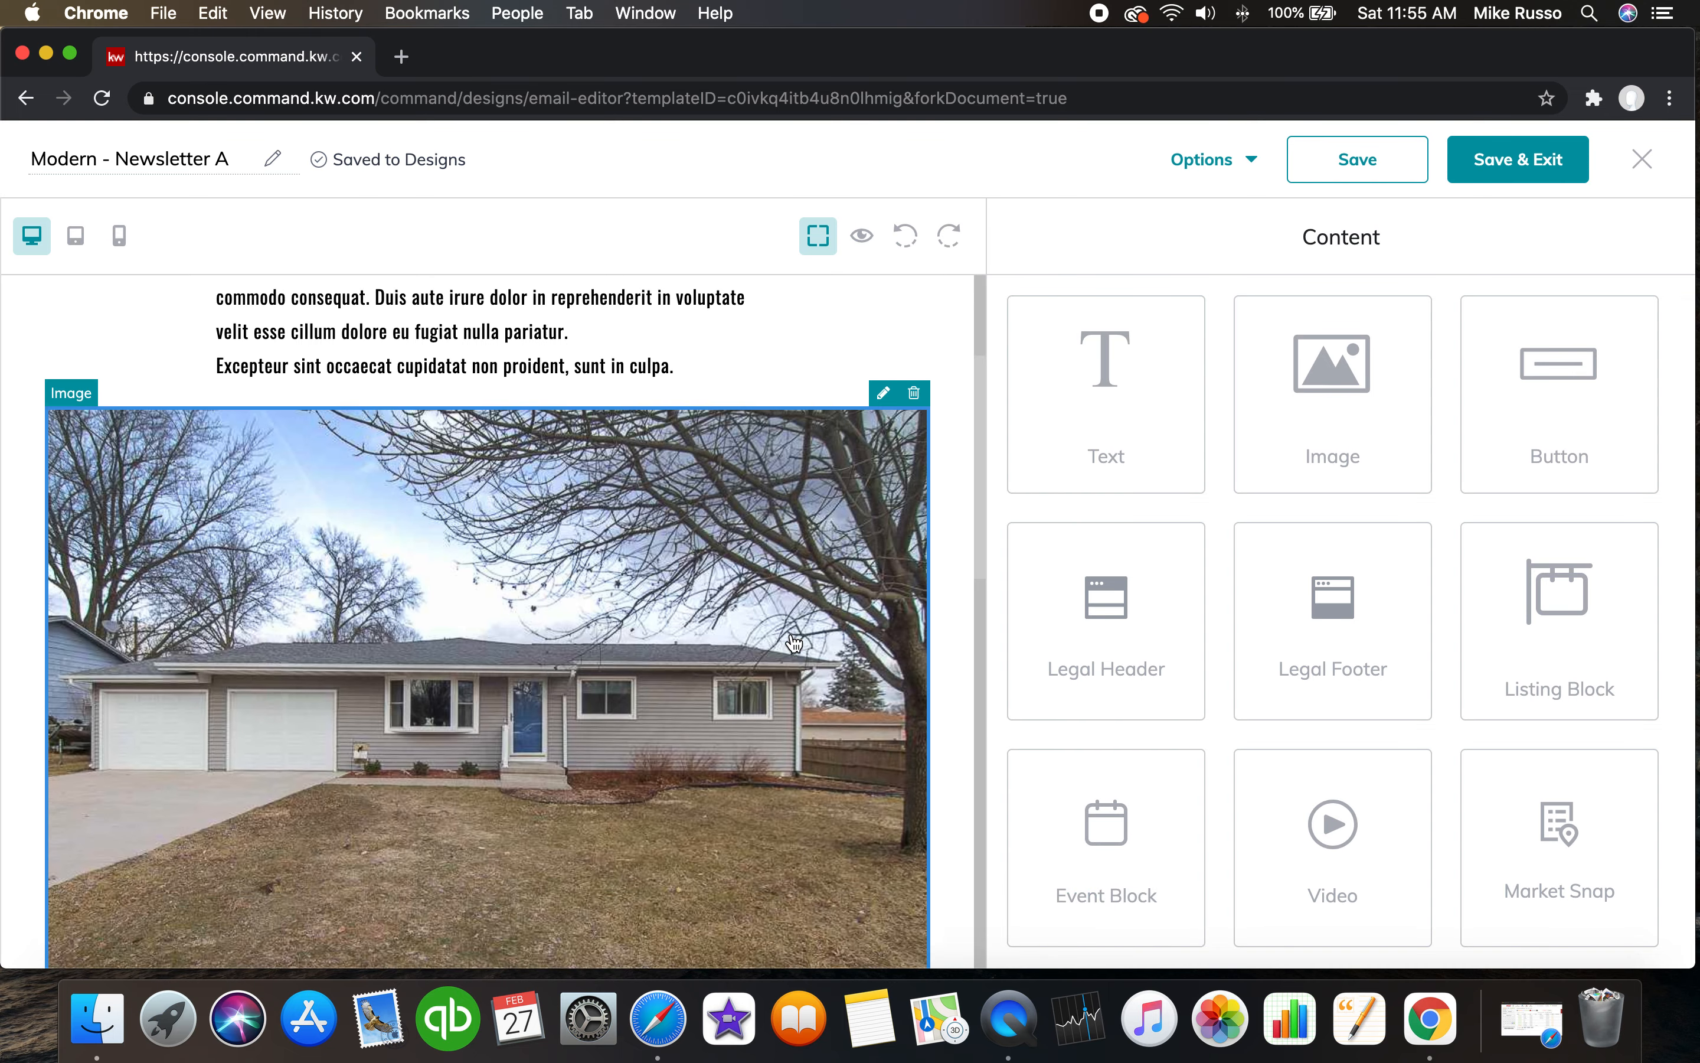
scroll("down", 3)
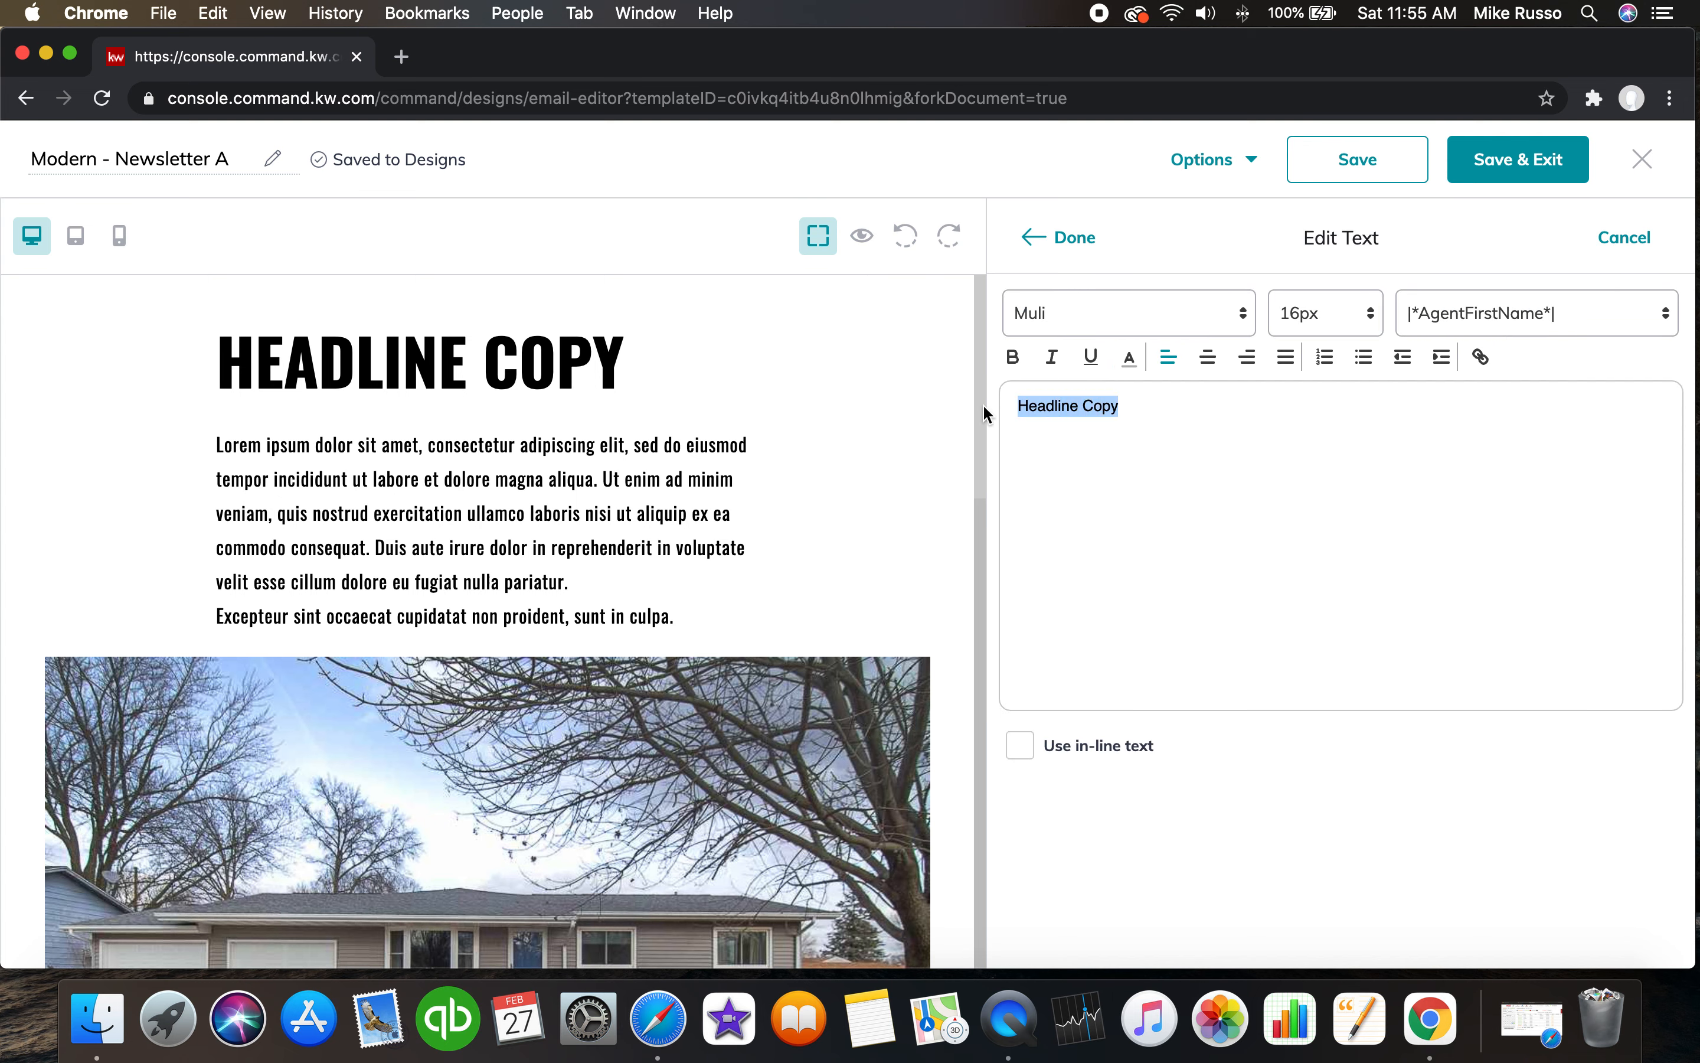
Set the headline to 'CHECK IT OUT!!!!'.
type("Check it out")
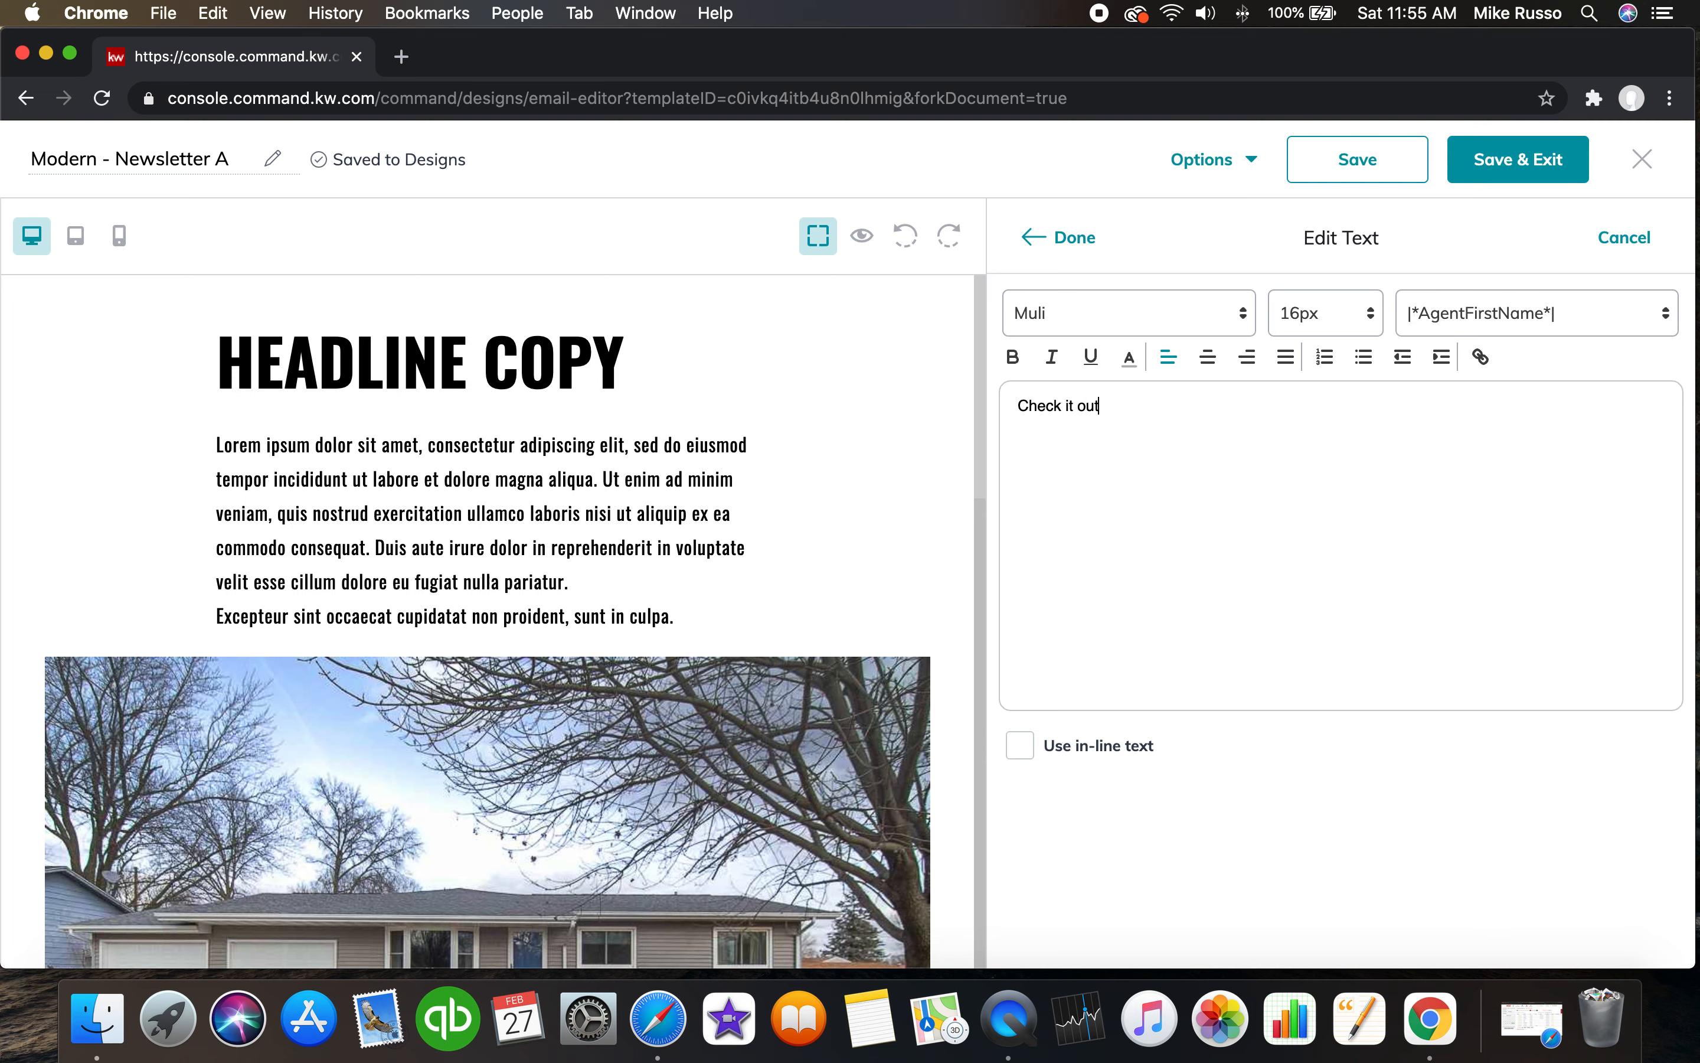
type("!!!!")
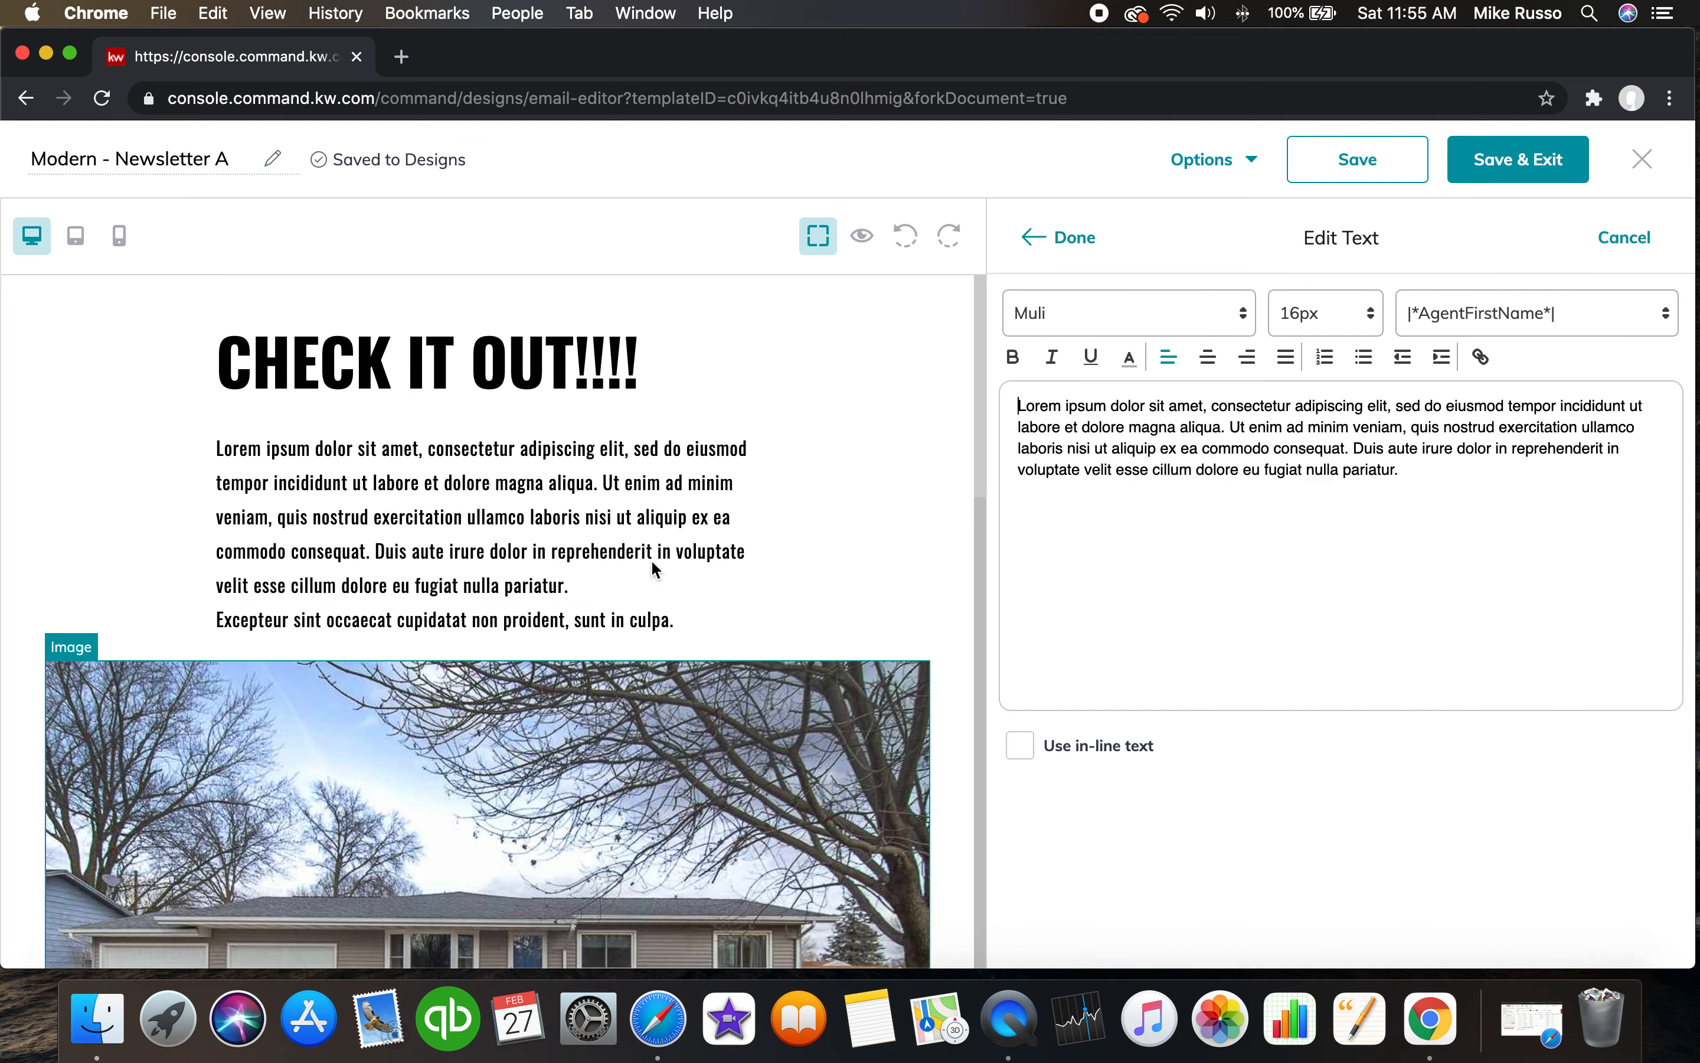
Replace the body paragraph with 'Look at this new place! Great deal'.
left_click(1072, 238)
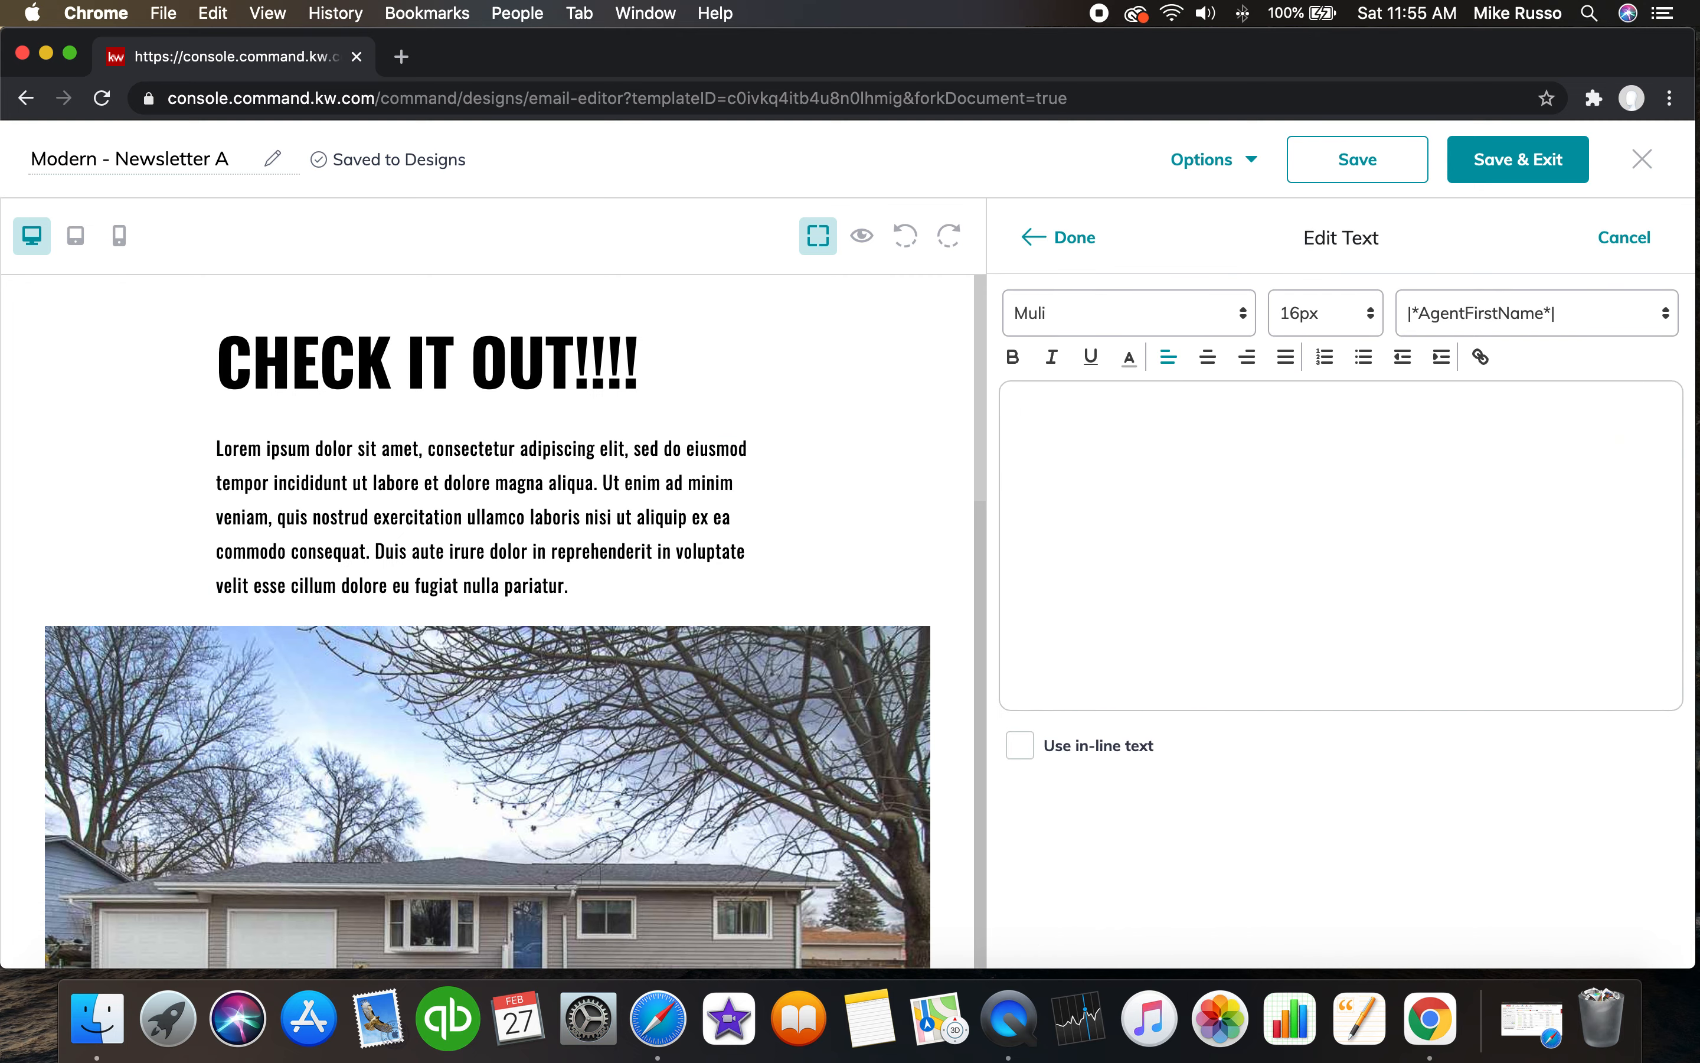
type("Look att h")
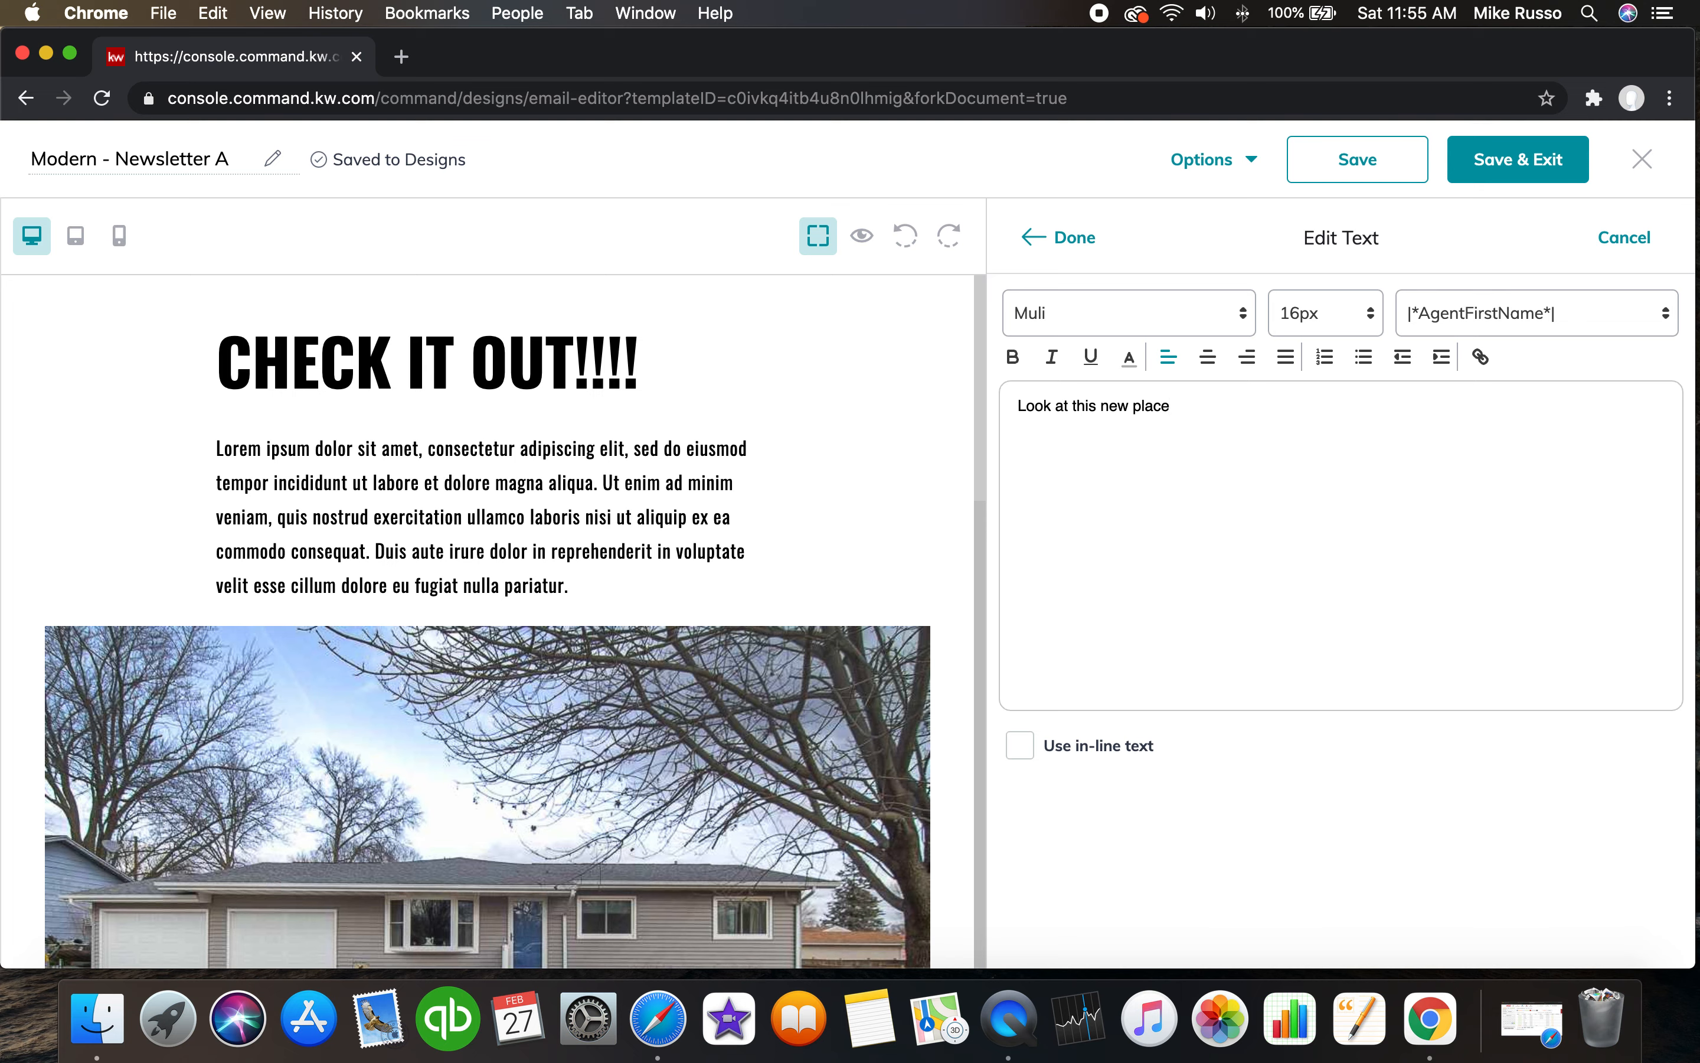
type("! Great deal")
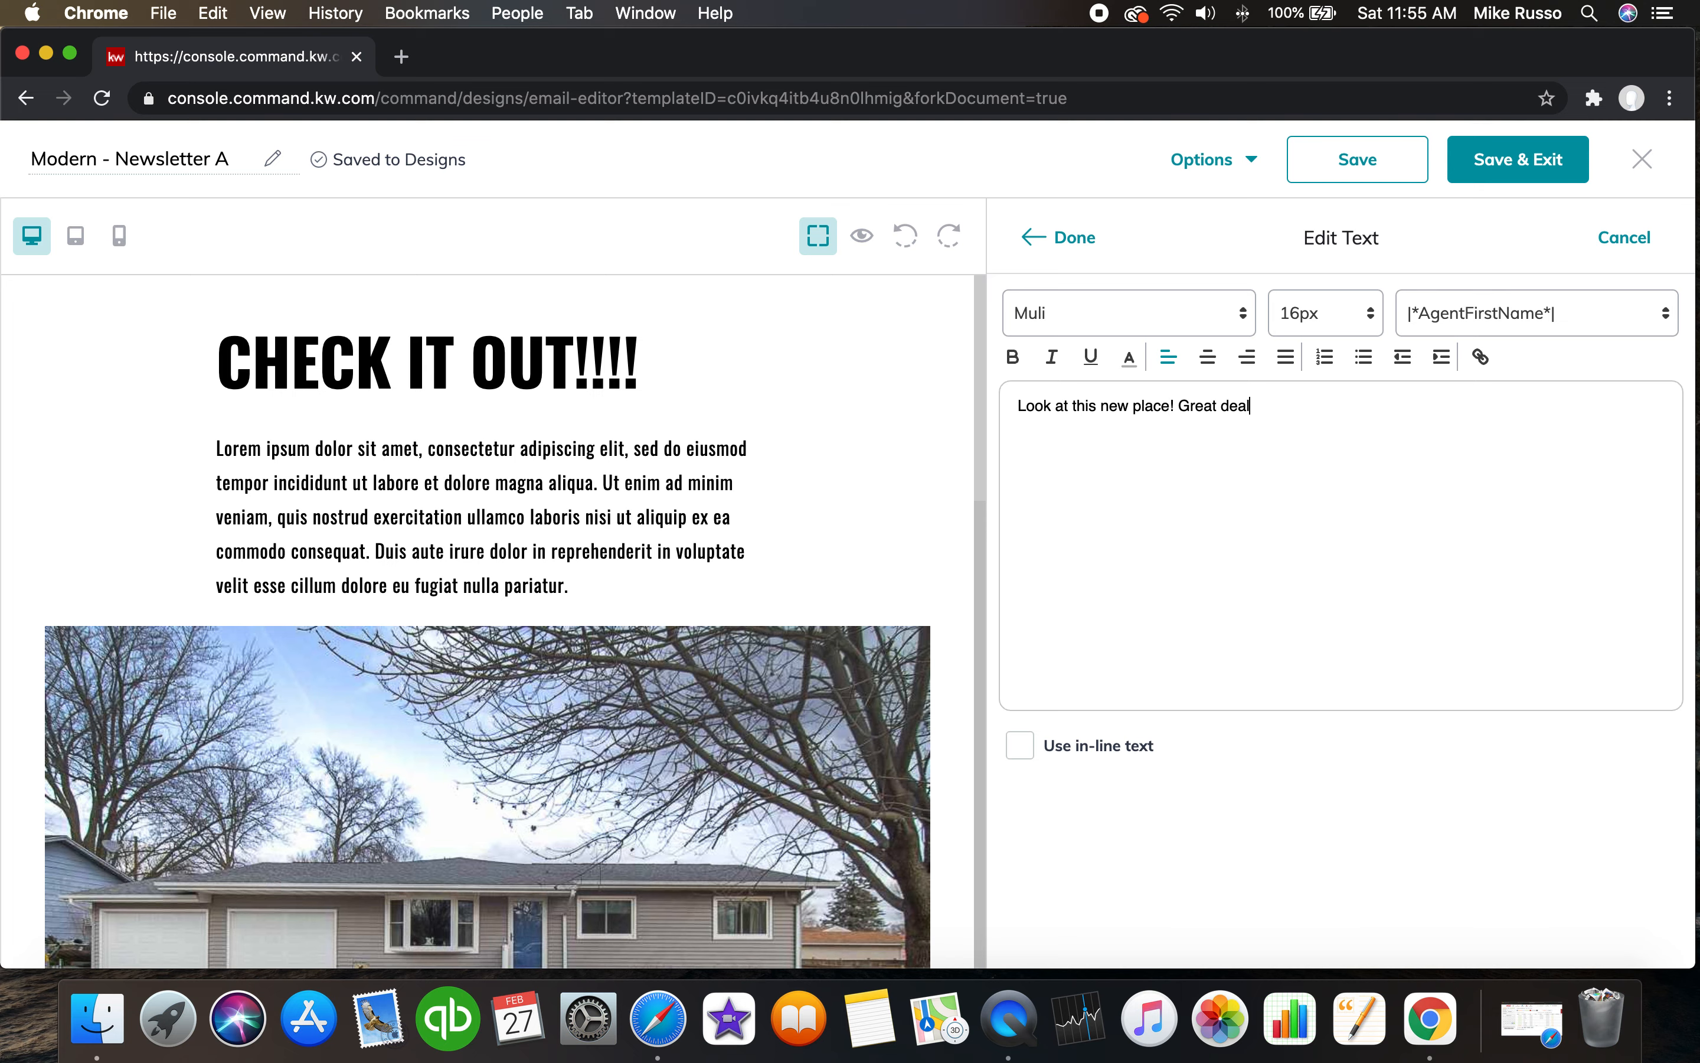
left_click(1071, 237)
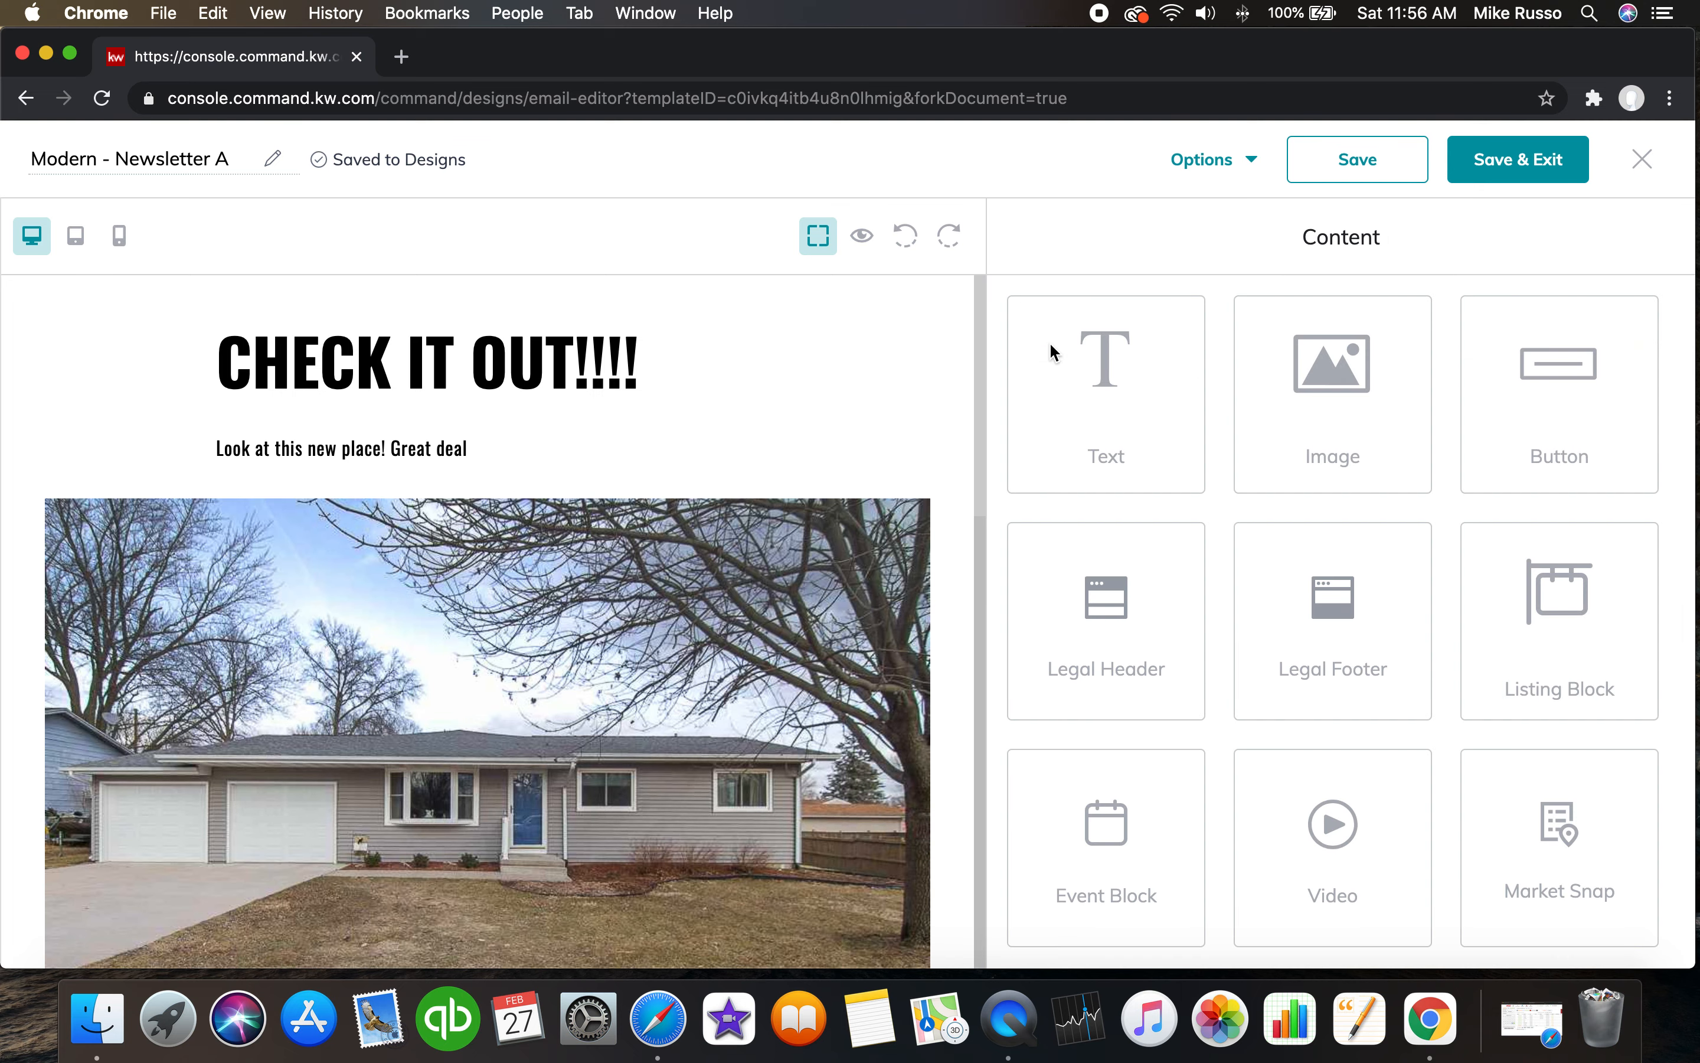
scroll("down", 3)
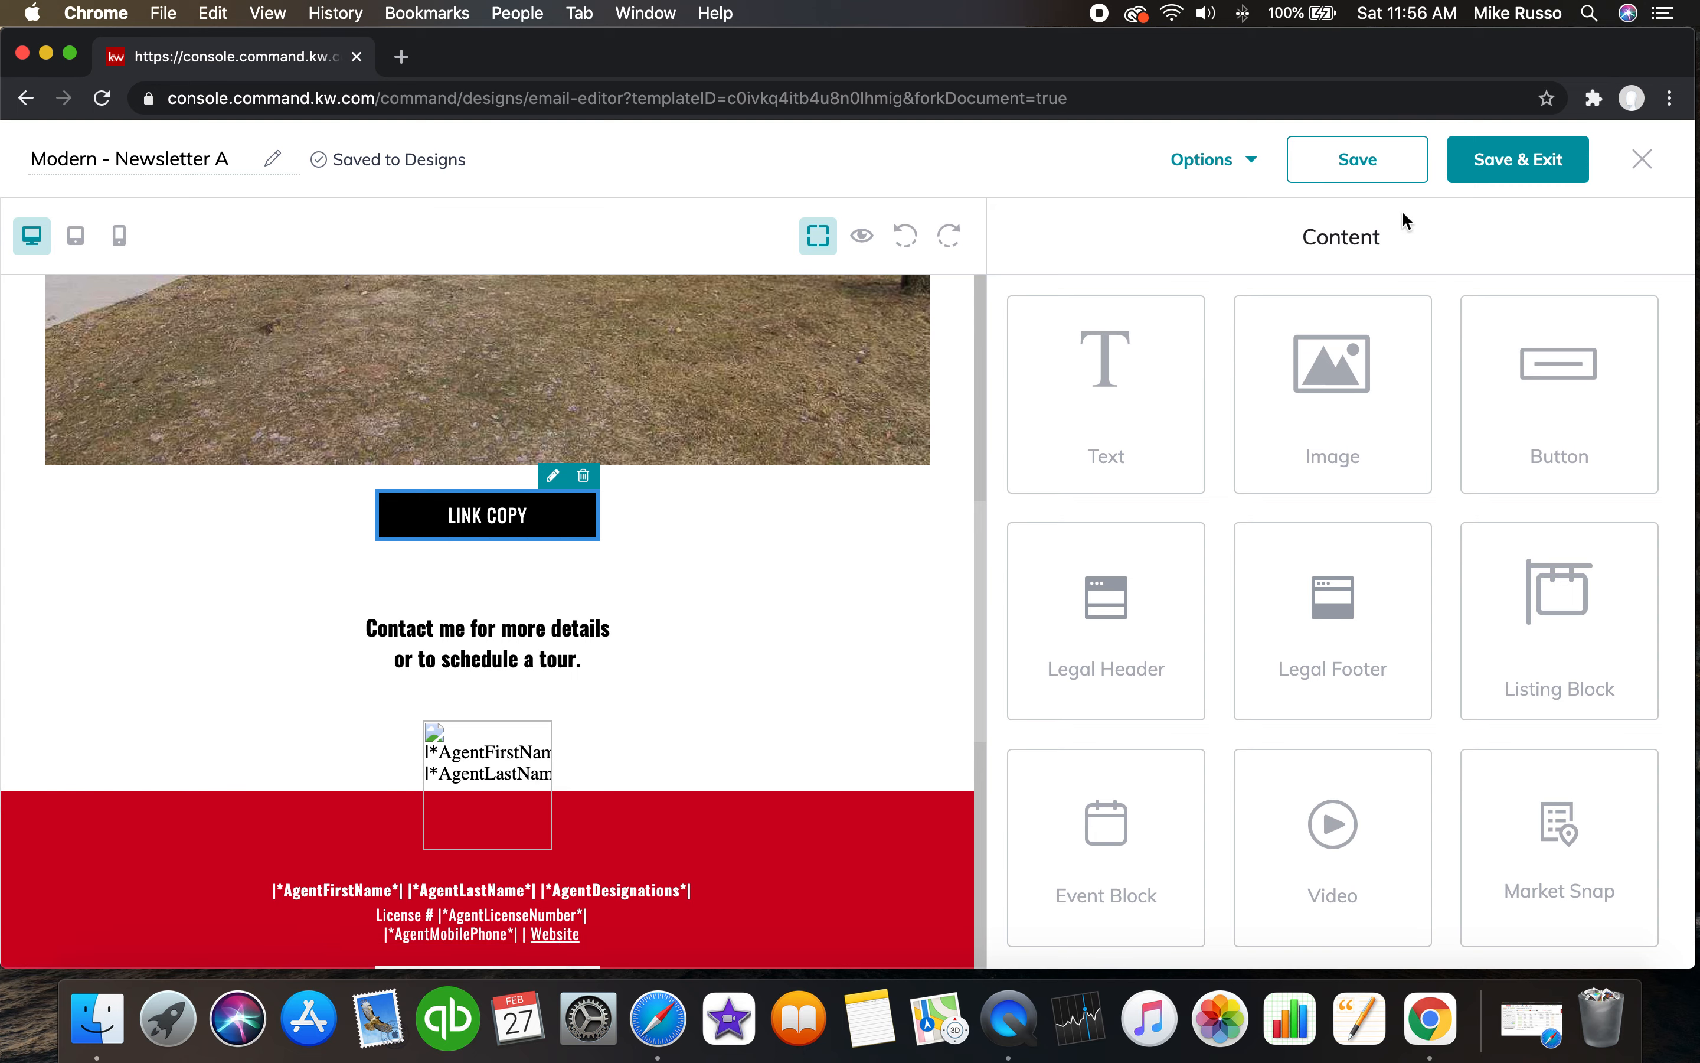
Review the LINK COPY button's settings and its Link To options.
left_click(555, 476)
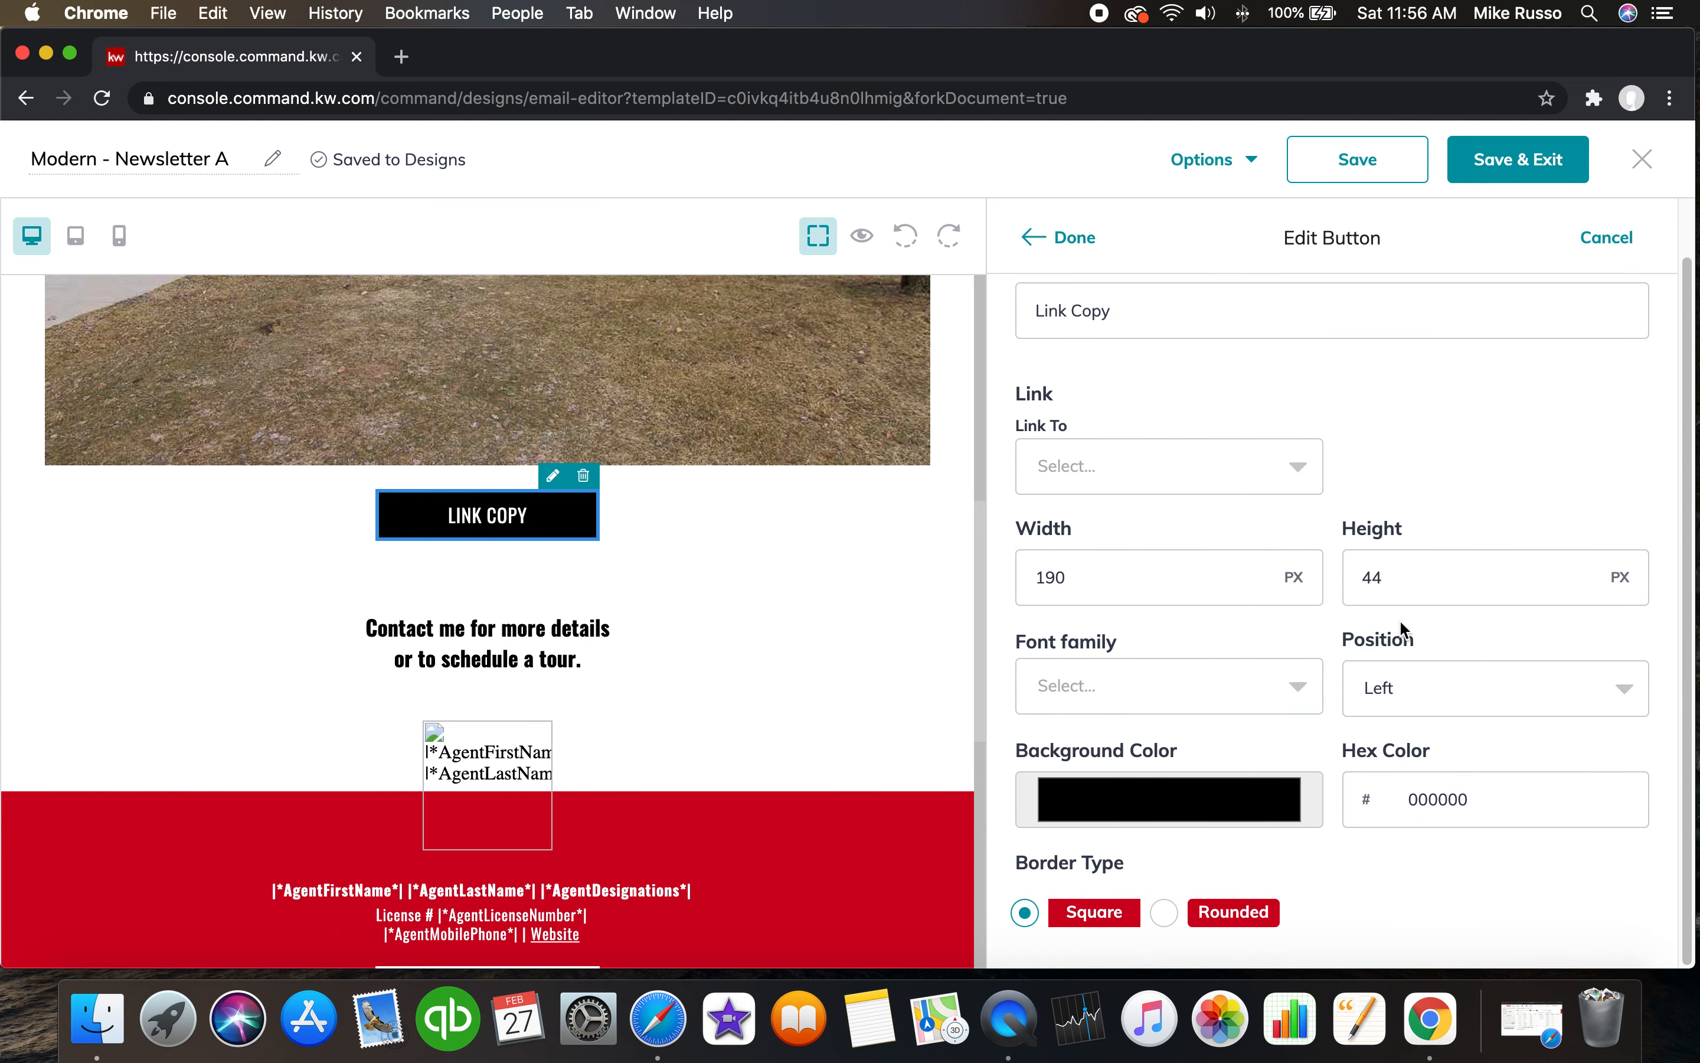
mouse_move(1299, 697)
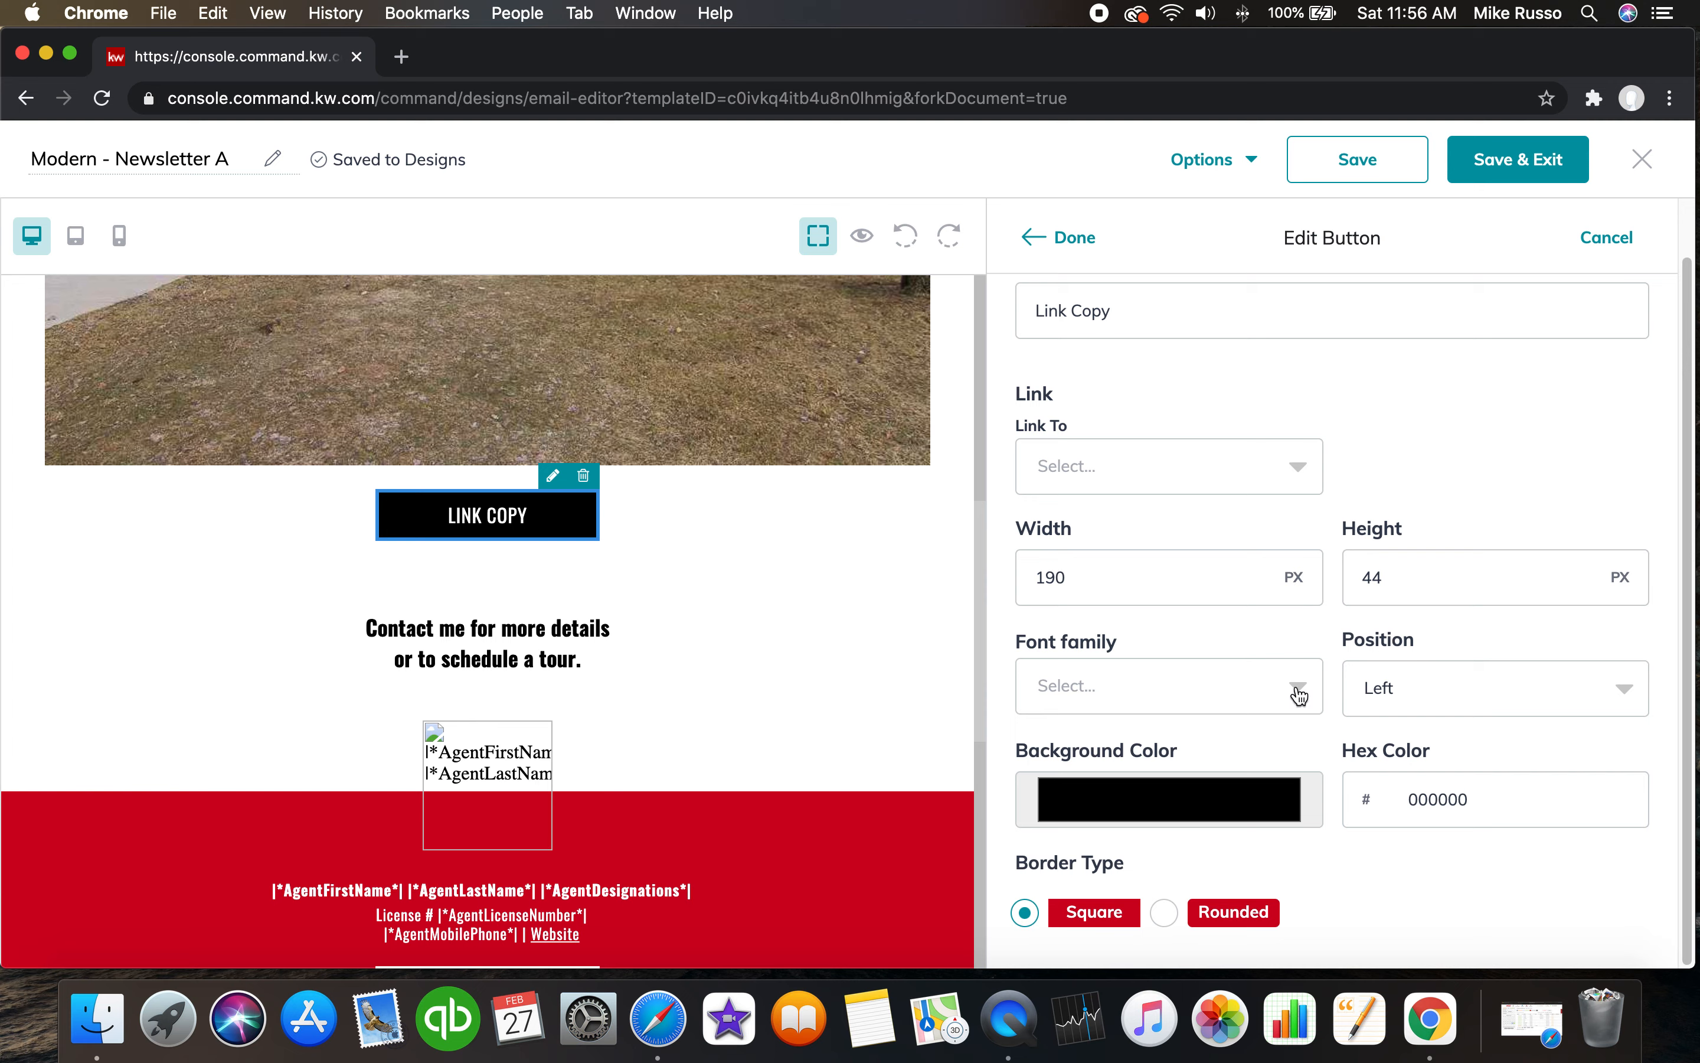
left_click(1169, 465)
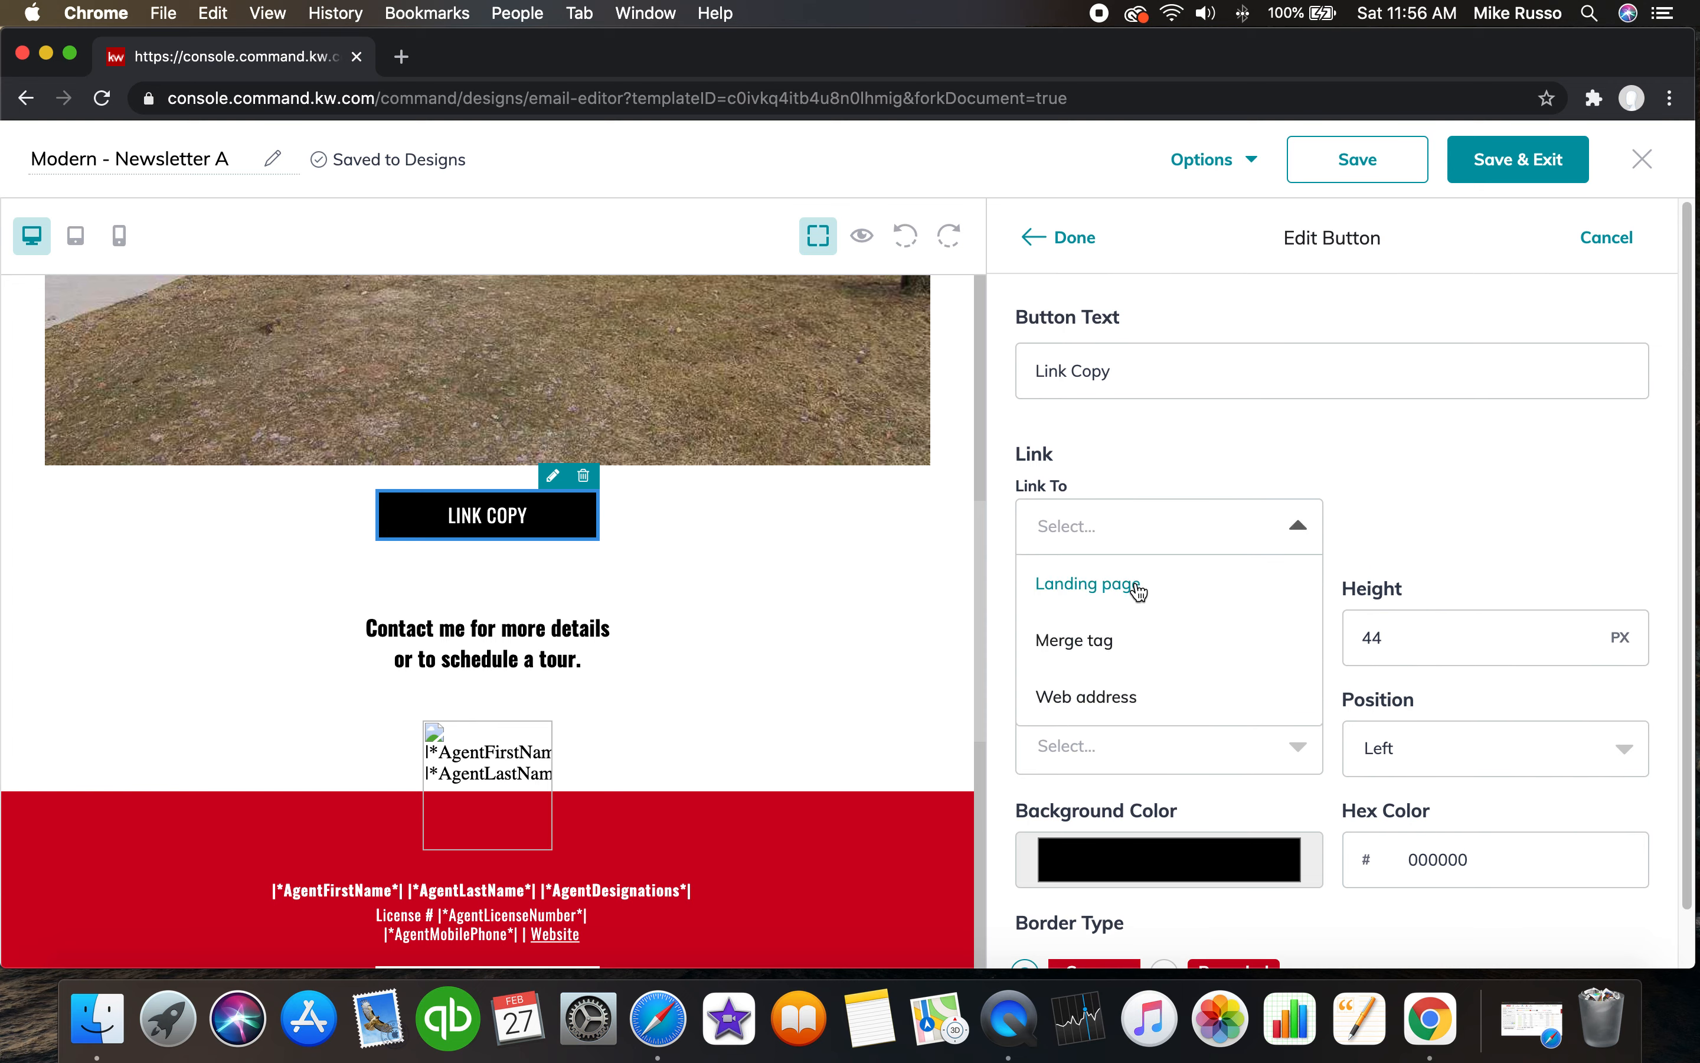
mouse_move(1029, 654)
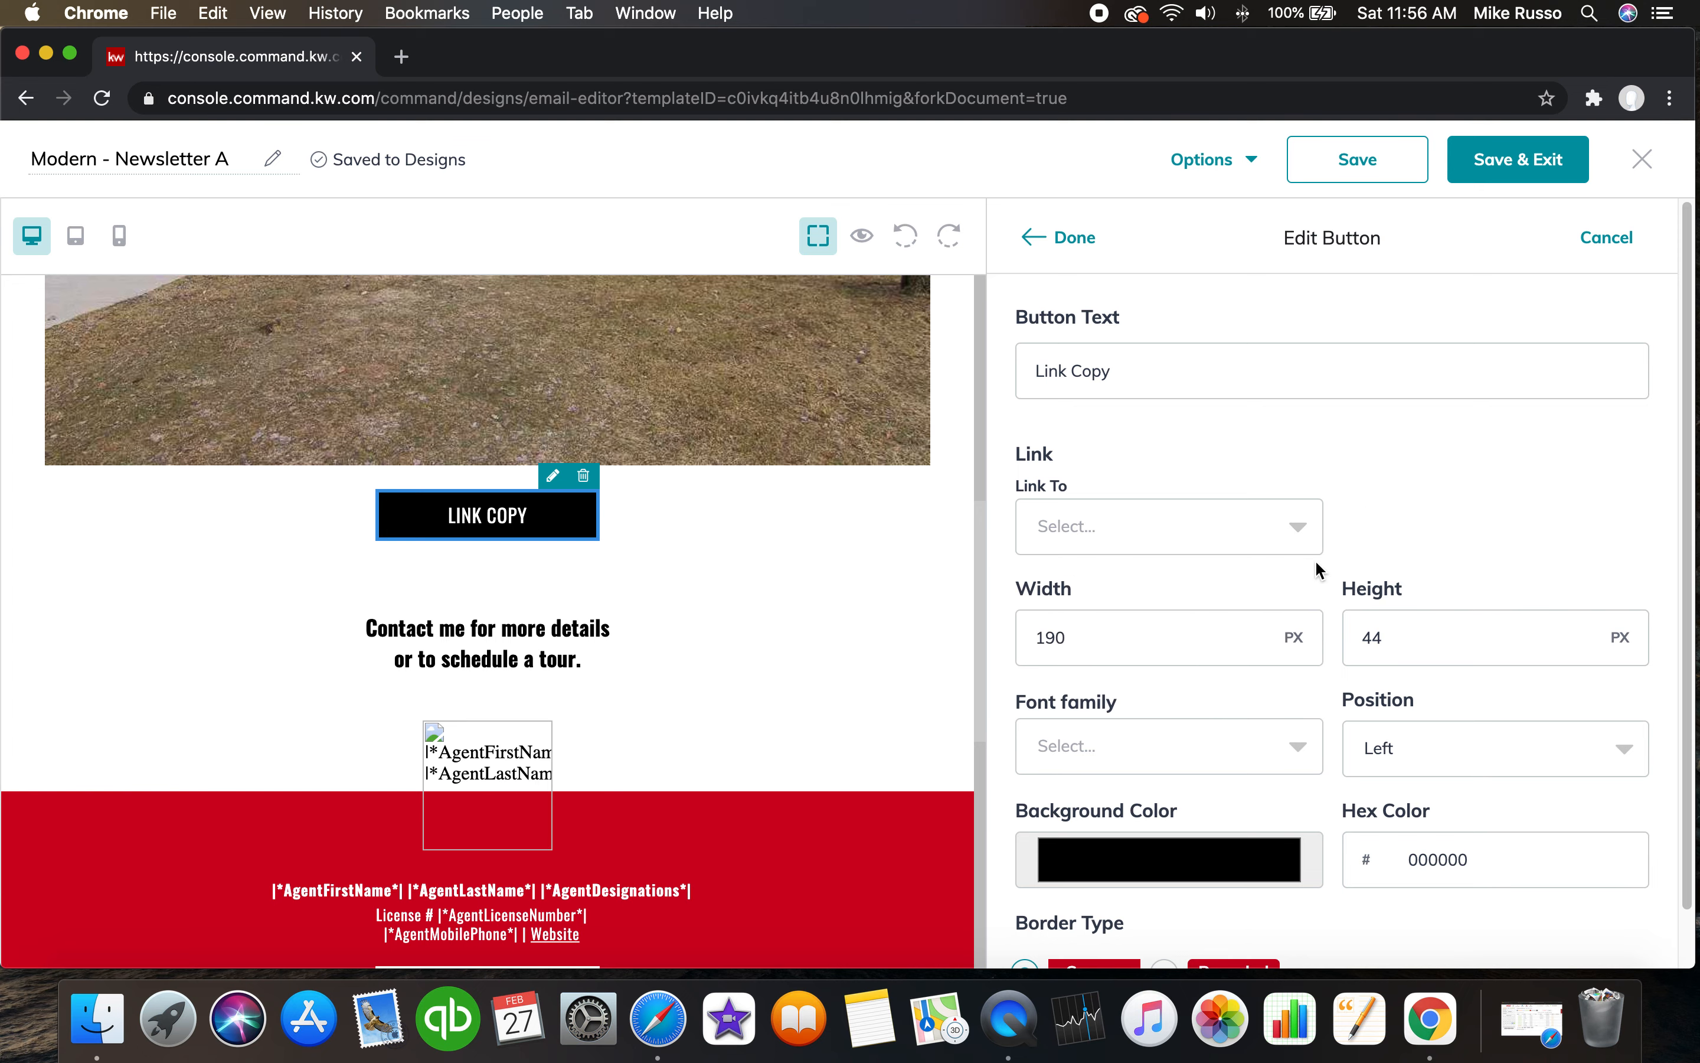
left_click(1169, 525)
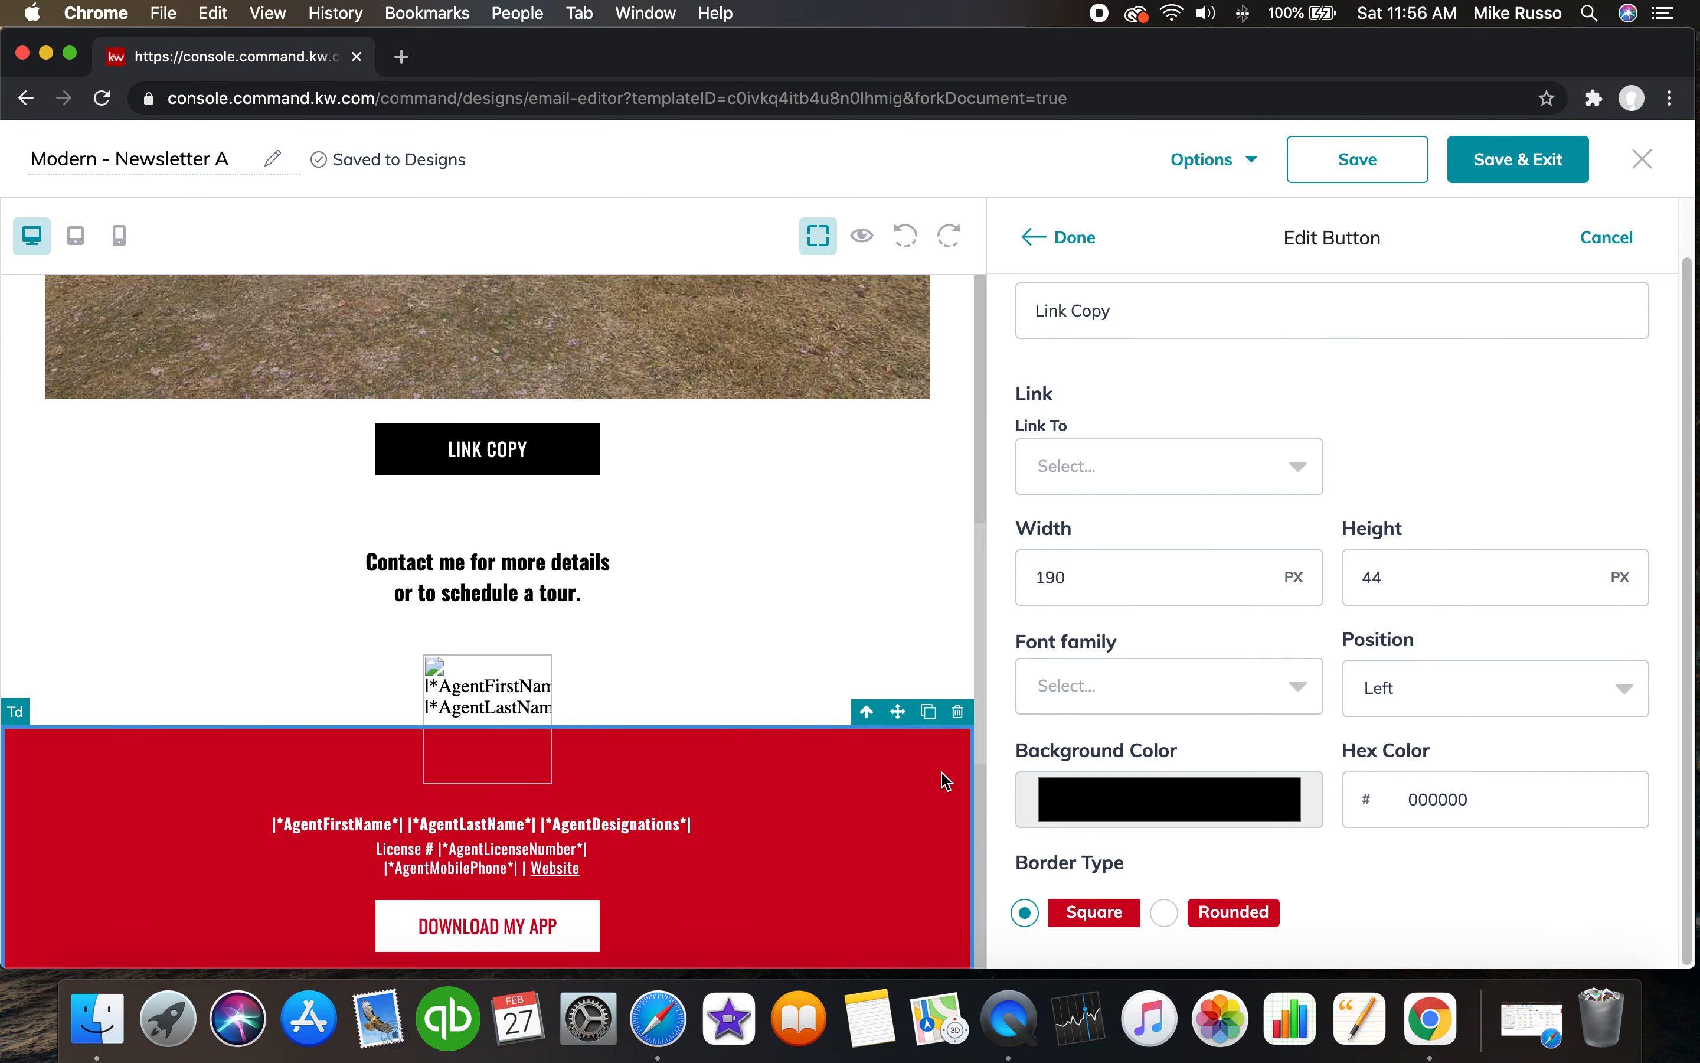
left_click(486, 574)
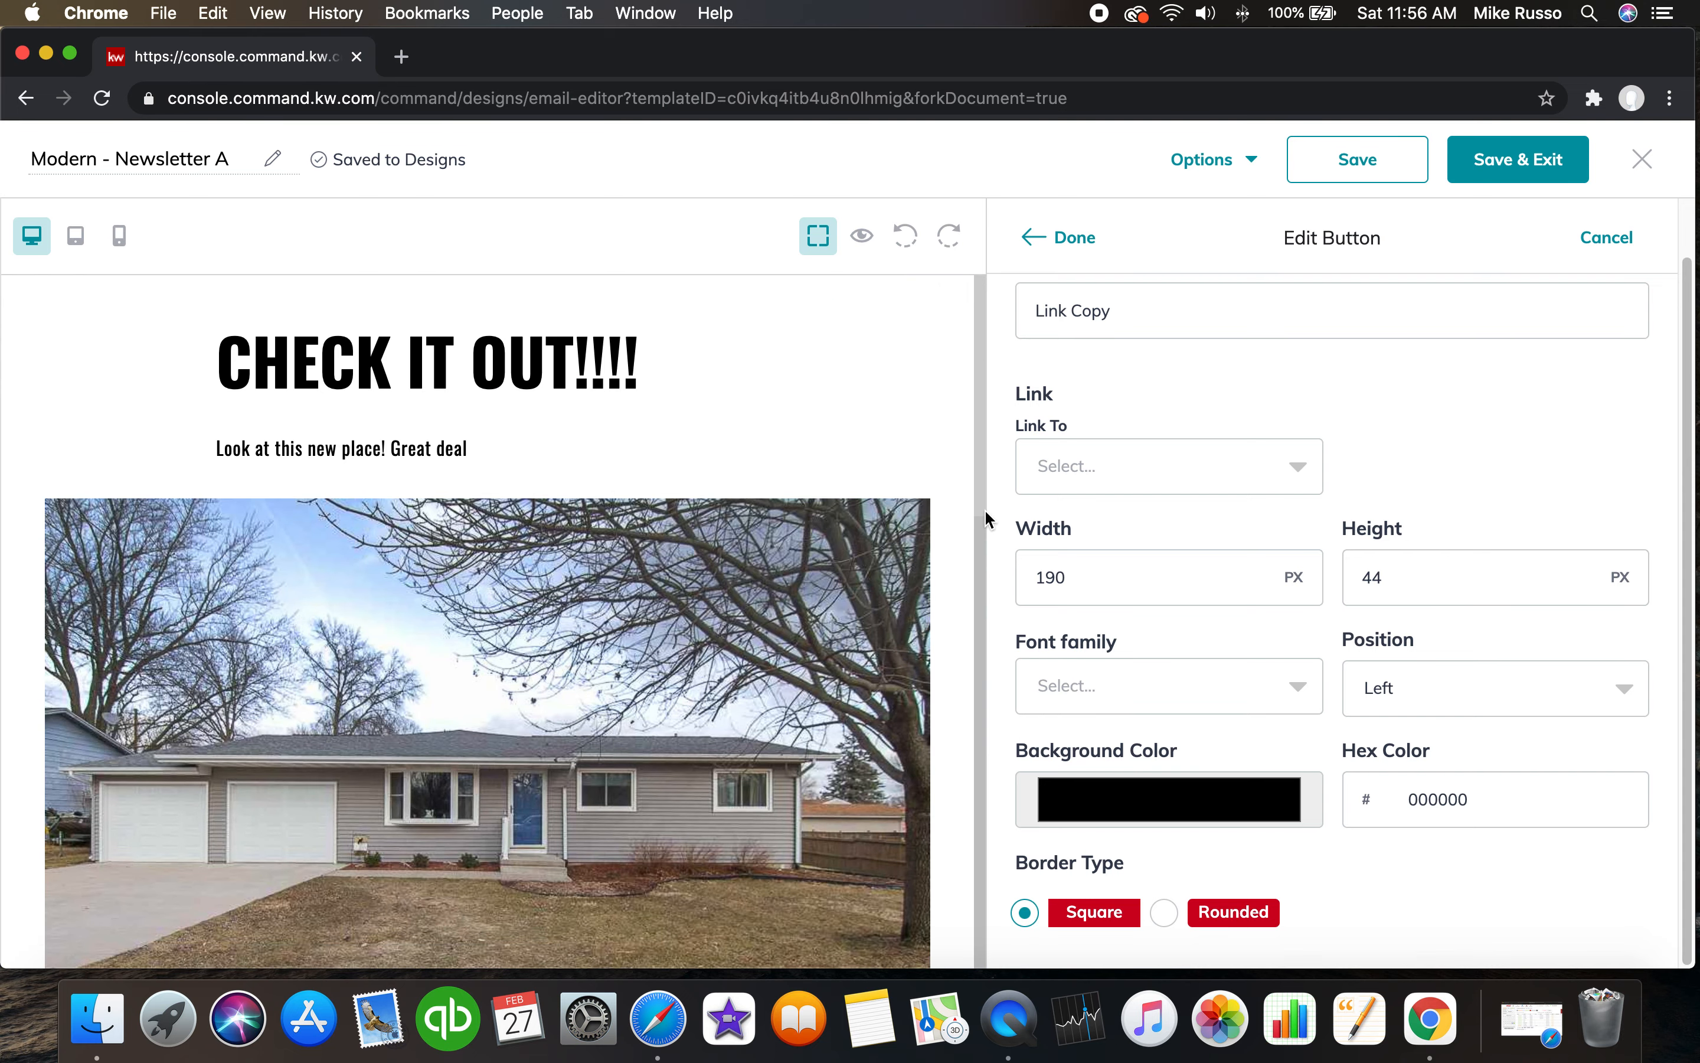
mouse_move(774, 514)
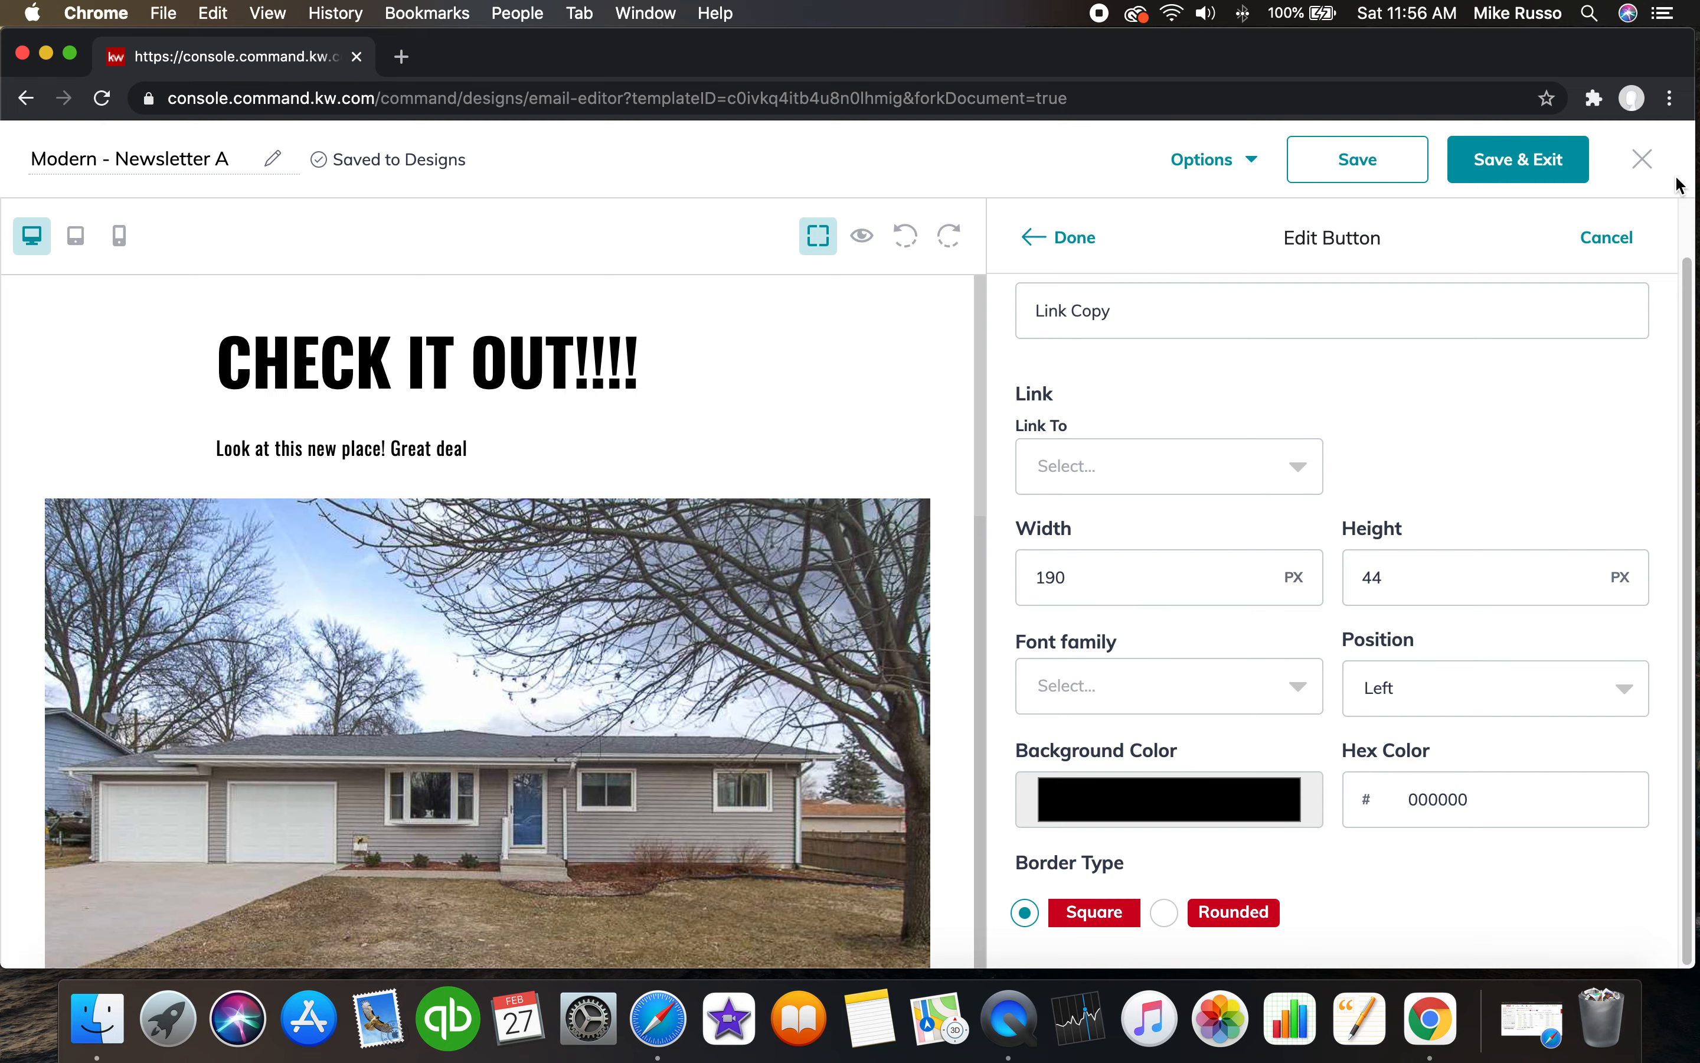
Leave the newsletter editor discarding changes and start a new Print design.
left_click(1641, 159)
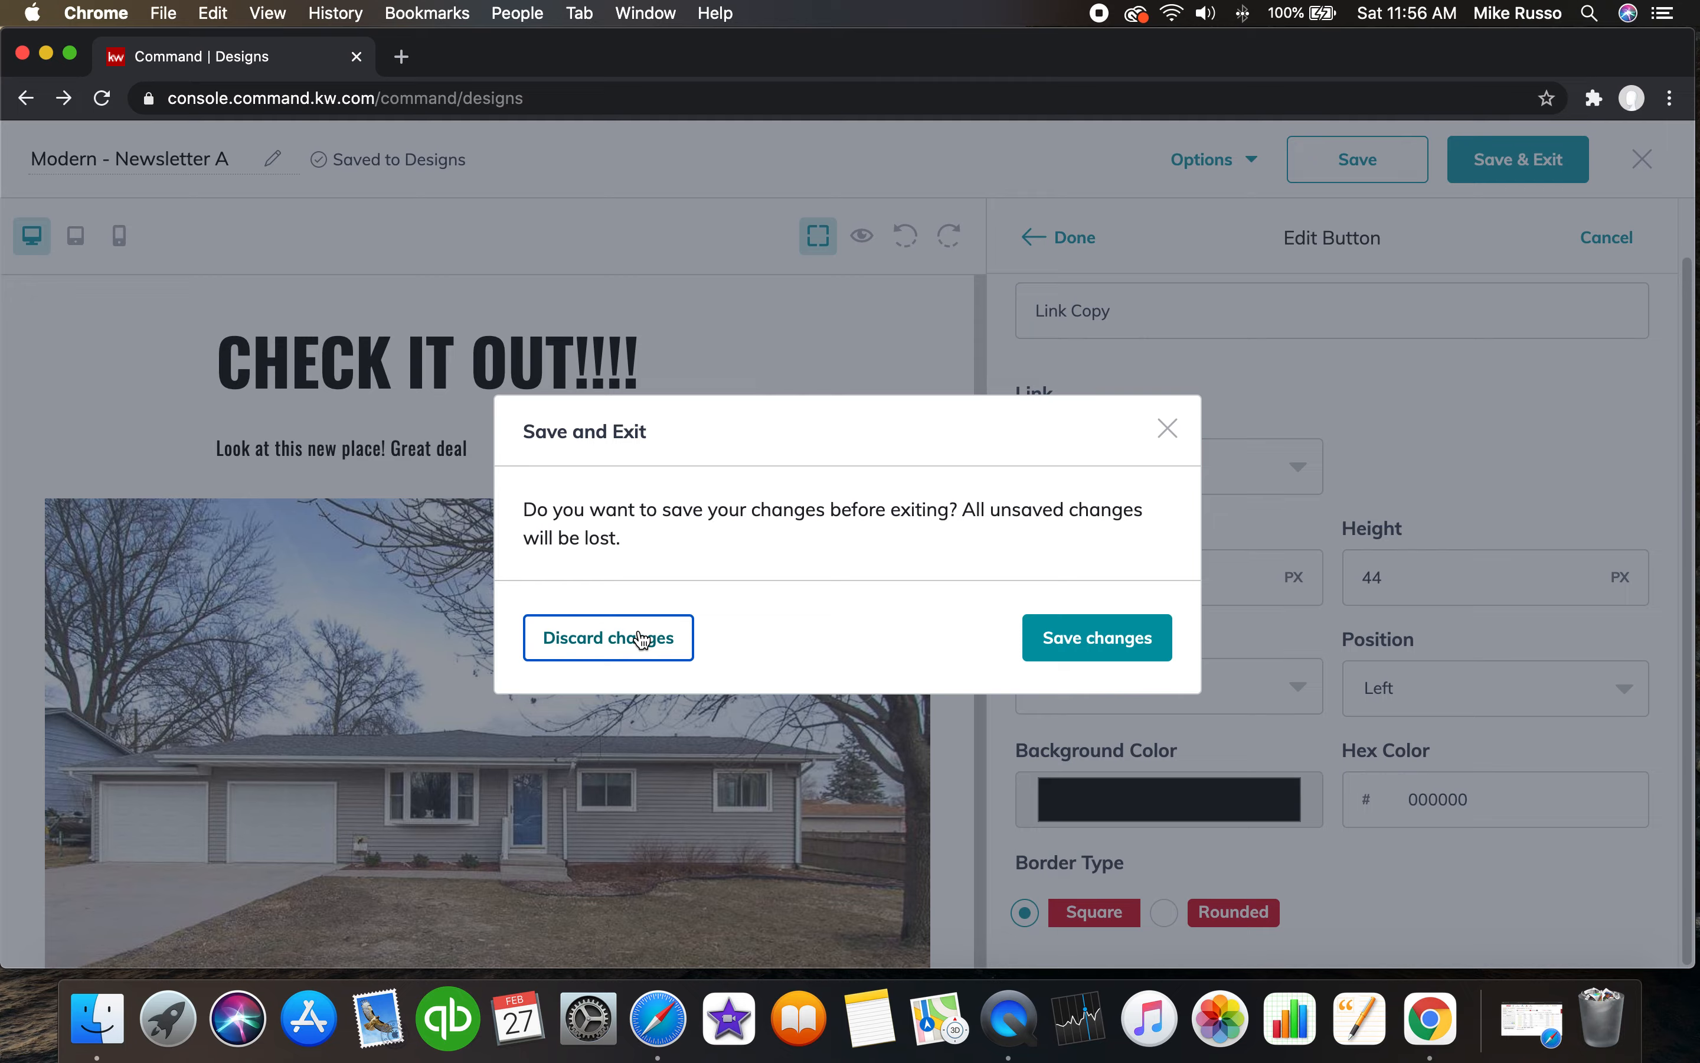
left_click(606, 636)
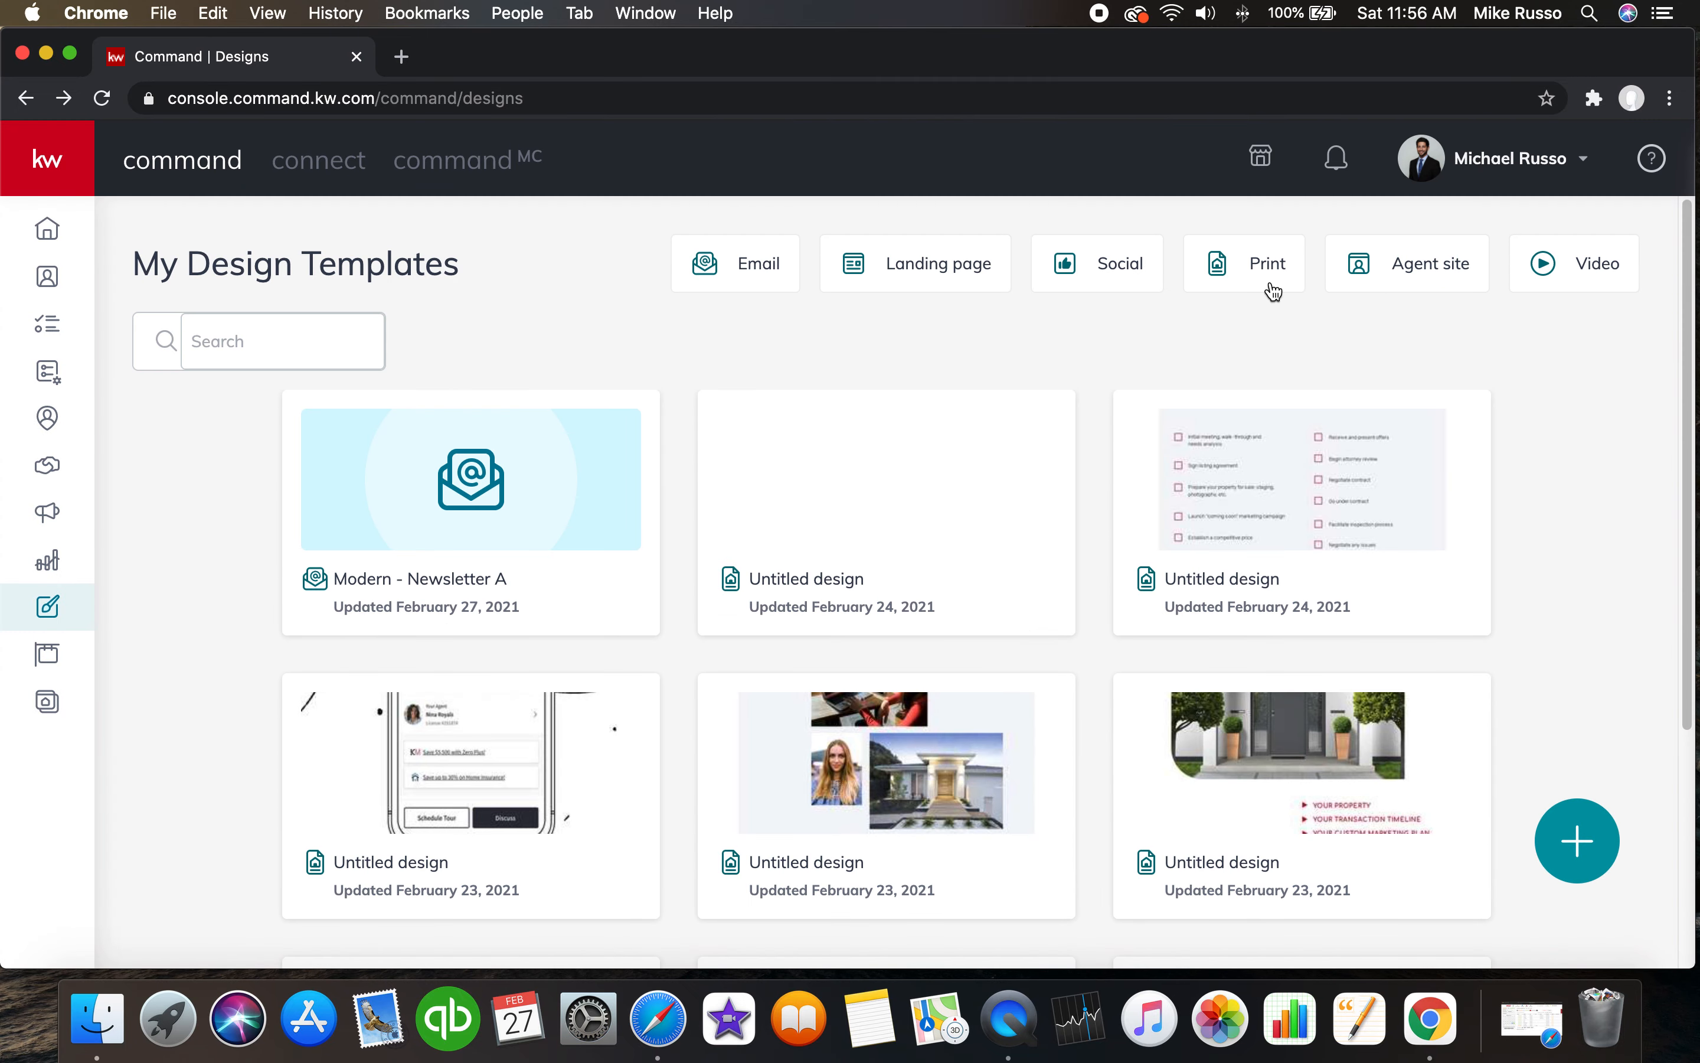
left_click(1243, 262)
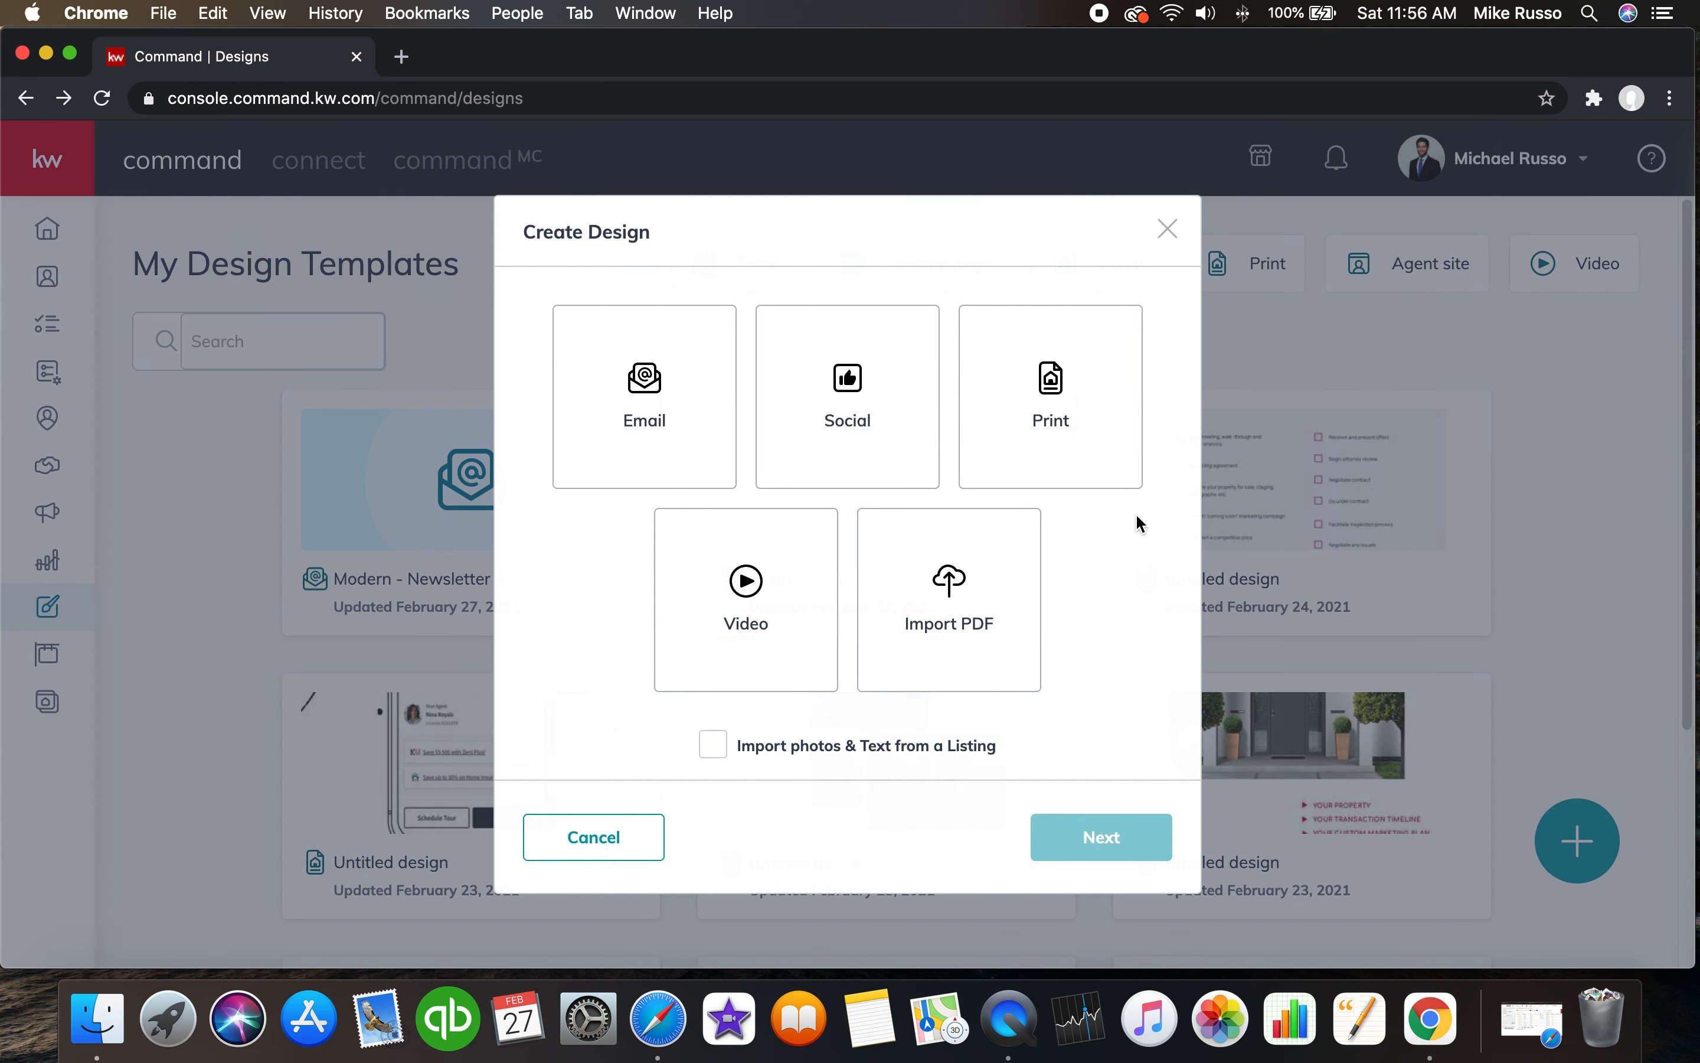
left_click(1050, 395)
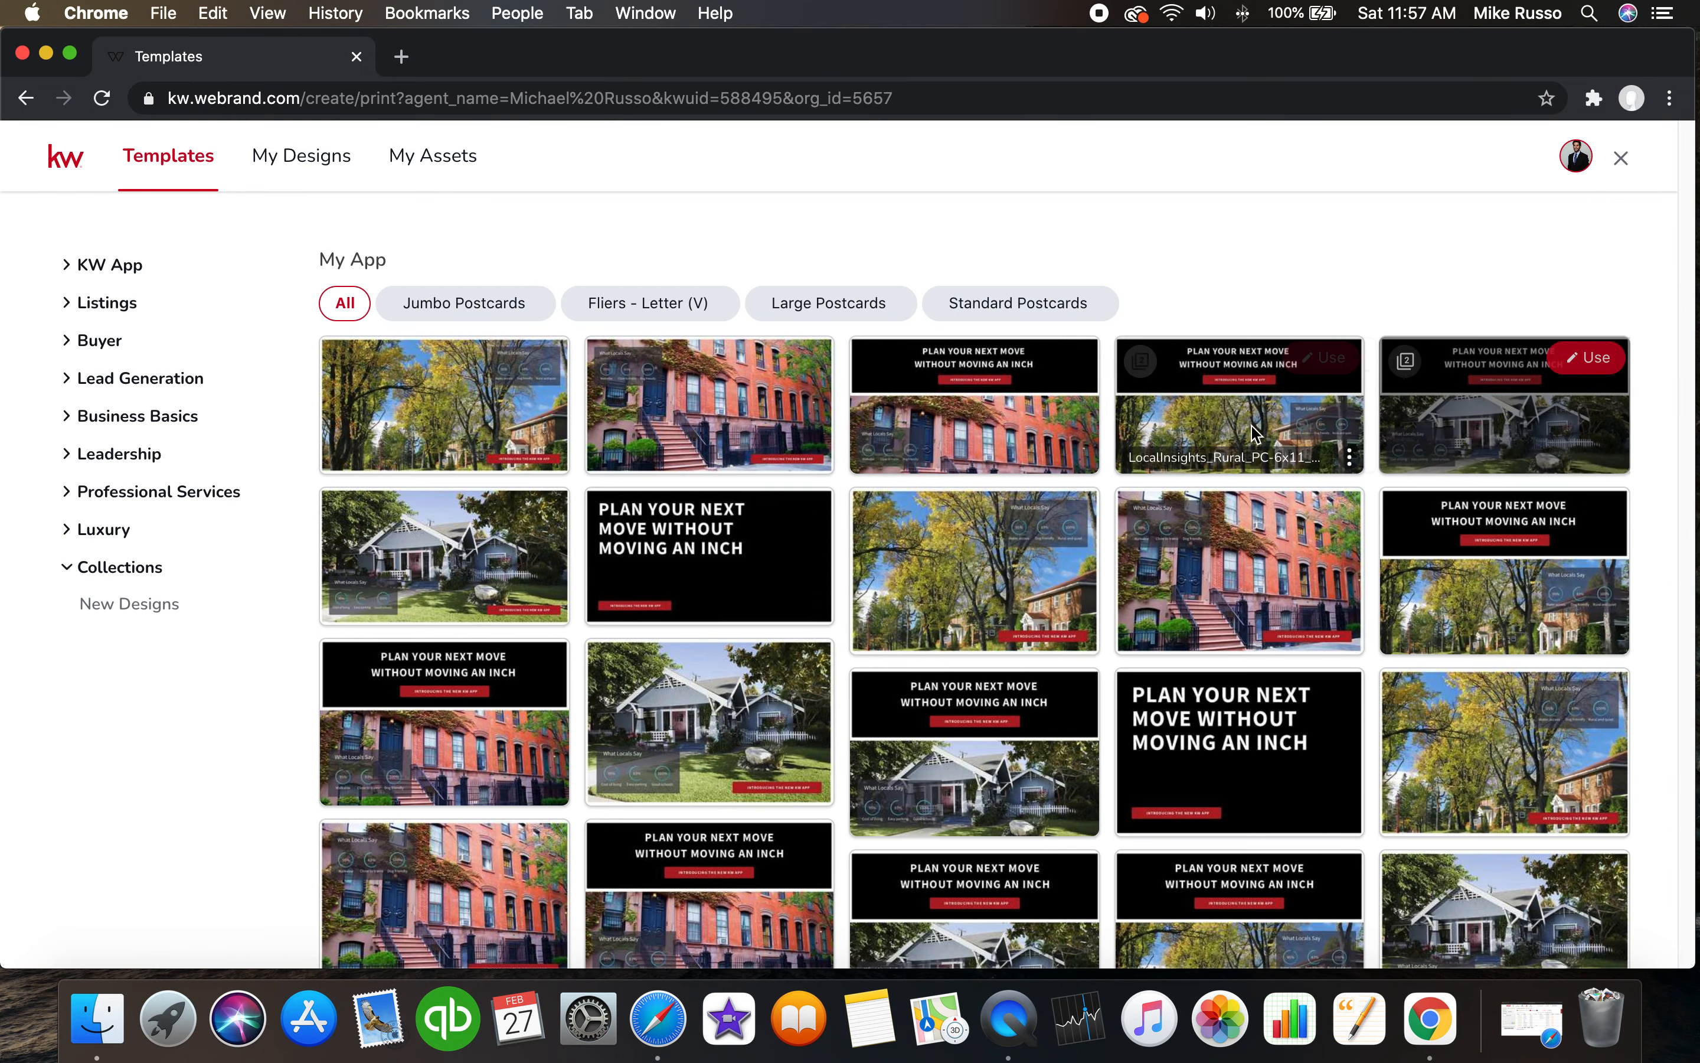
Browse down through the print template gallery.
scroll("down", 3)
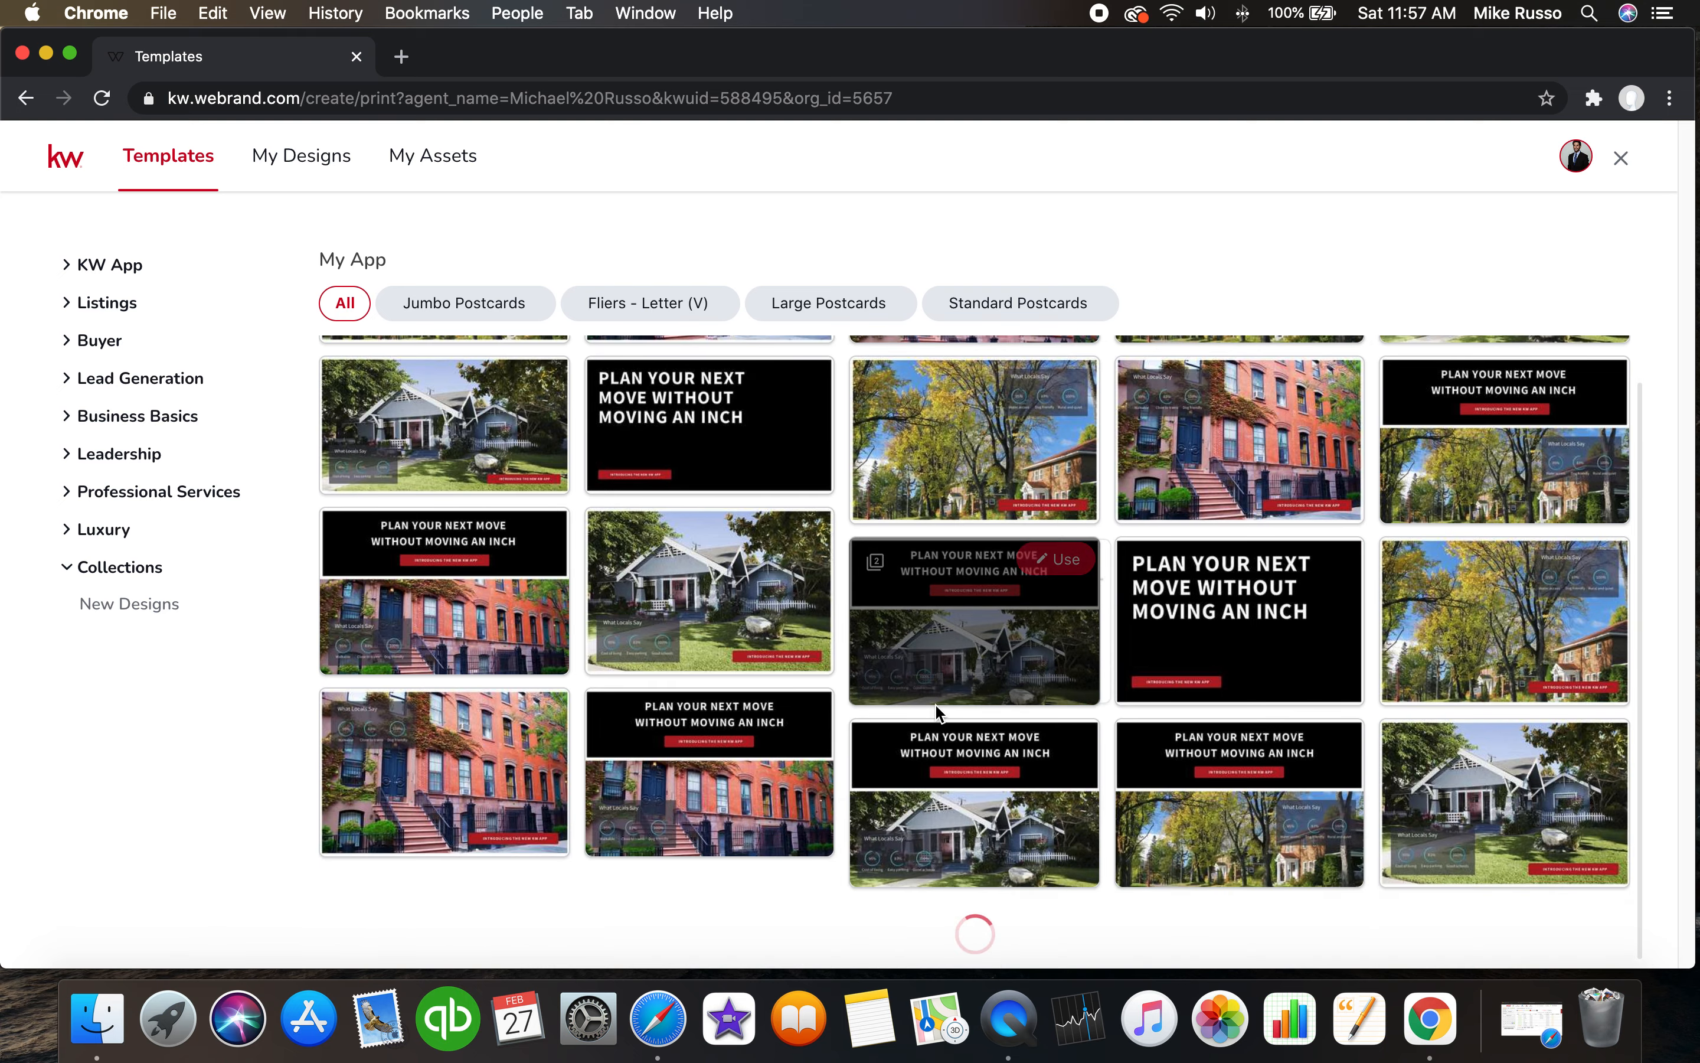
scroll("down", 3)
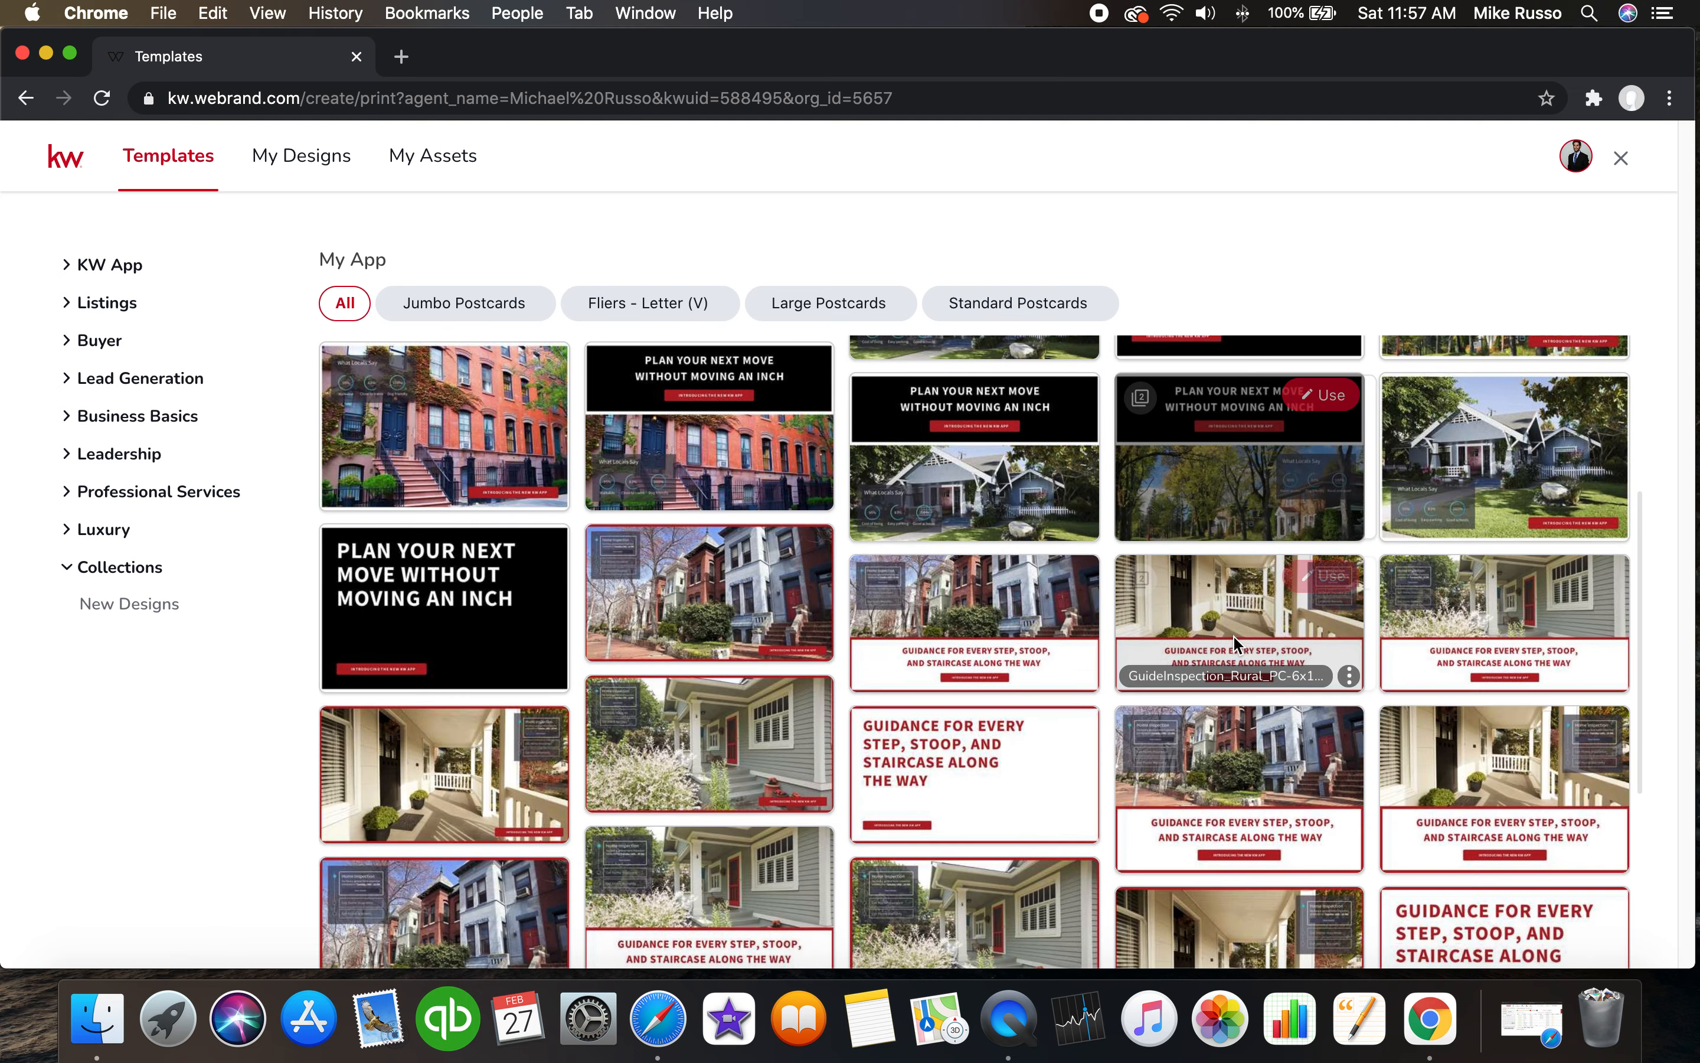
scroll("down", 3)
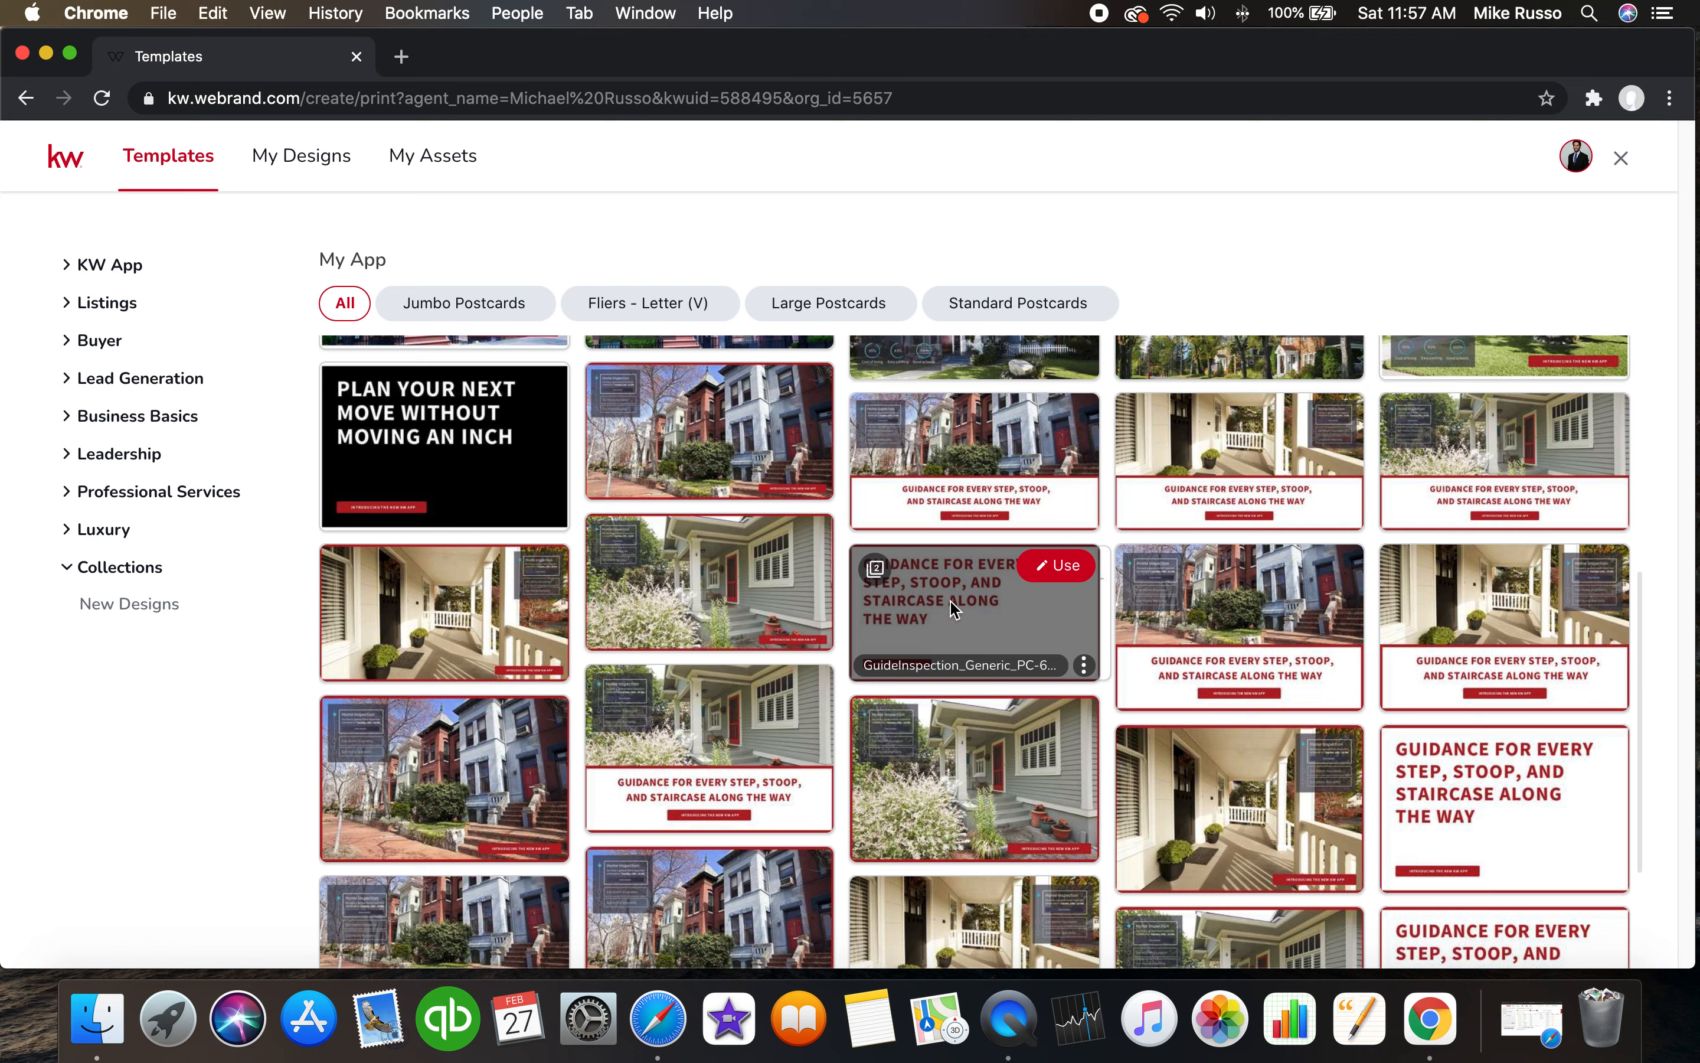
scroll("down", 3)
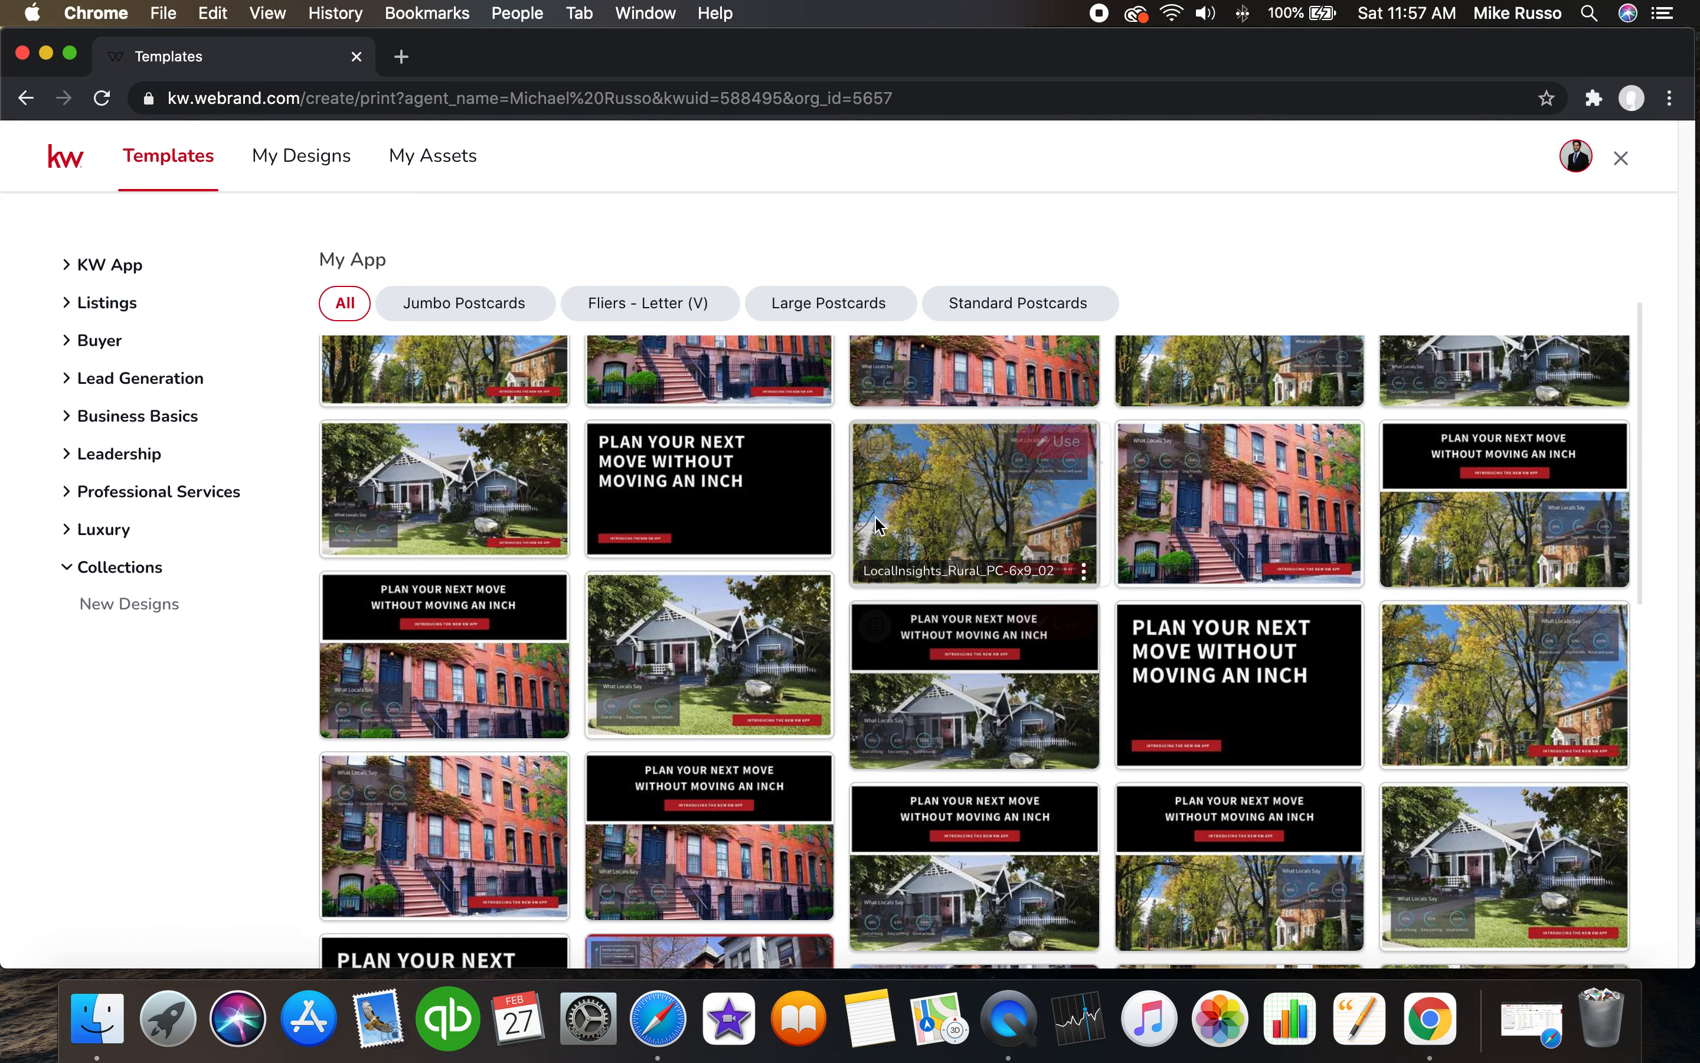
scroll("down", 3)
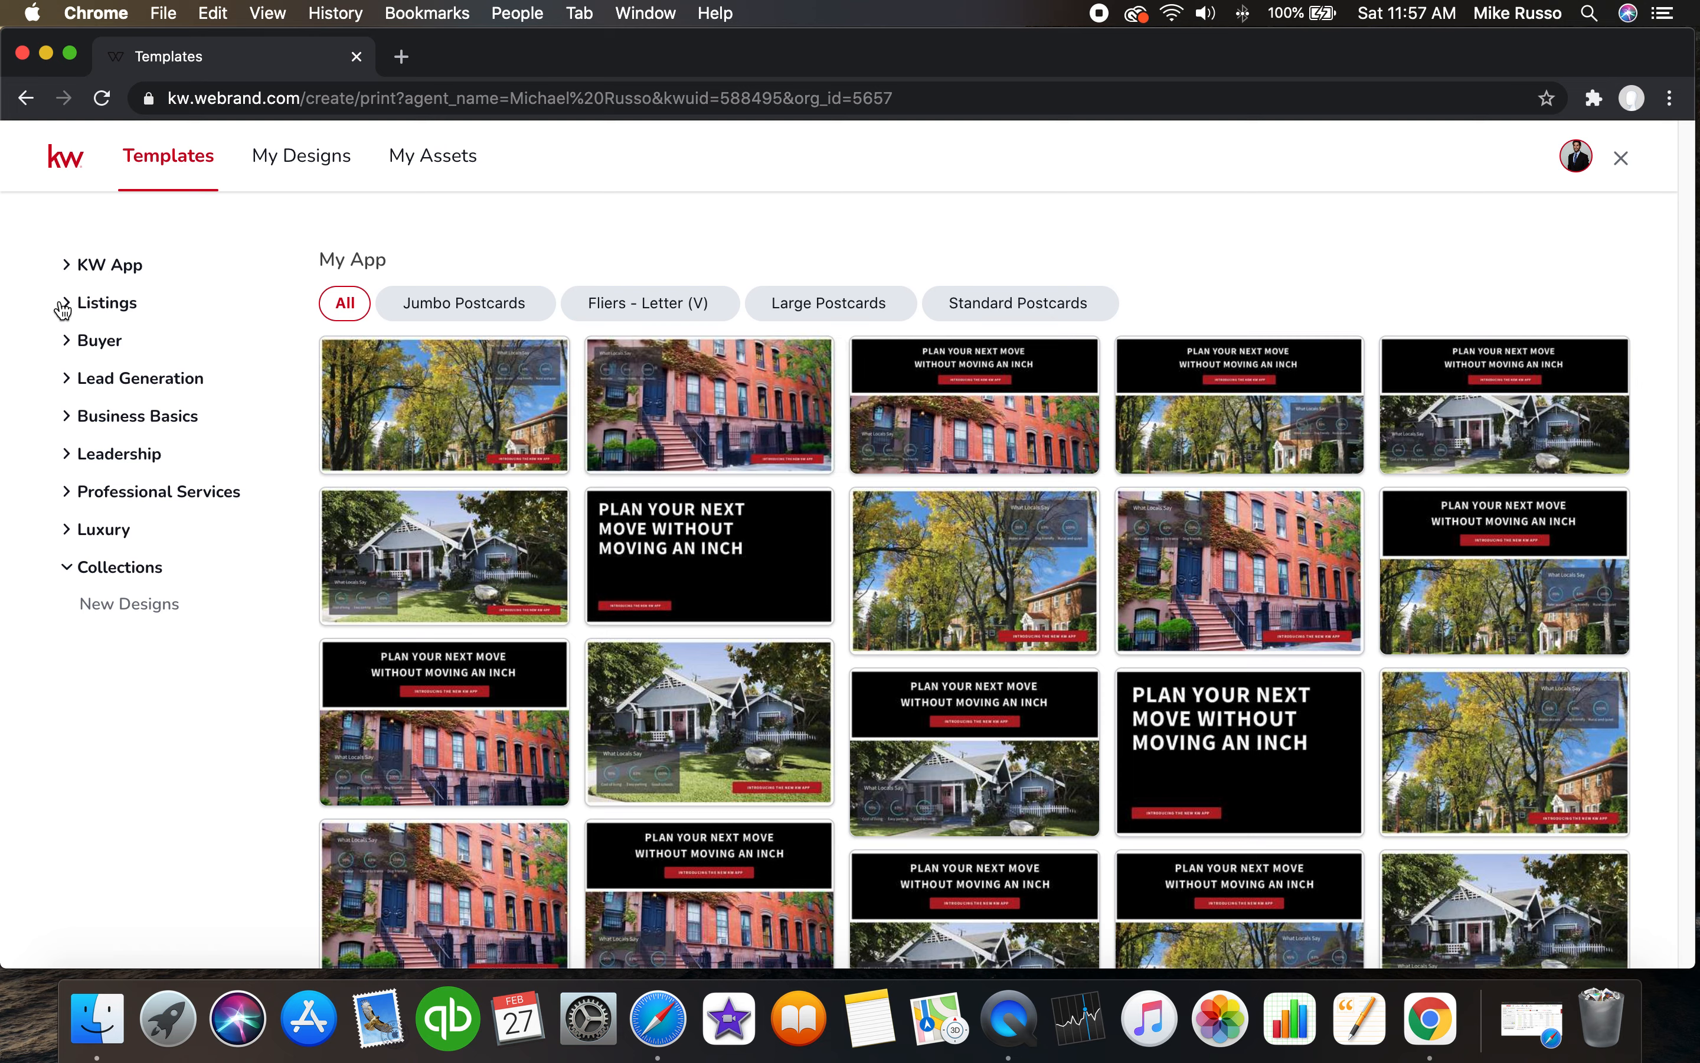
Use the Approachable Listing Presentation template from the Listings category.
left_click(107, 302)
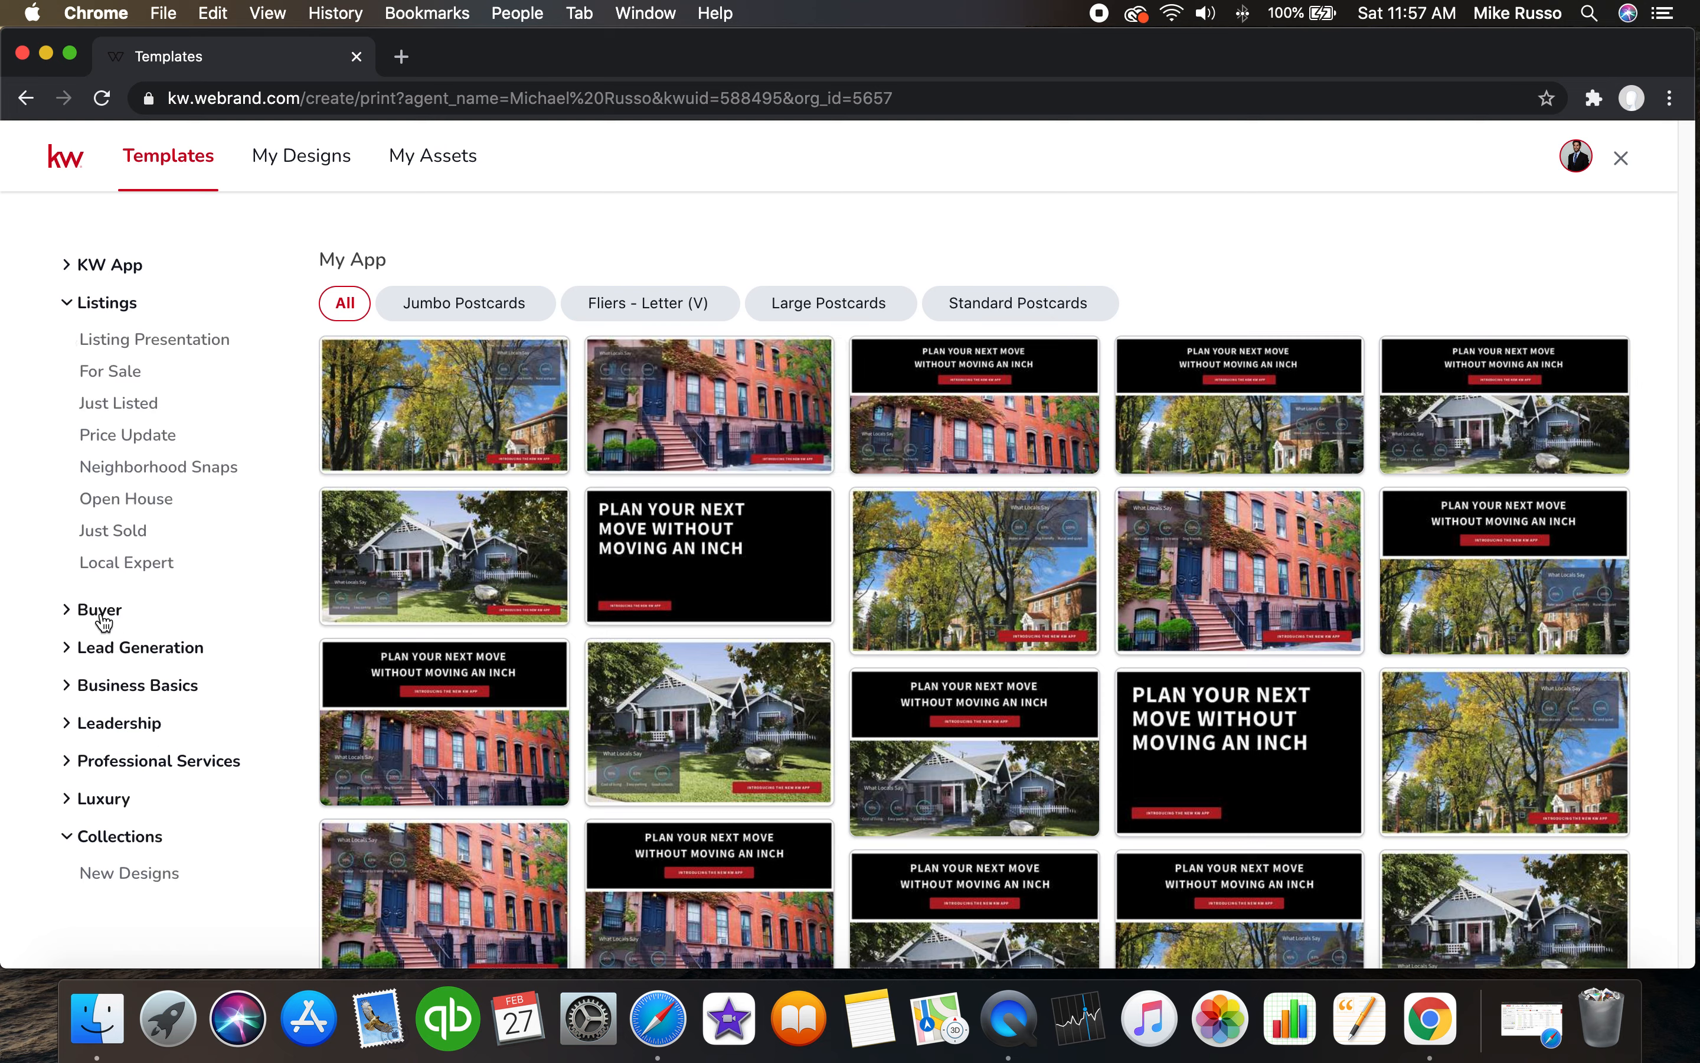
left_click(98, 609)
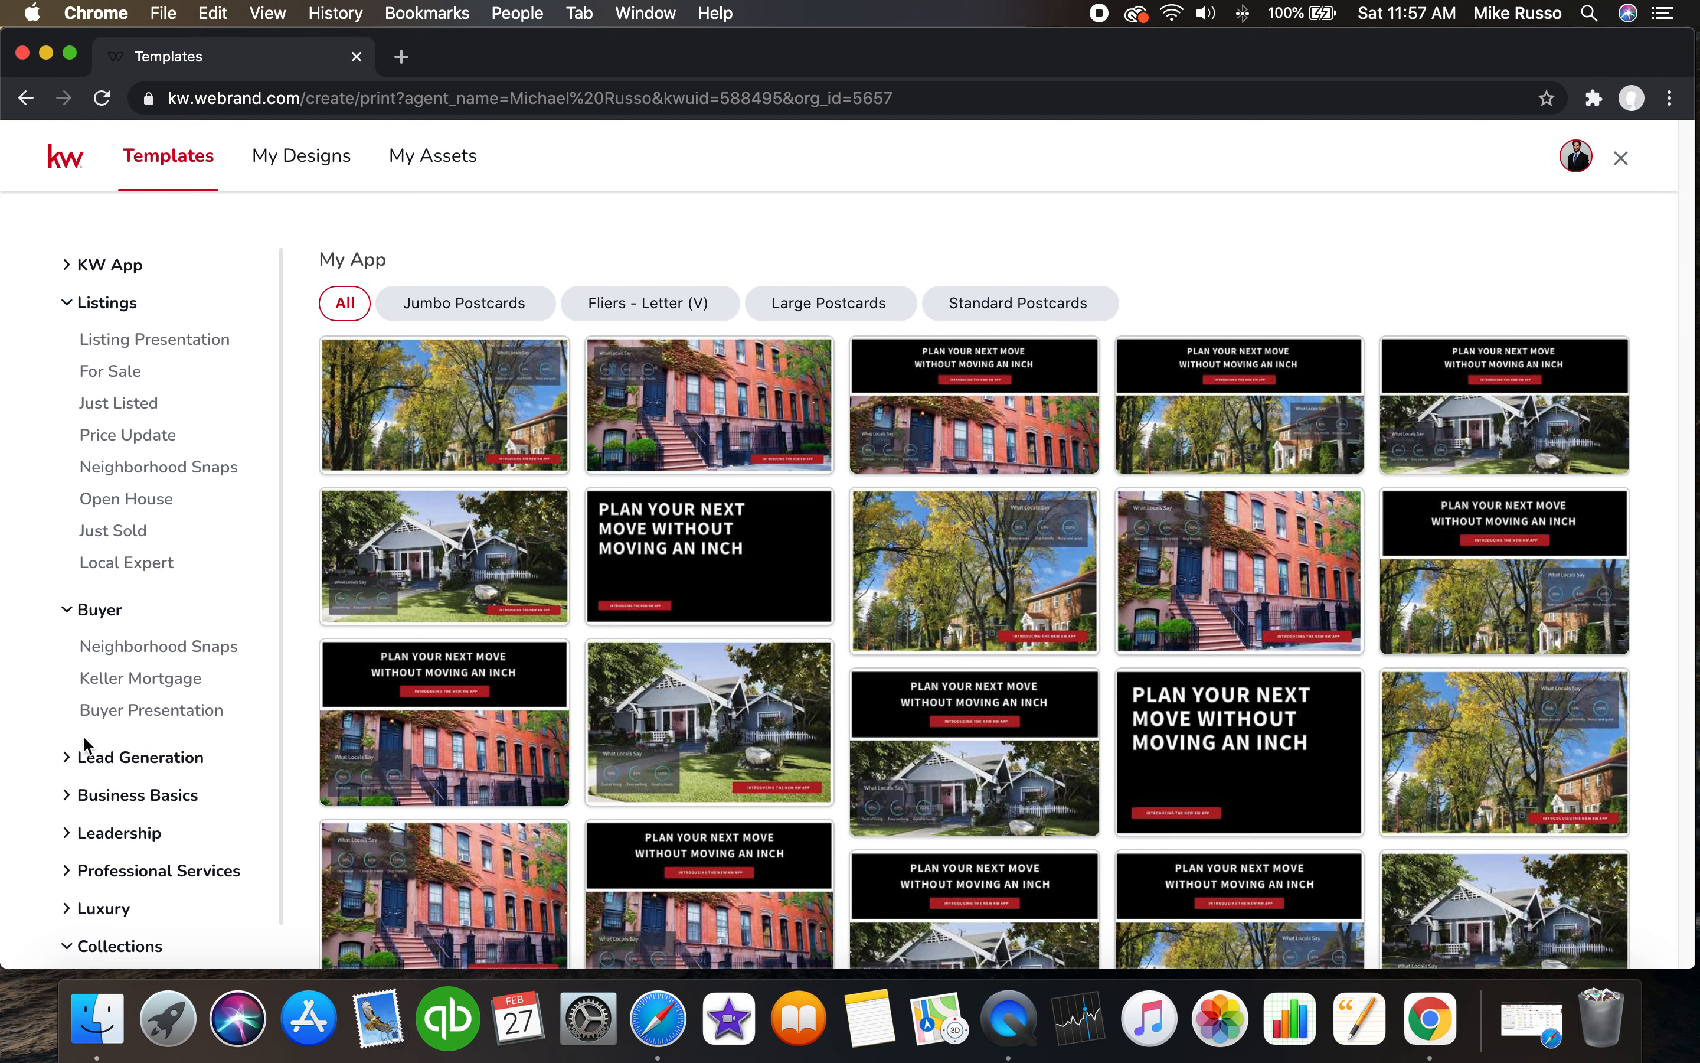
mouse_move(123, 348)
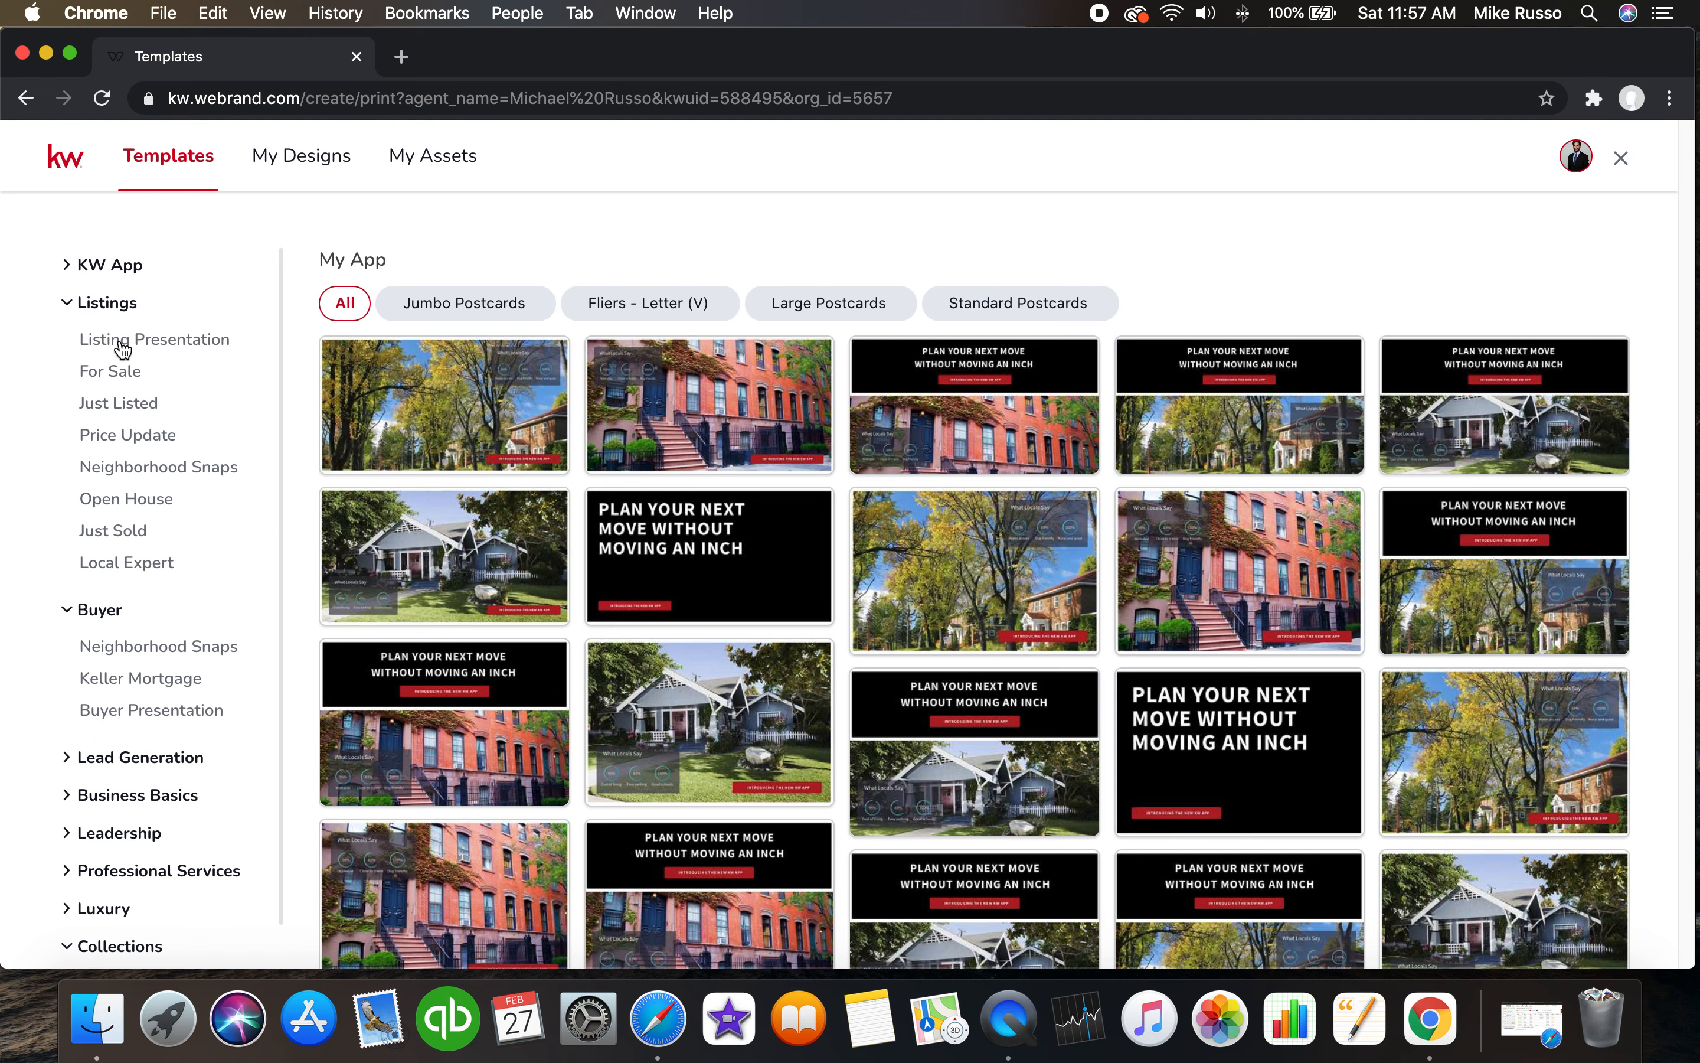
left_click(154, 339)
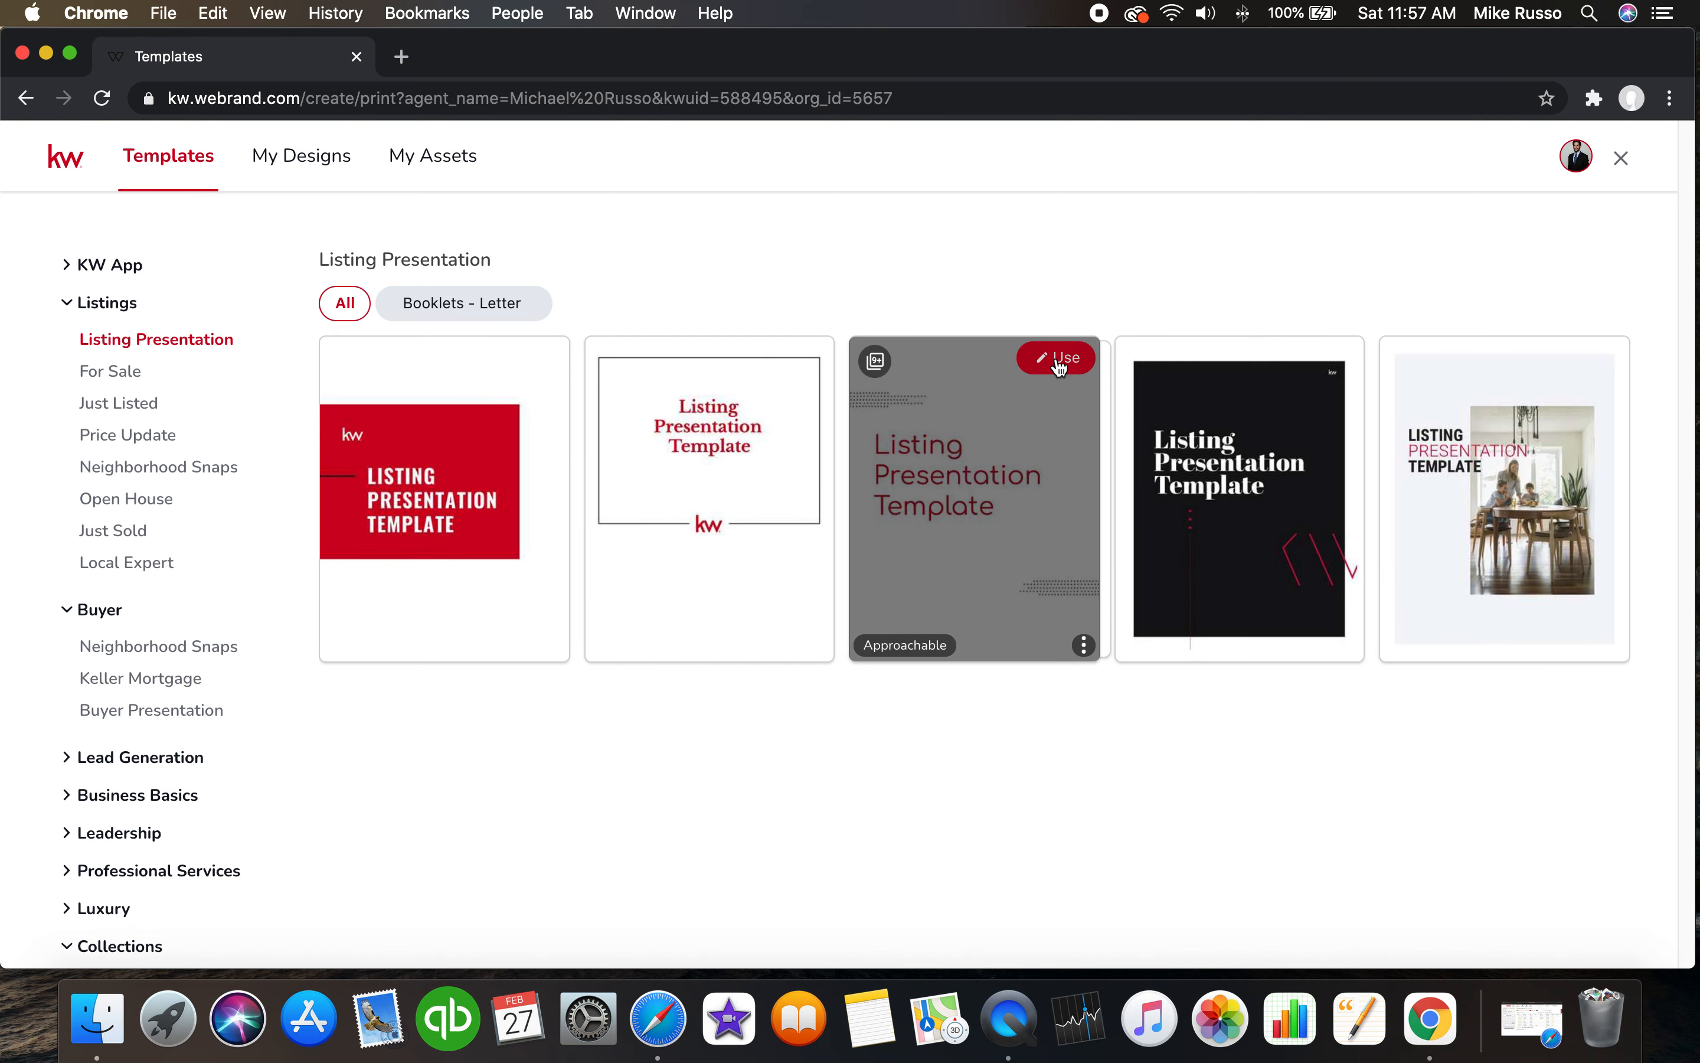
left_click(1064, 358)
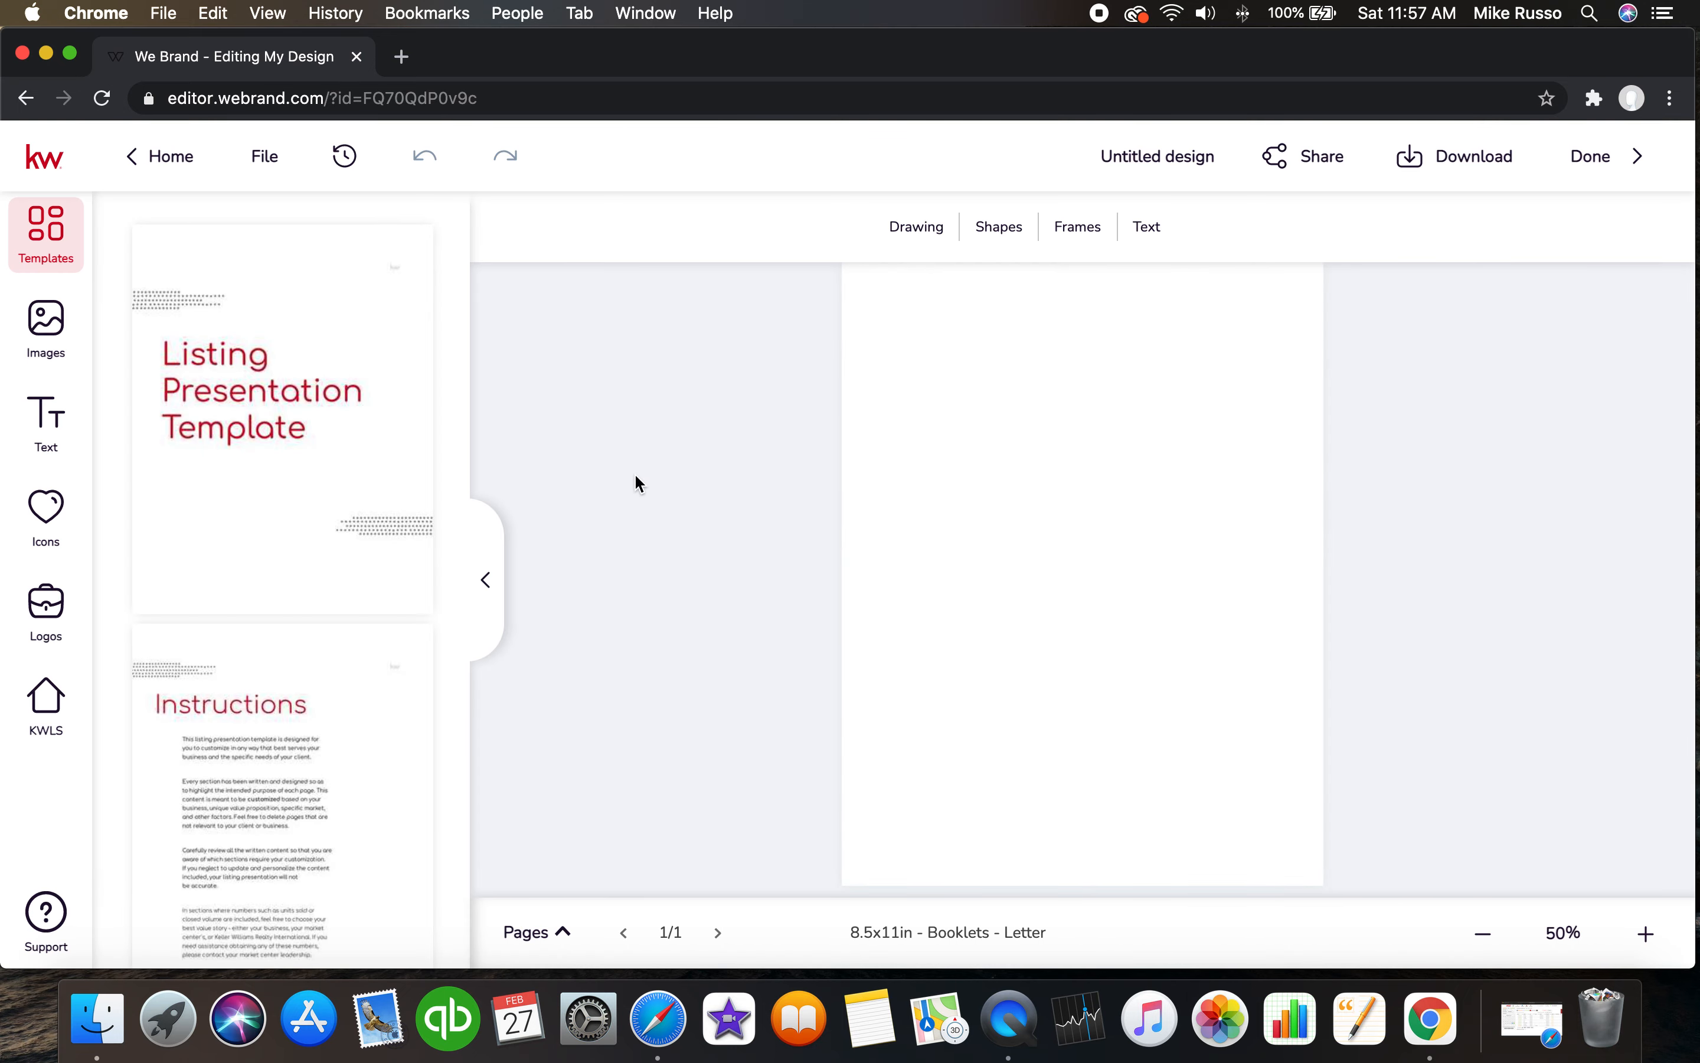
Apply the cover page and rewrite its title as 'CMA'.
left_click(282, 418)
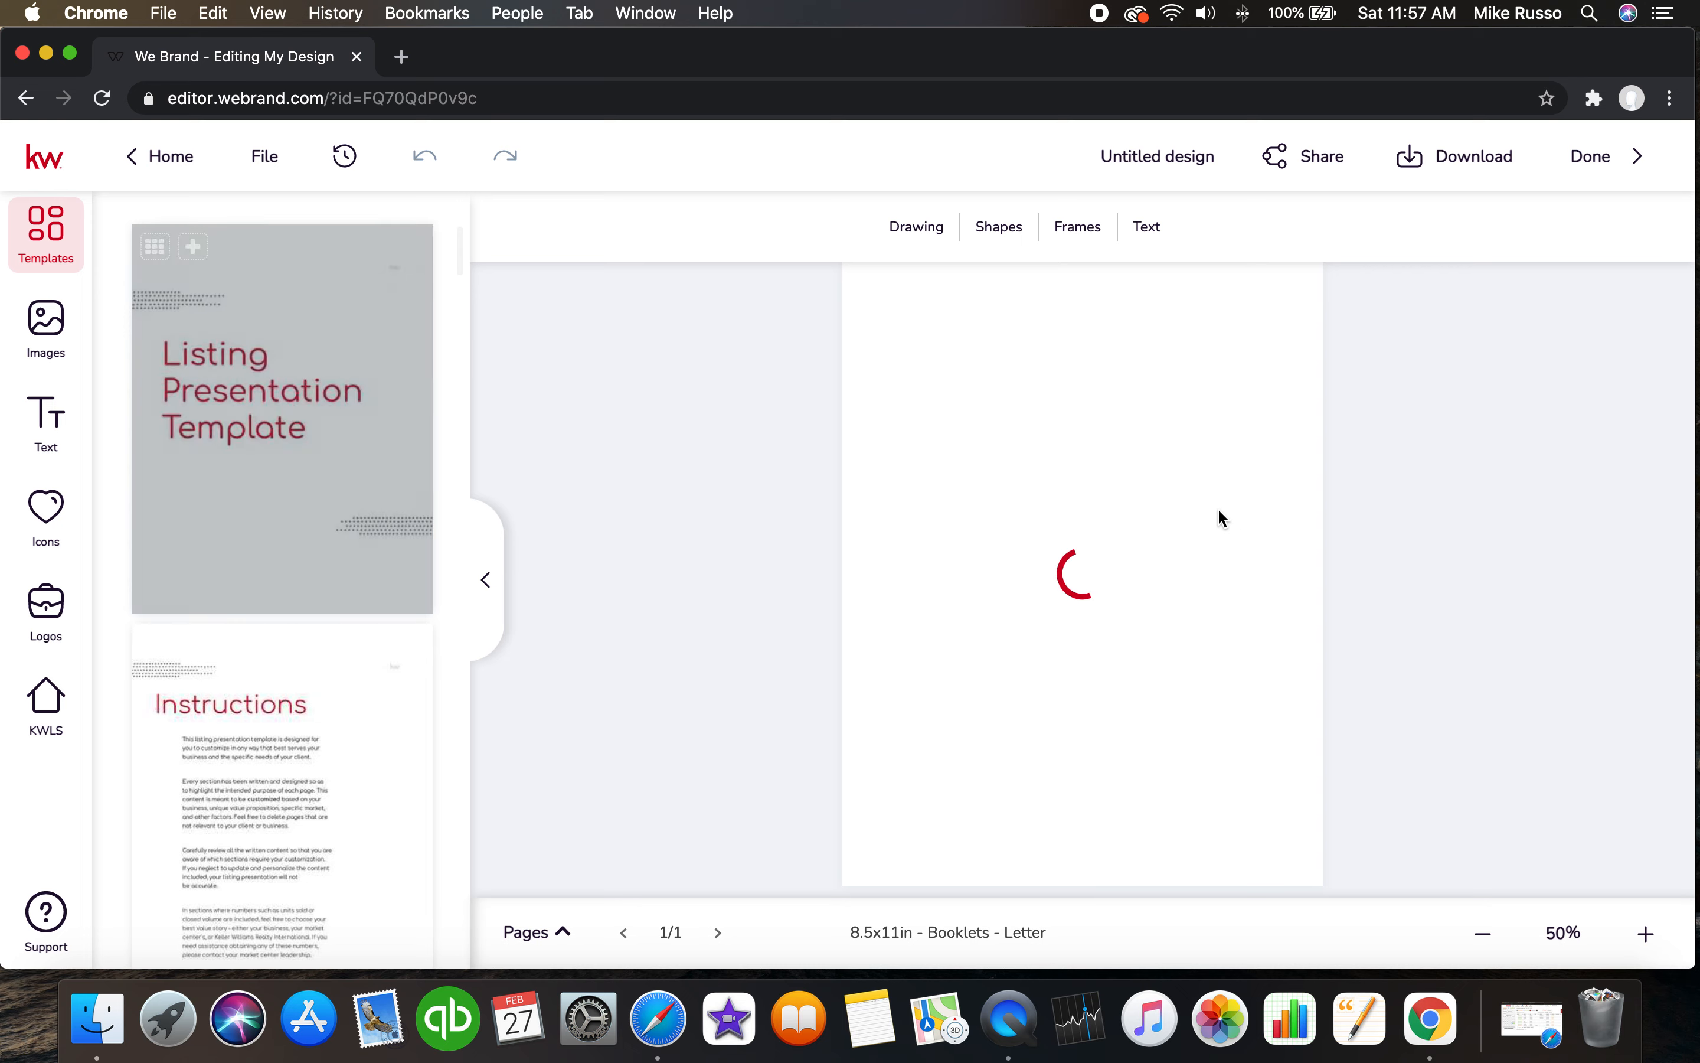
double_click(1049, 529)
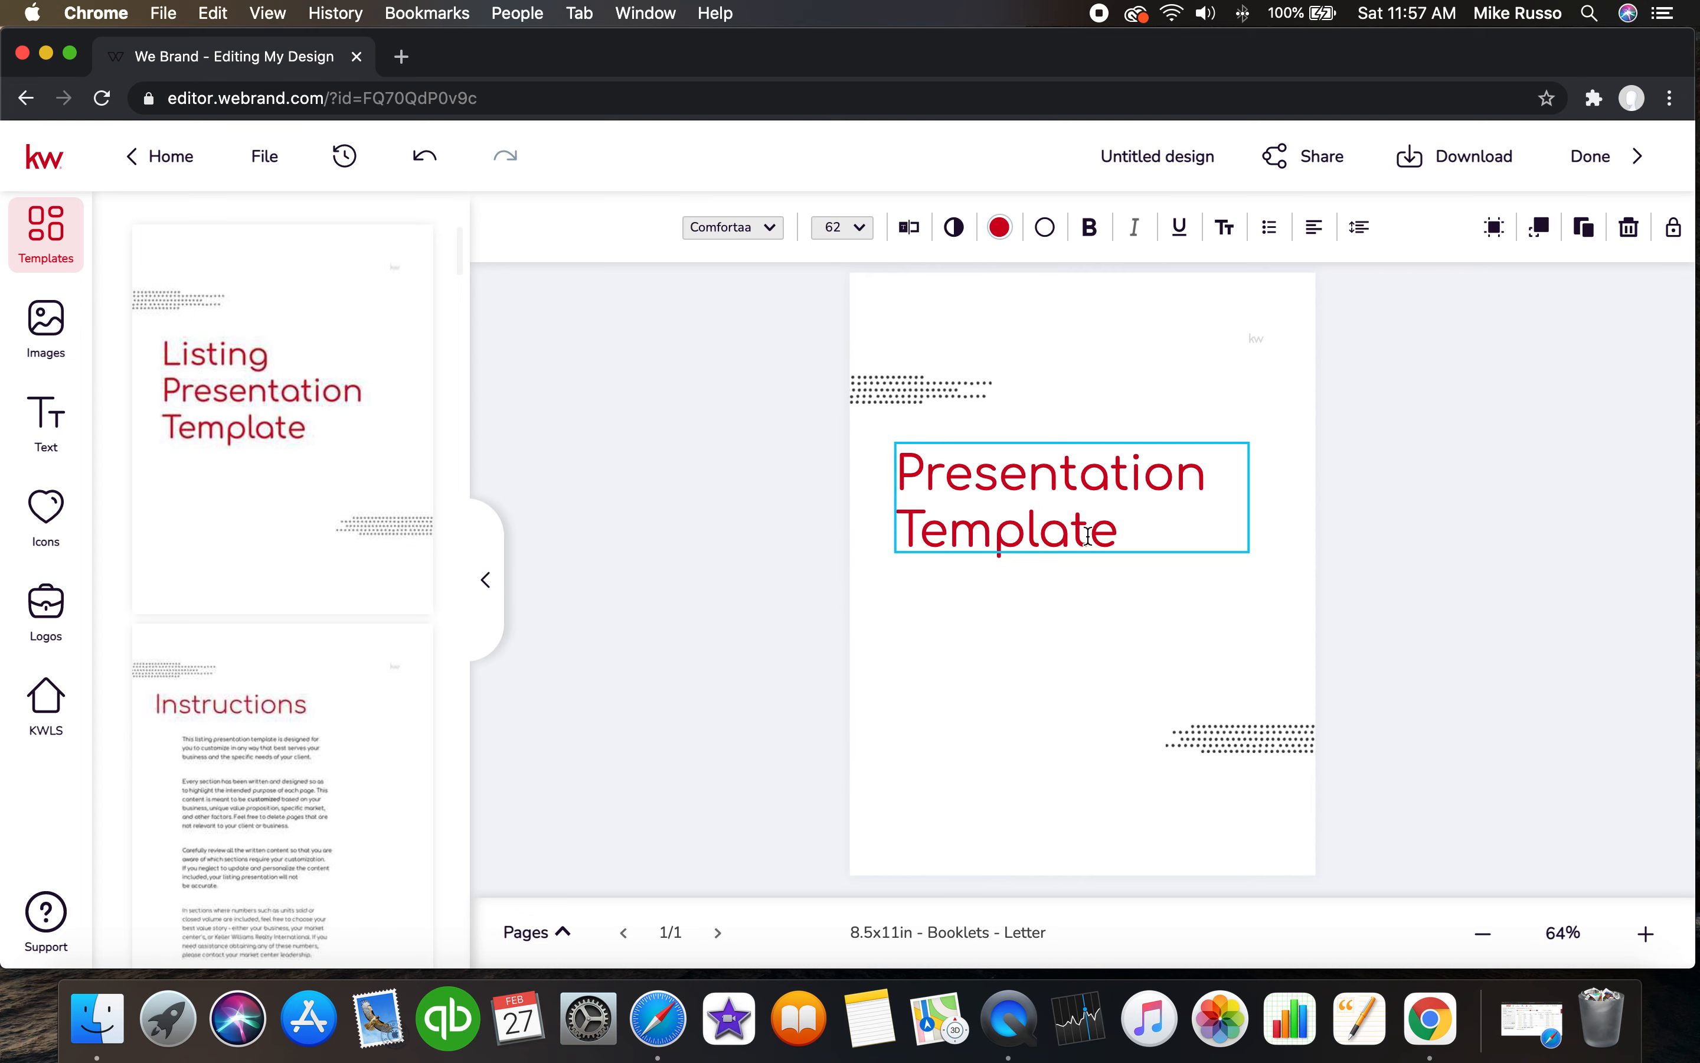
key("Backspace")
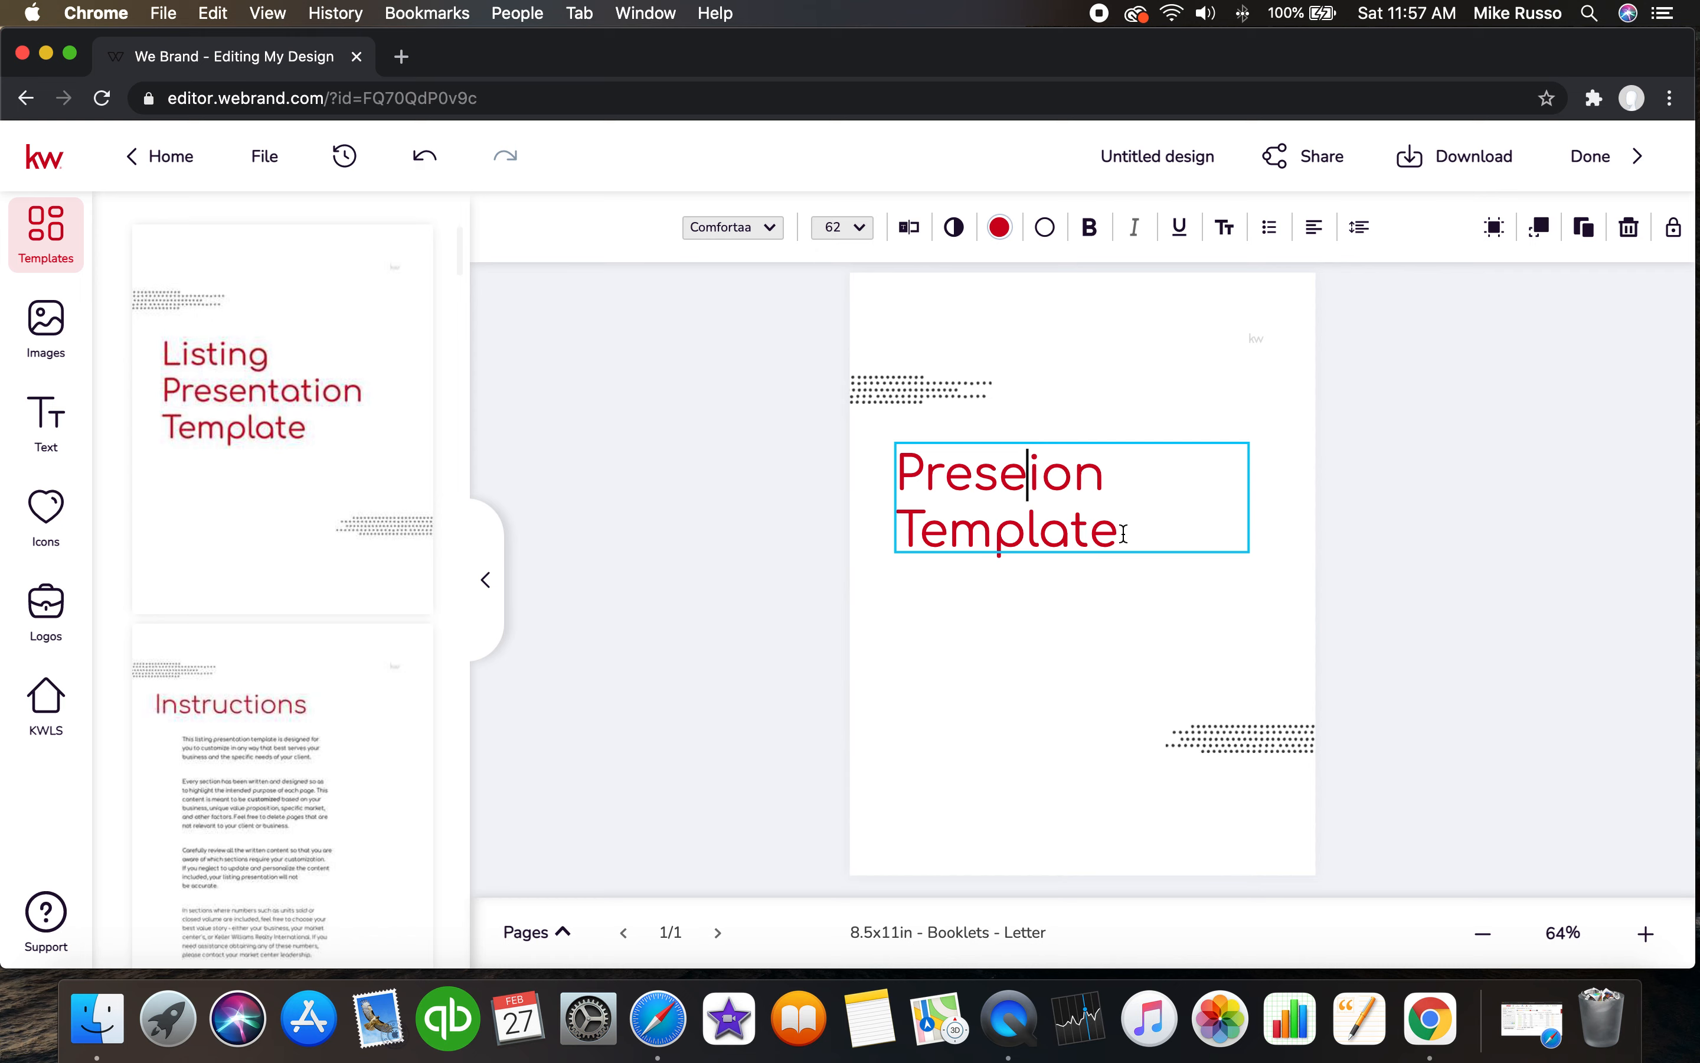
key("backspace")
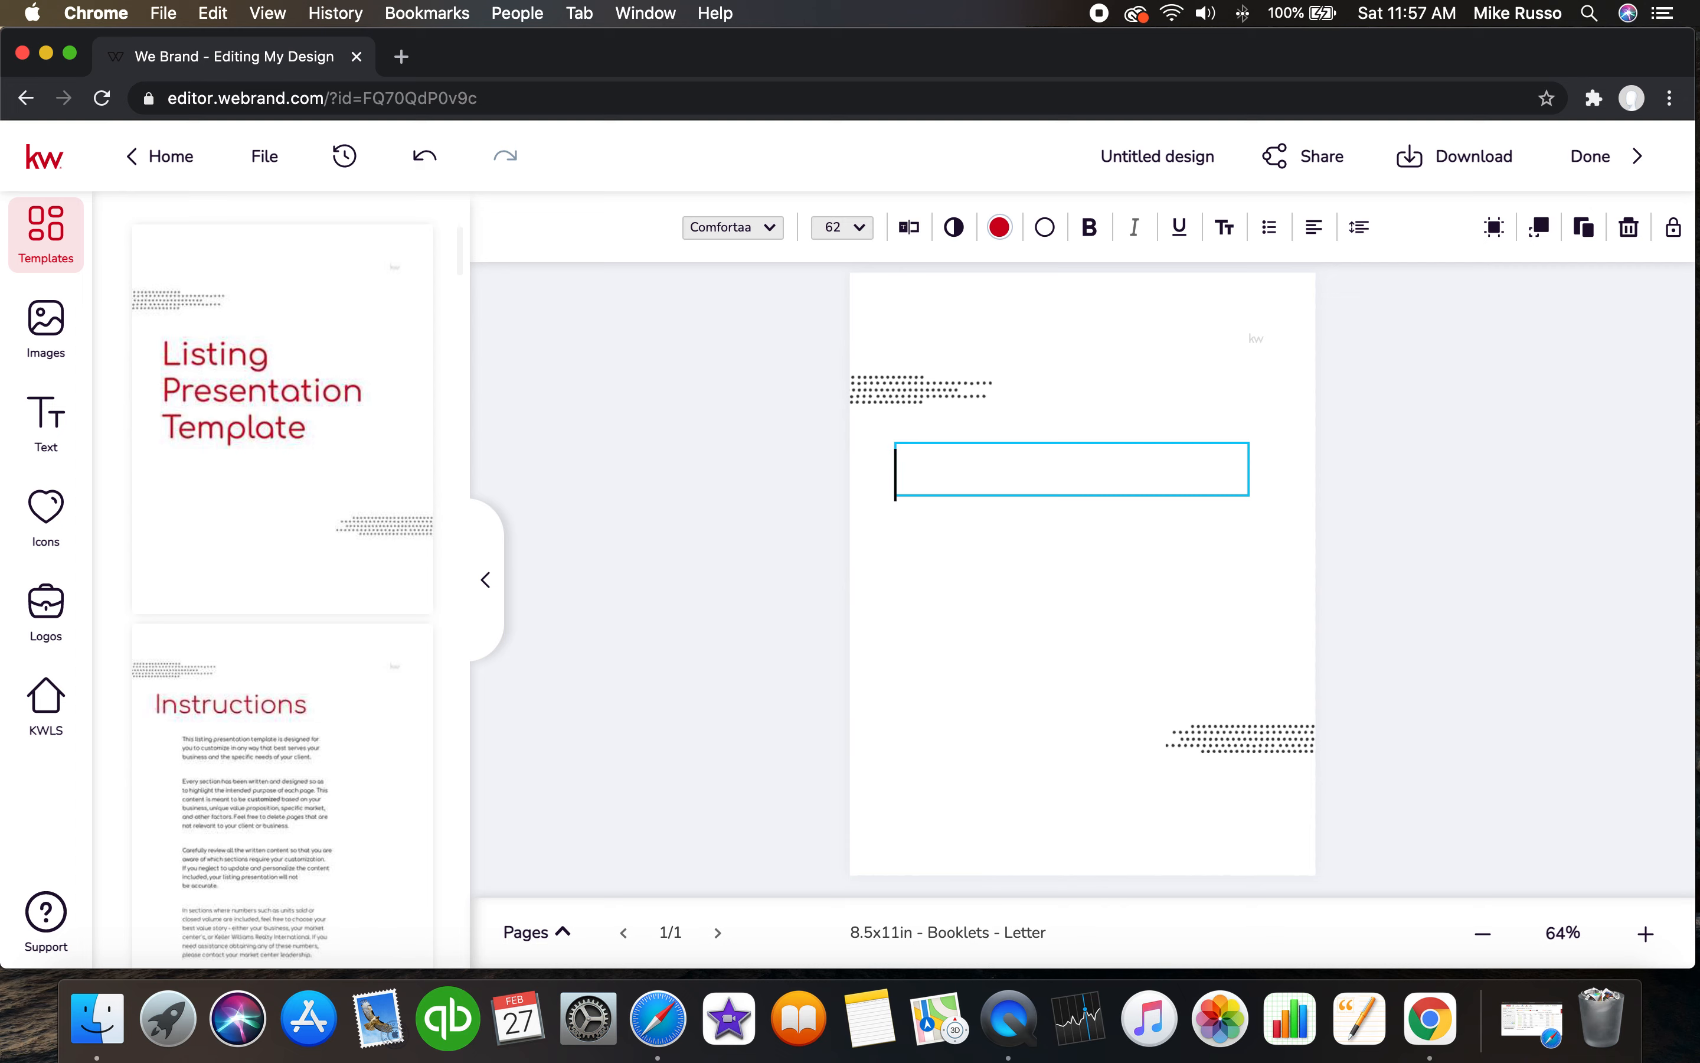
type("CMA")
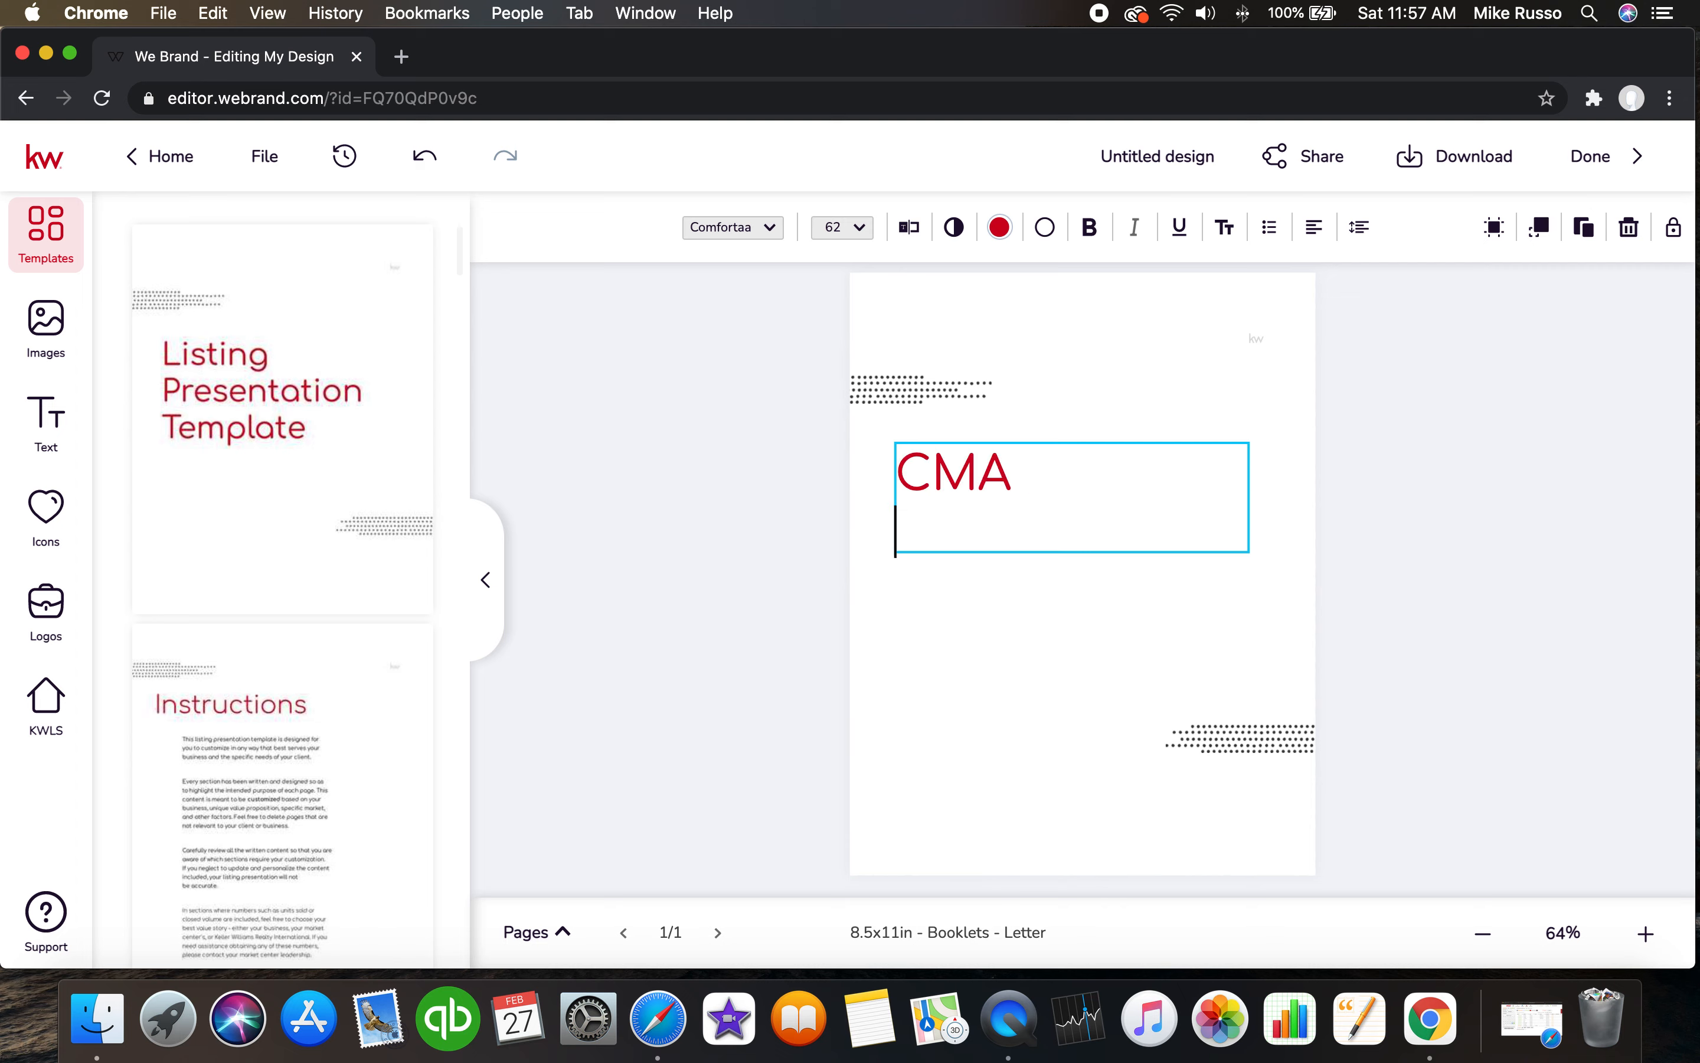
Move the CMA title lower and center it on the page.
left_click(1047, 641)
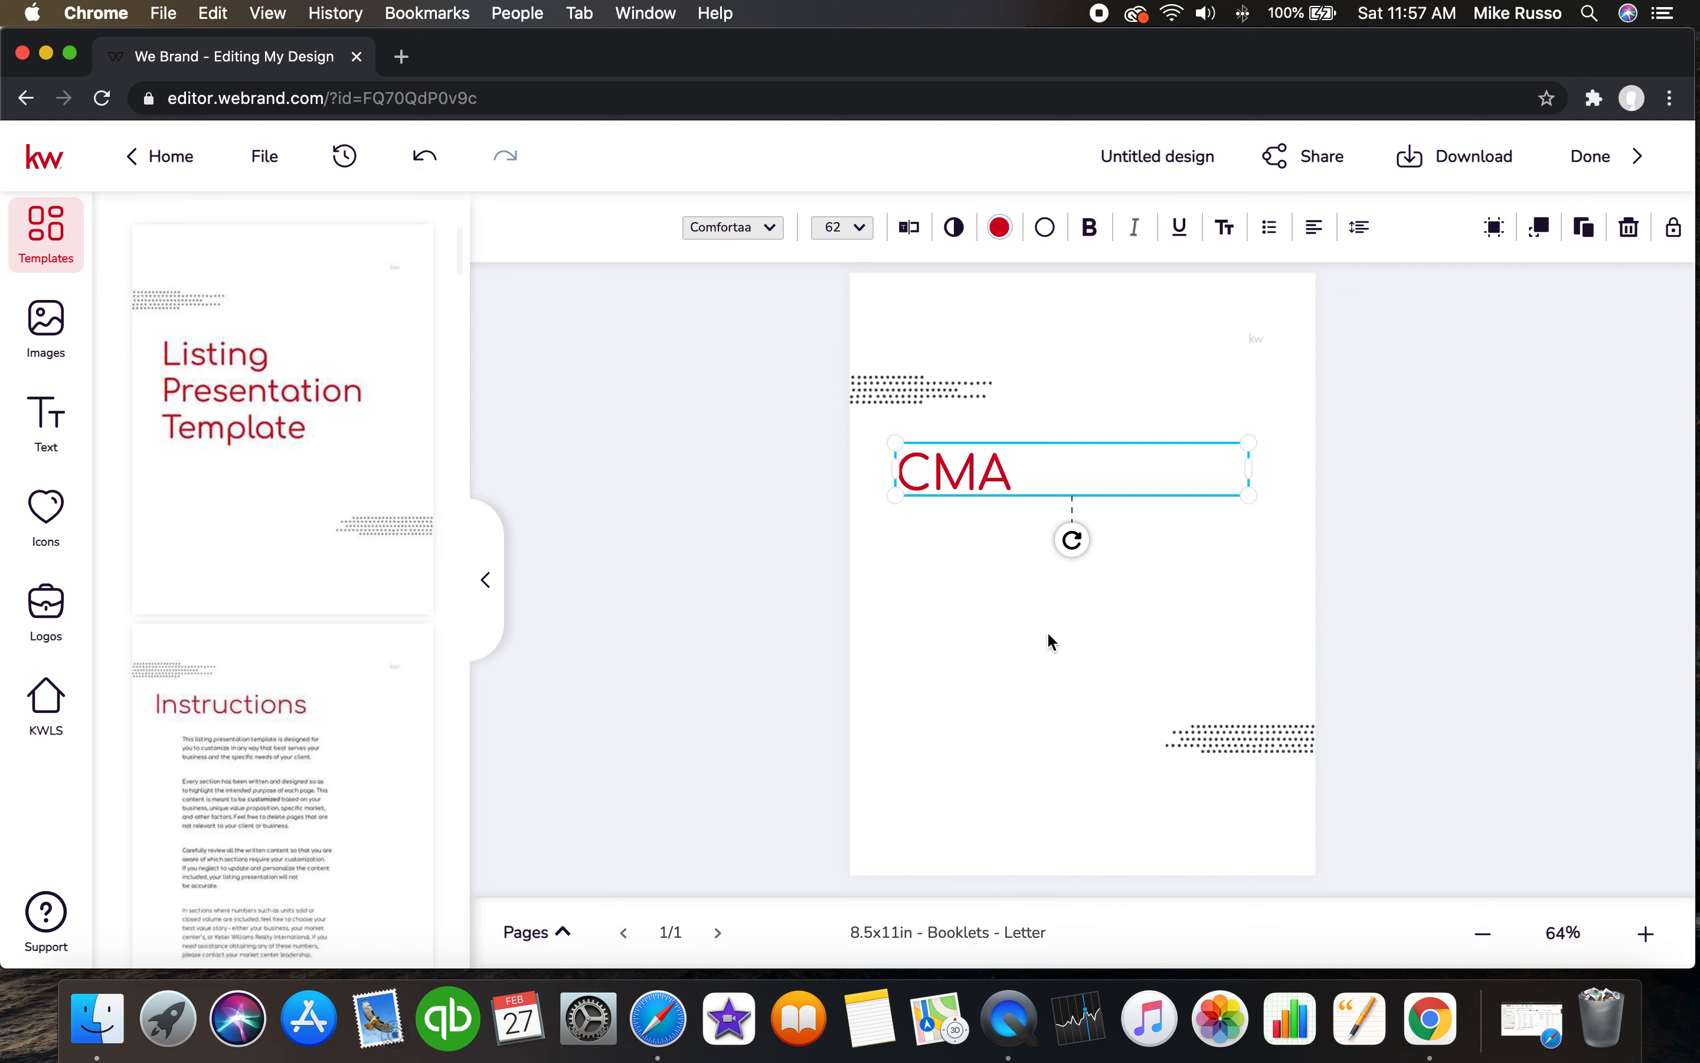
left_click_drag(1069, 469, 1068, 529)
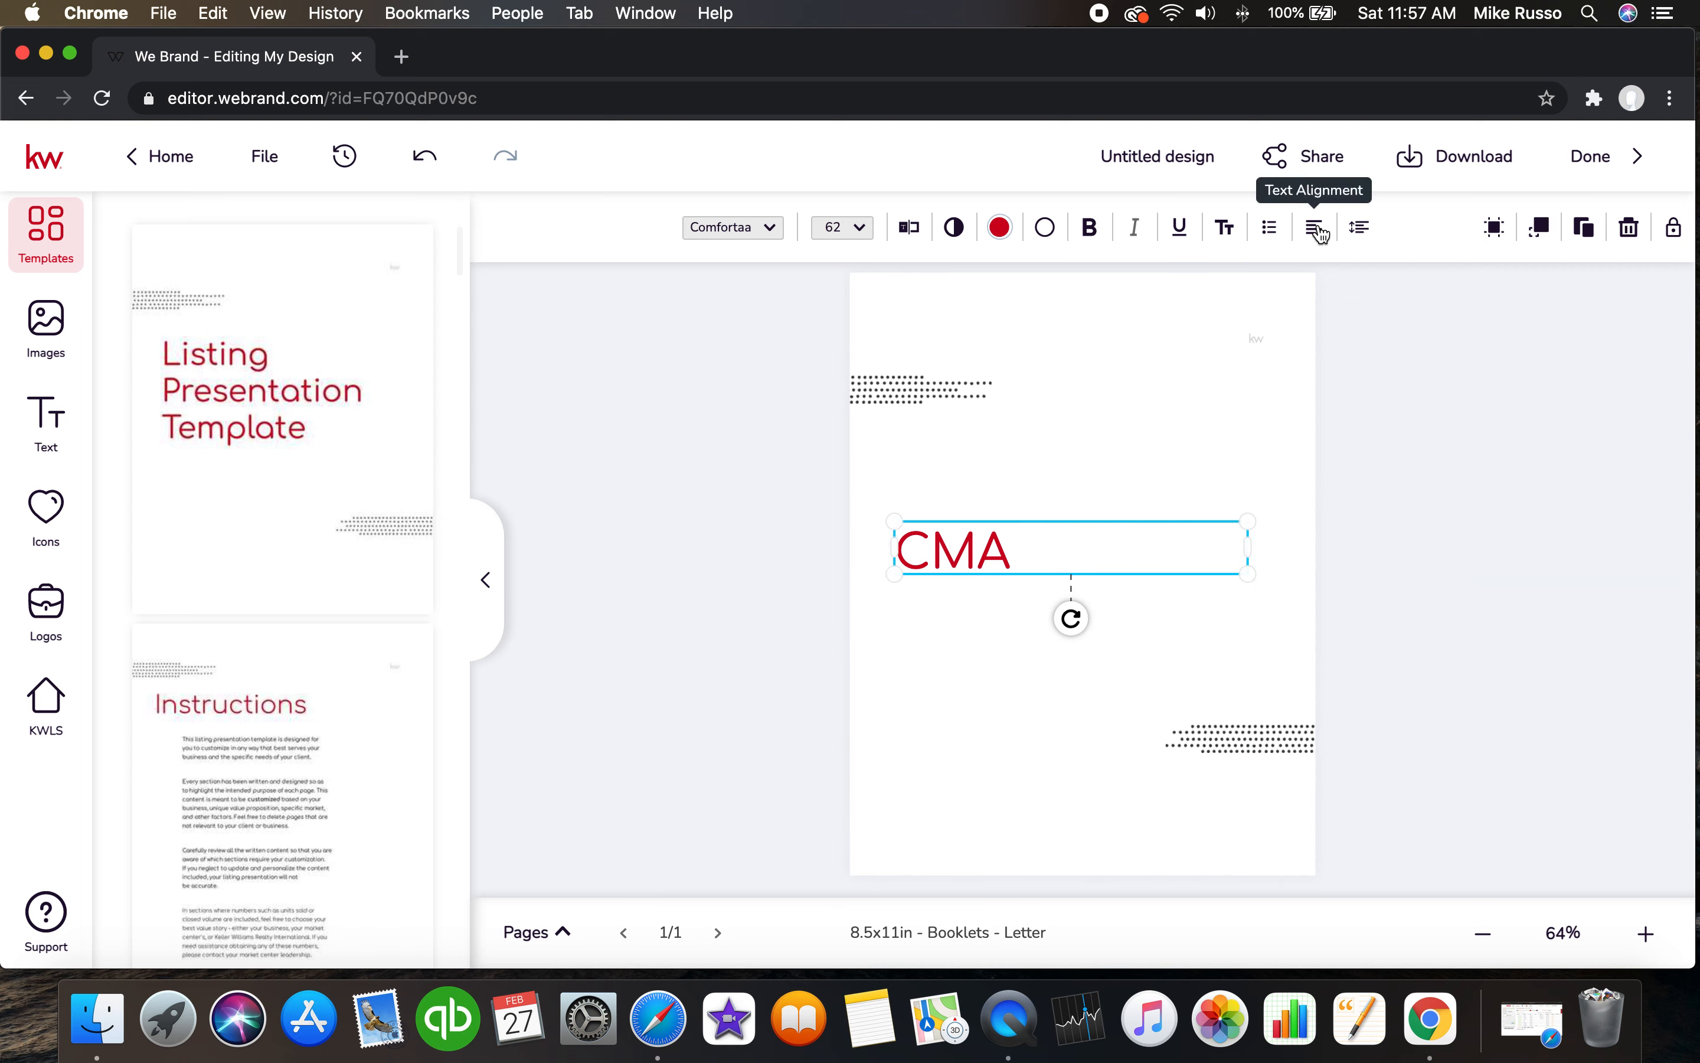
left_click(1313, 228)
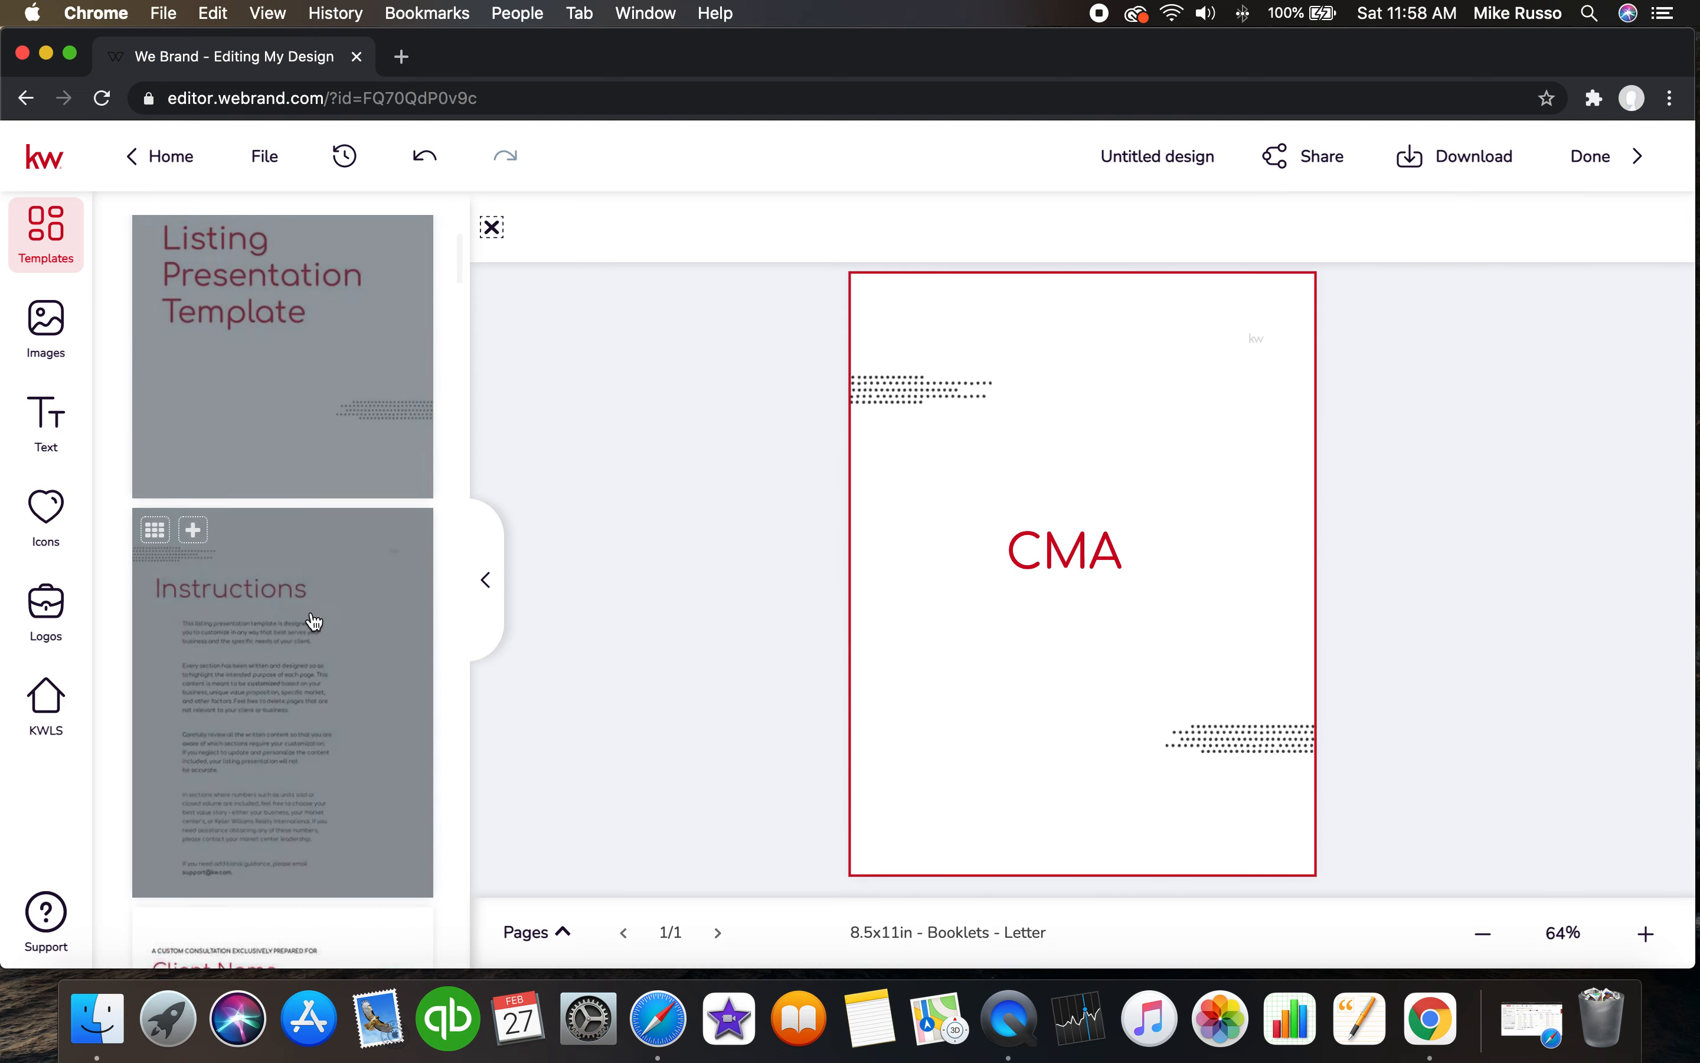
Load the Client Name page and reposition the agent headshot to frame his face.
left_click(282, 596)
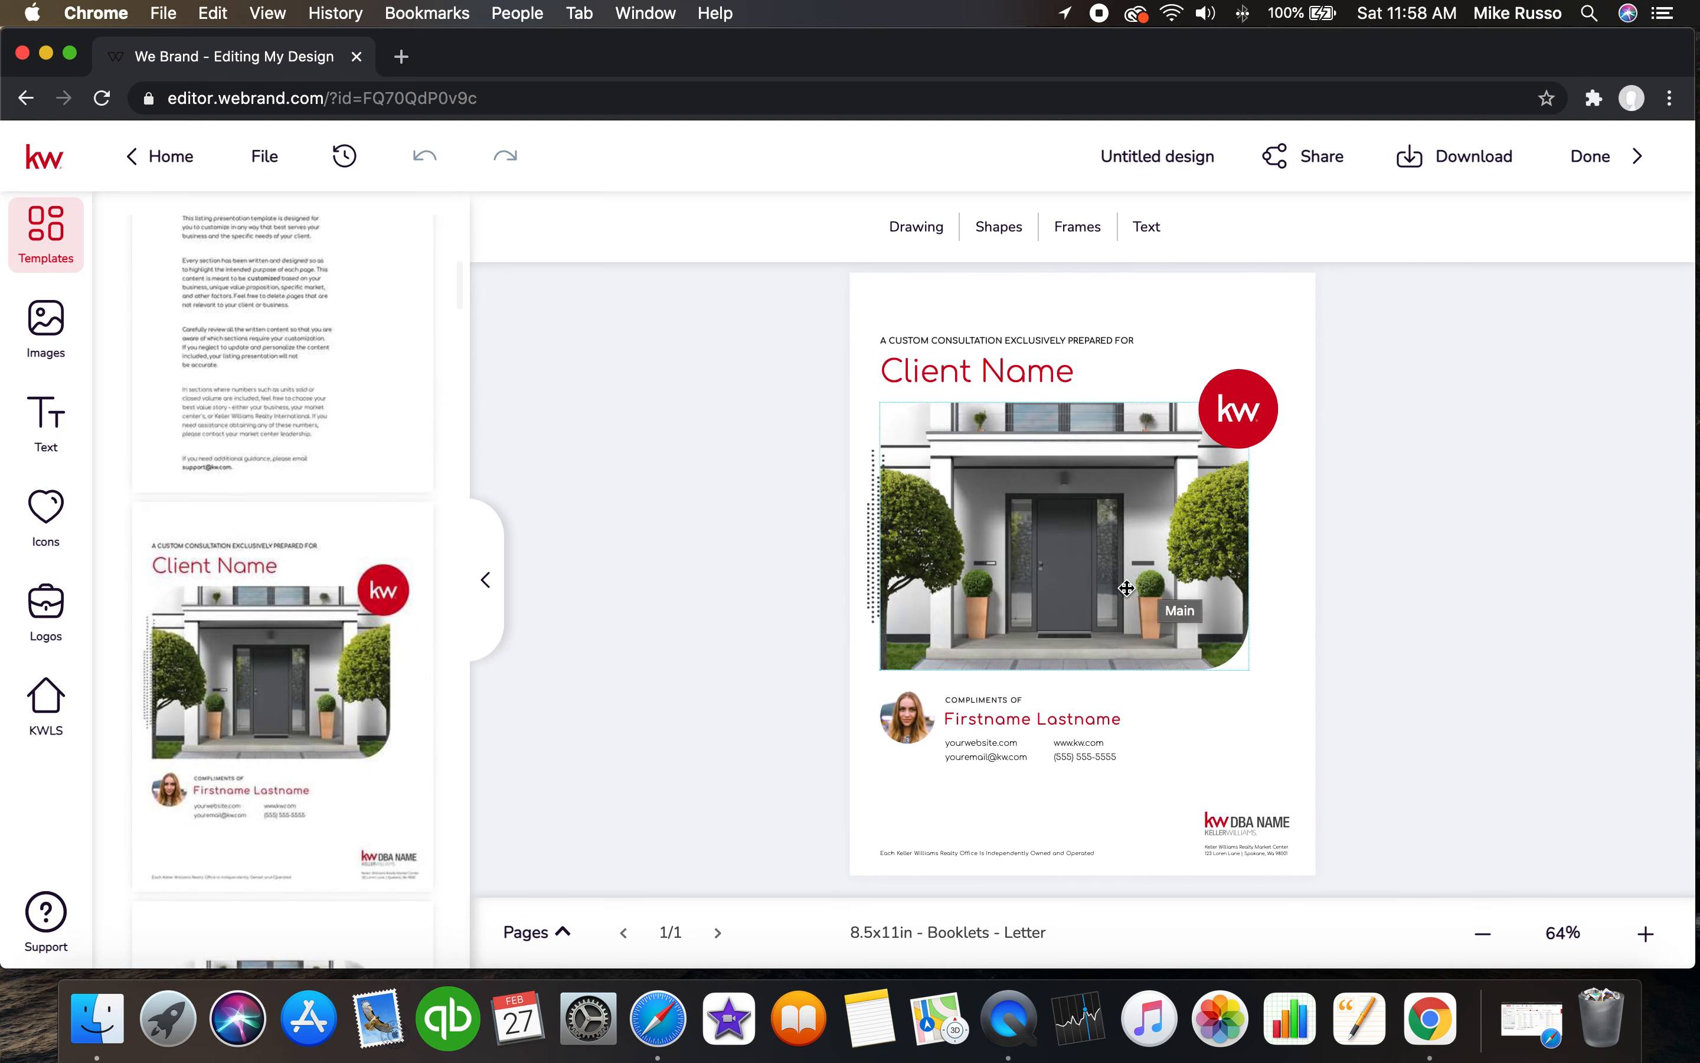
left_click(907, 718)
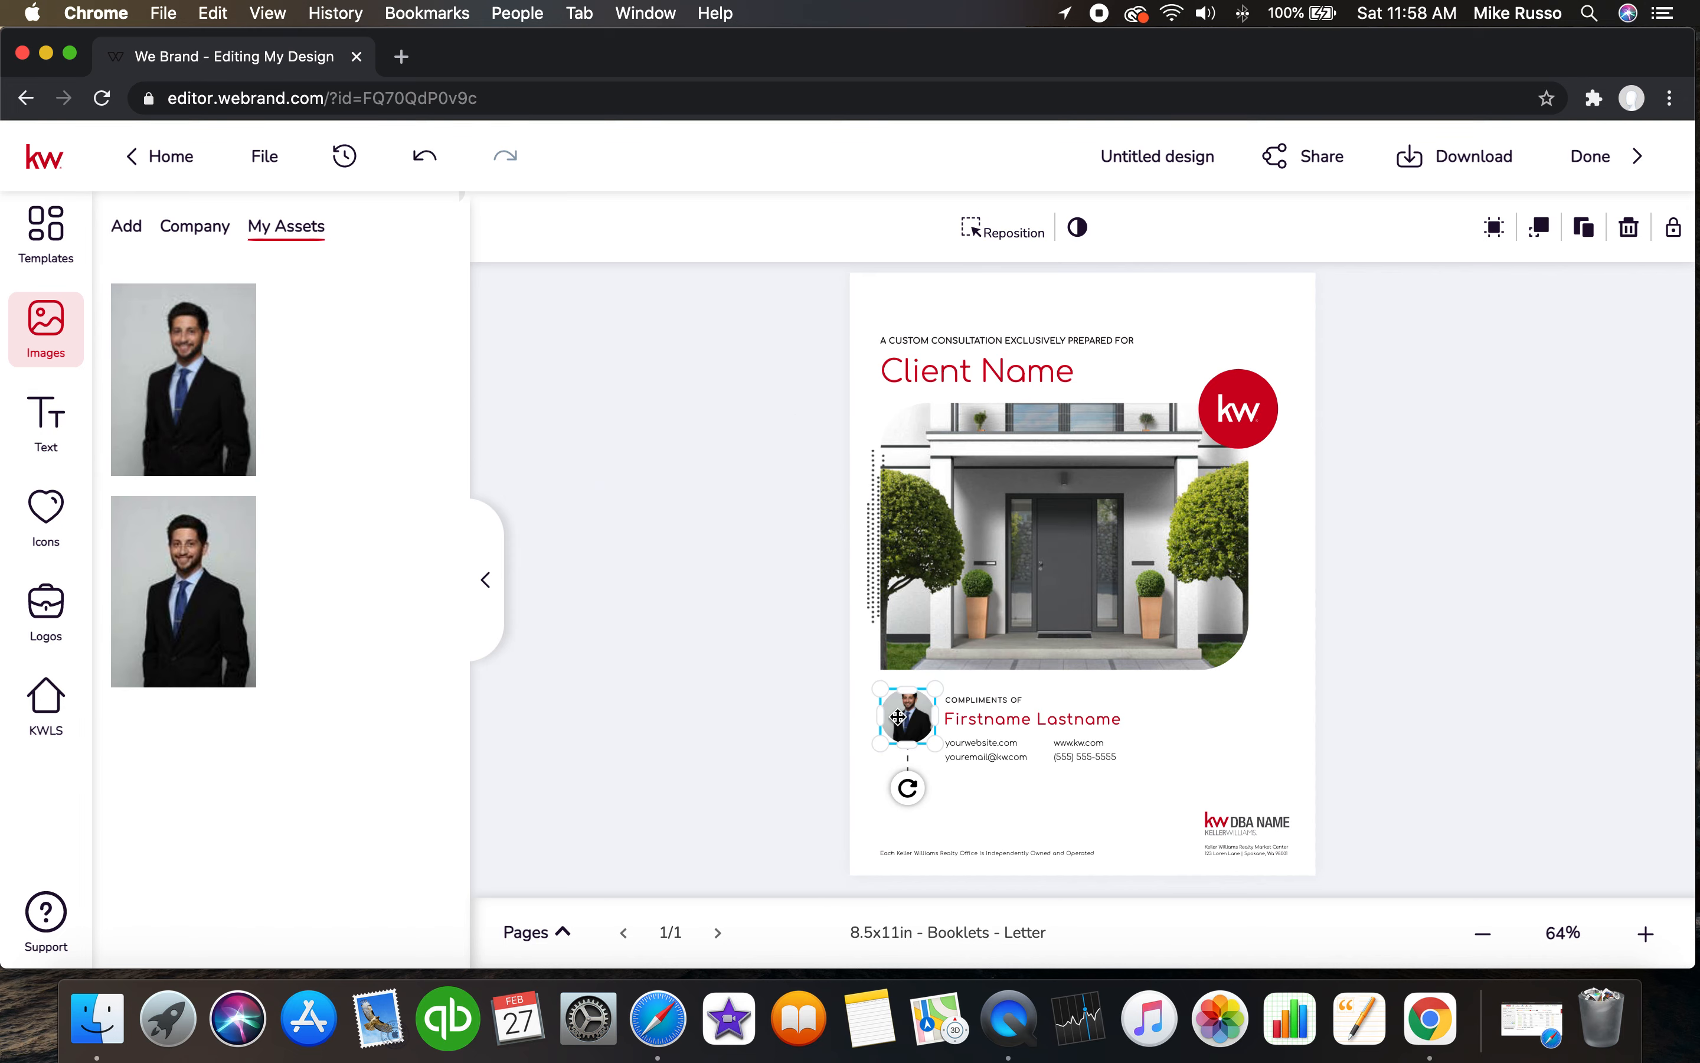
left_click(1002, 231)
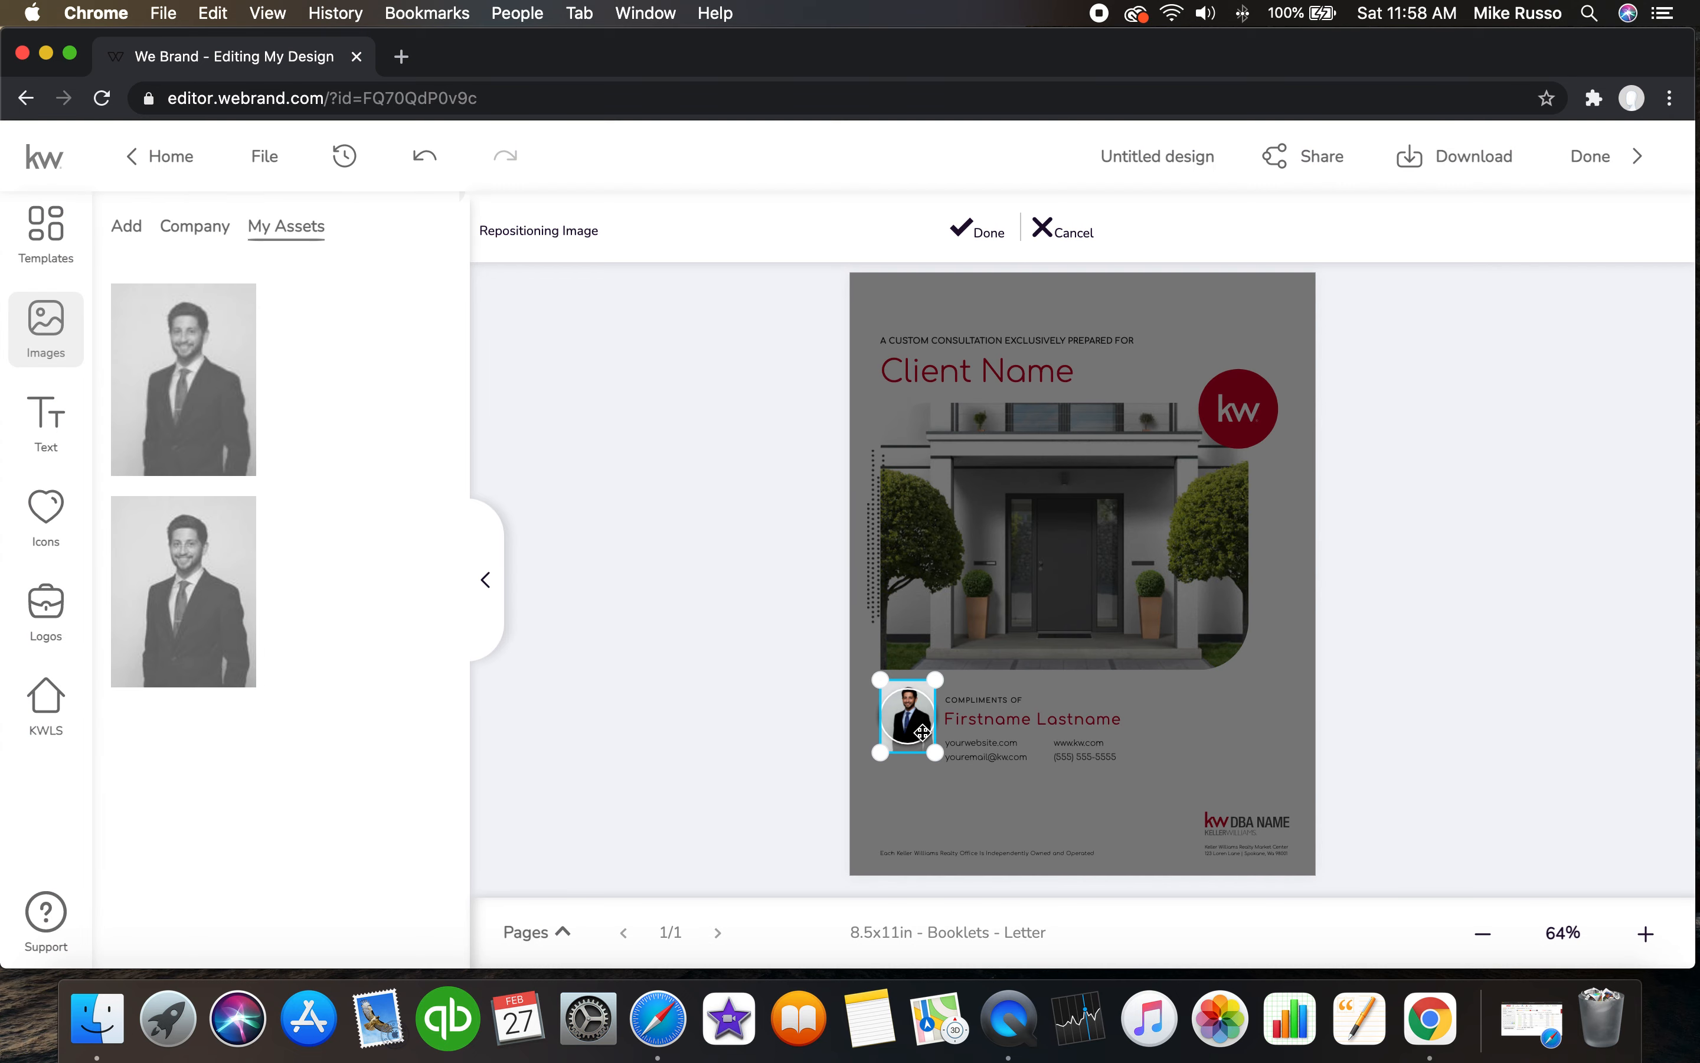
left_click_drag(910, 721, 926, 737)
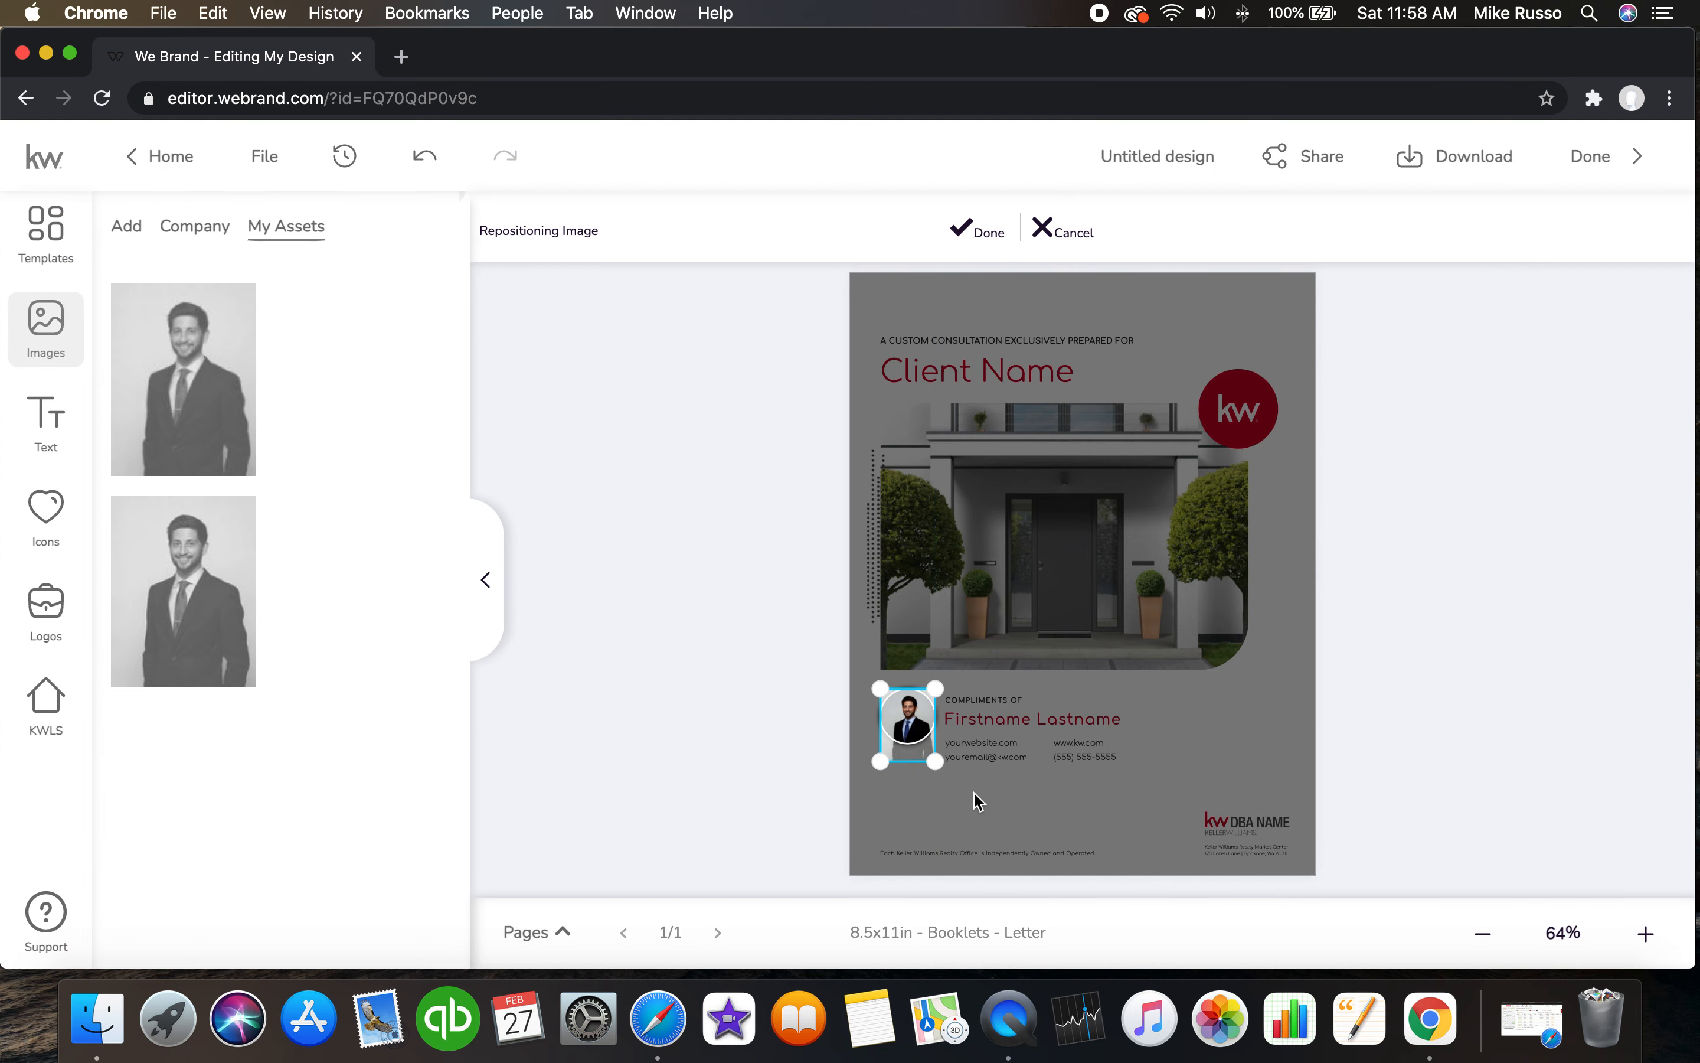
mouse_move(909, 773)
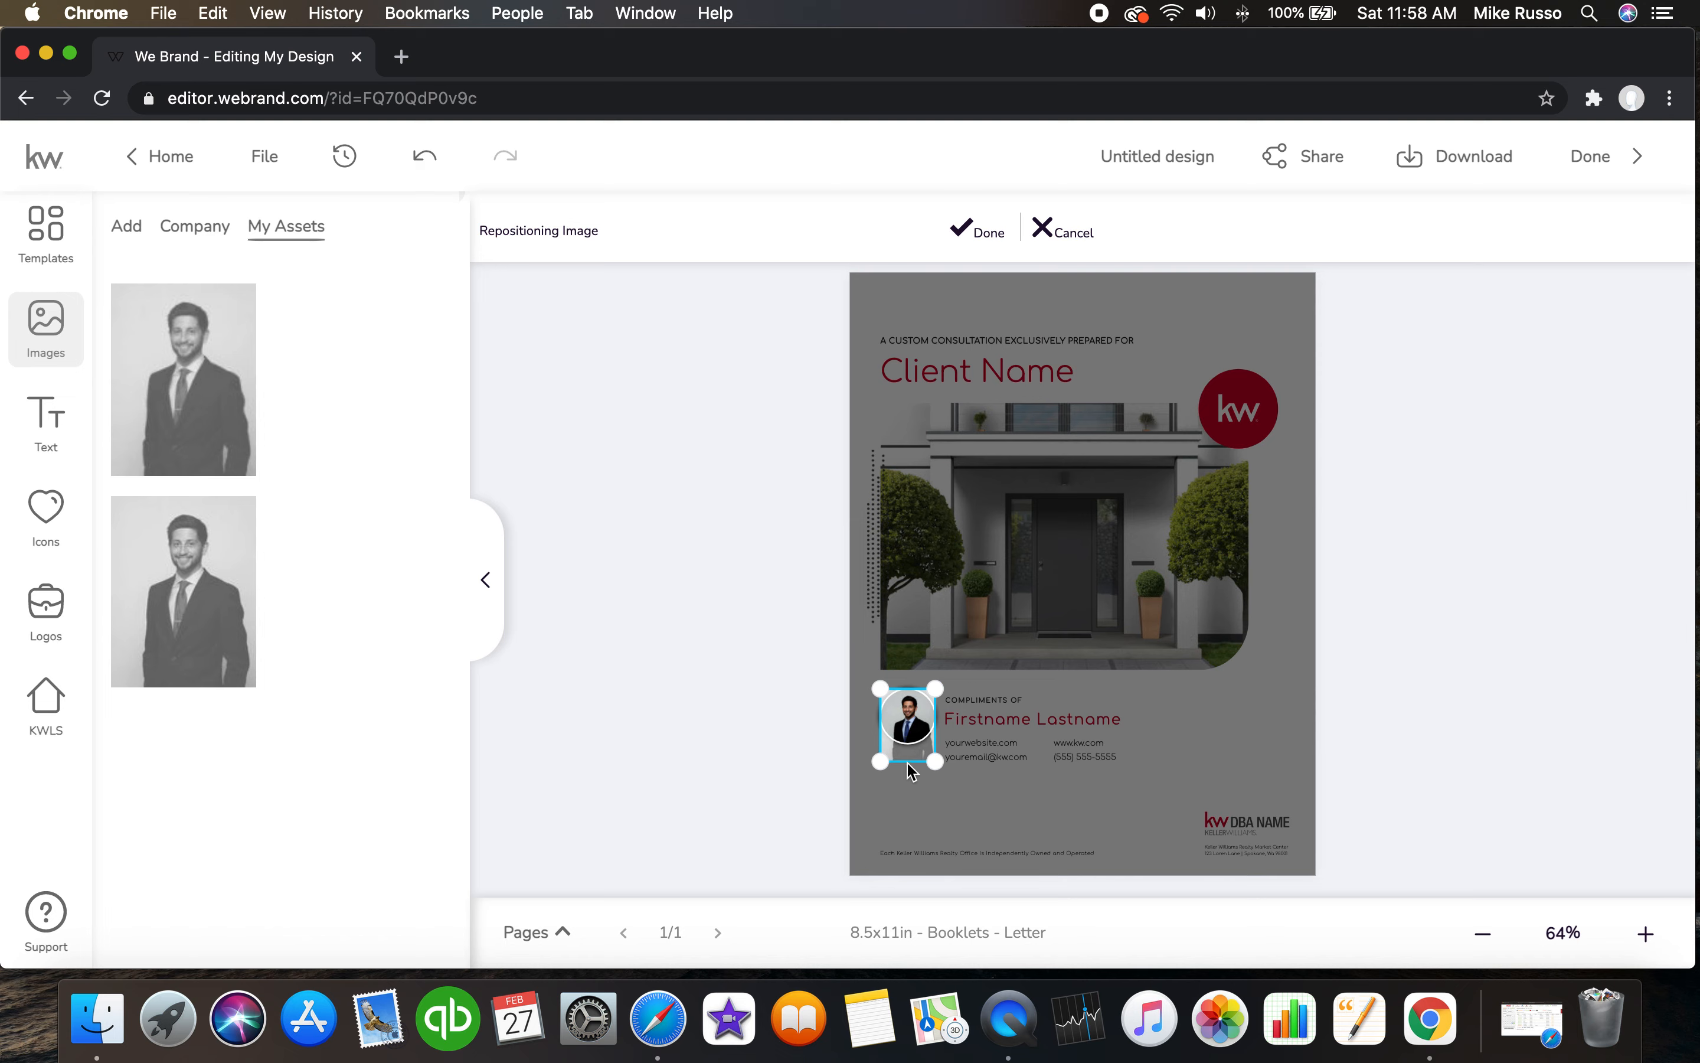
mouse_move(1595, 172)
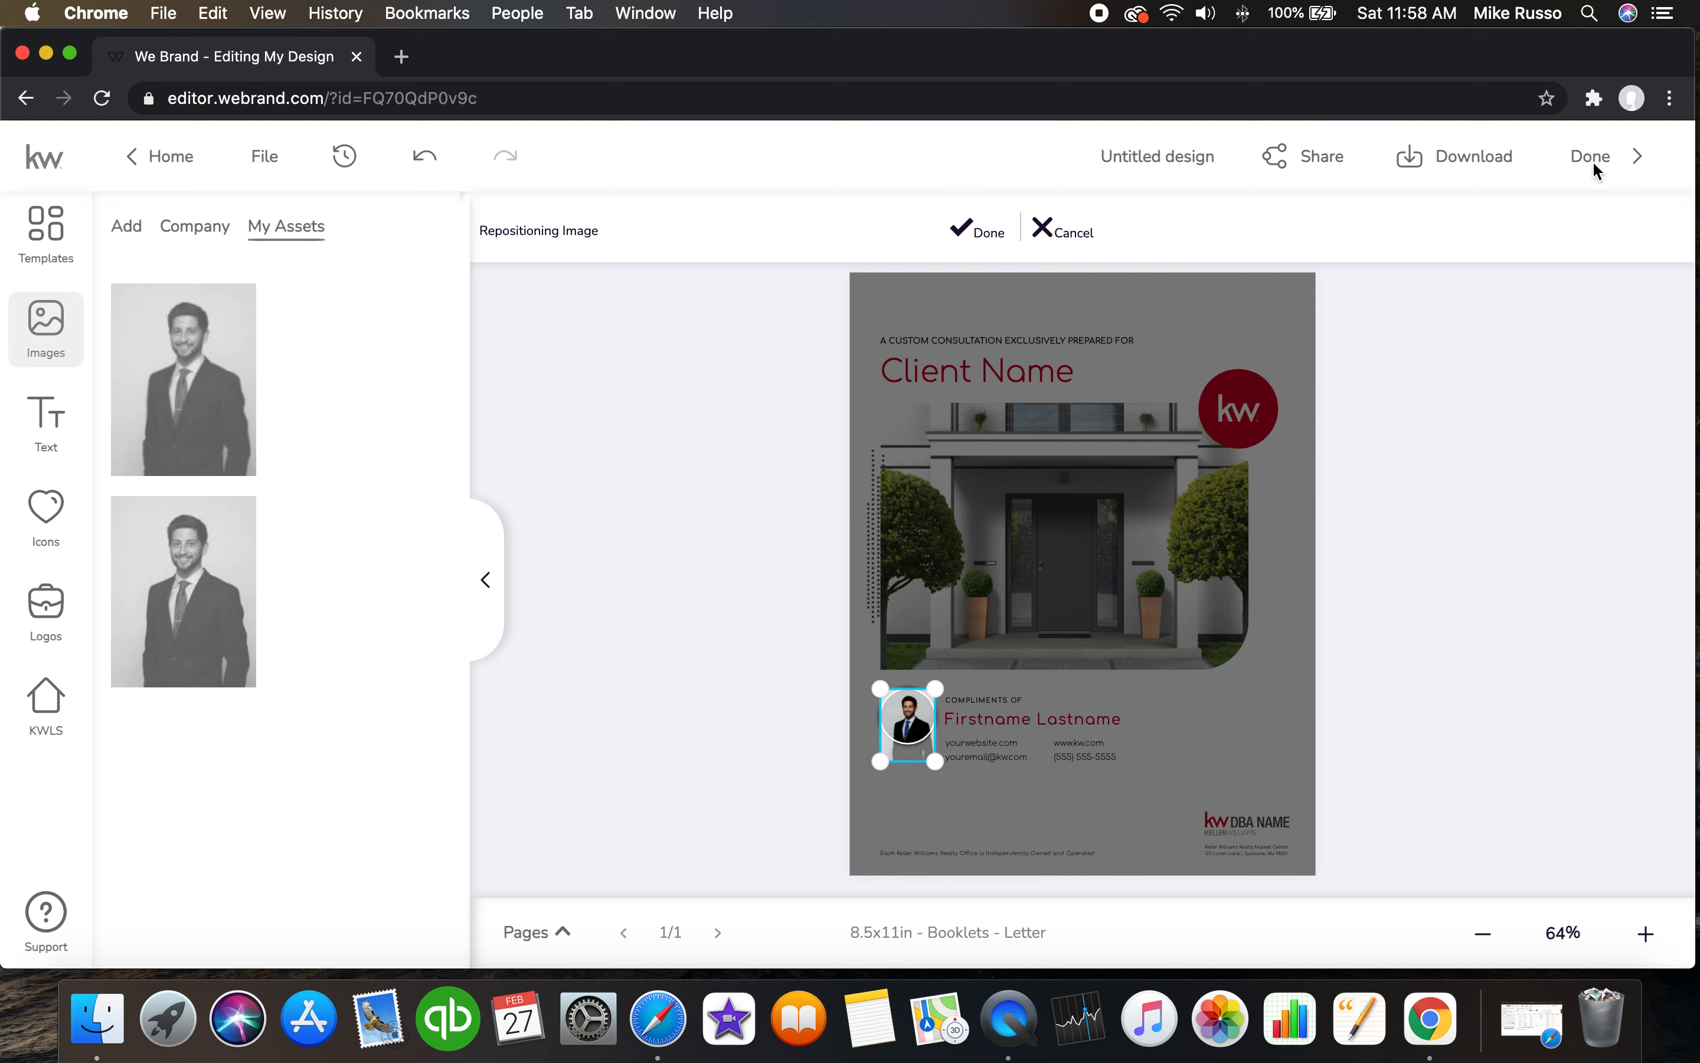
left_click(975, 231)
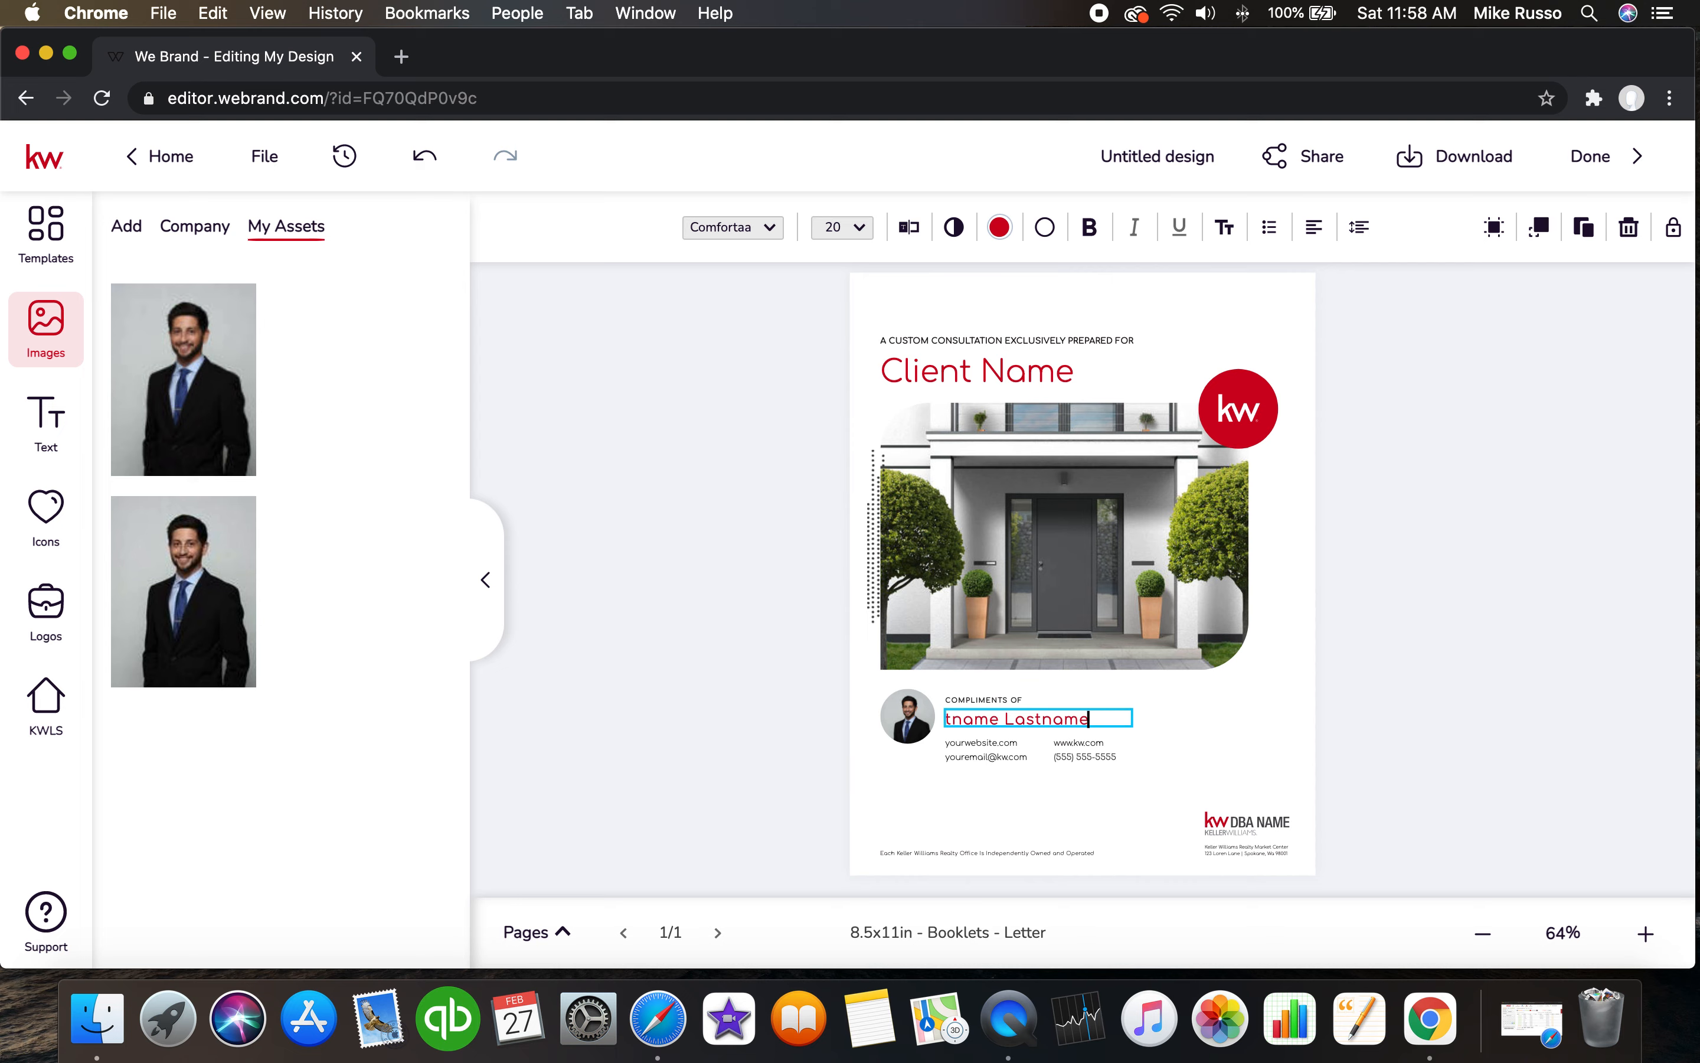
key("Backspace")
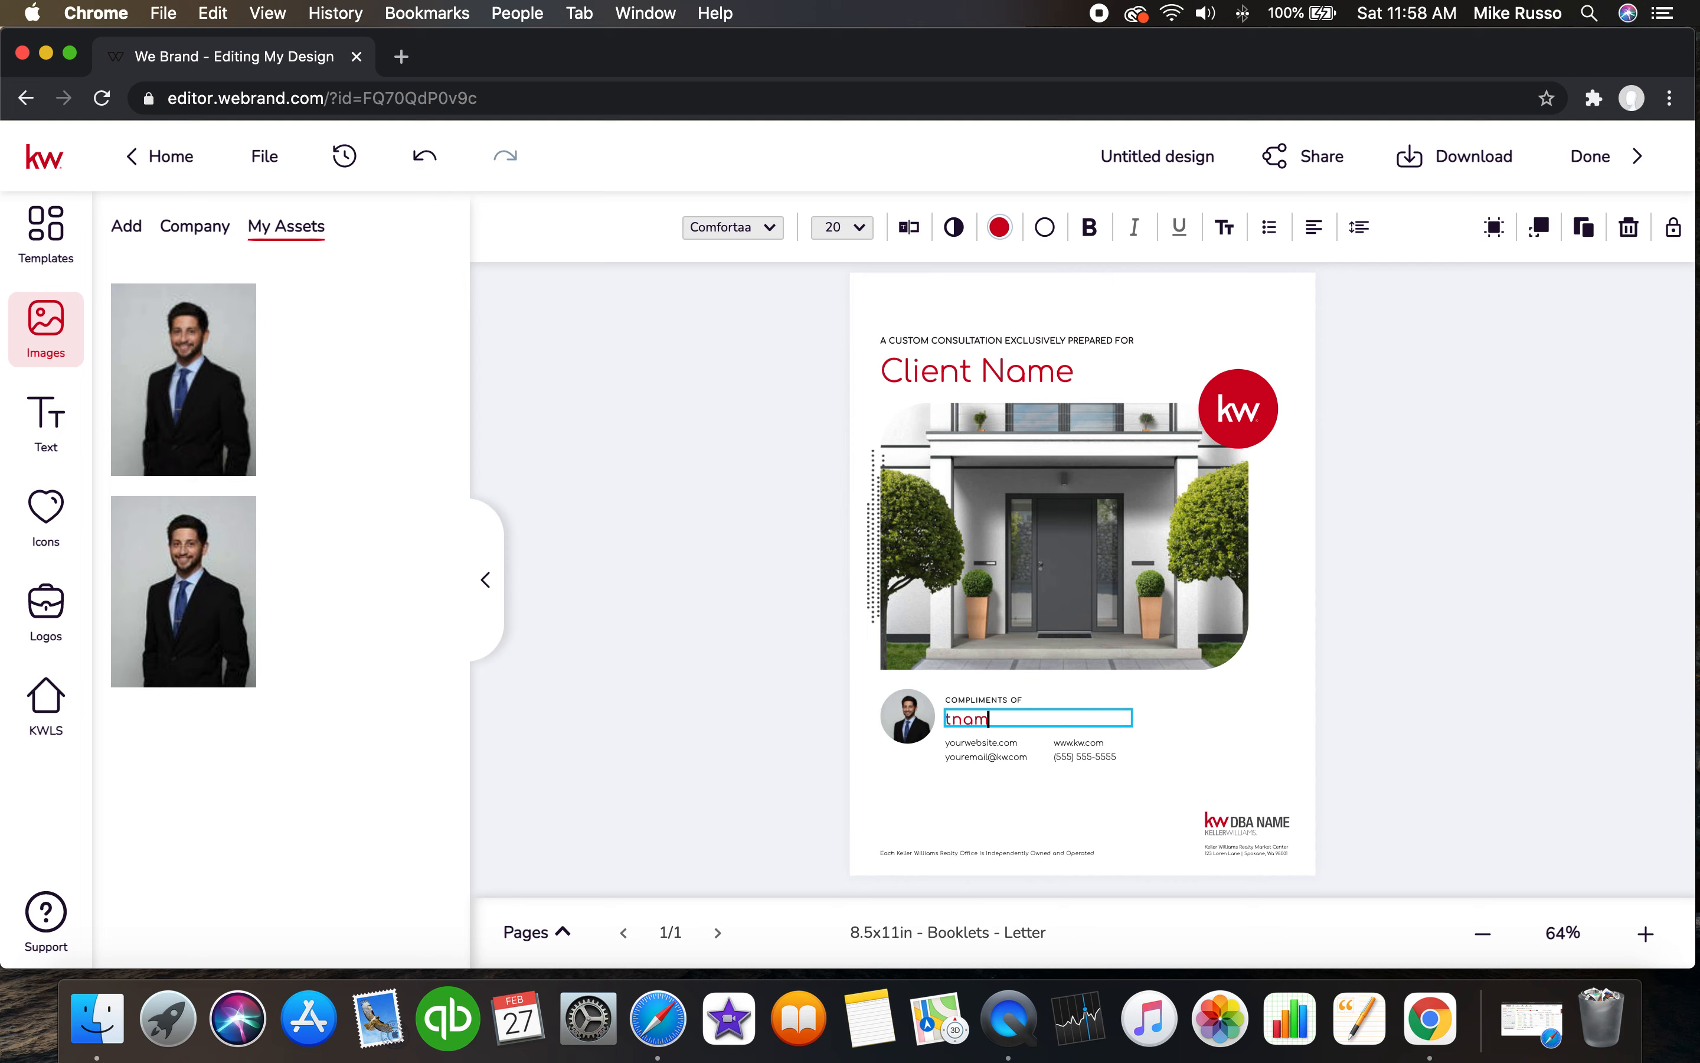
type("Mike")
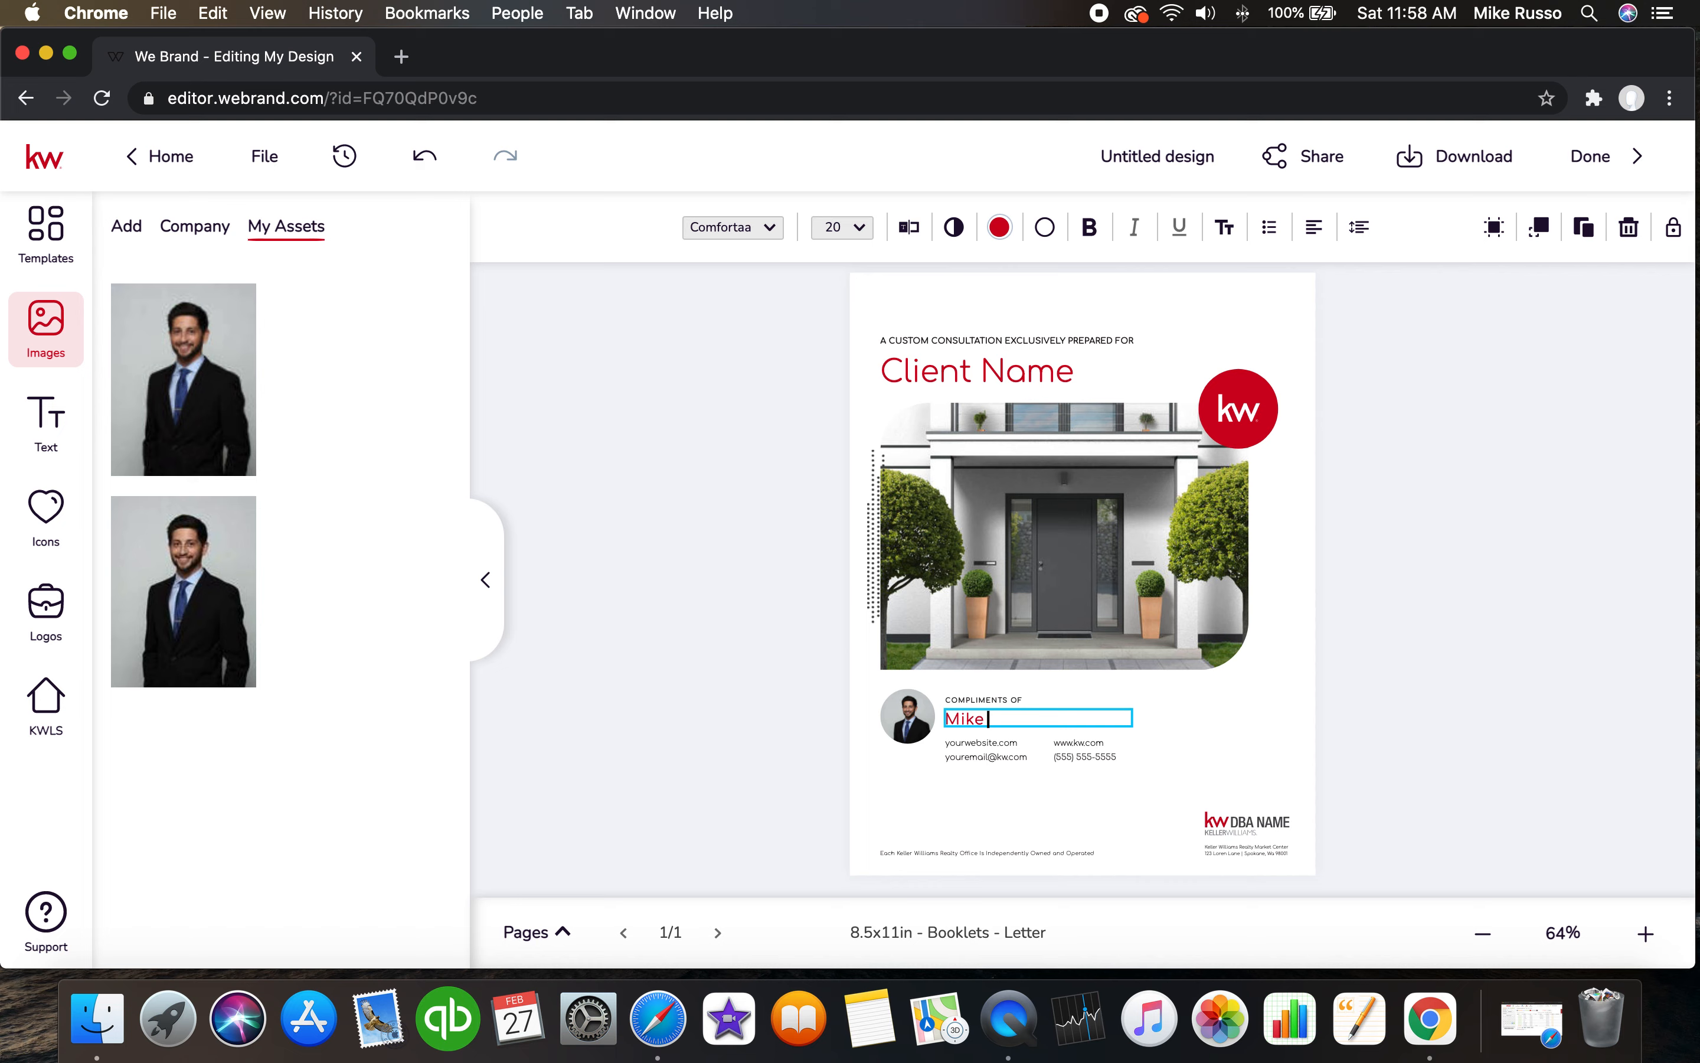
type("Russo")
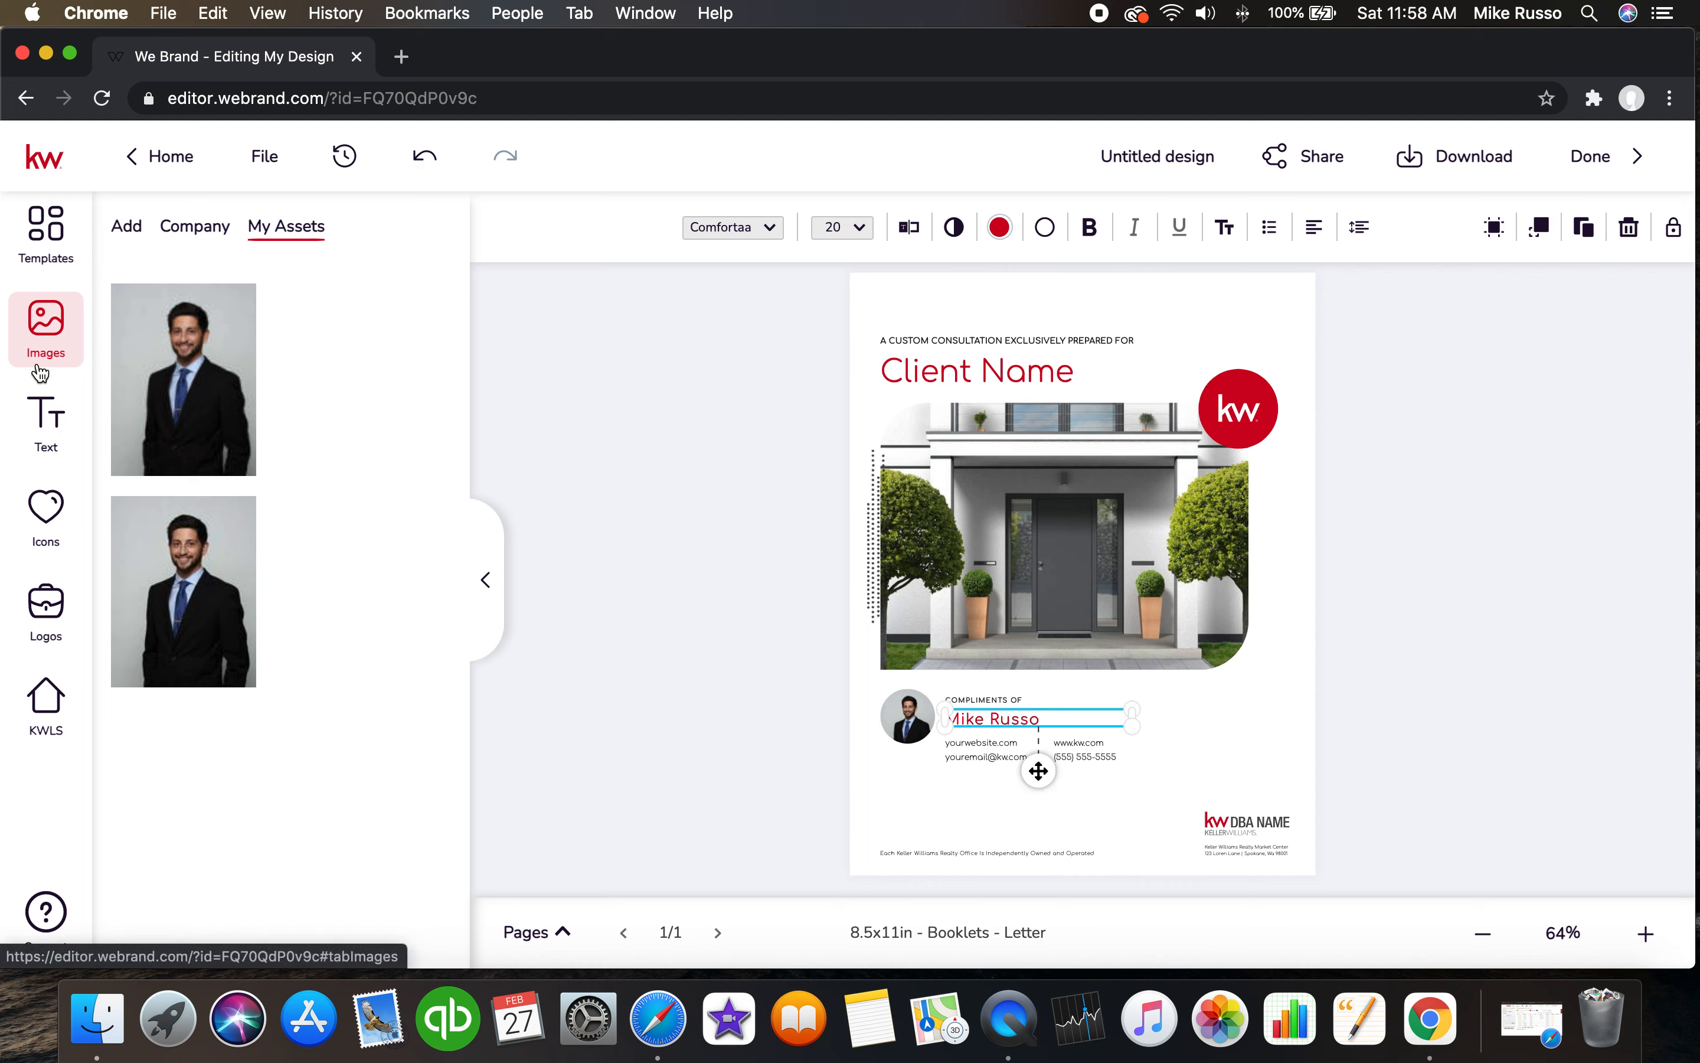
Swap the house photo for the mother-and-son ice cream company photo.
left_click(194, 226)
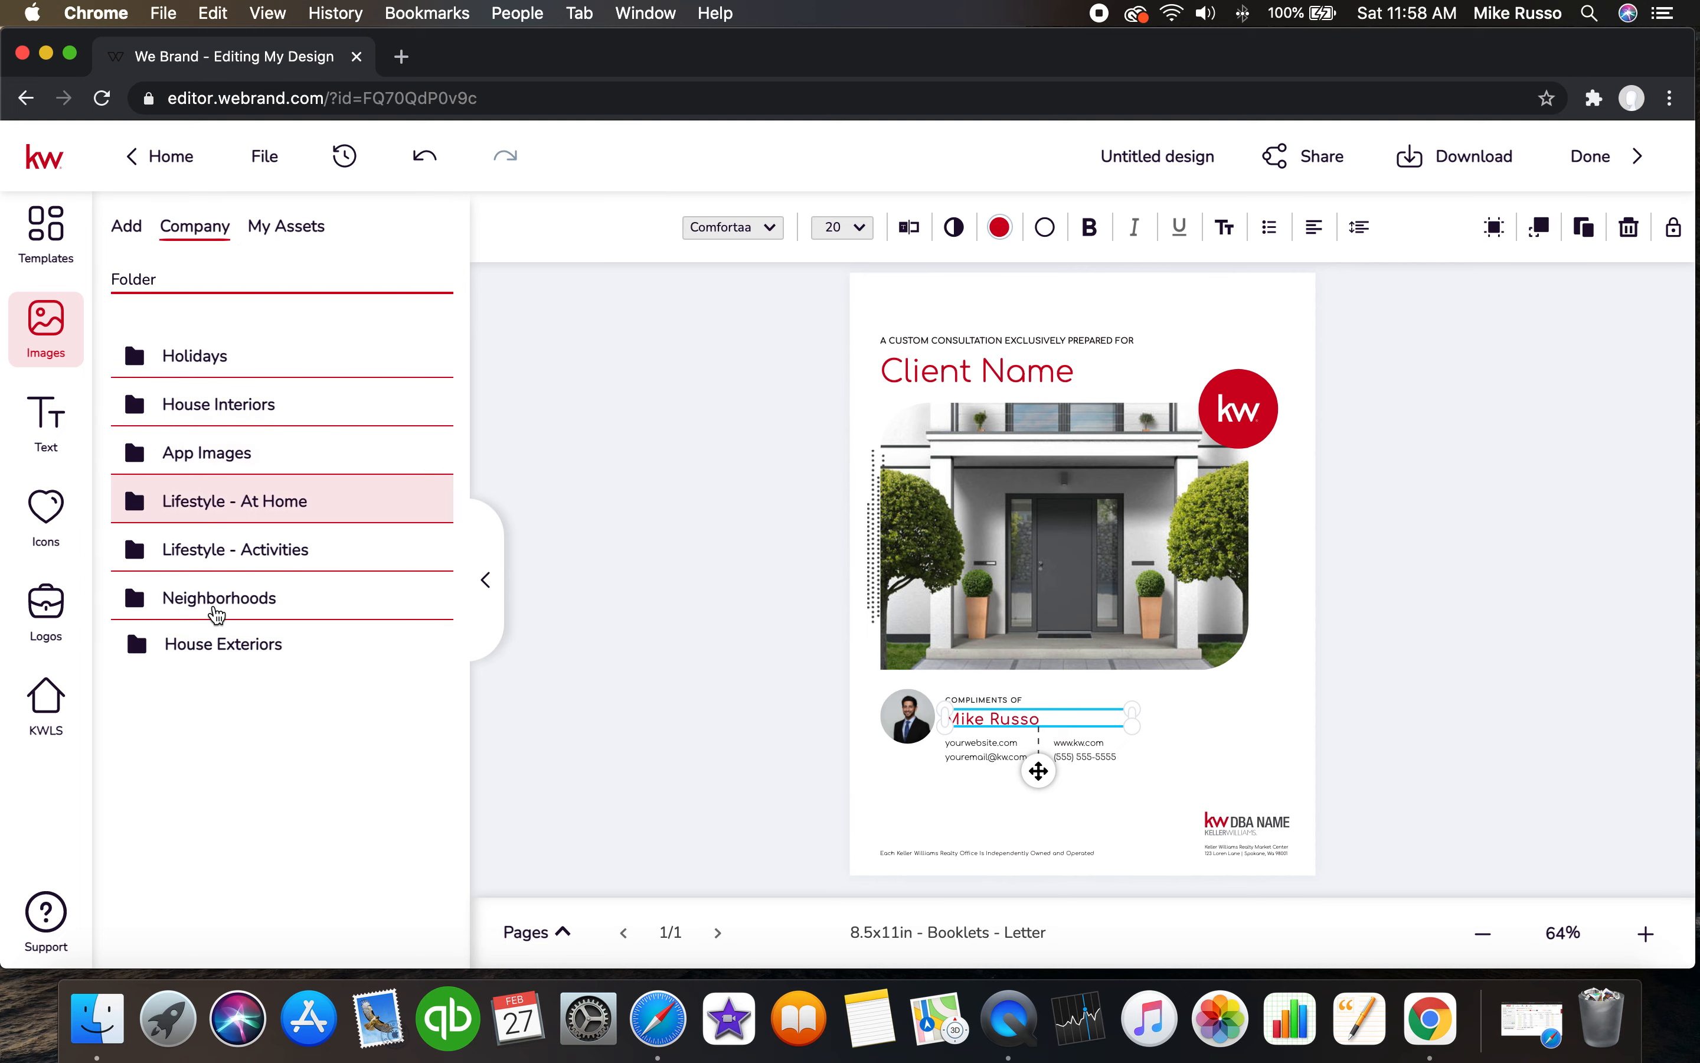
left_click(218, 597)
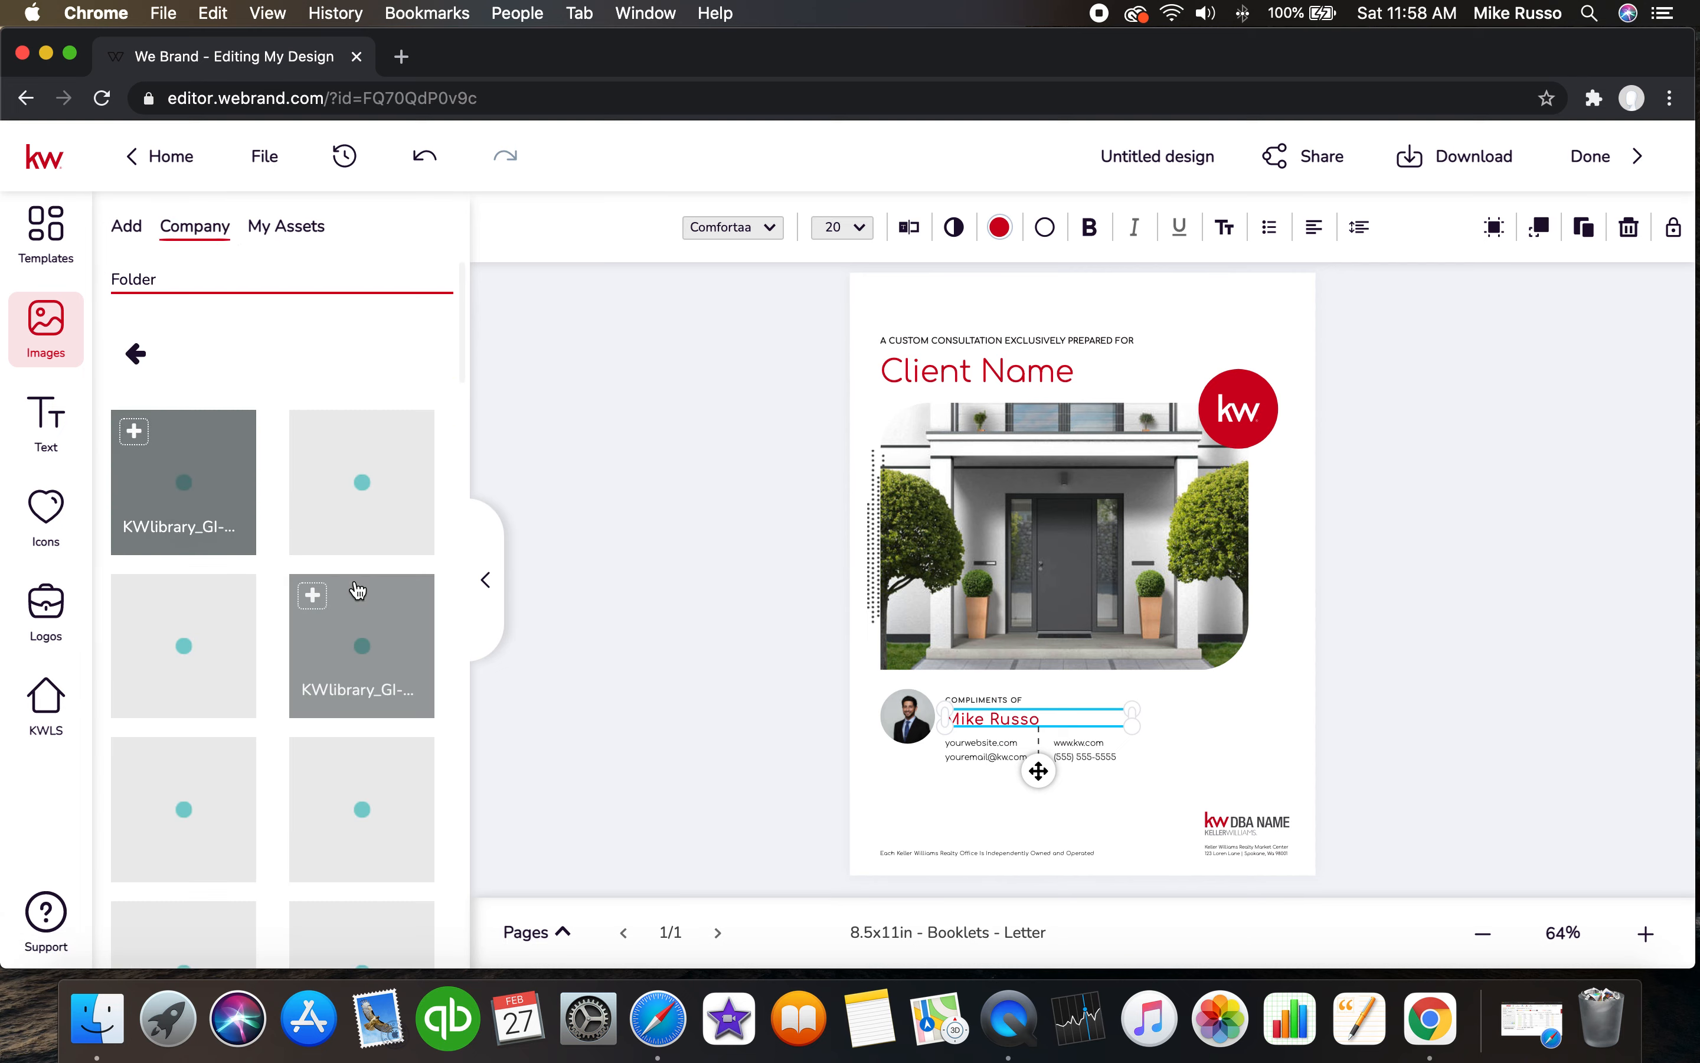
scroll("down", 3)
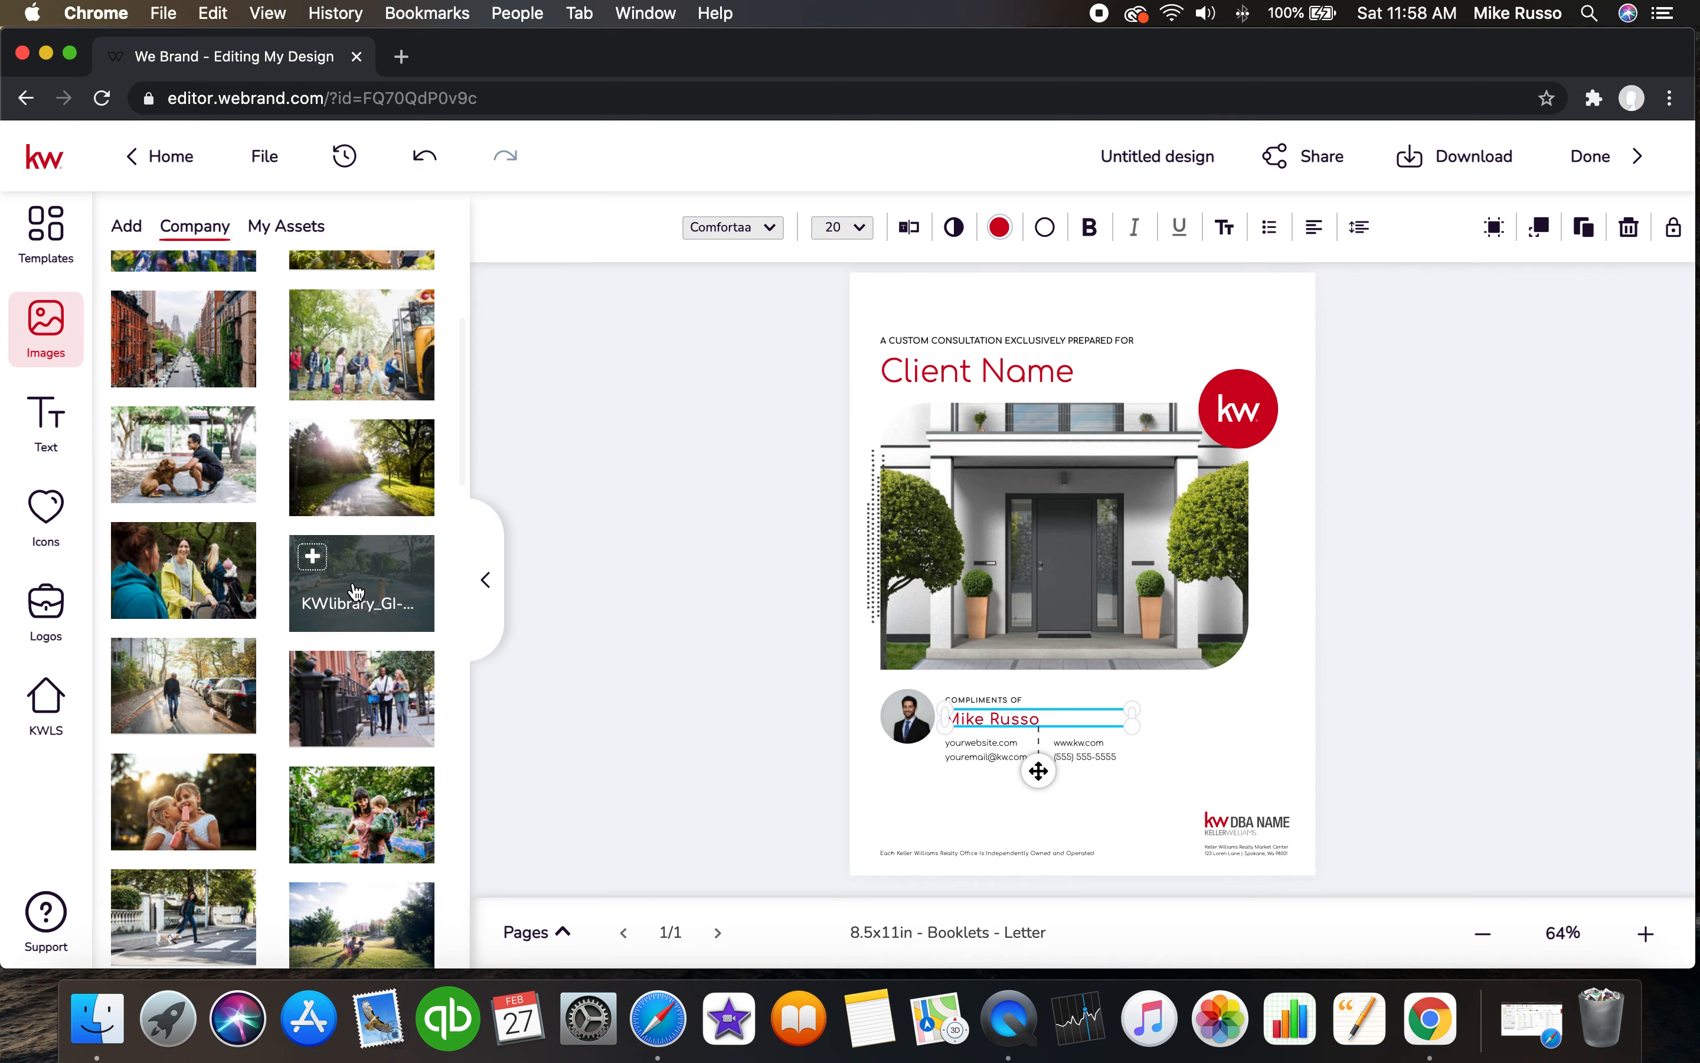
scroll("down", 3)
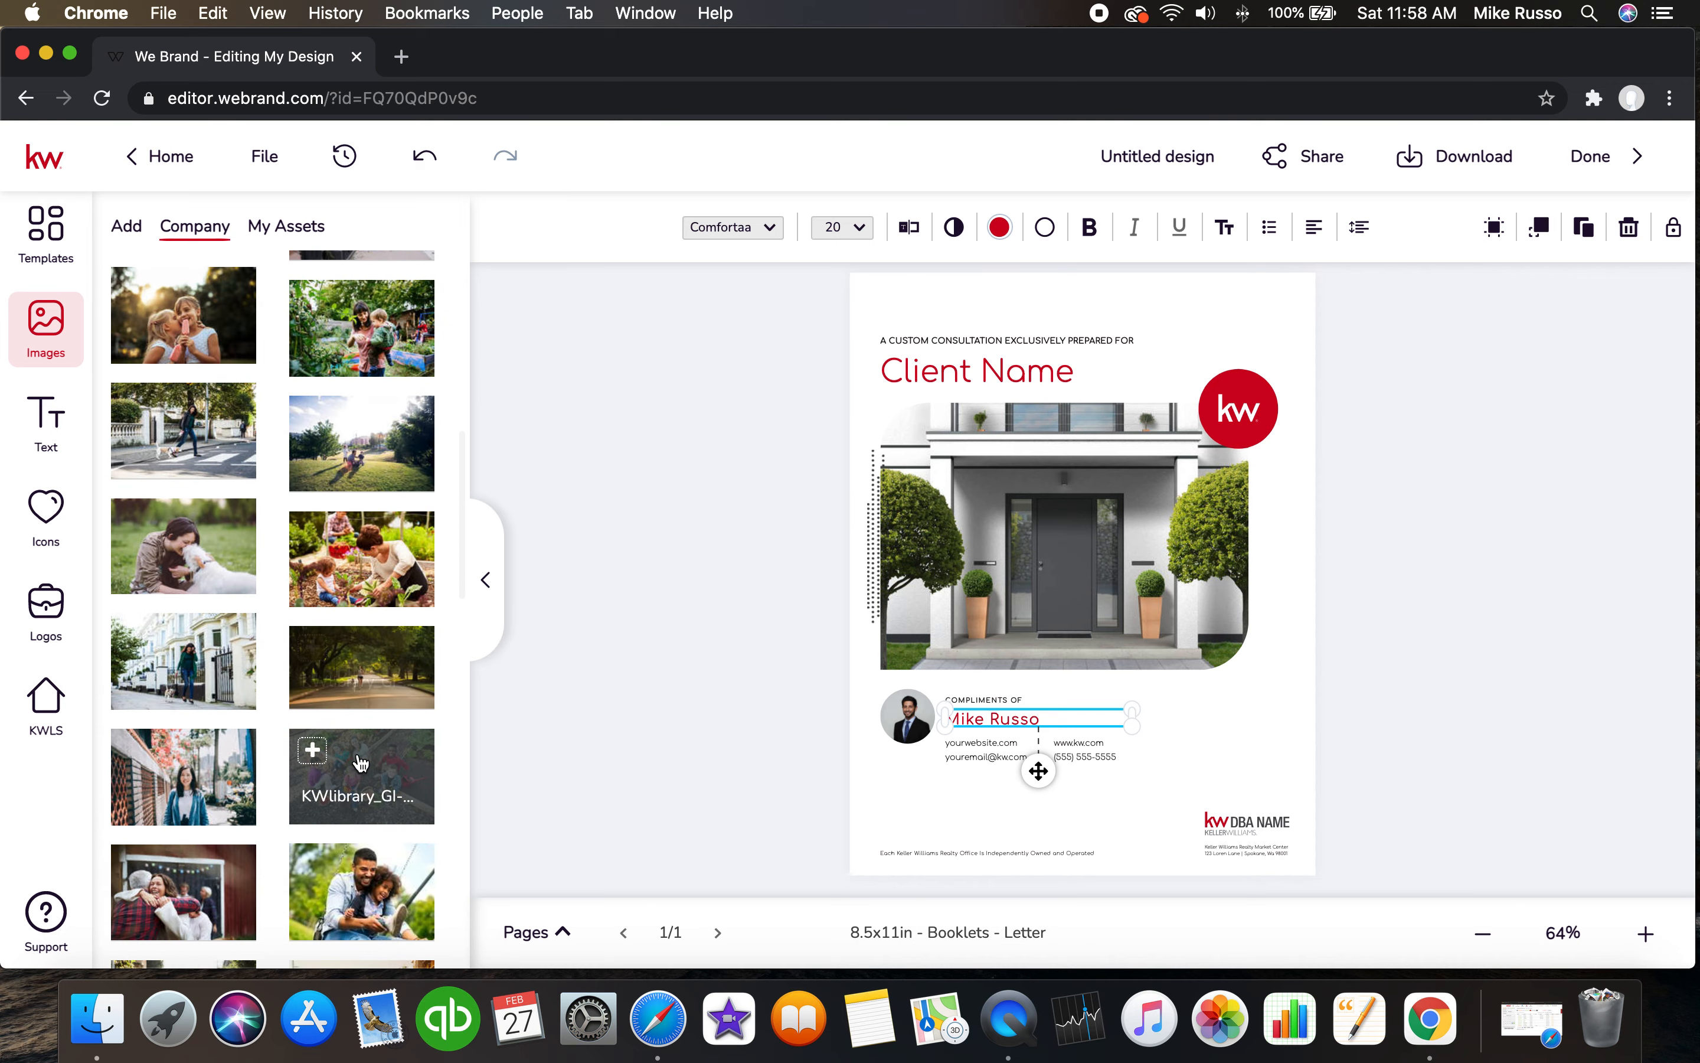
scroll("down", 3)
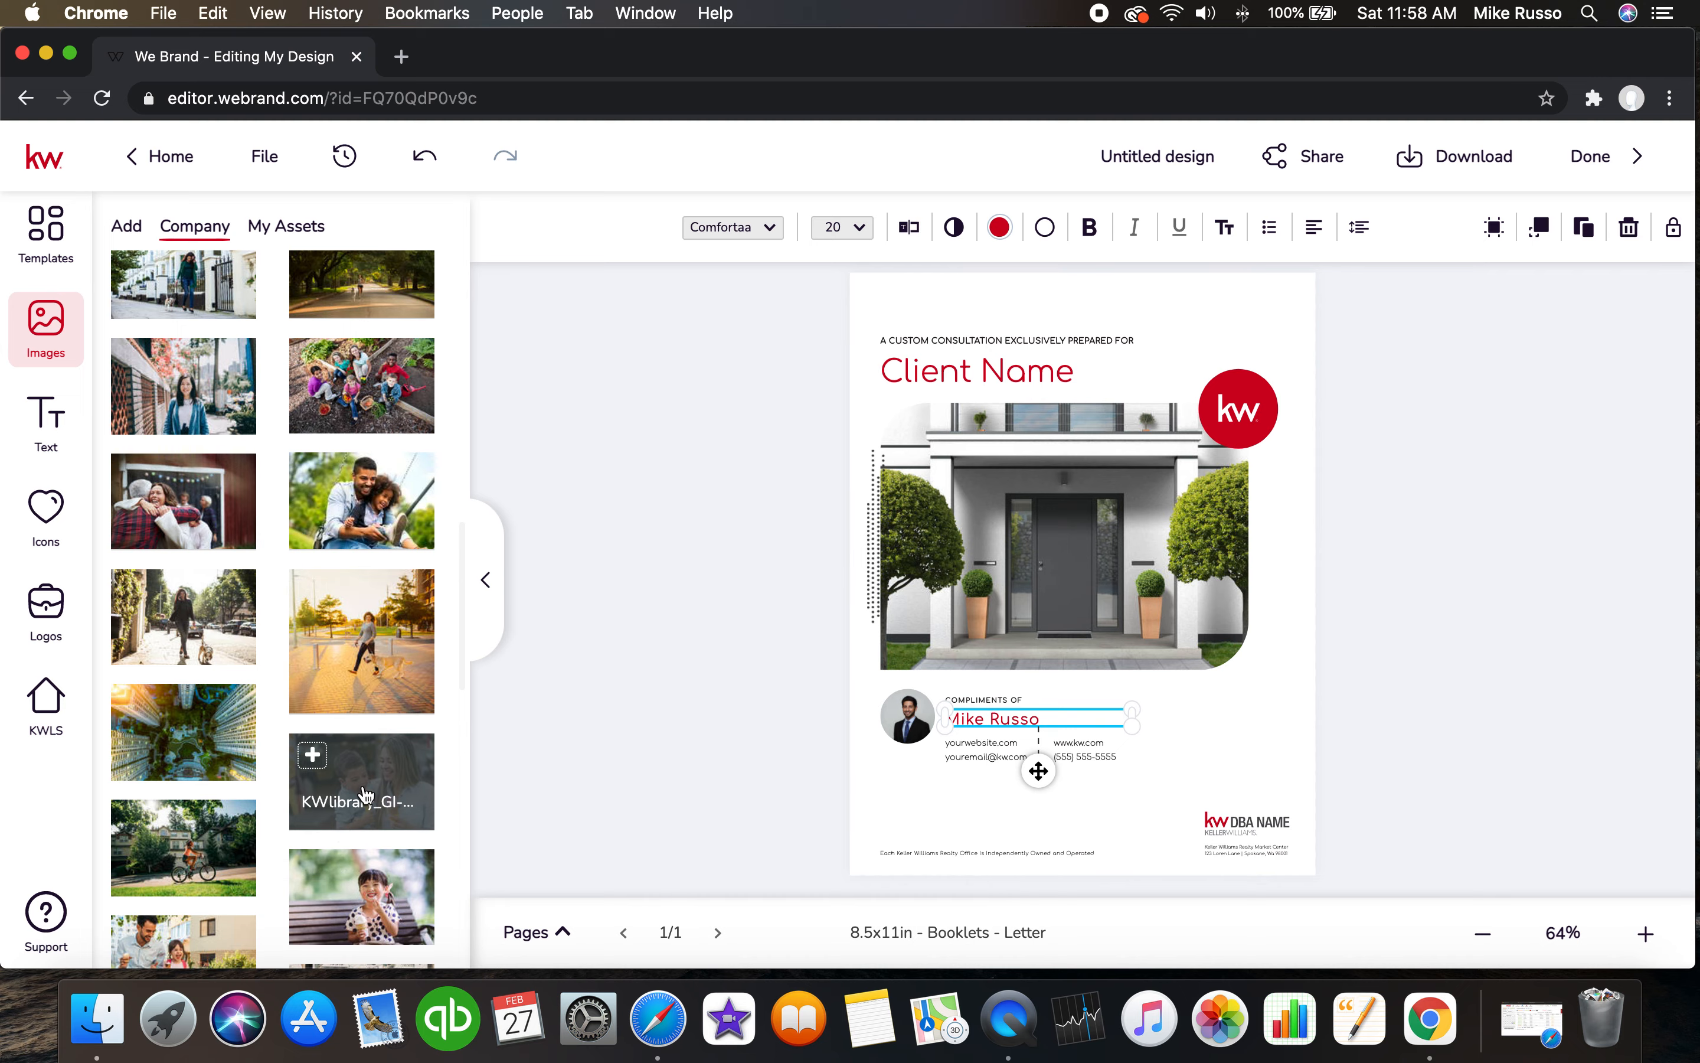
left_click(361, 780)
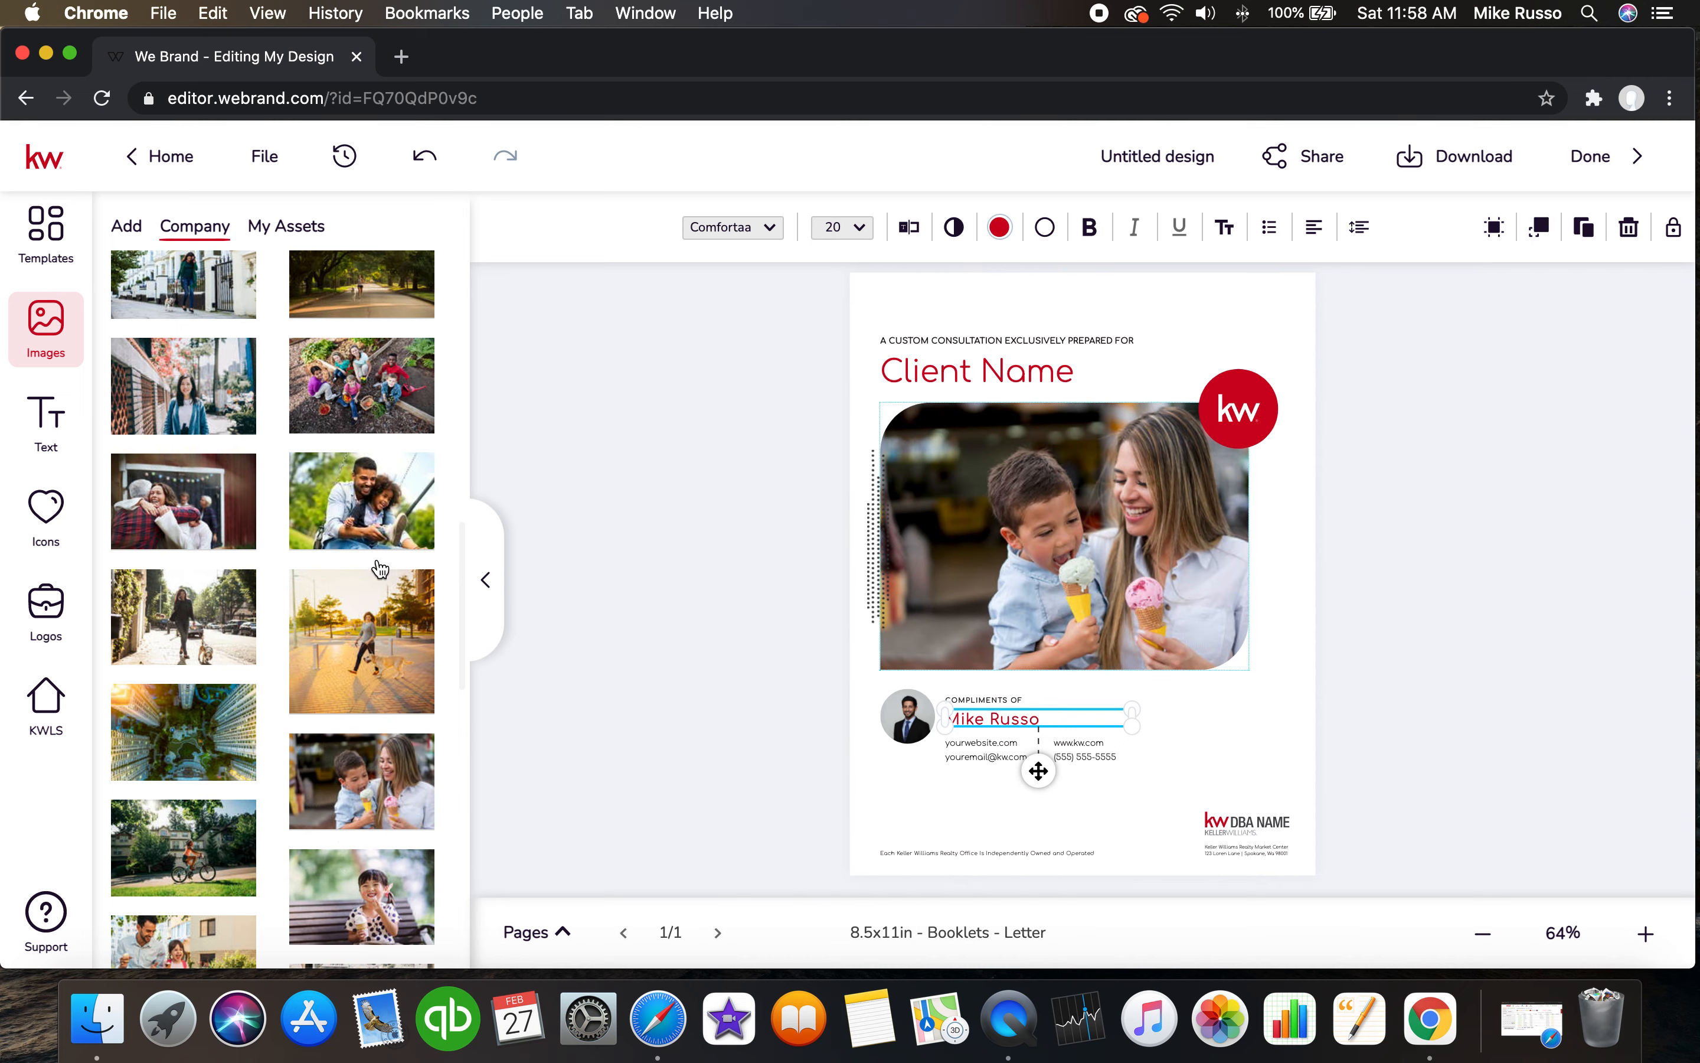
Browse the upload and personal image tabs in the Images panel.
scroll("down", 3)
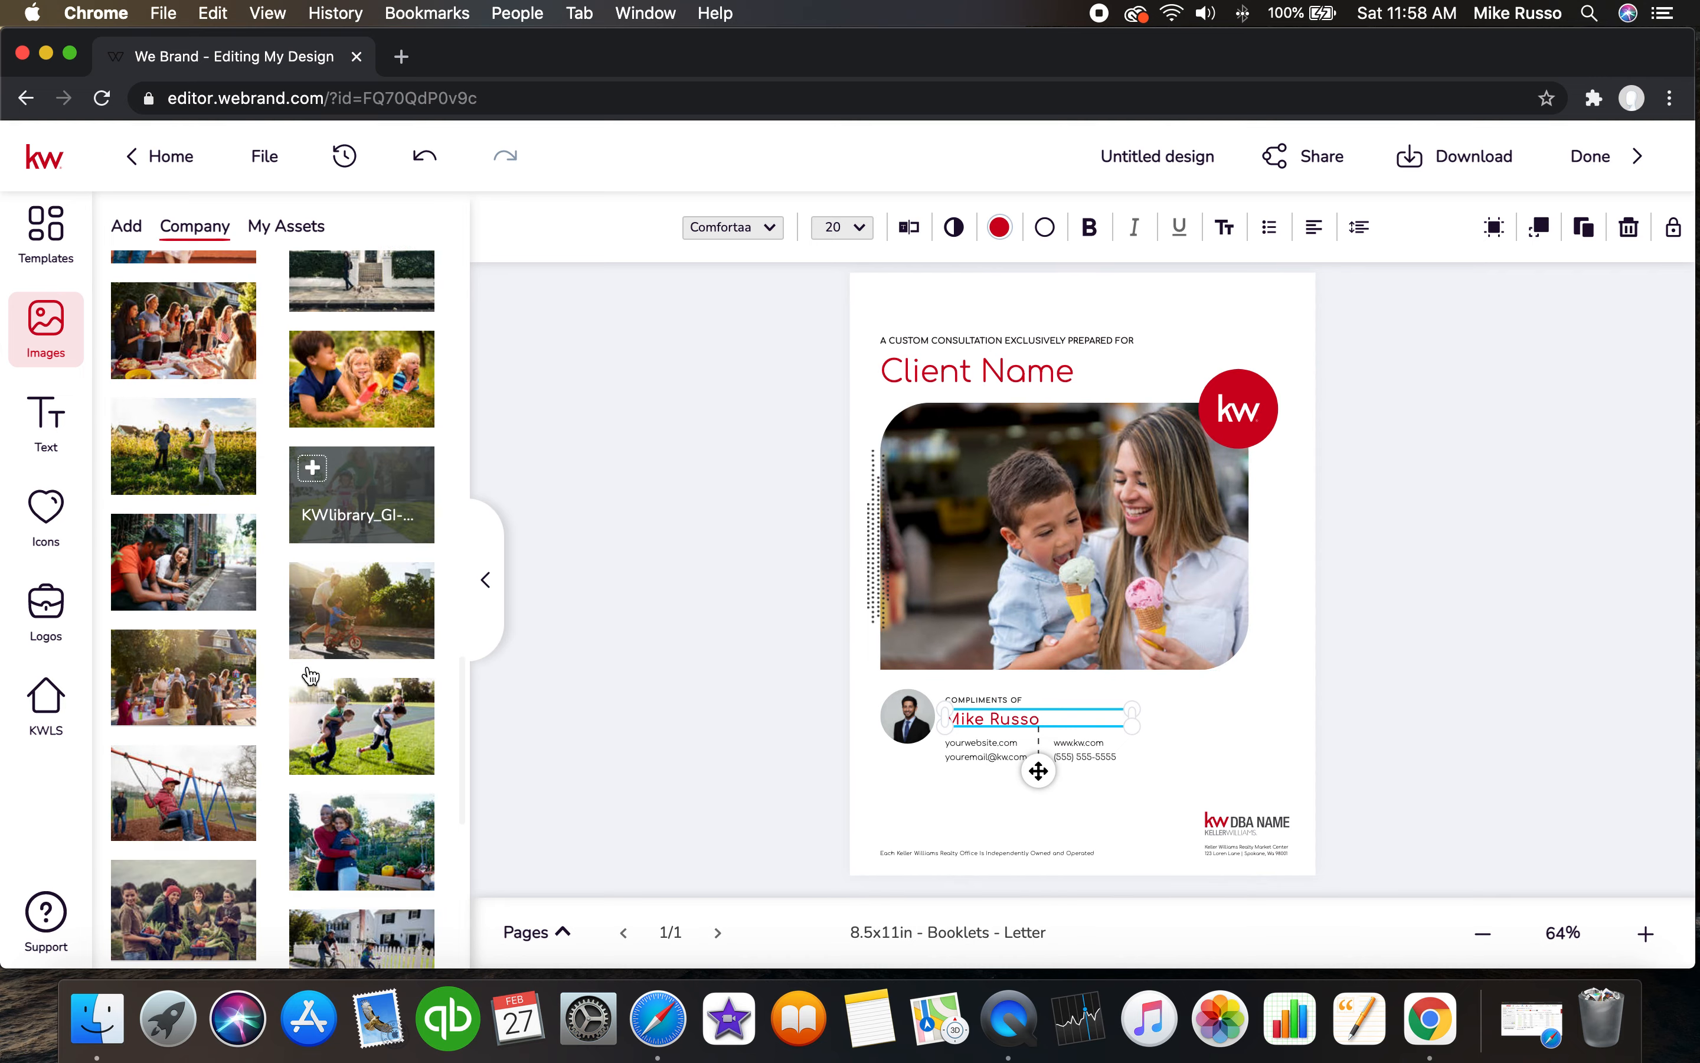
left_click(126, 226)
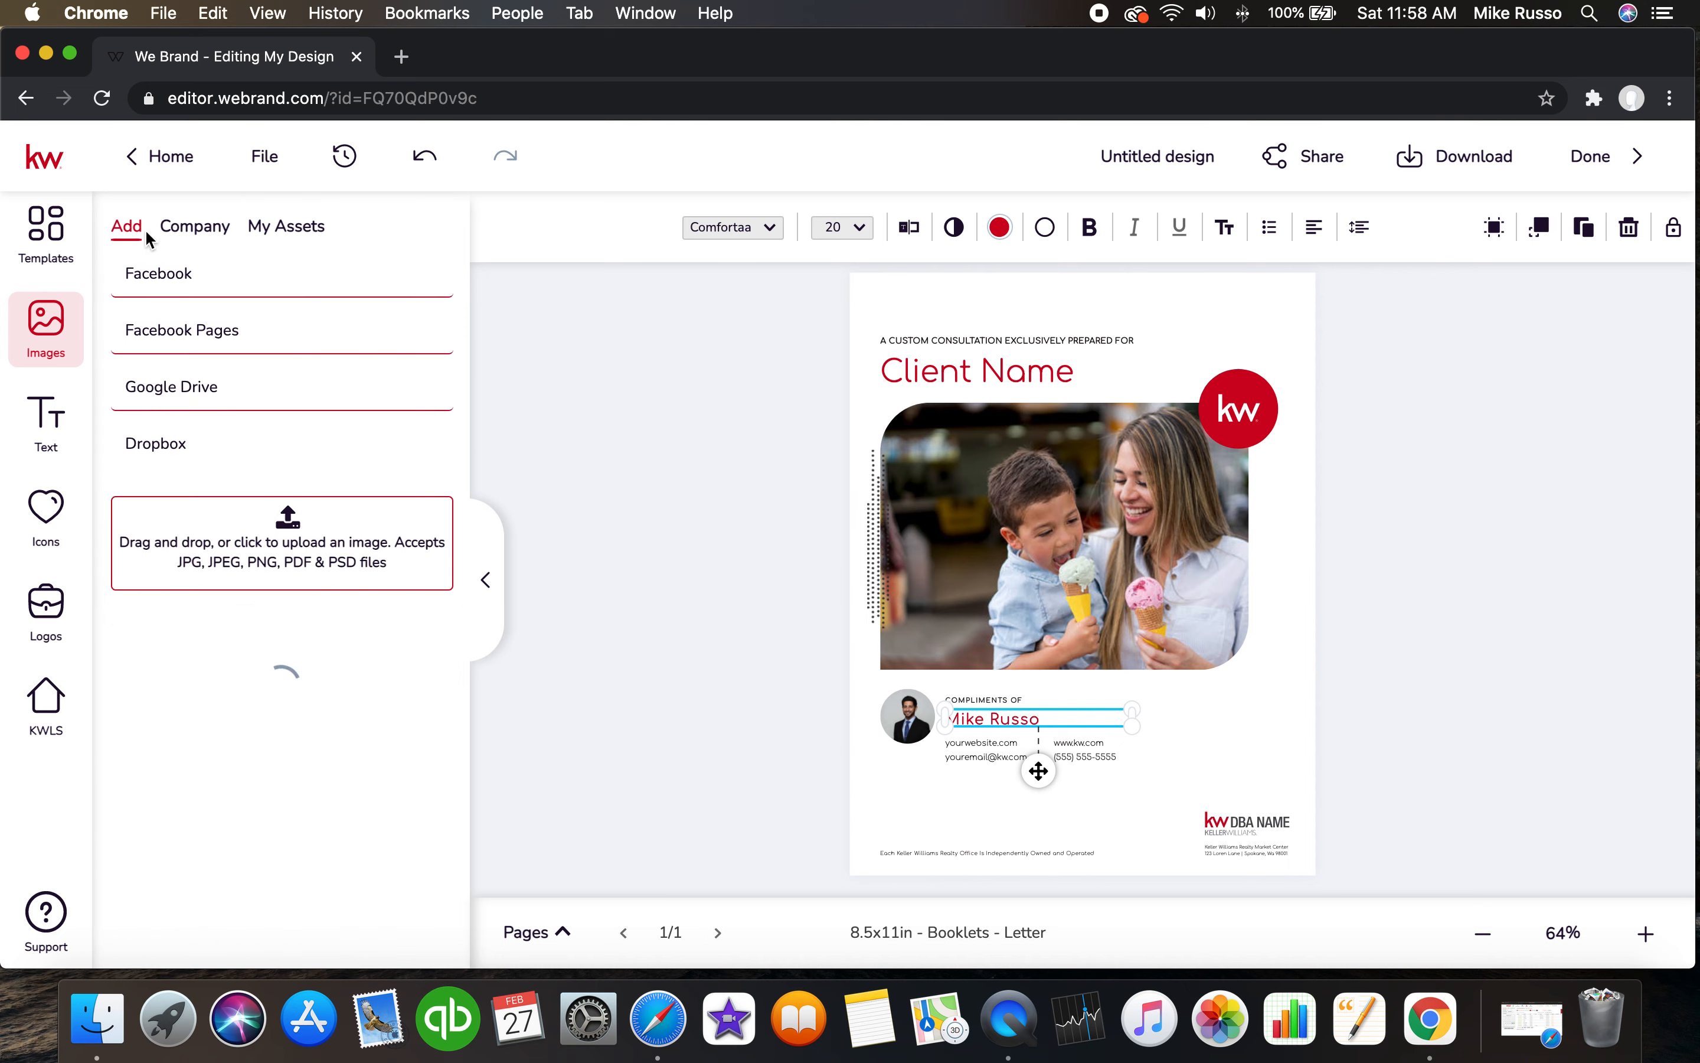
left_click(286, 226)
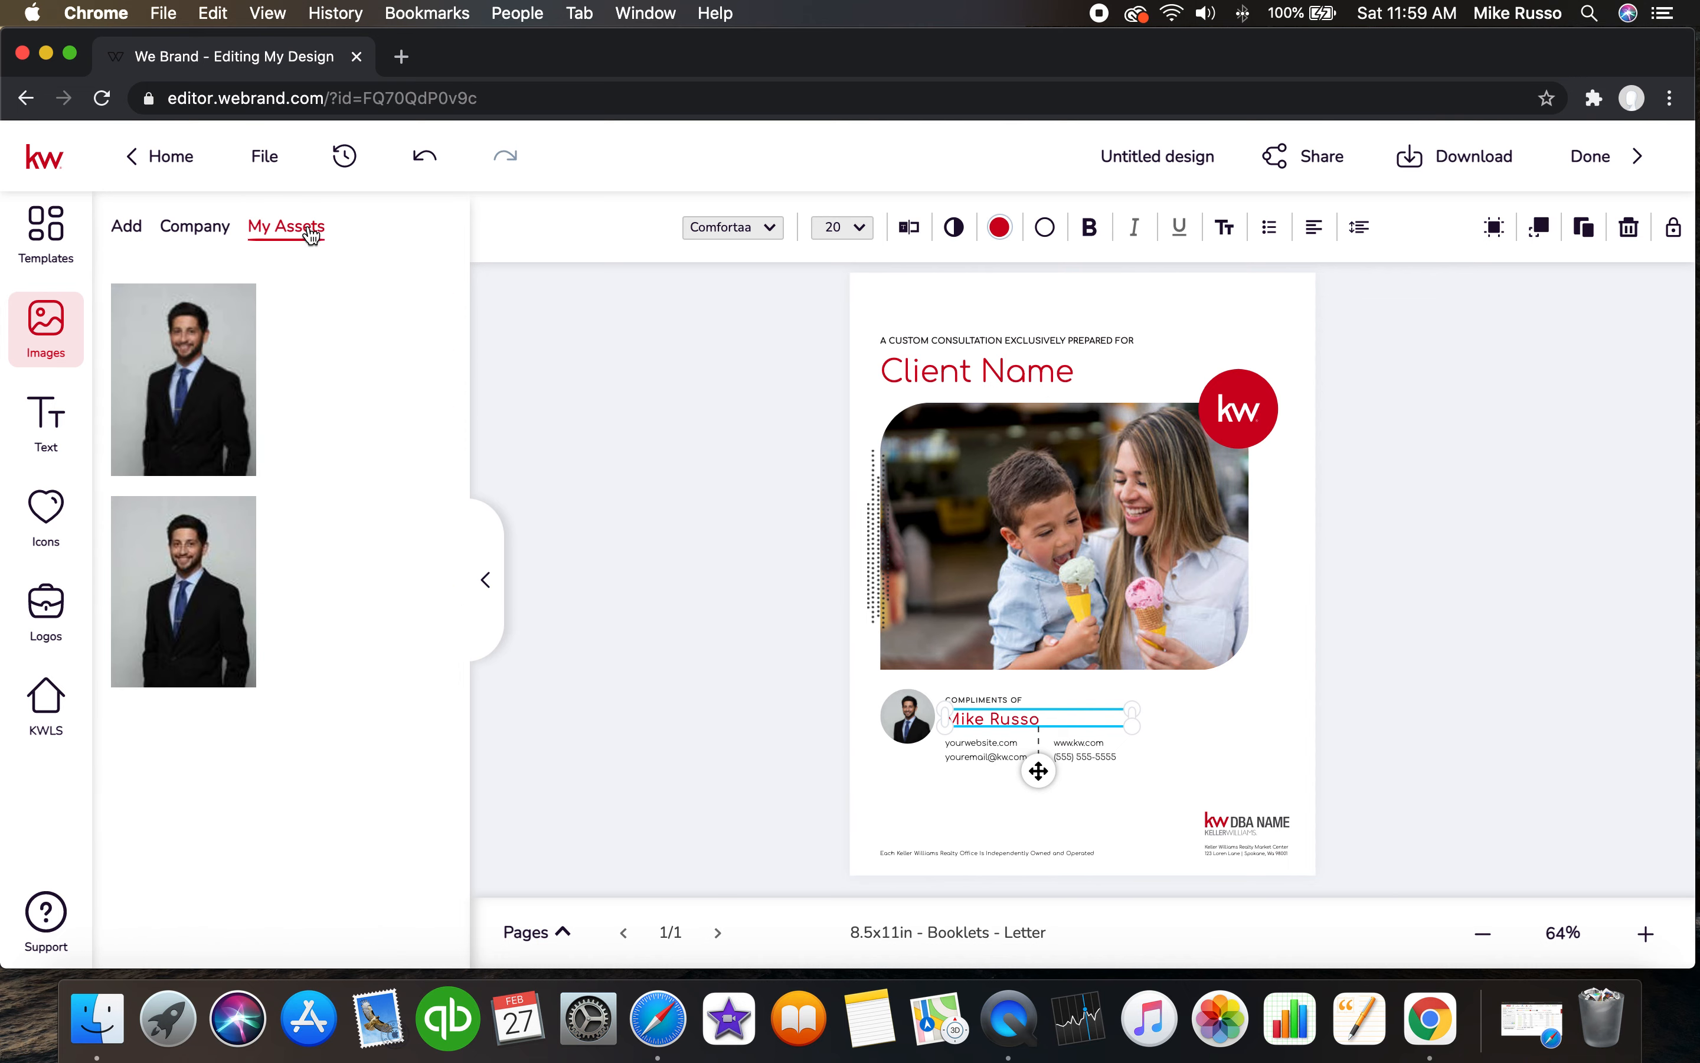
left_click(194, 226)
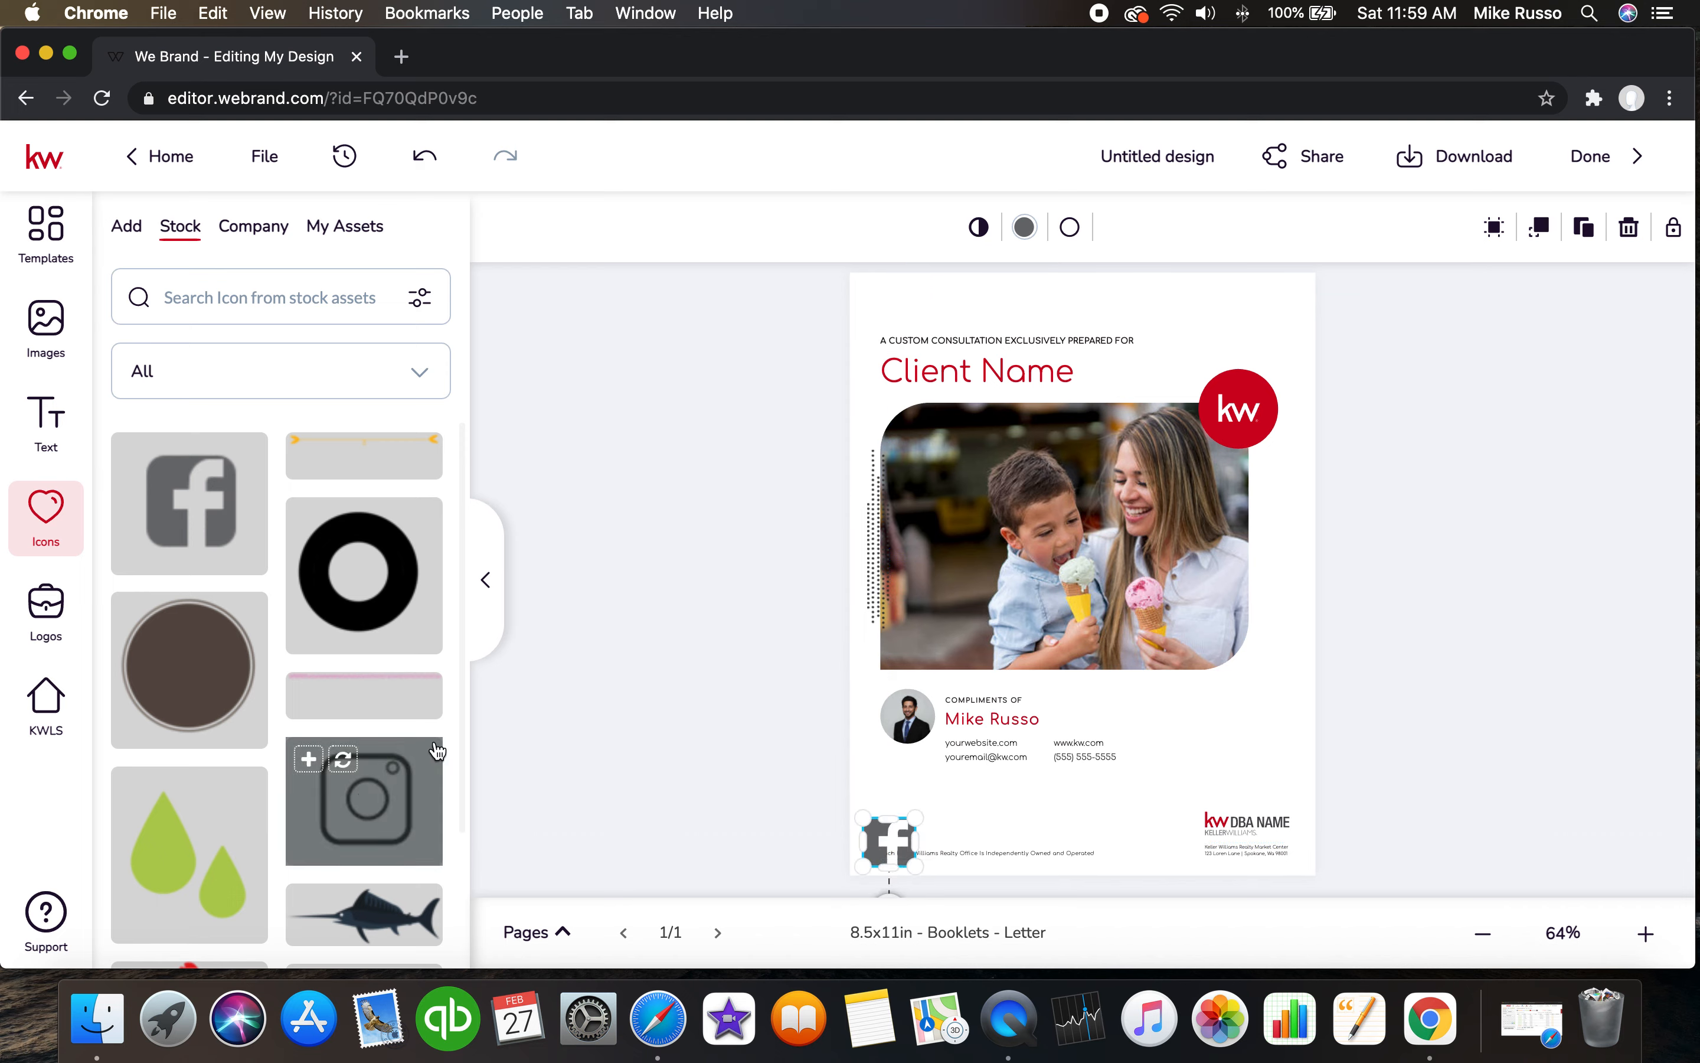
Place the Instagram icon beside the Facebook icon at the bottom-left and shrink it to match.
left_click(364, 801)
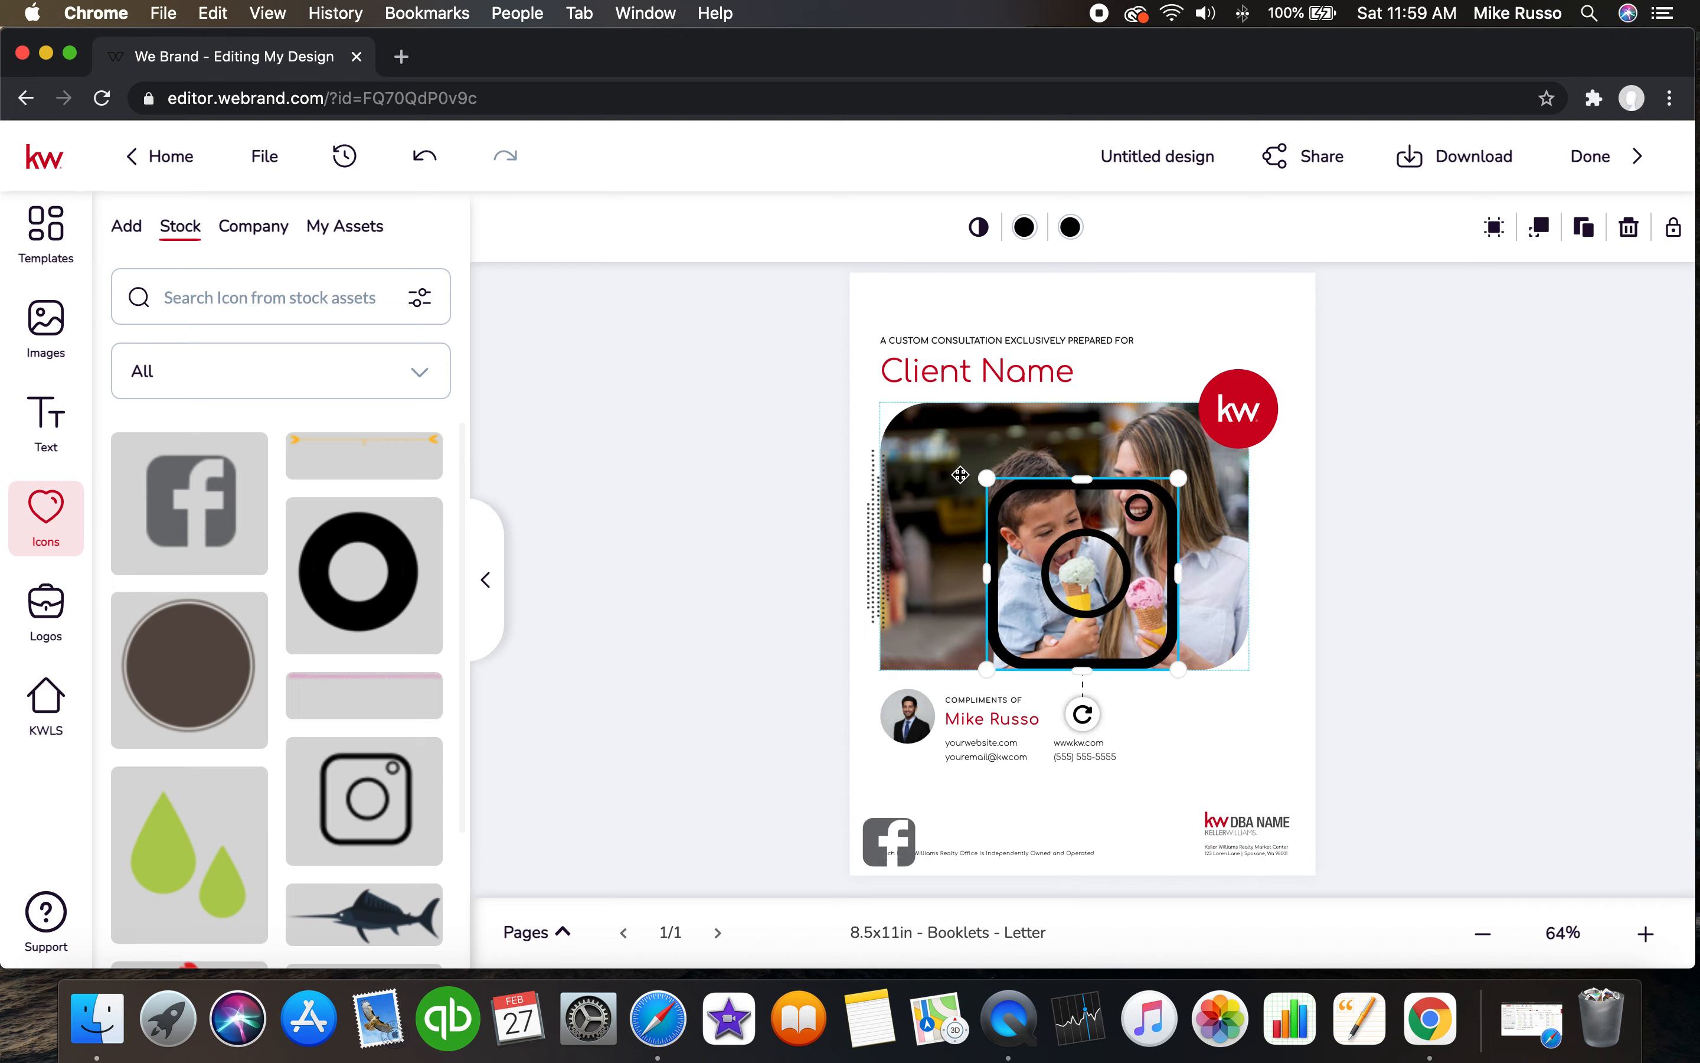
left_click(45, 330)
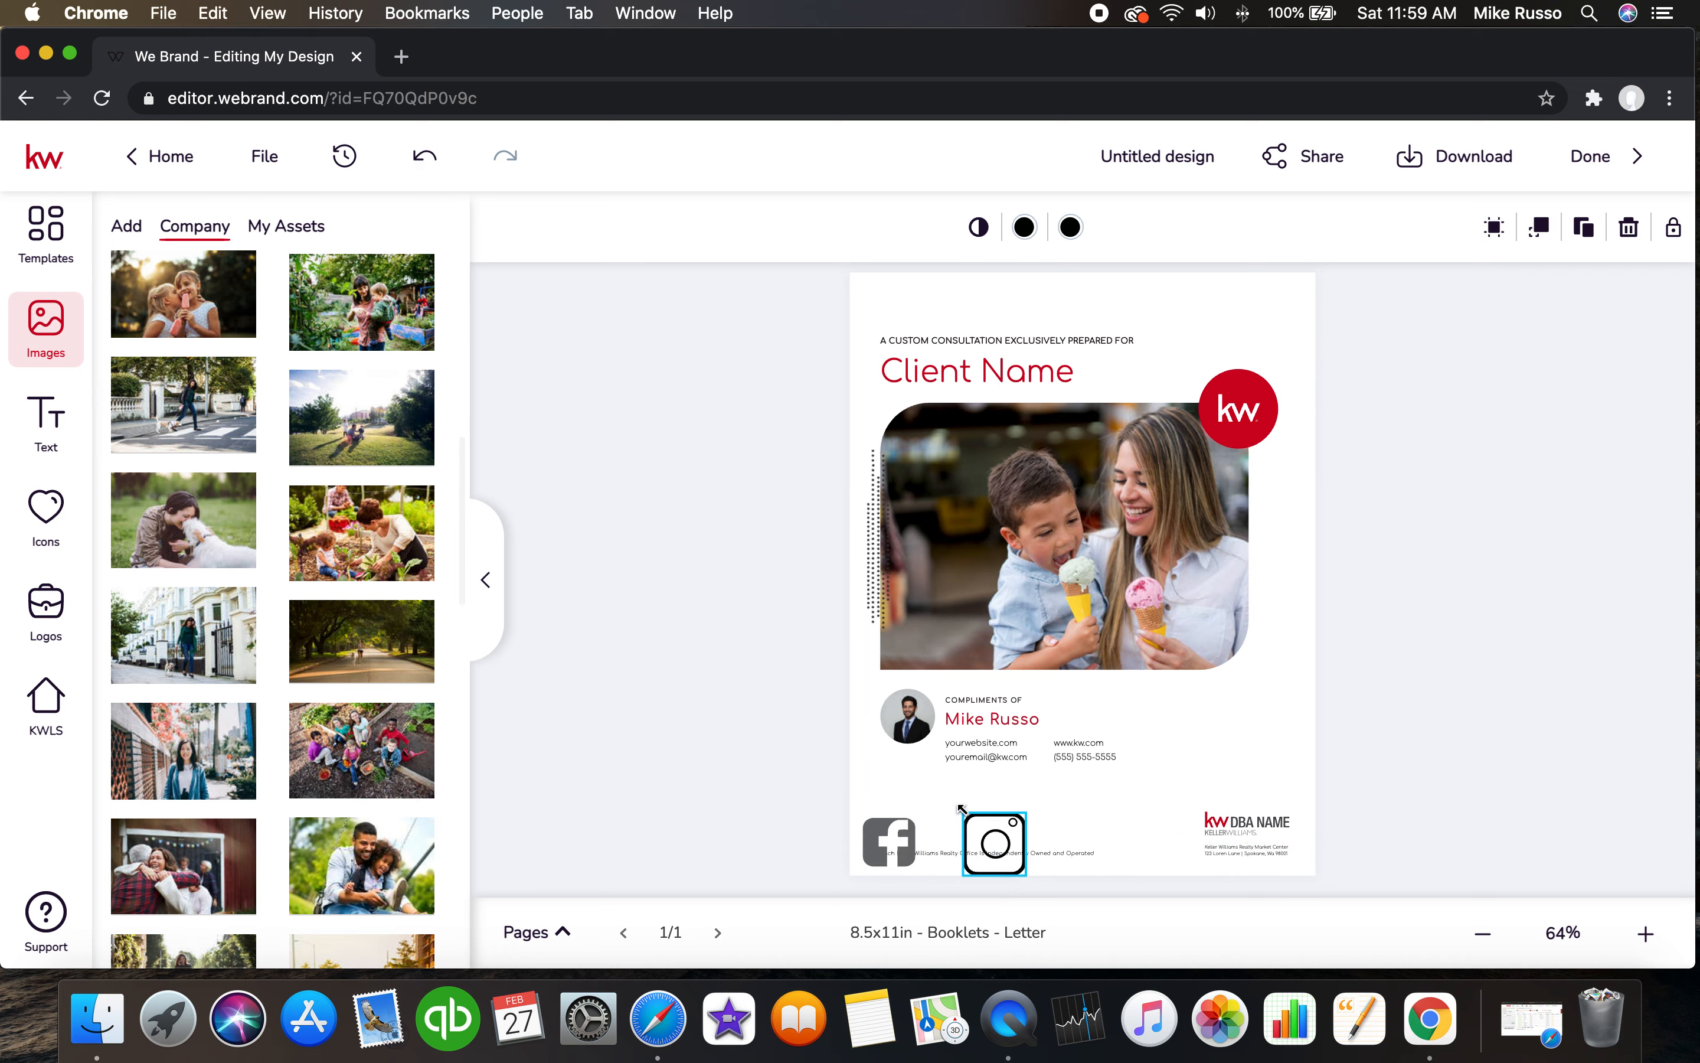
left_click_drag(992, 841, 965, 841)
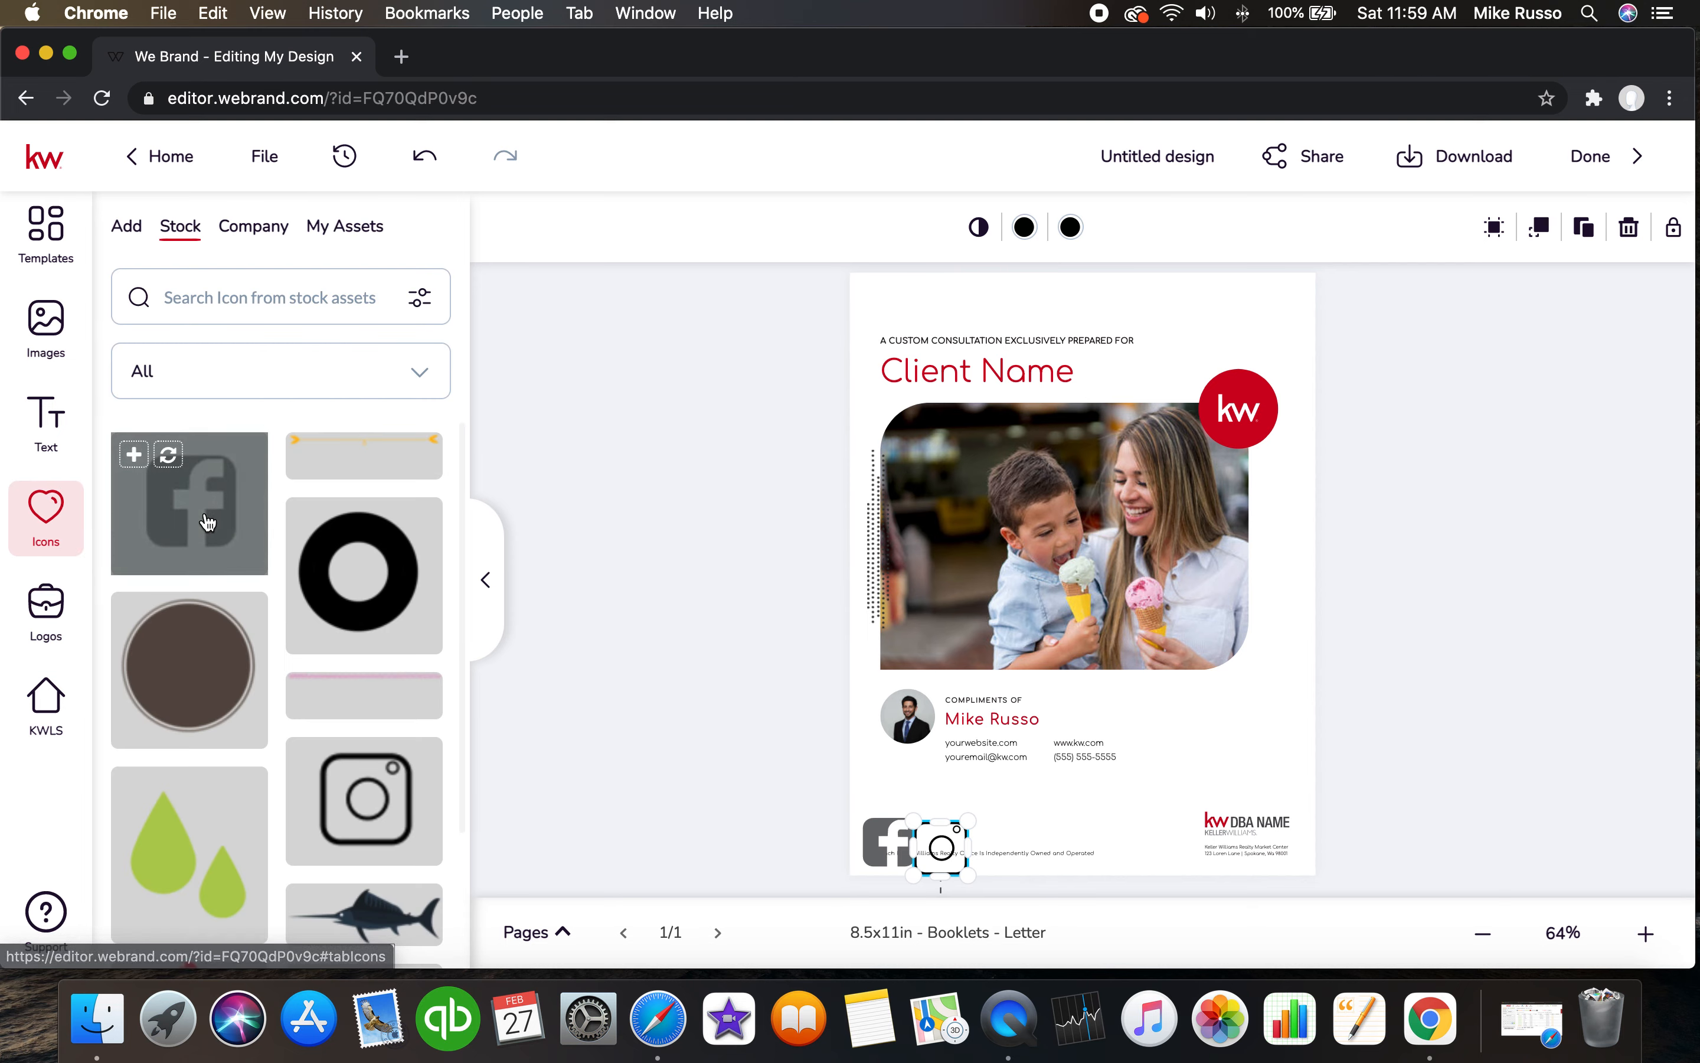
scroll("down", 3)
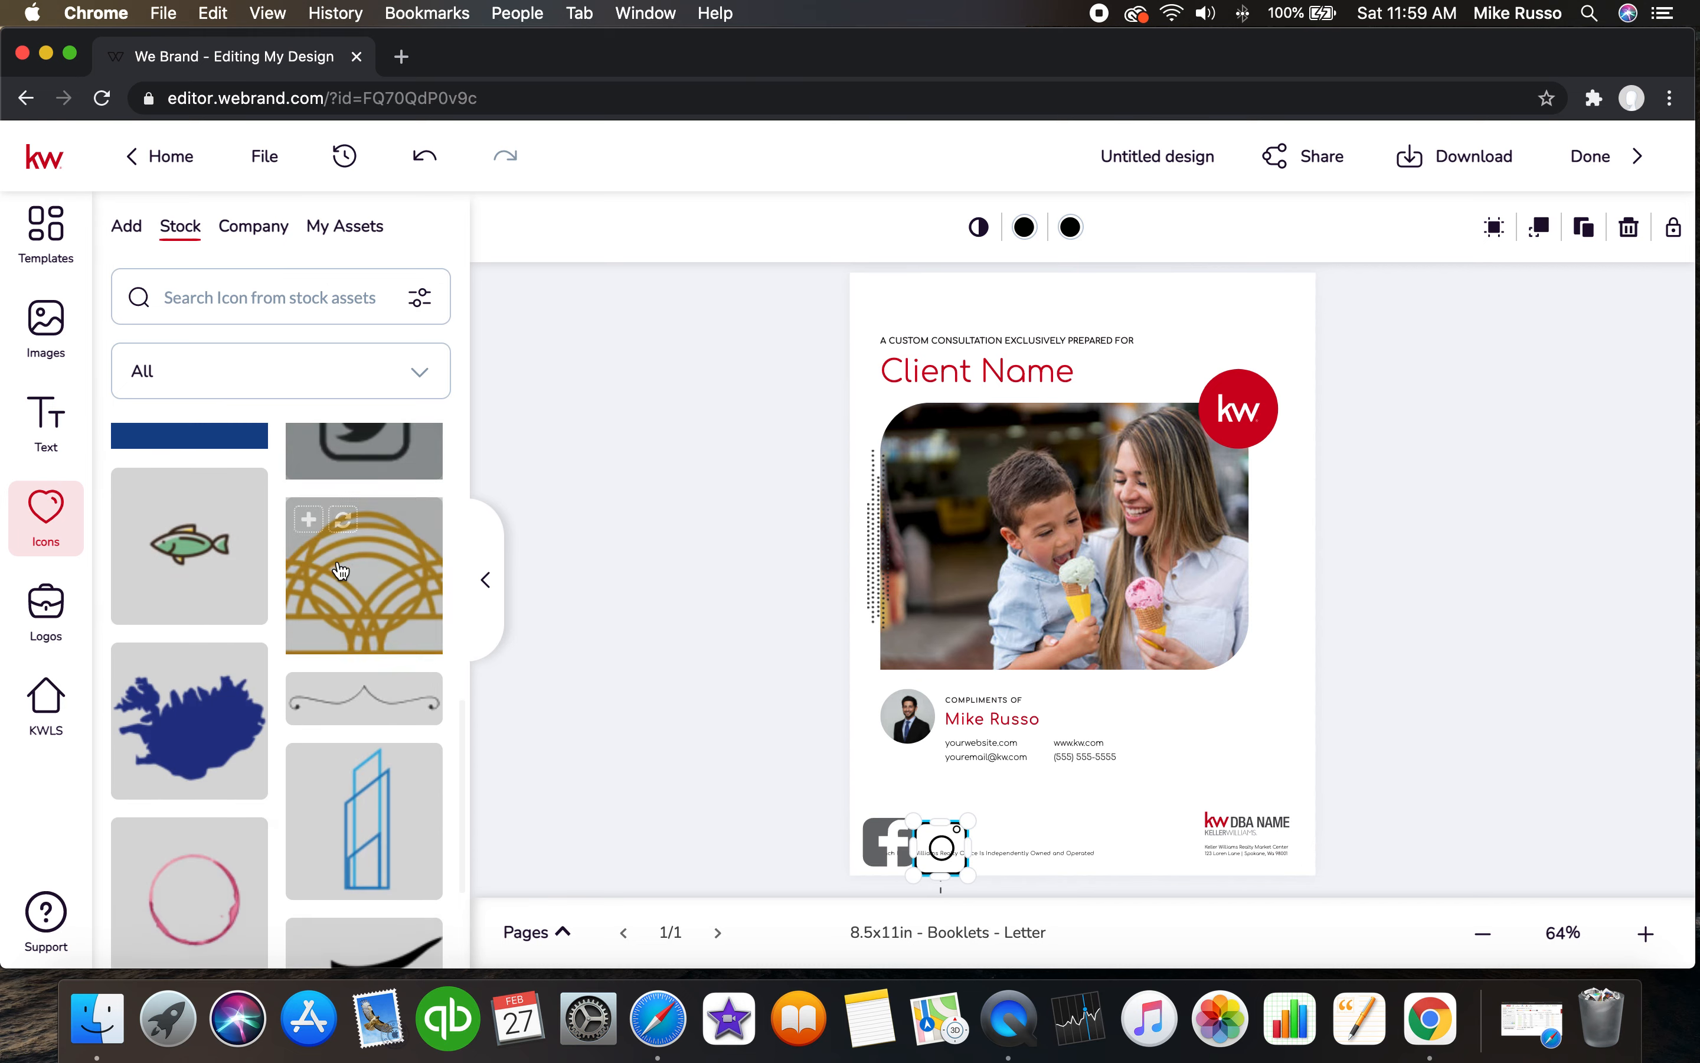
scroll("down", 3)
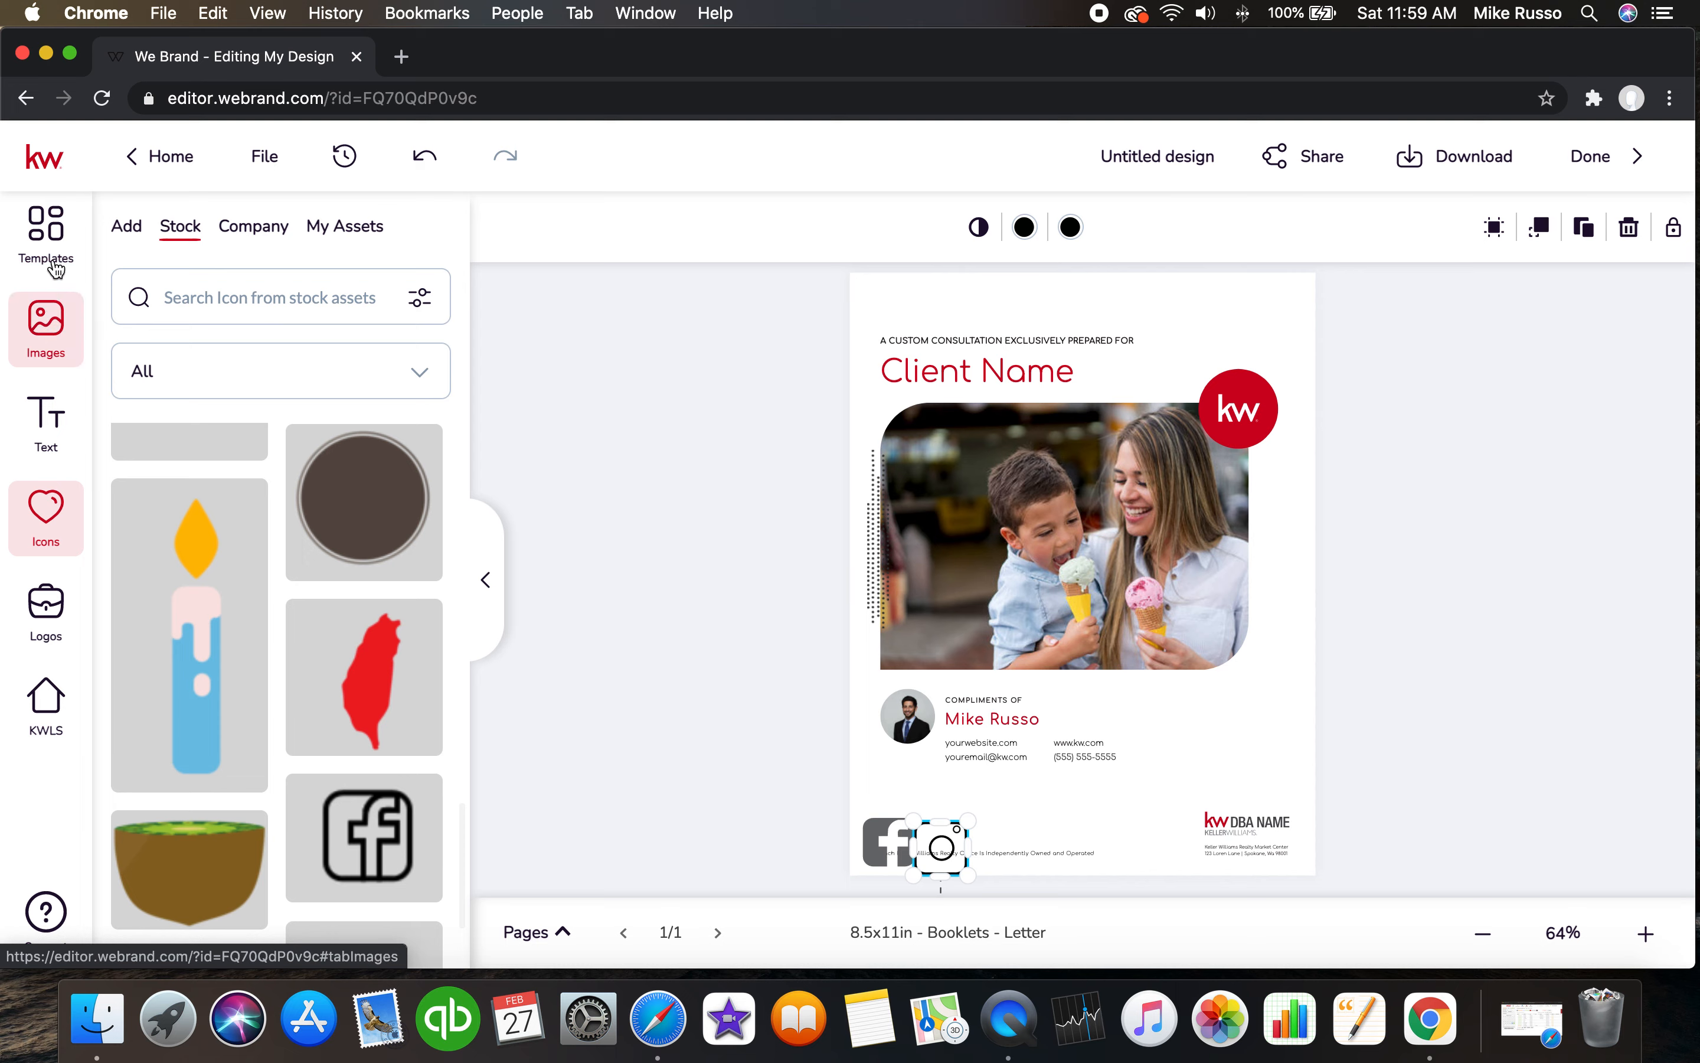
left_click(45, 233)
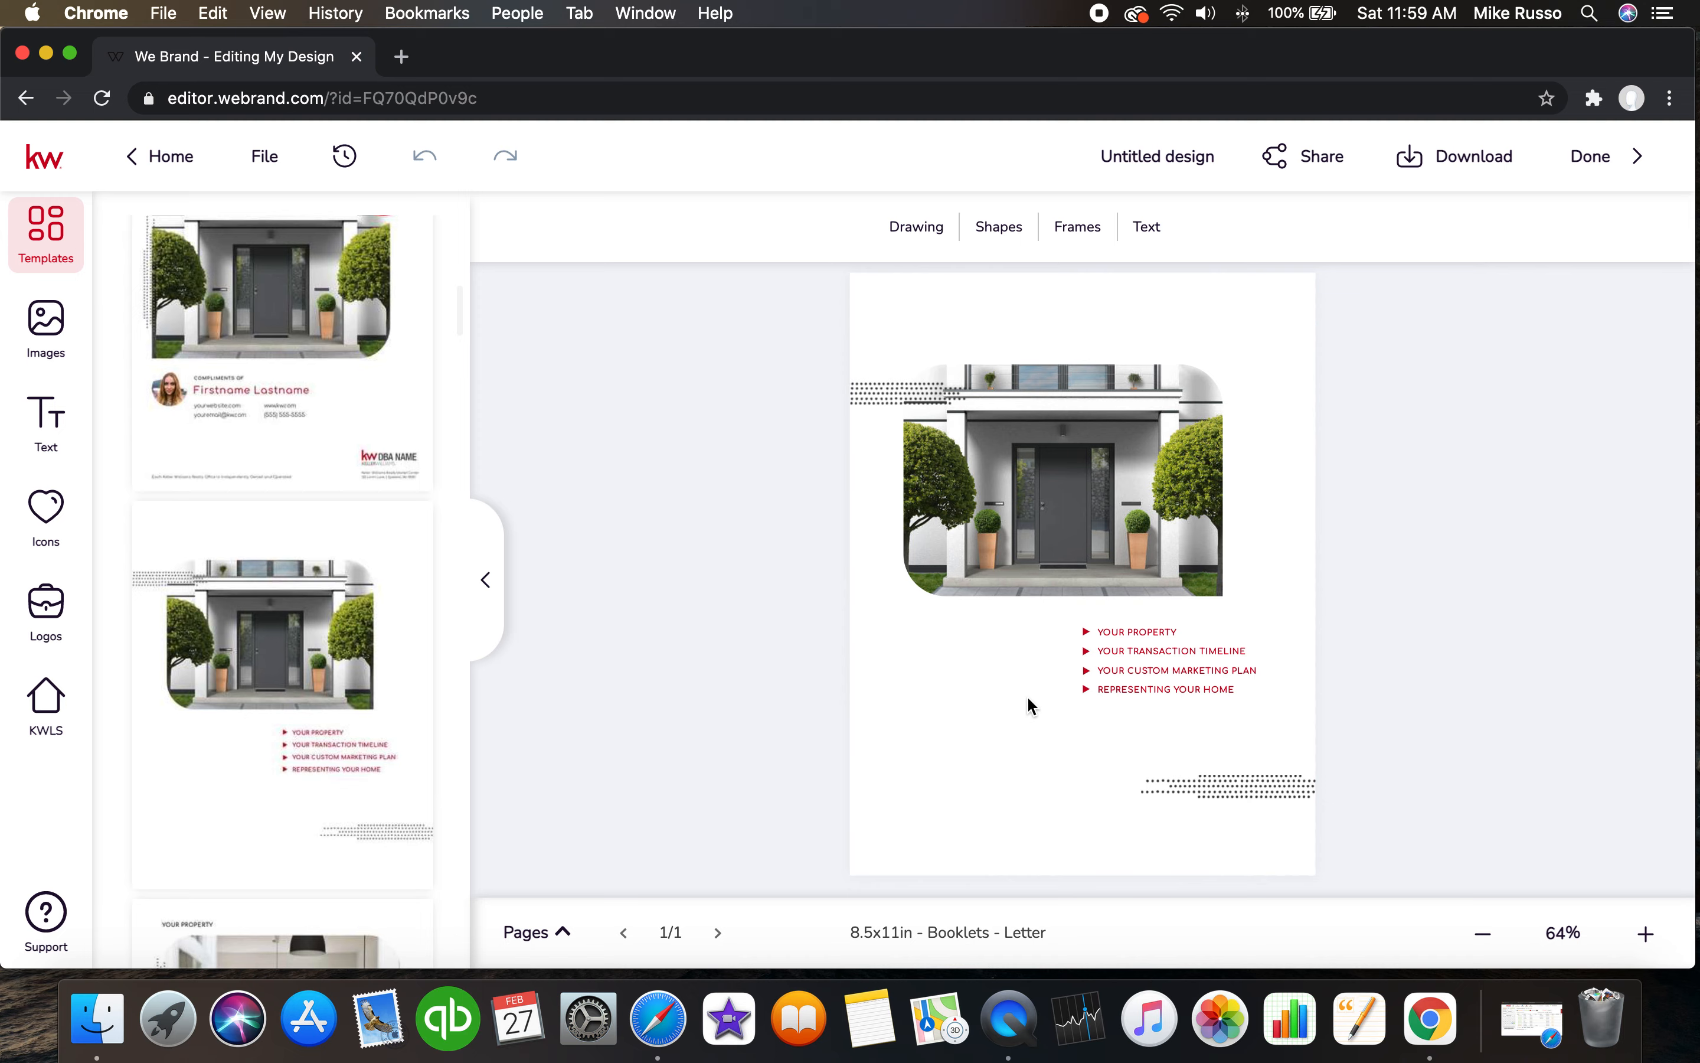
mouse_move(968, 617)
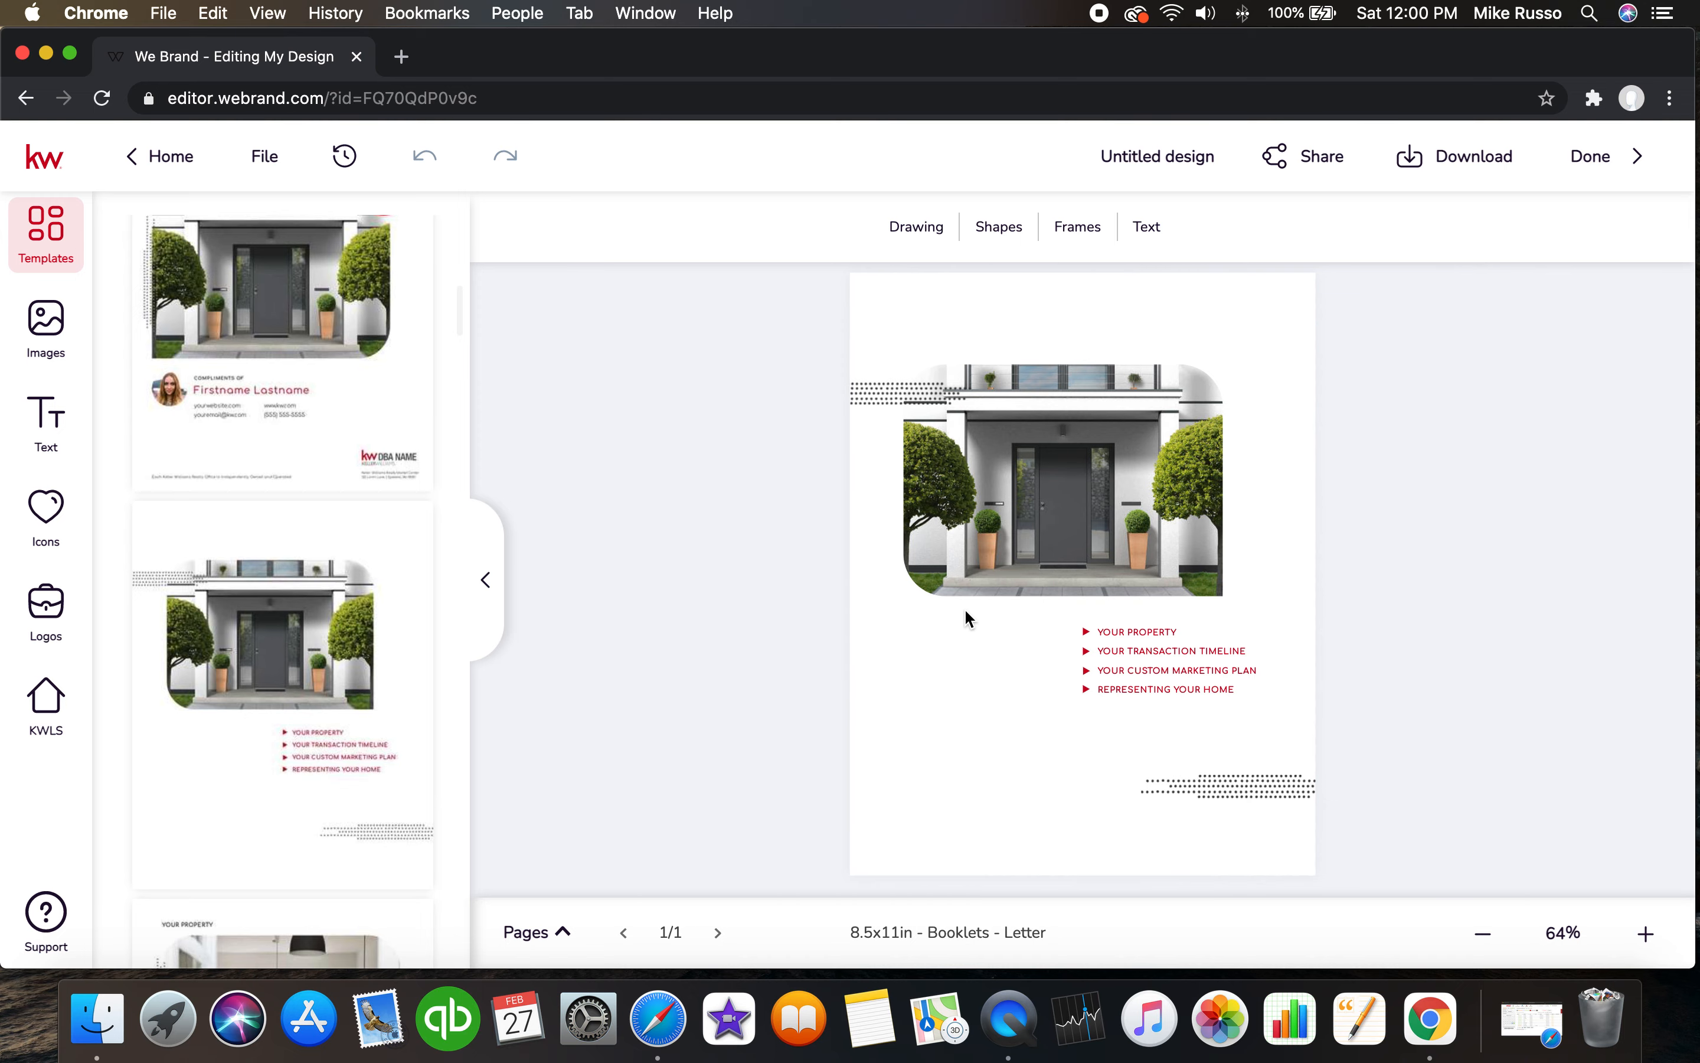
mouse_move(1600, 166)
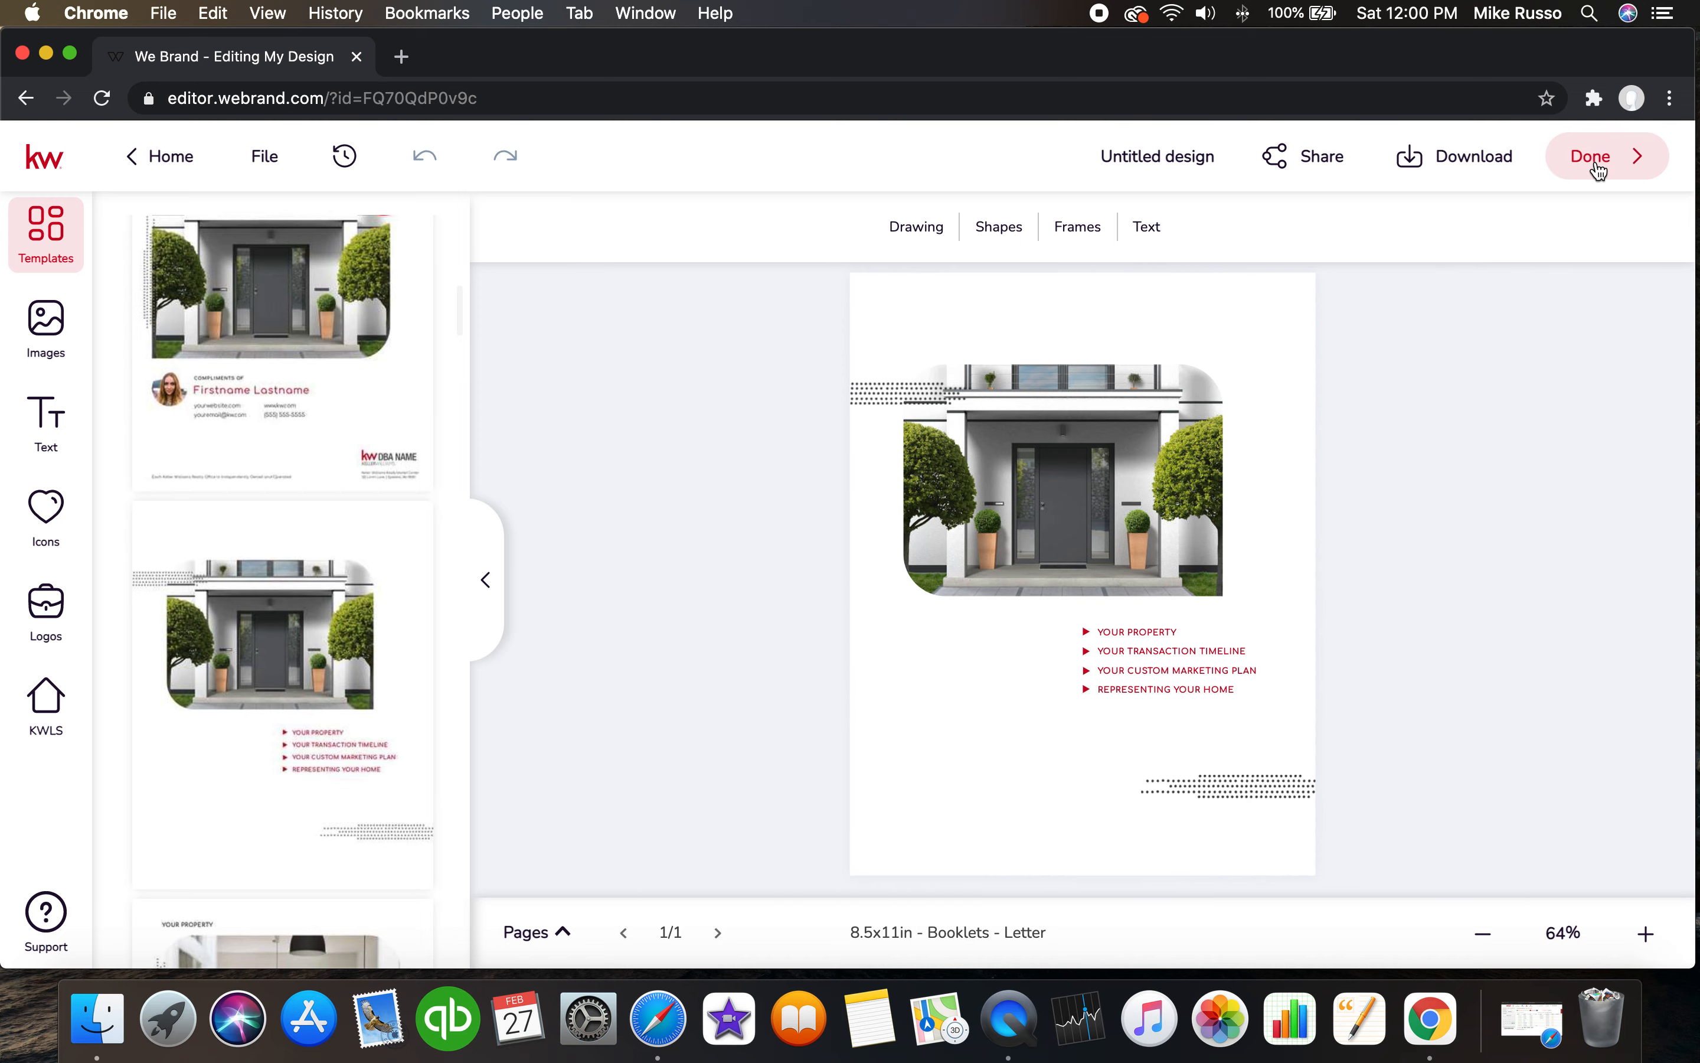
Finish the booklet with Done and return to My Design Templates.
left_click(1591, 155)
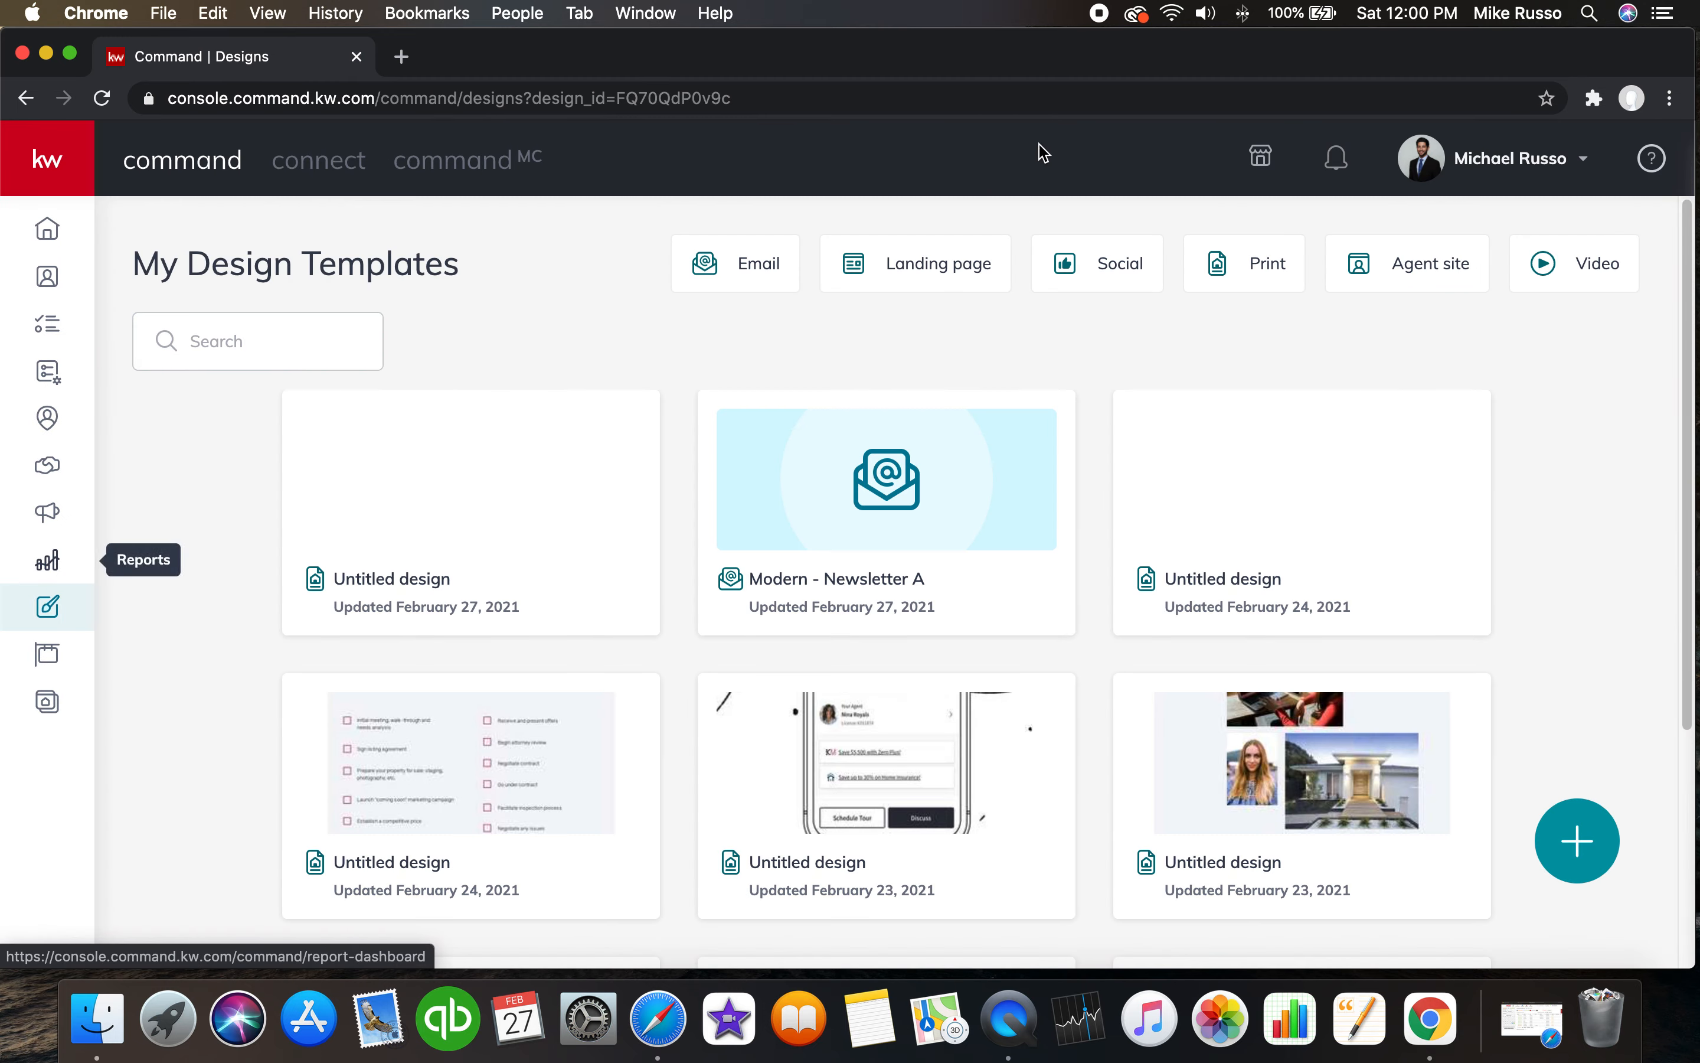
mouse_move(1577, 841)
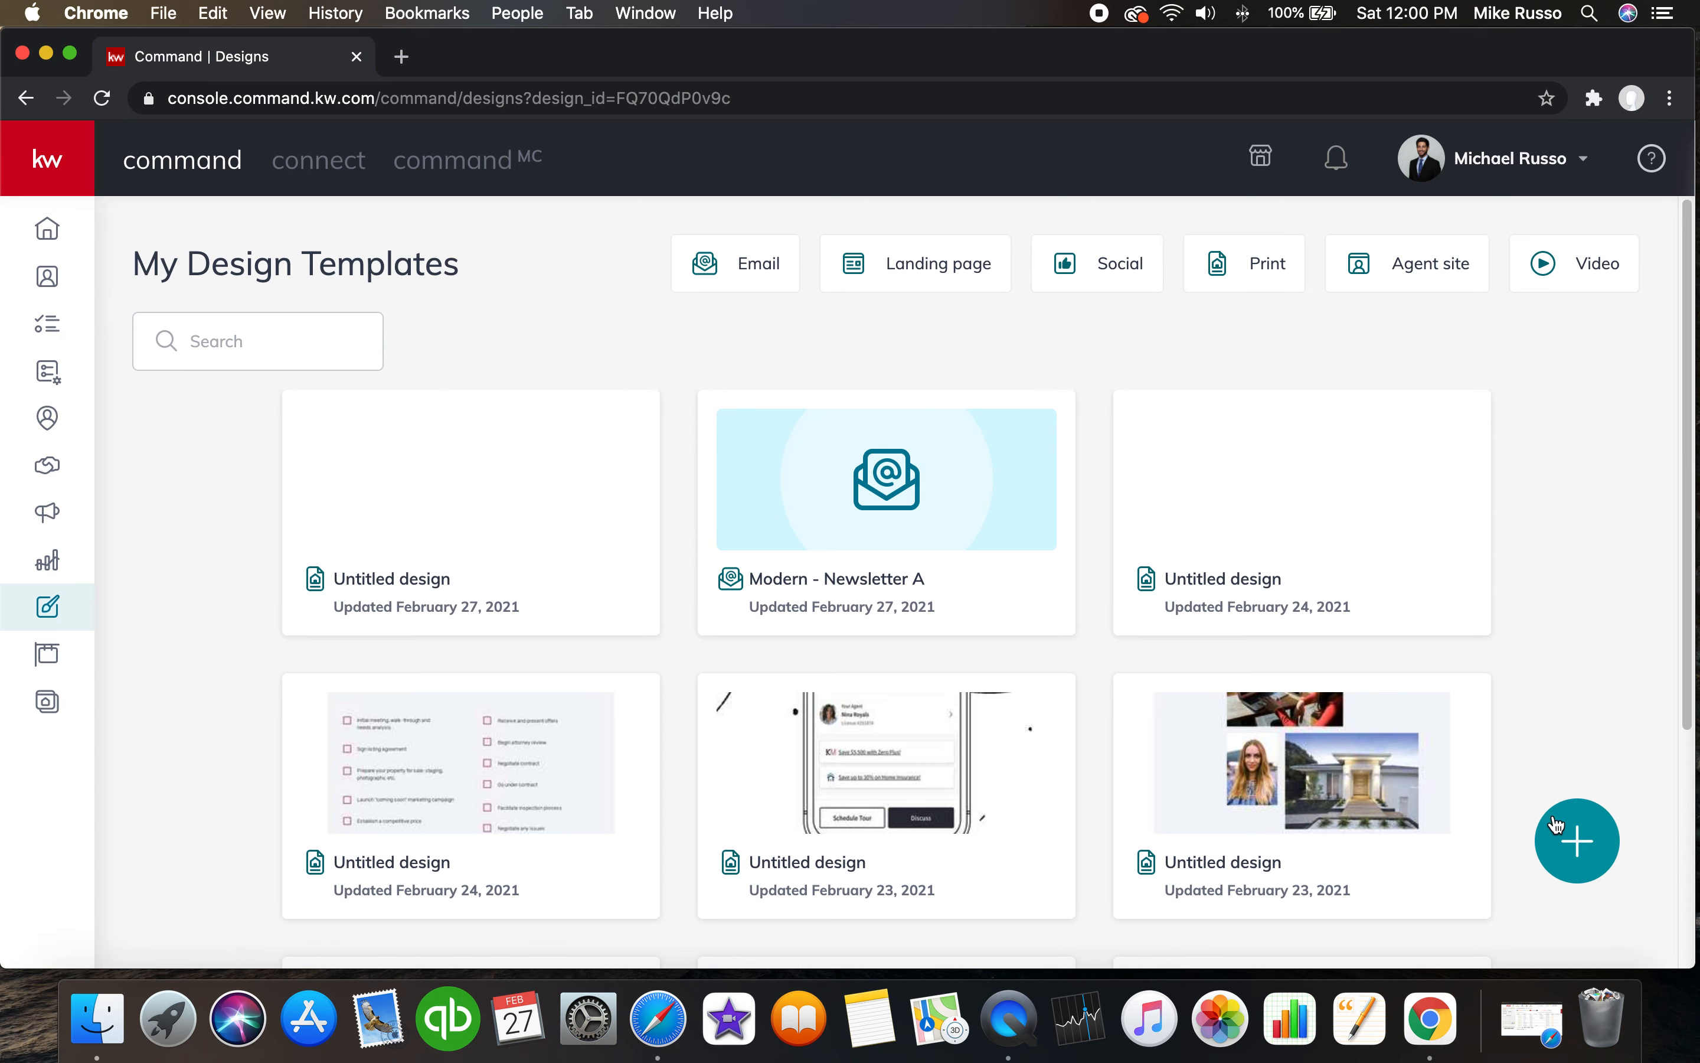
Create a new Social design using the Listings > Just Sold template 12_JustSold_IGS.
left_click(1576, 841)
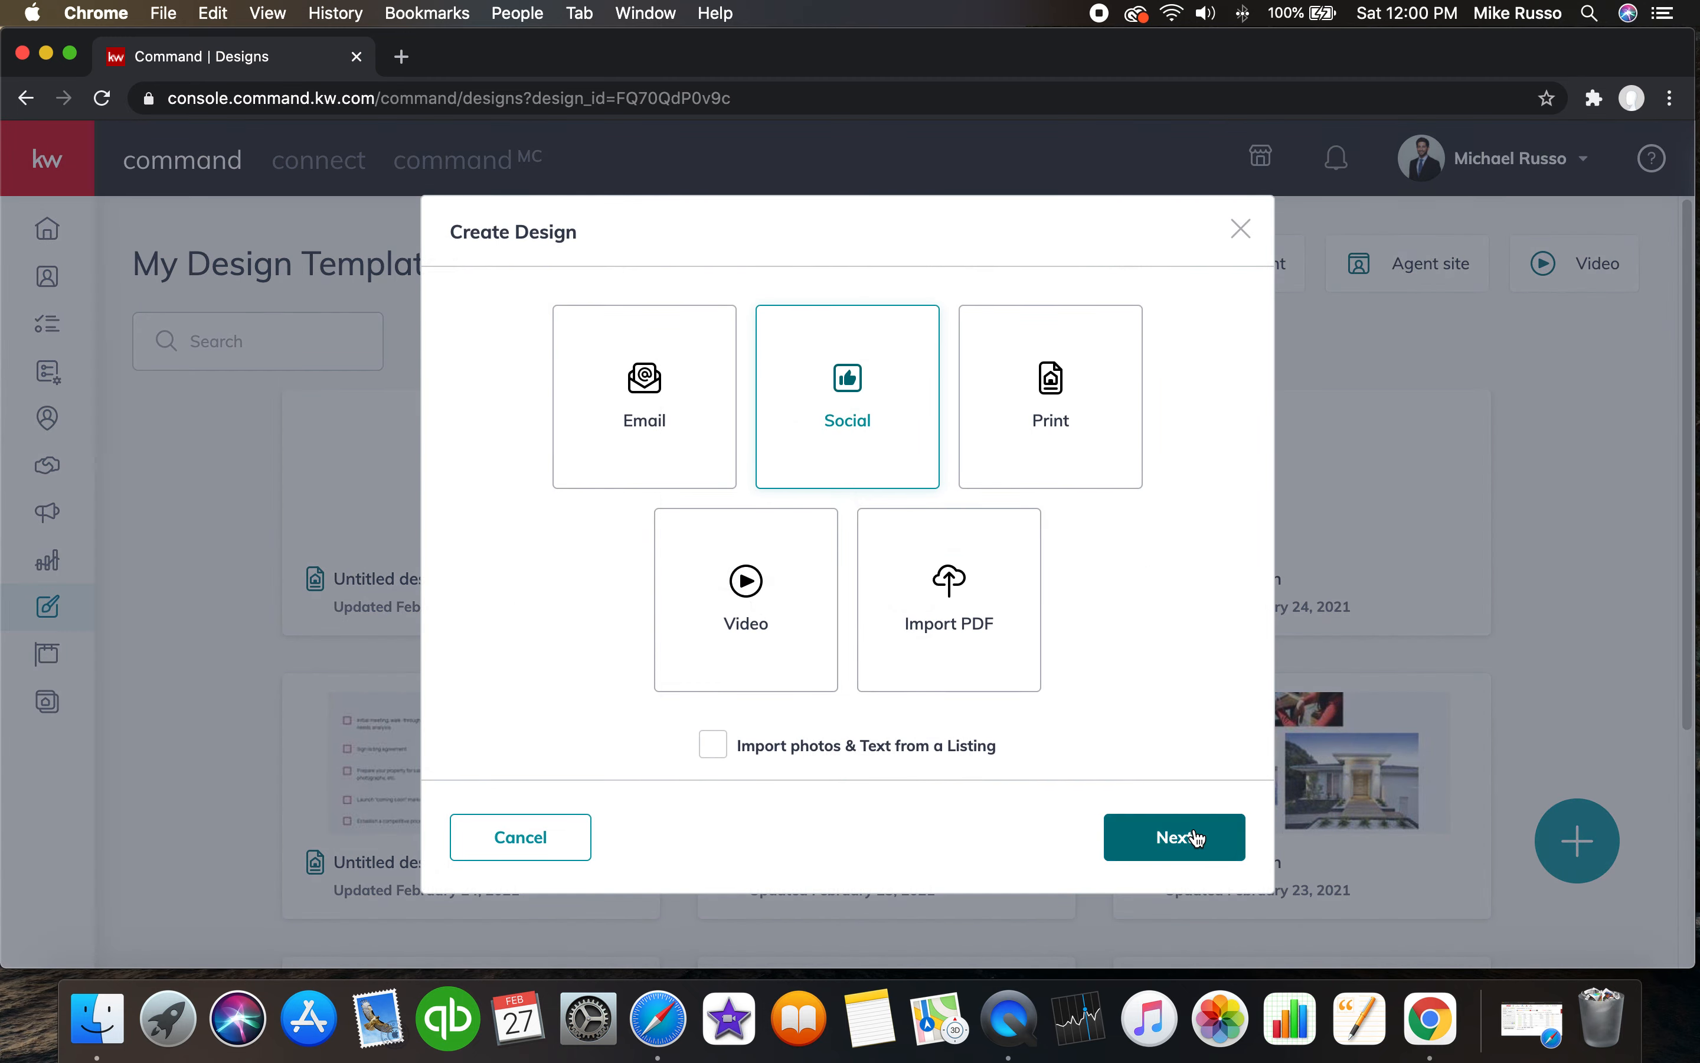
left_click(1173, 837)
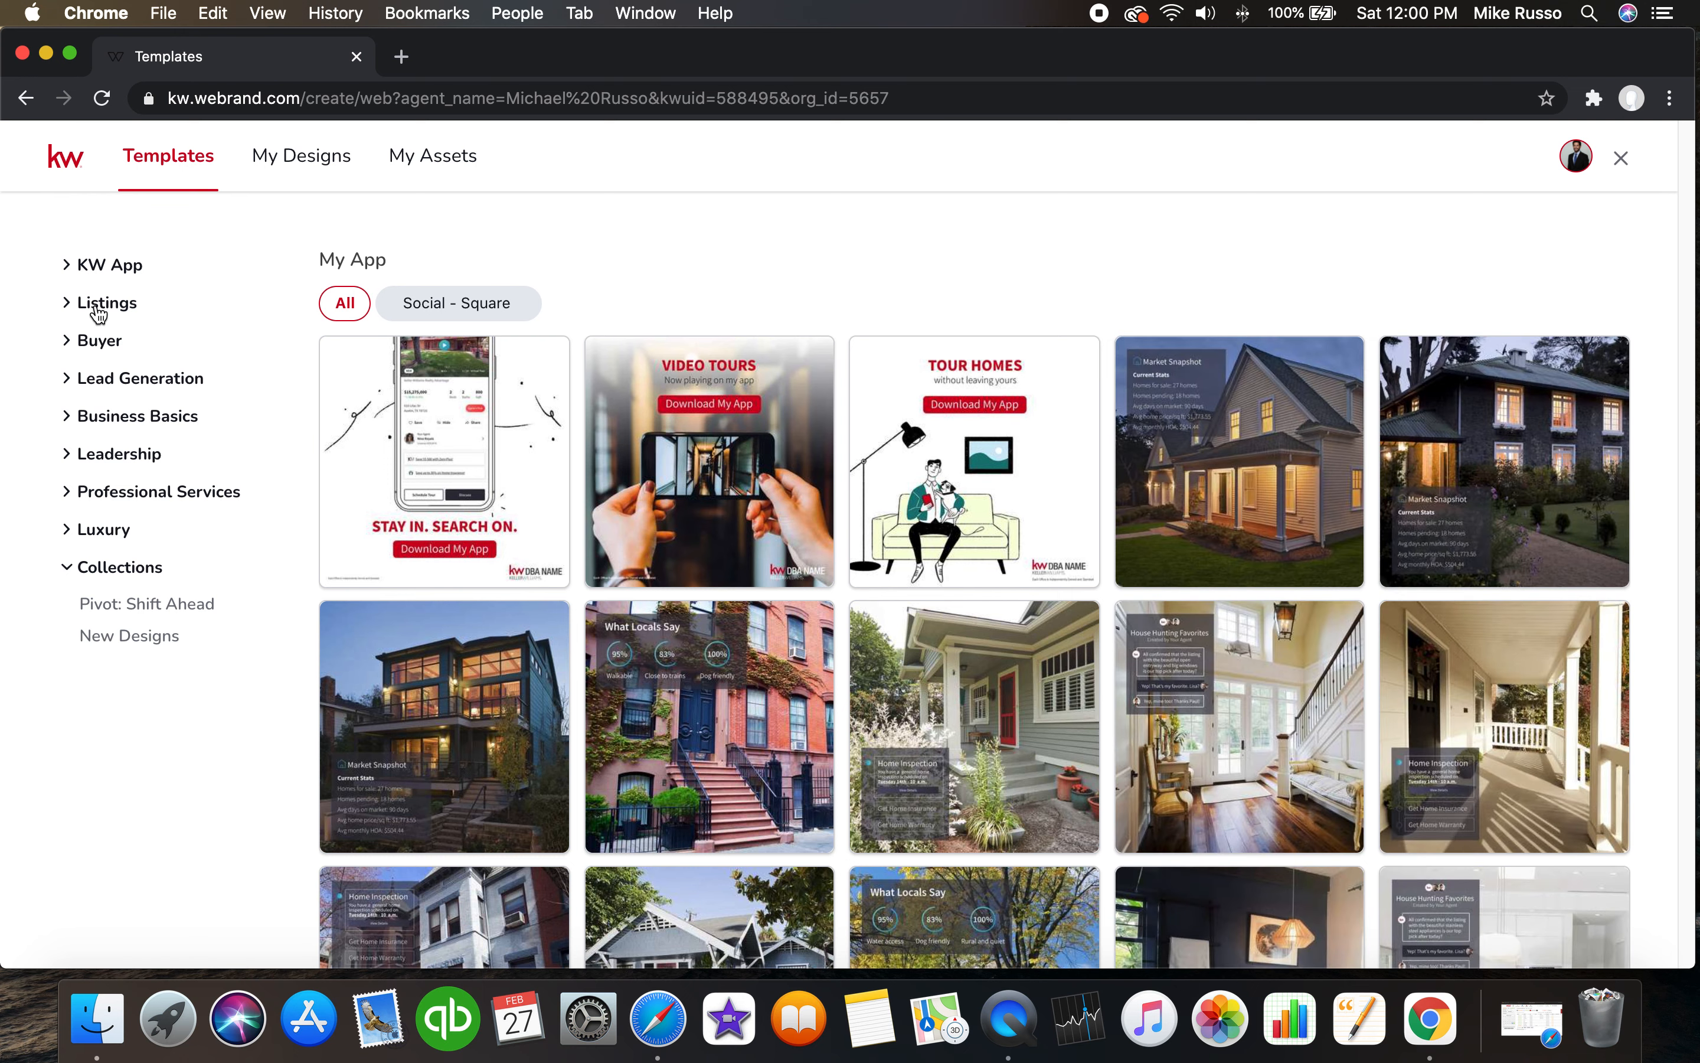
left_click(106, 303)
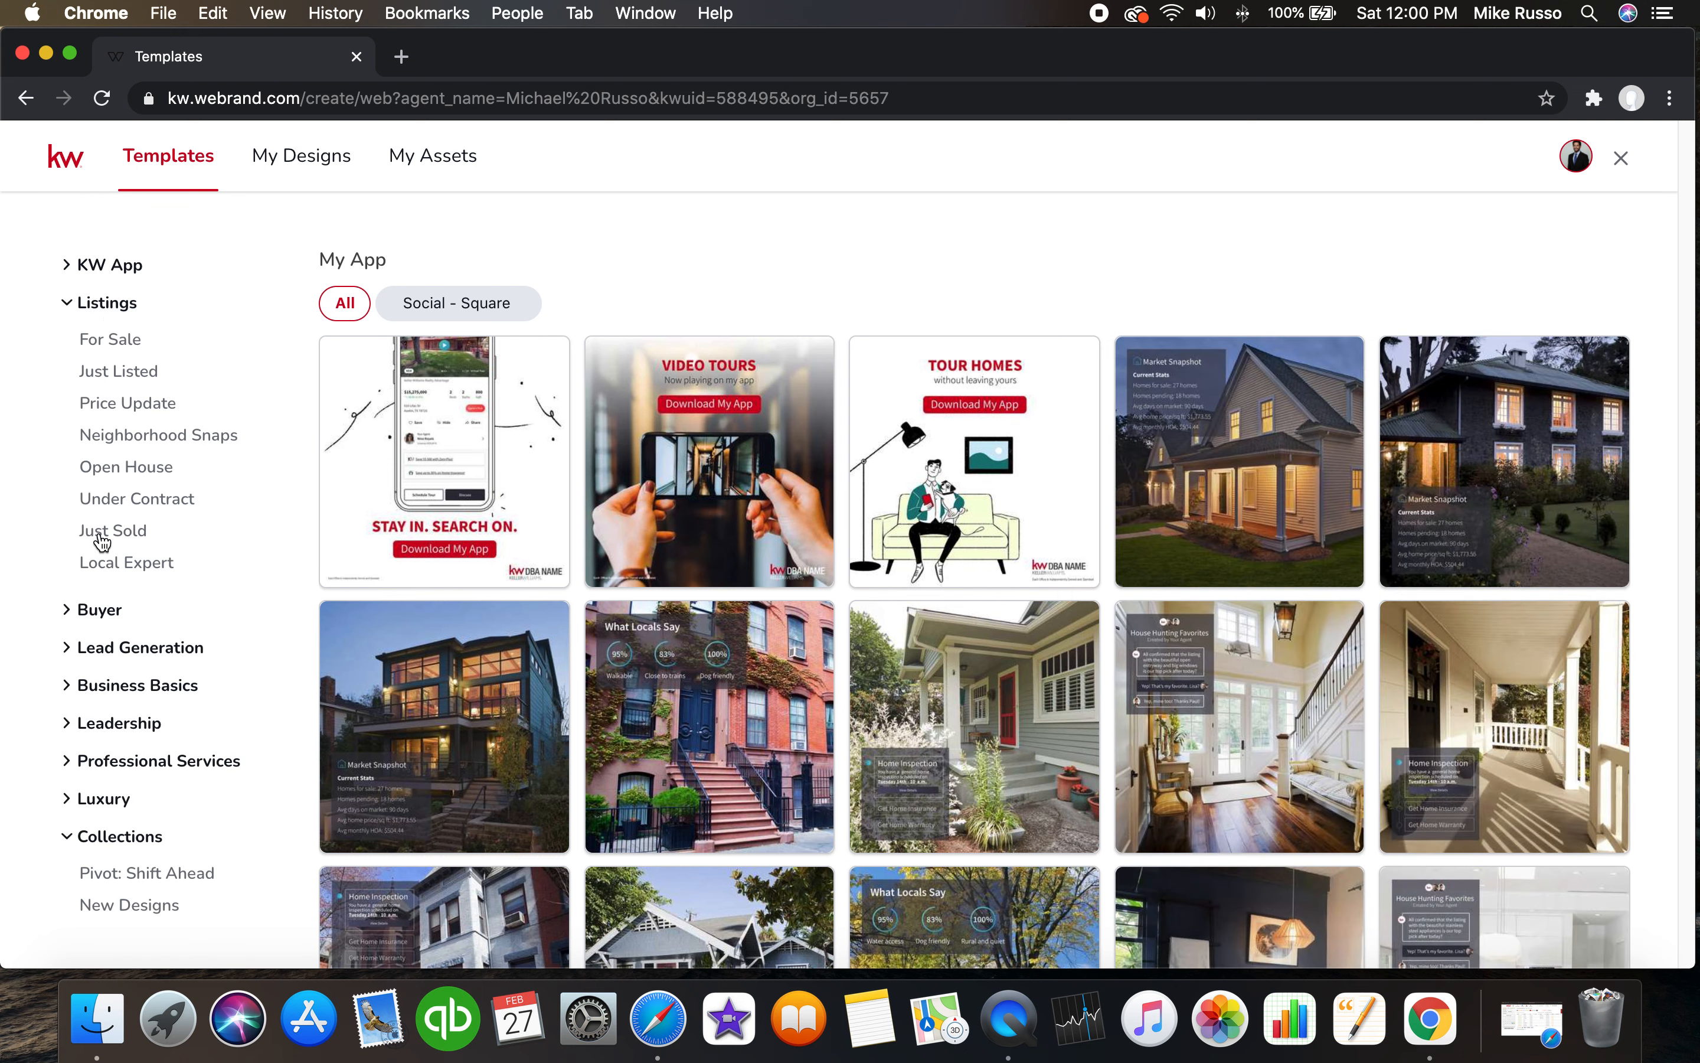
left_click(113, 530)
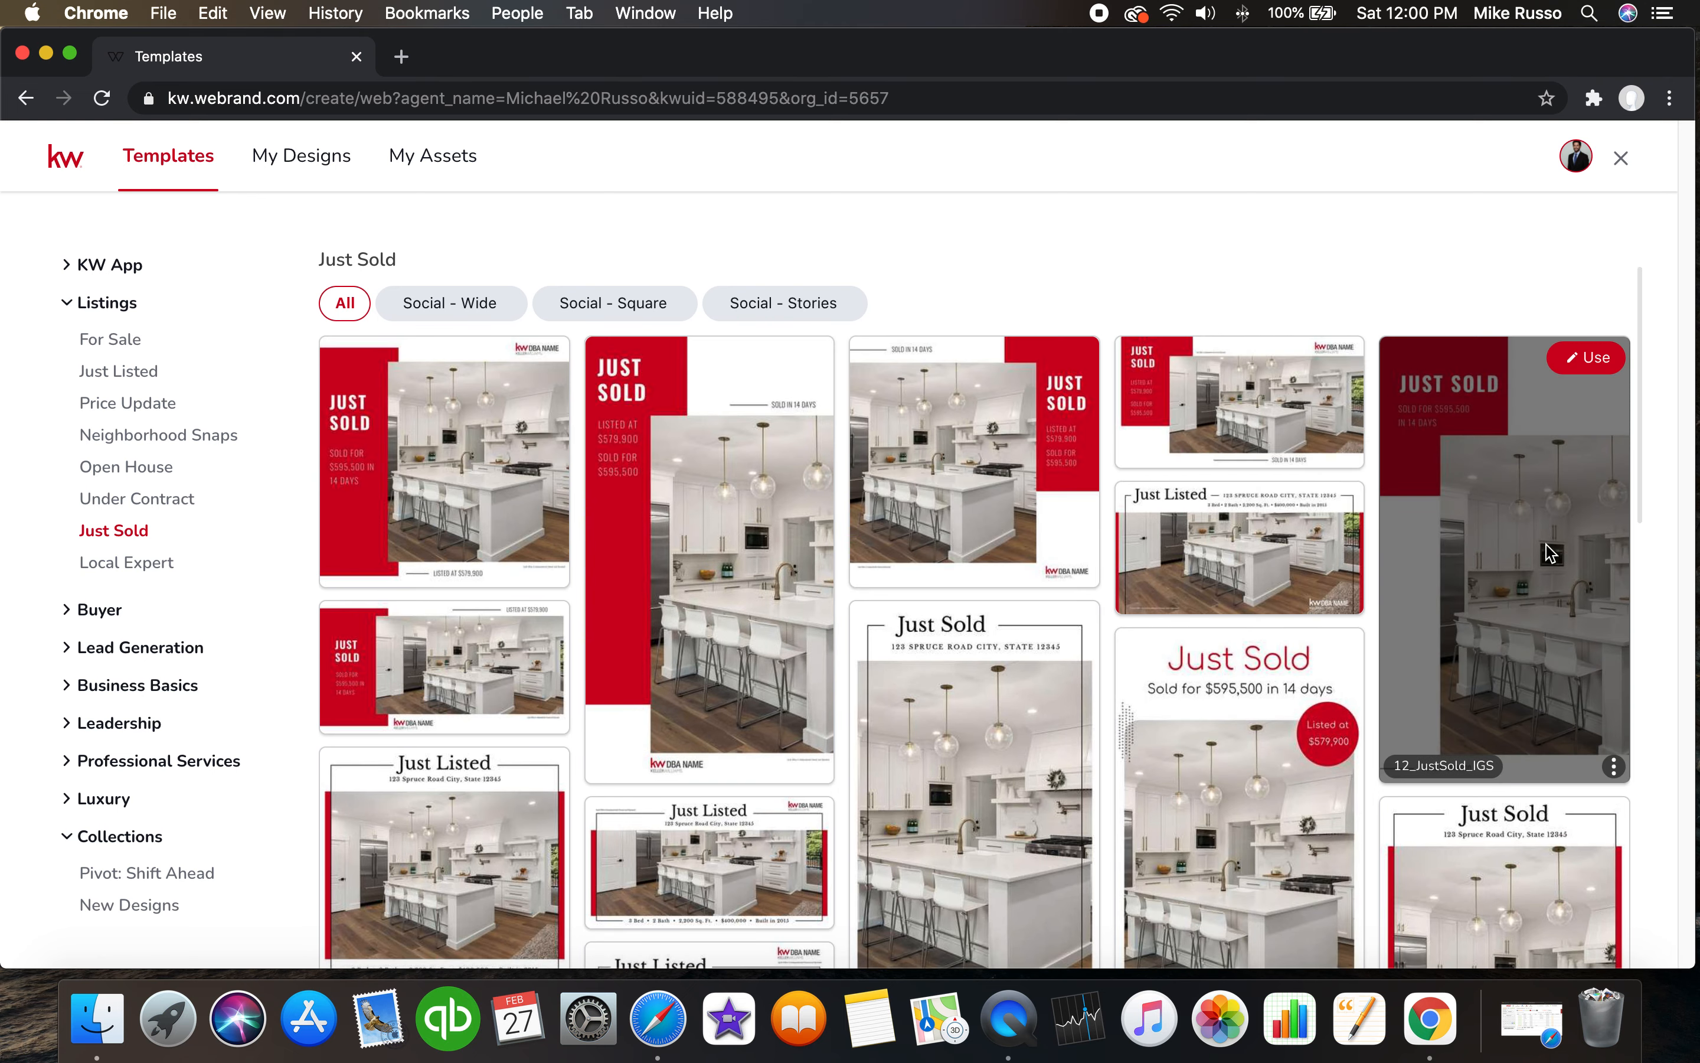
mouse_move(1592, 357)
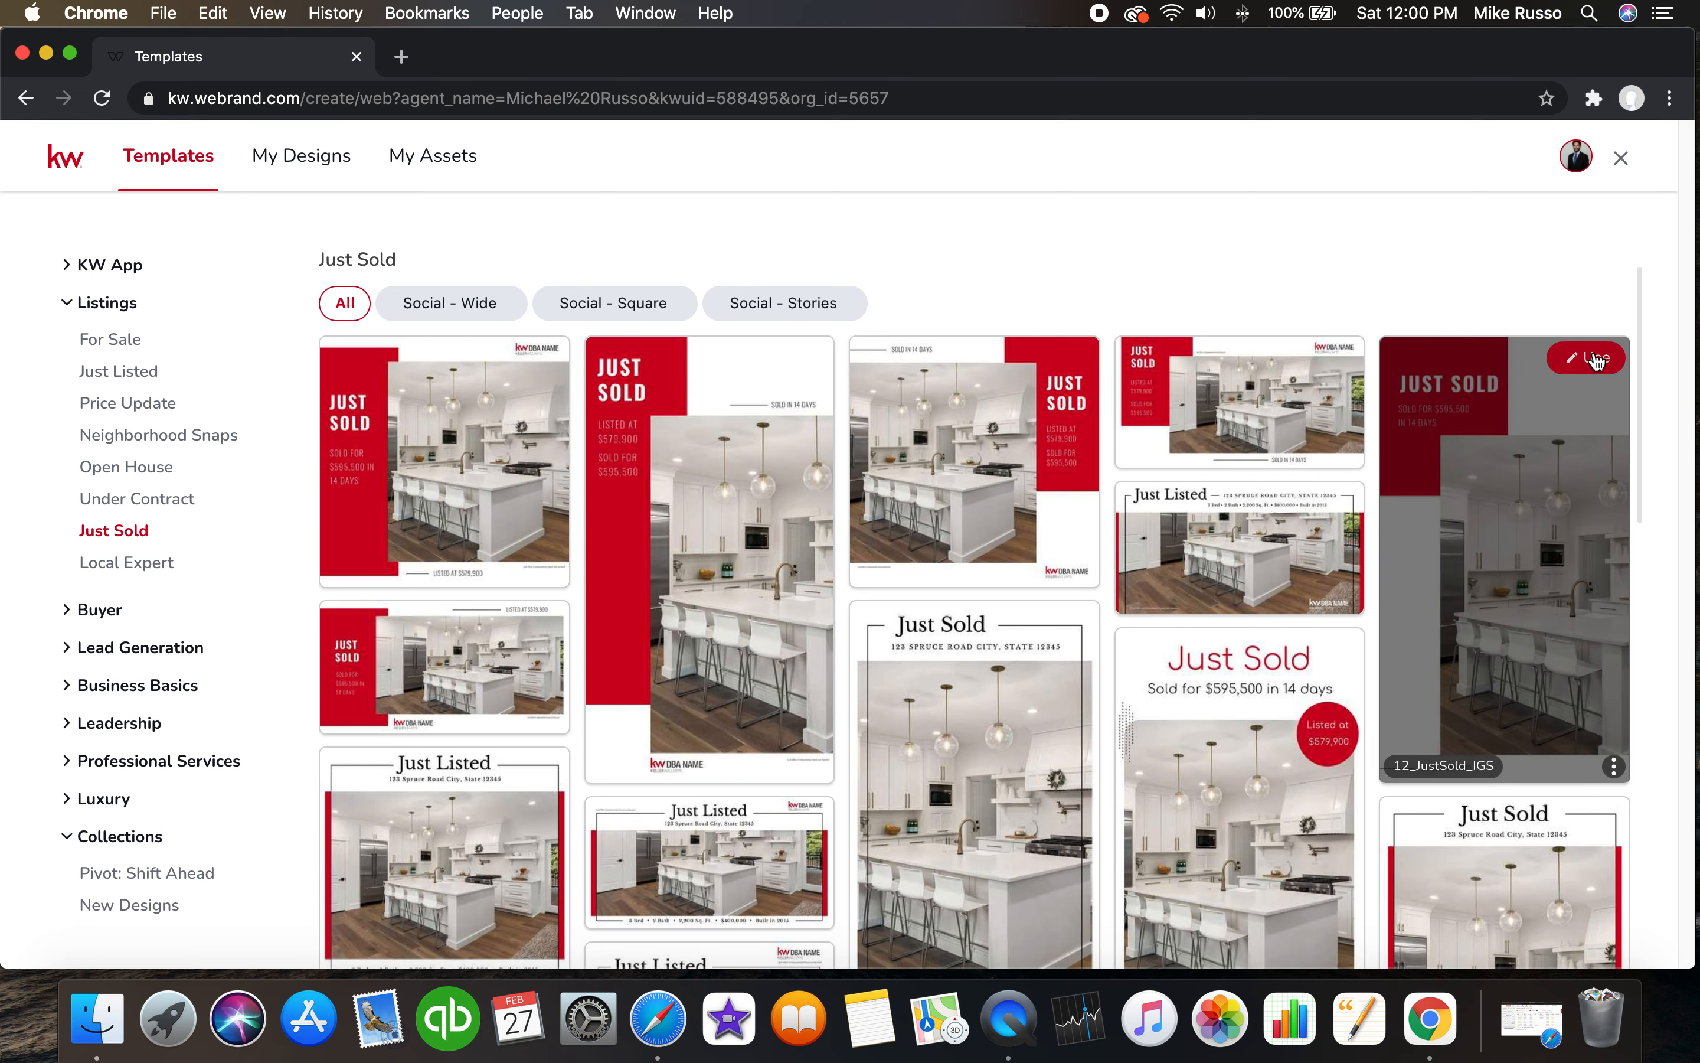
left_click(1595, 357)
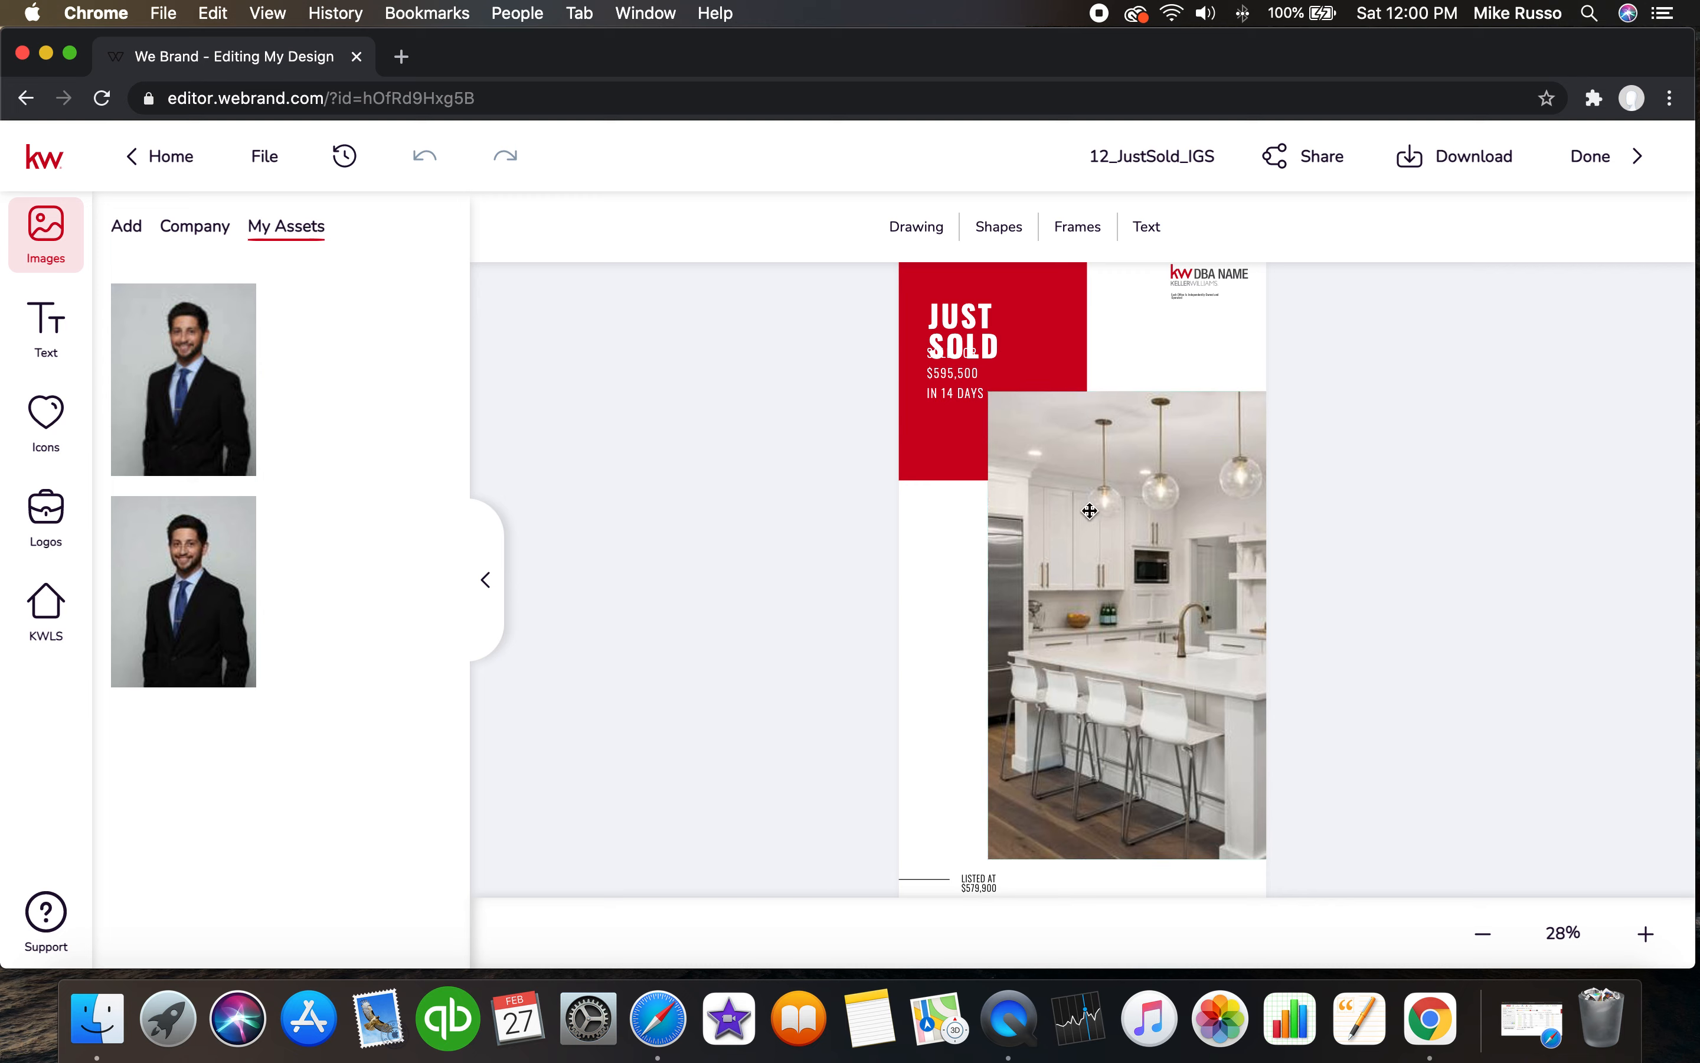
Select the kitchen photo and browse the company library folders to House Exteriors for a replacement.
left_click(1125, 623)
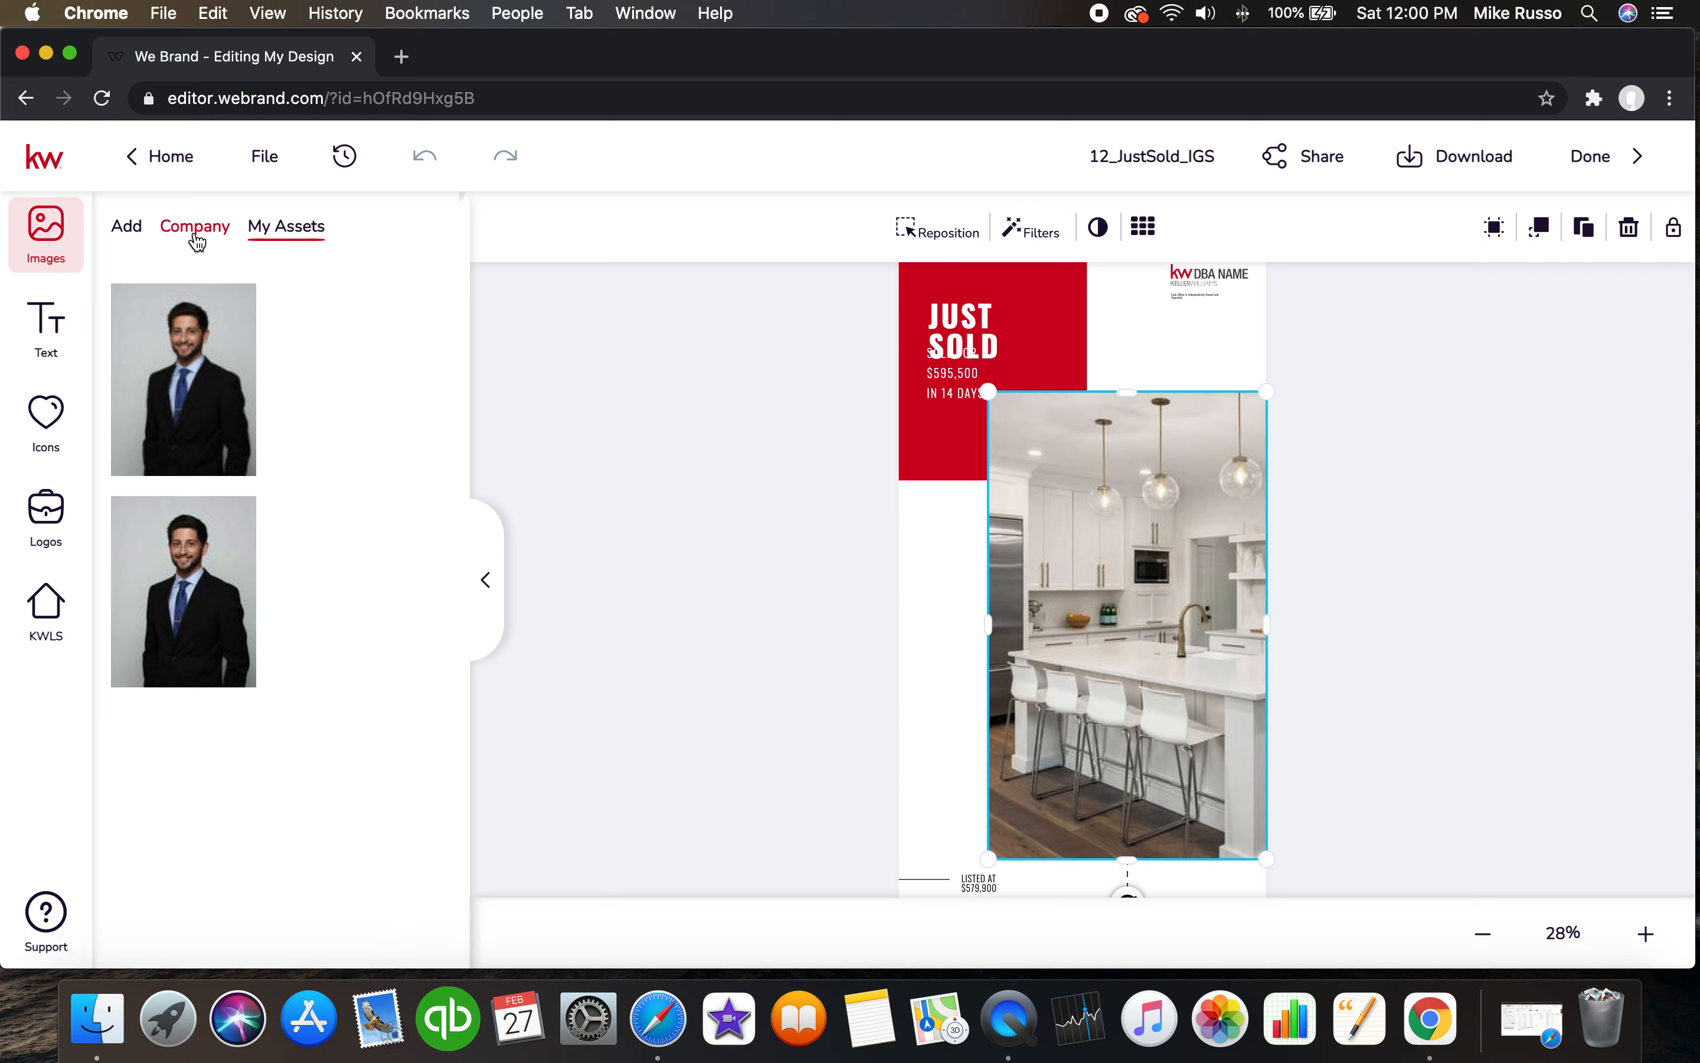
left_click(193, 226)
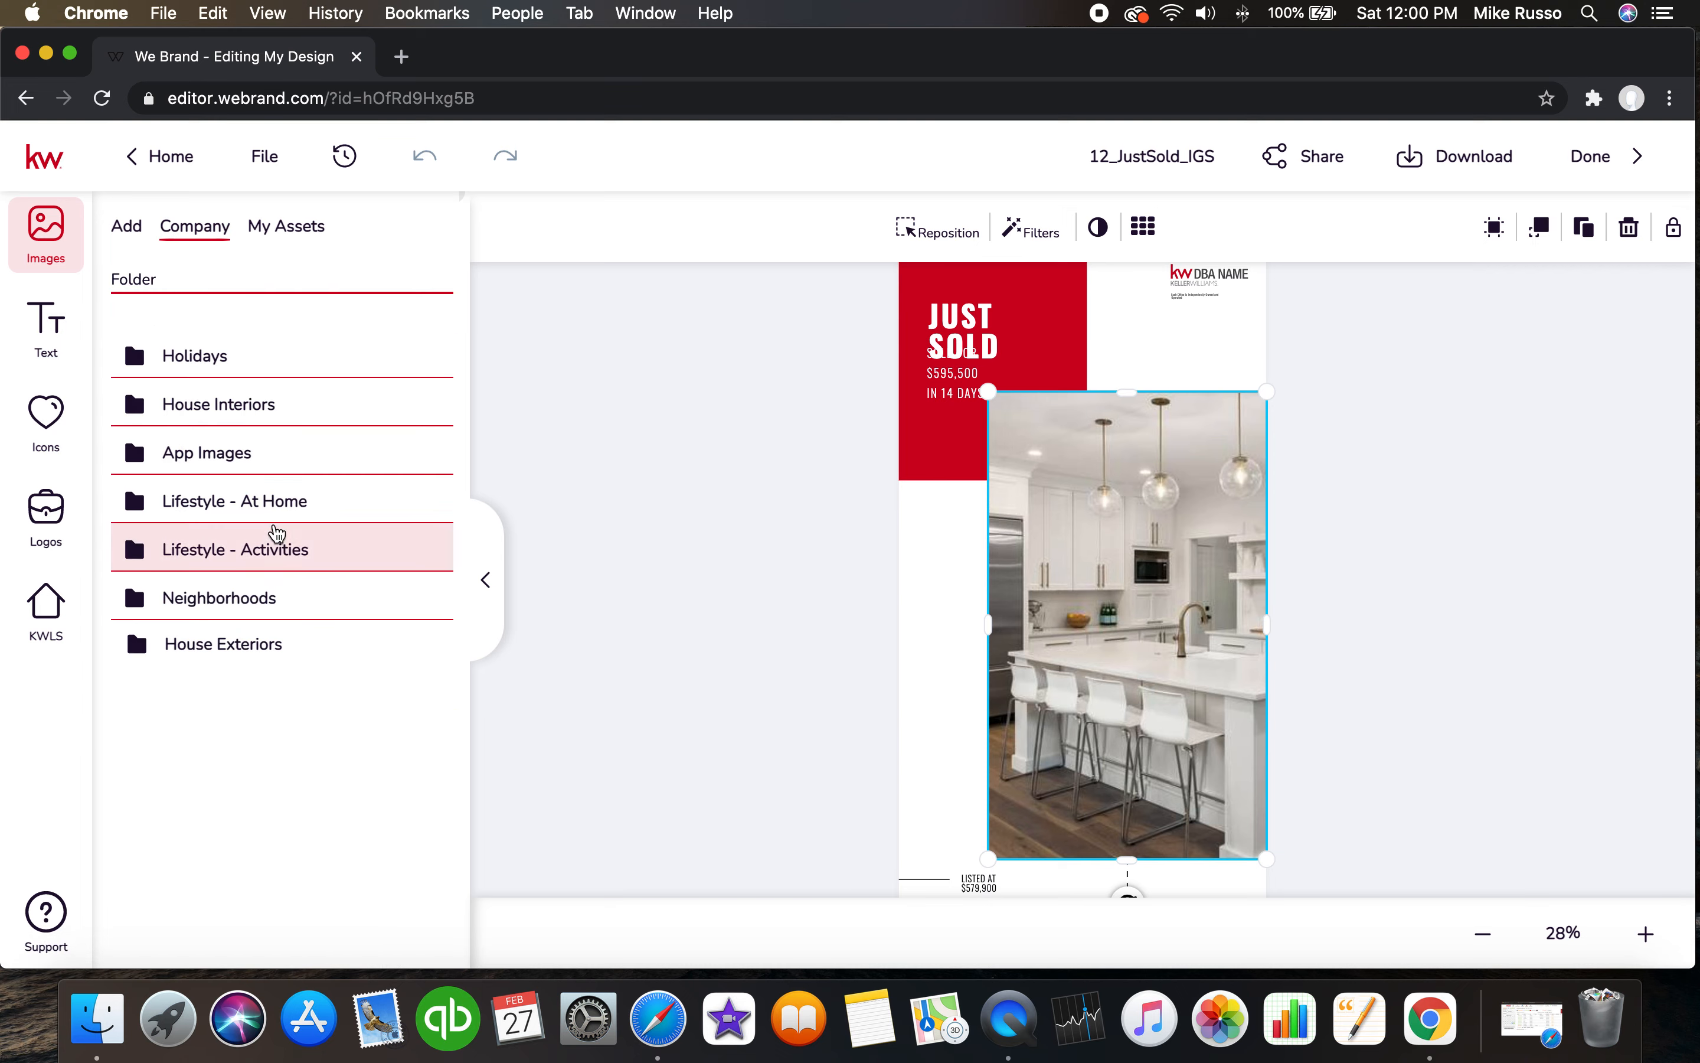
mouse_move(235, 559)
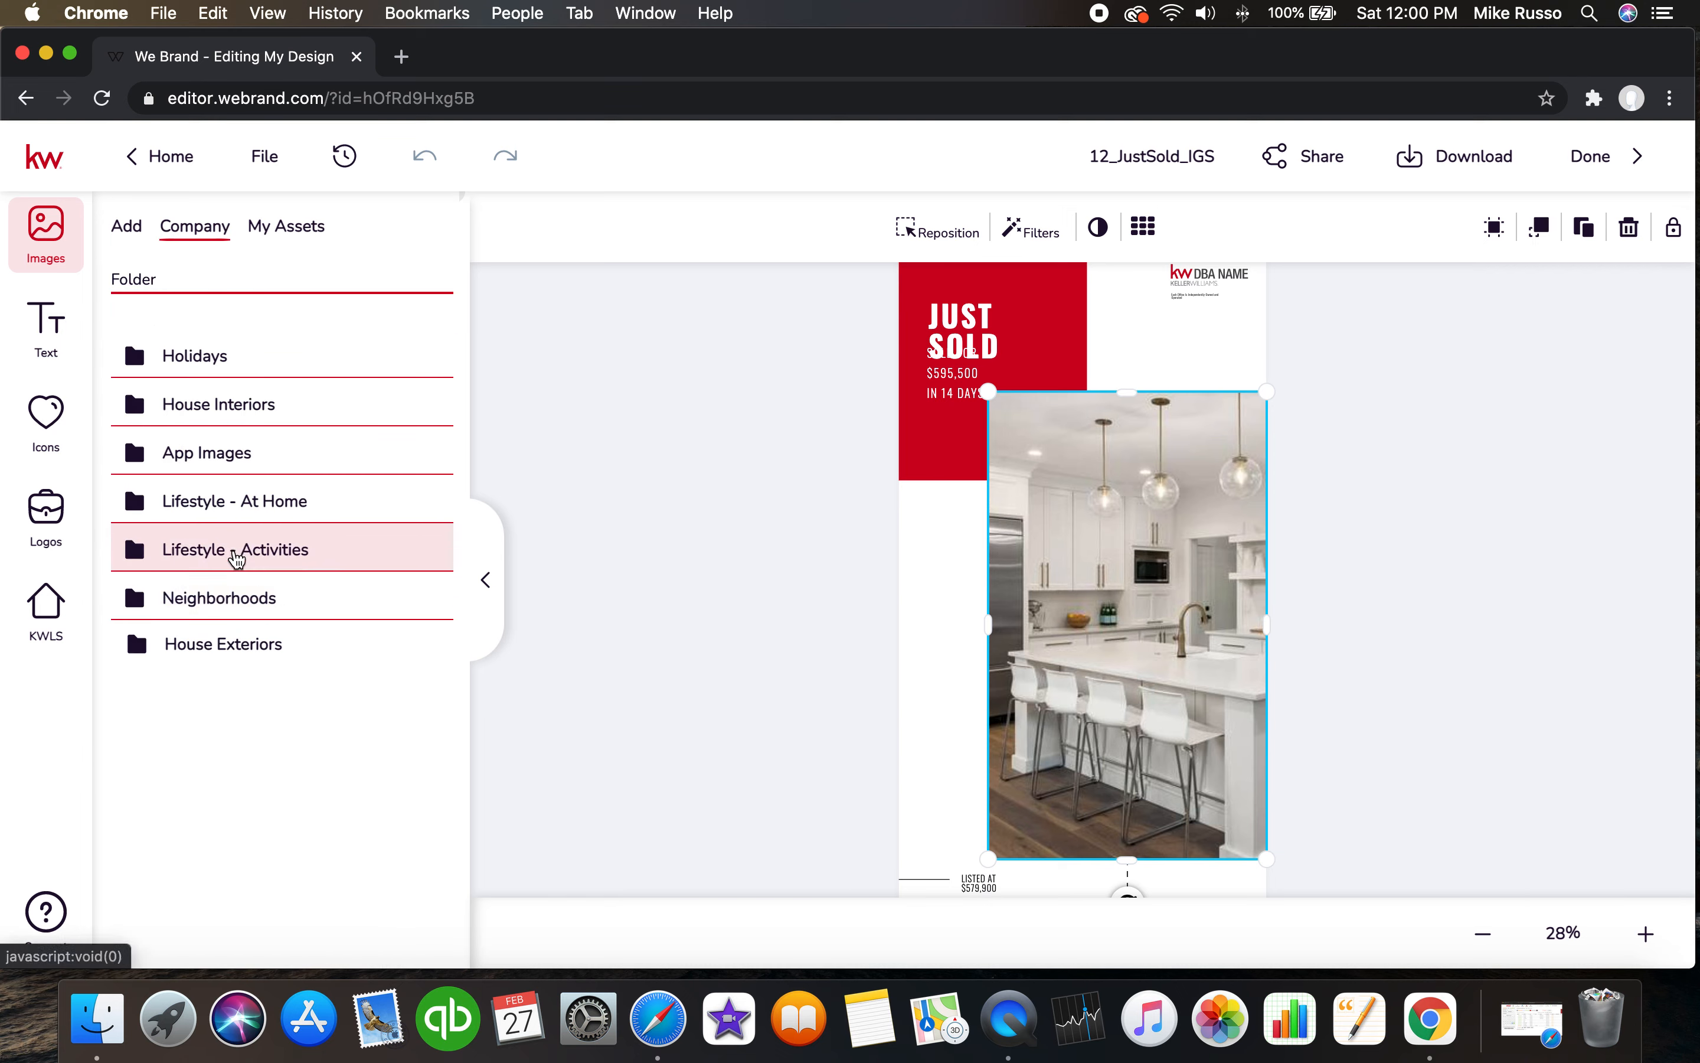
mouse_move(257, 597)
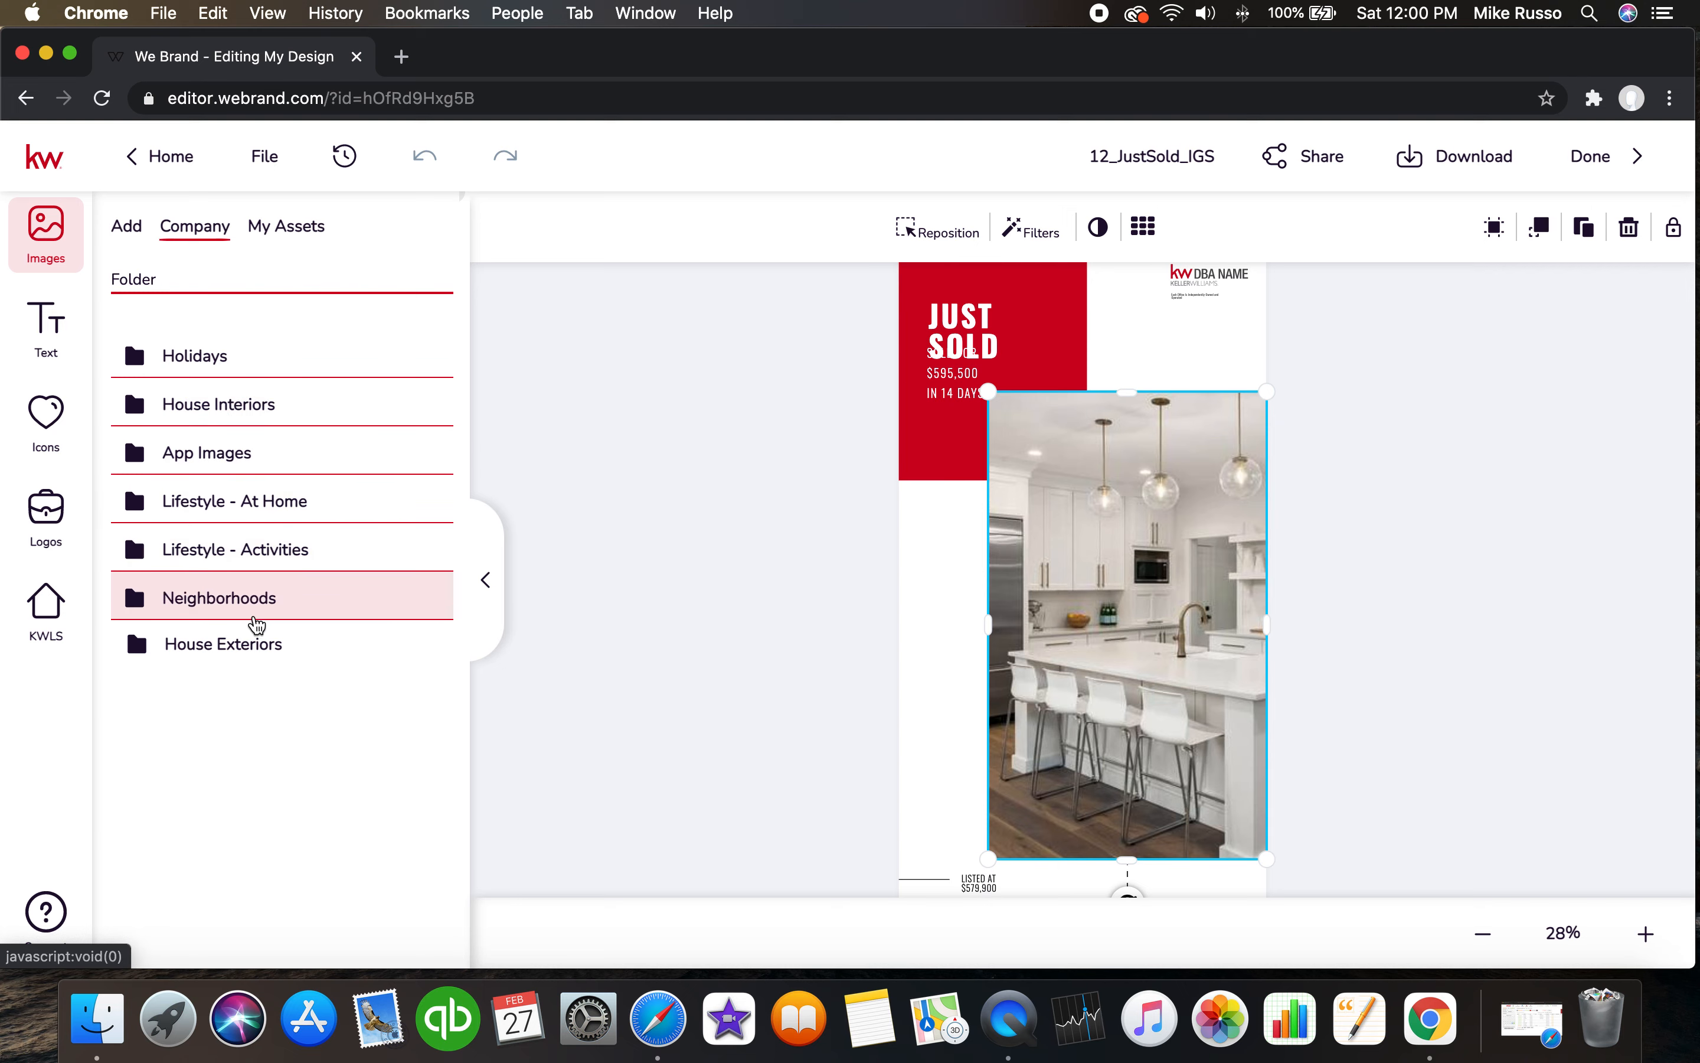
left_click(218, 597)
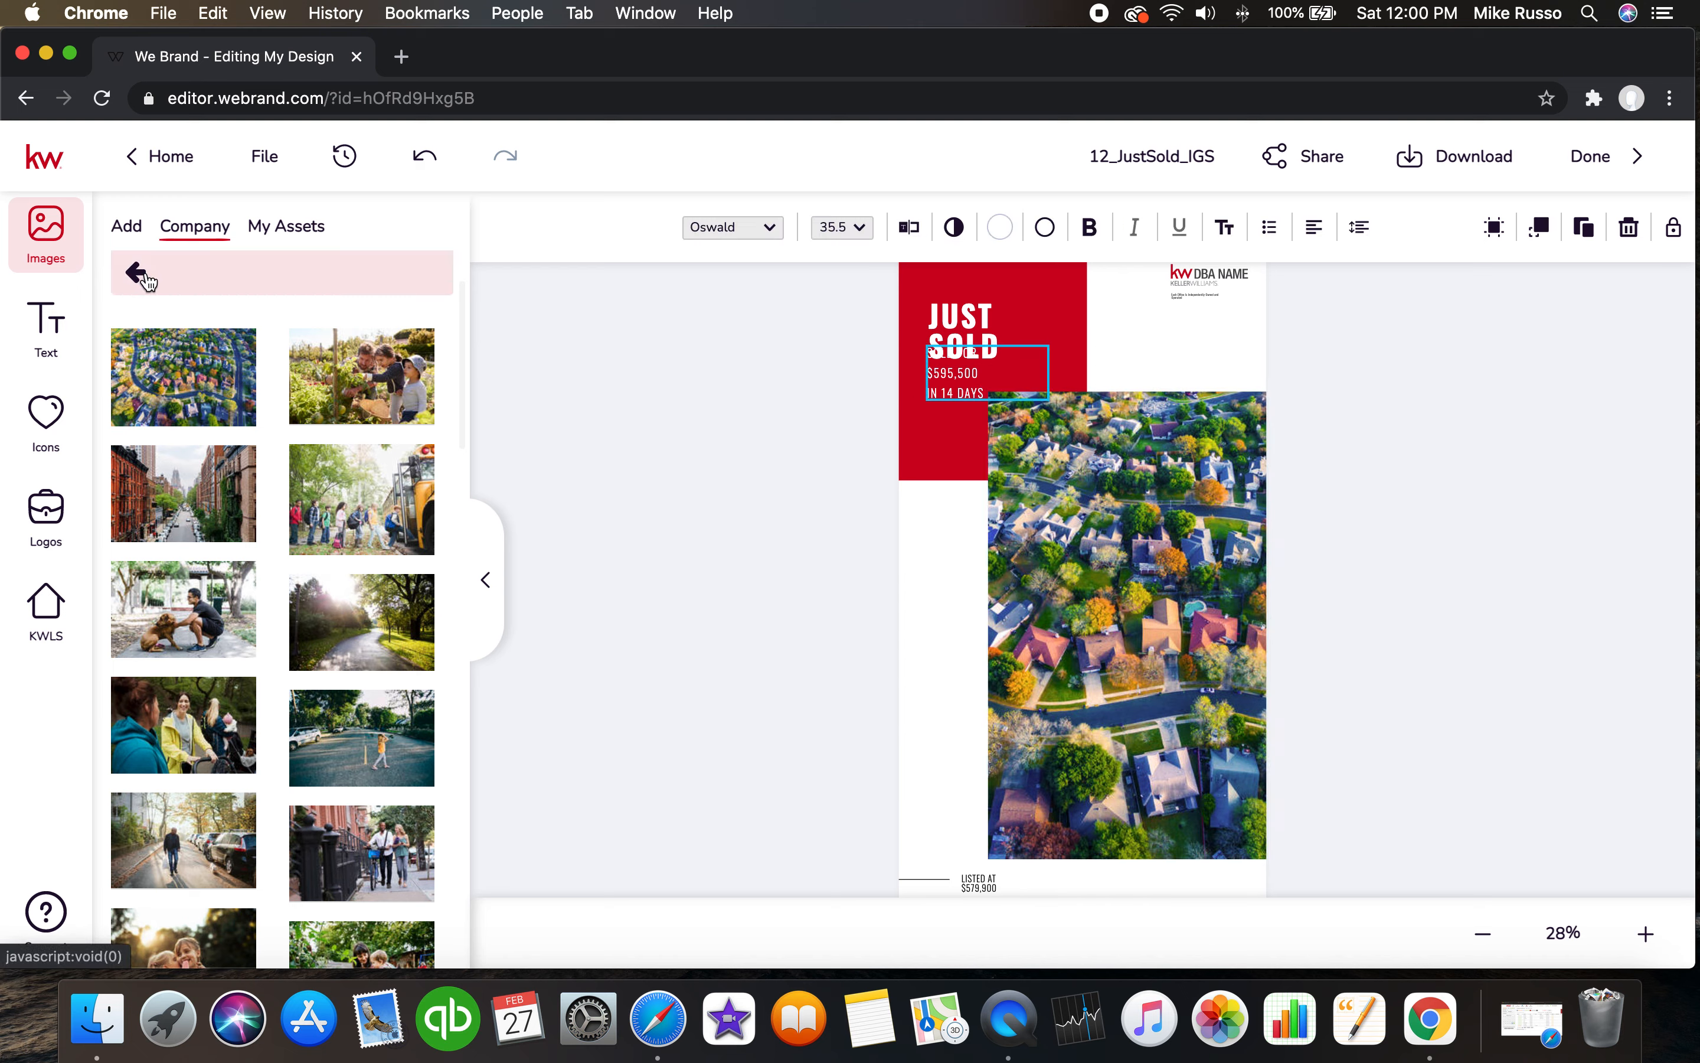
left_click(137, 272)
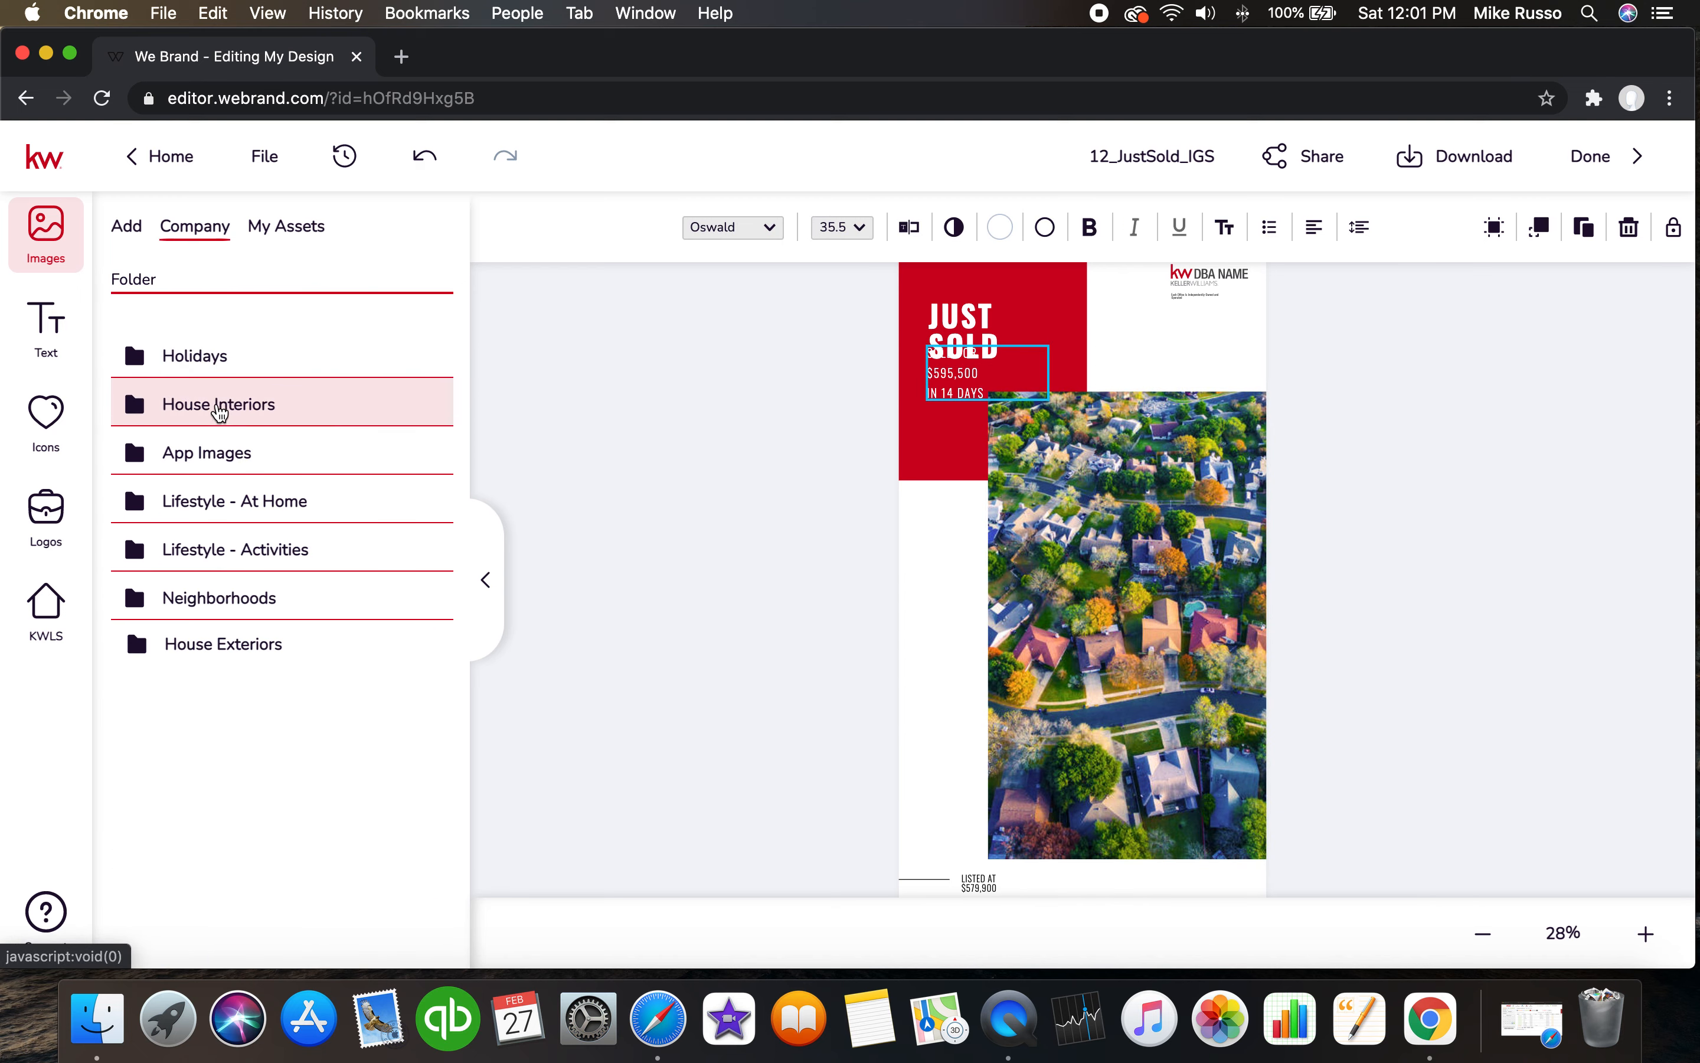
left_click(218, 403)
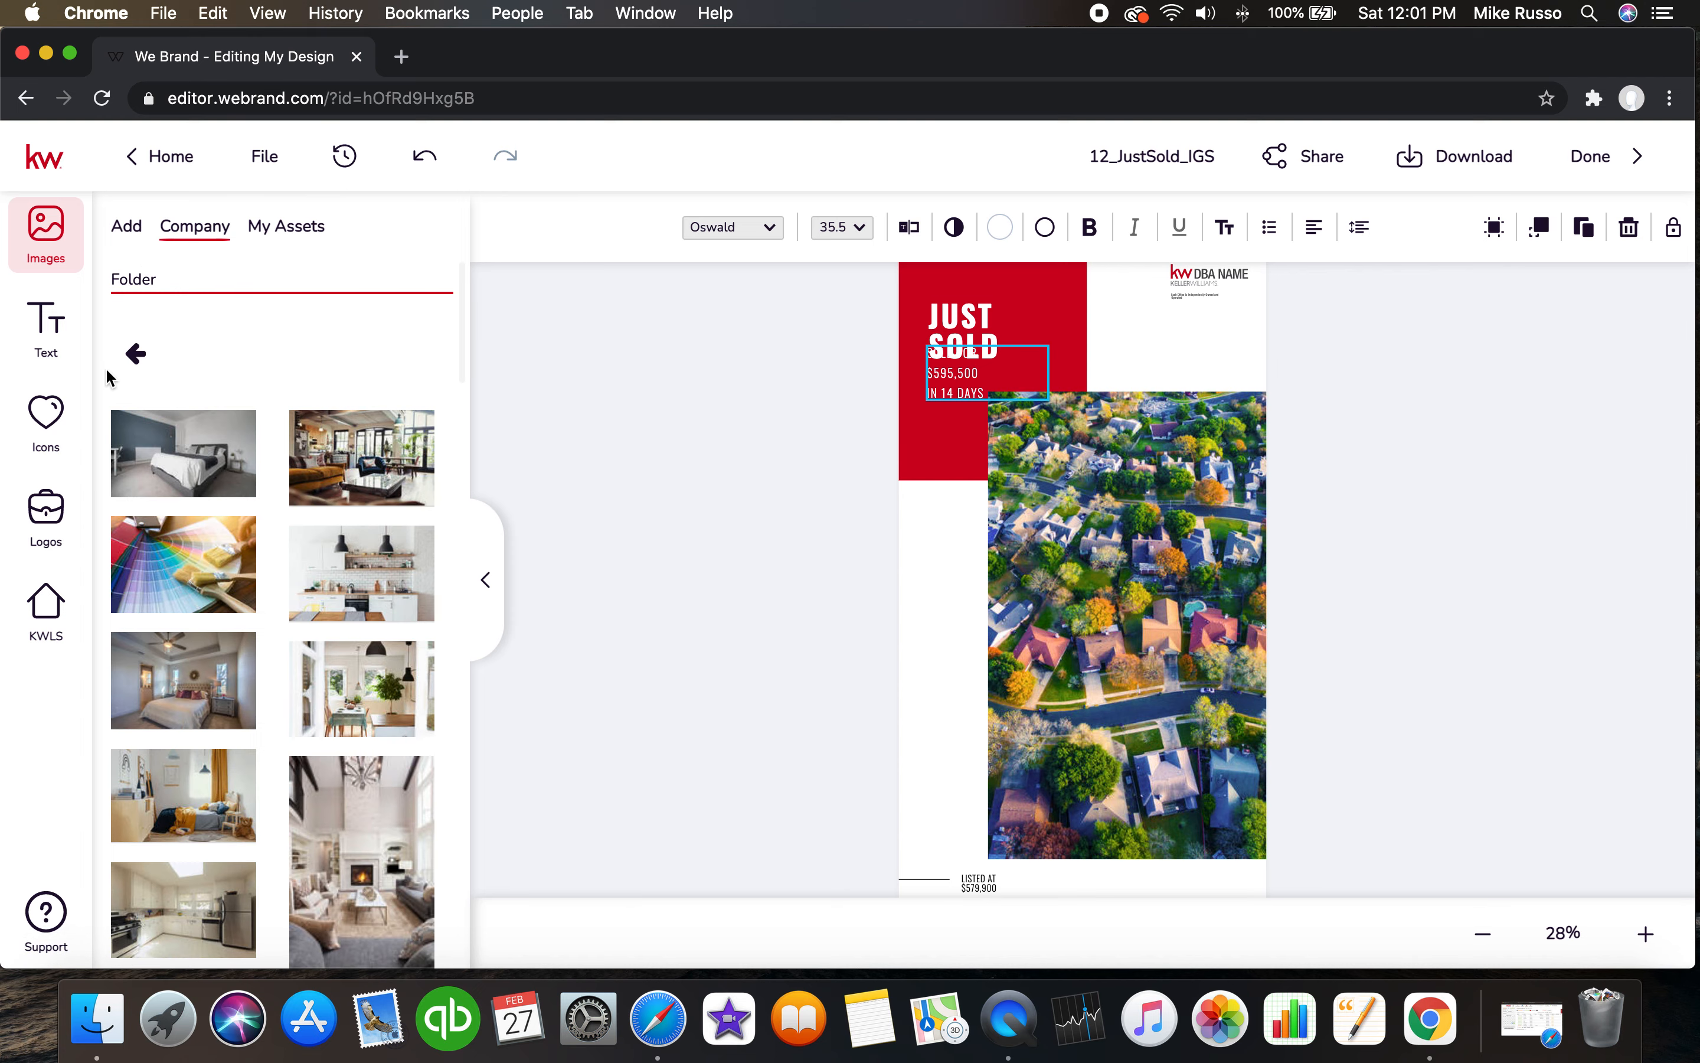
left_click(136, 353)
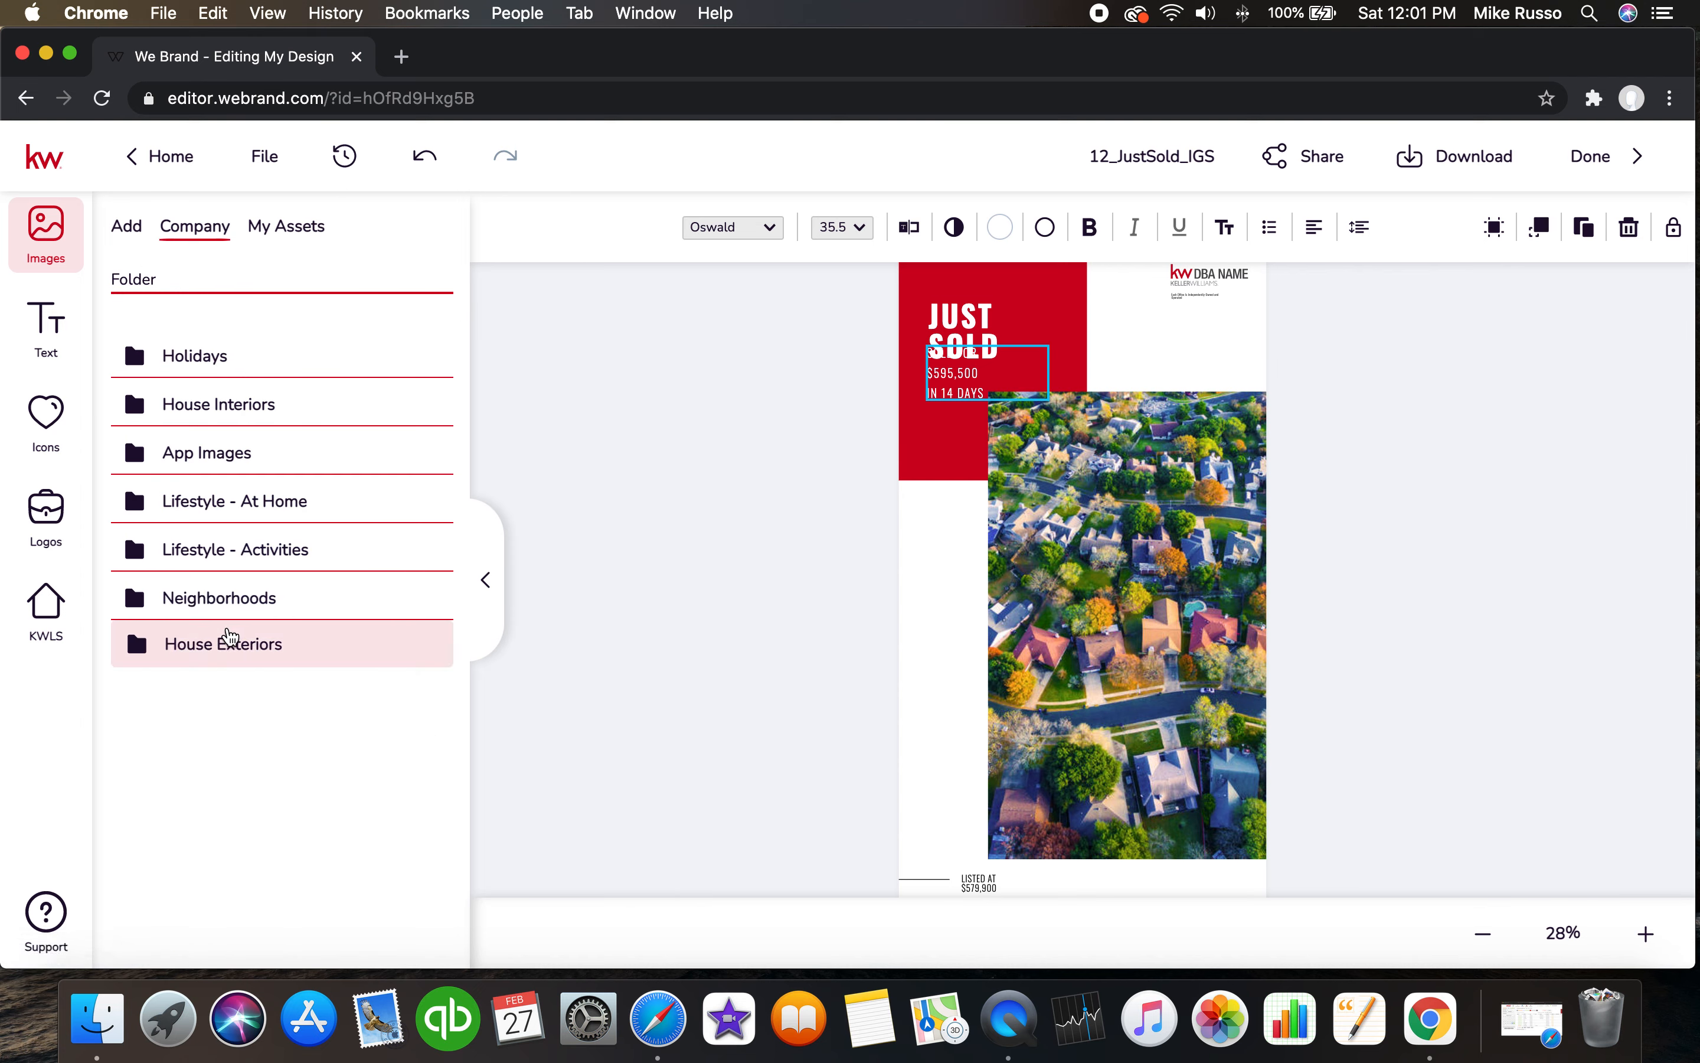
left_click(222, 644)
type("million dollars")
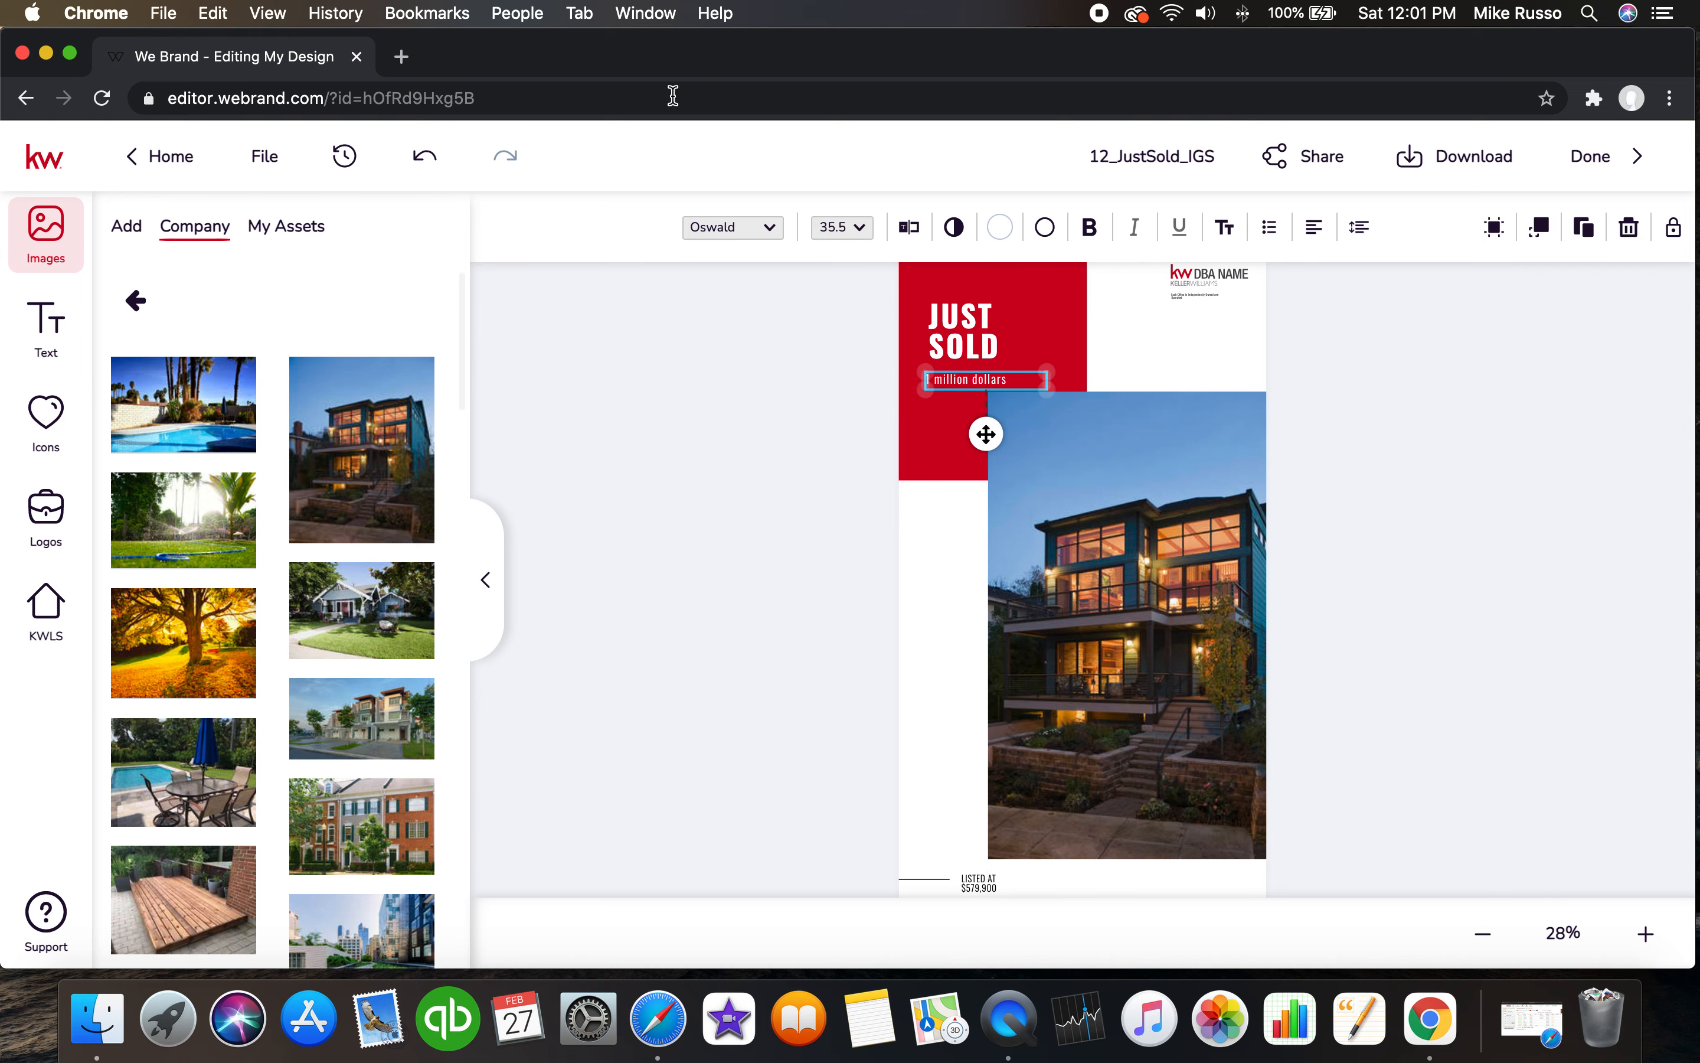
Enlarge the '1 million dollars' text to 146 pt and start the download.
left_click(841, 228)
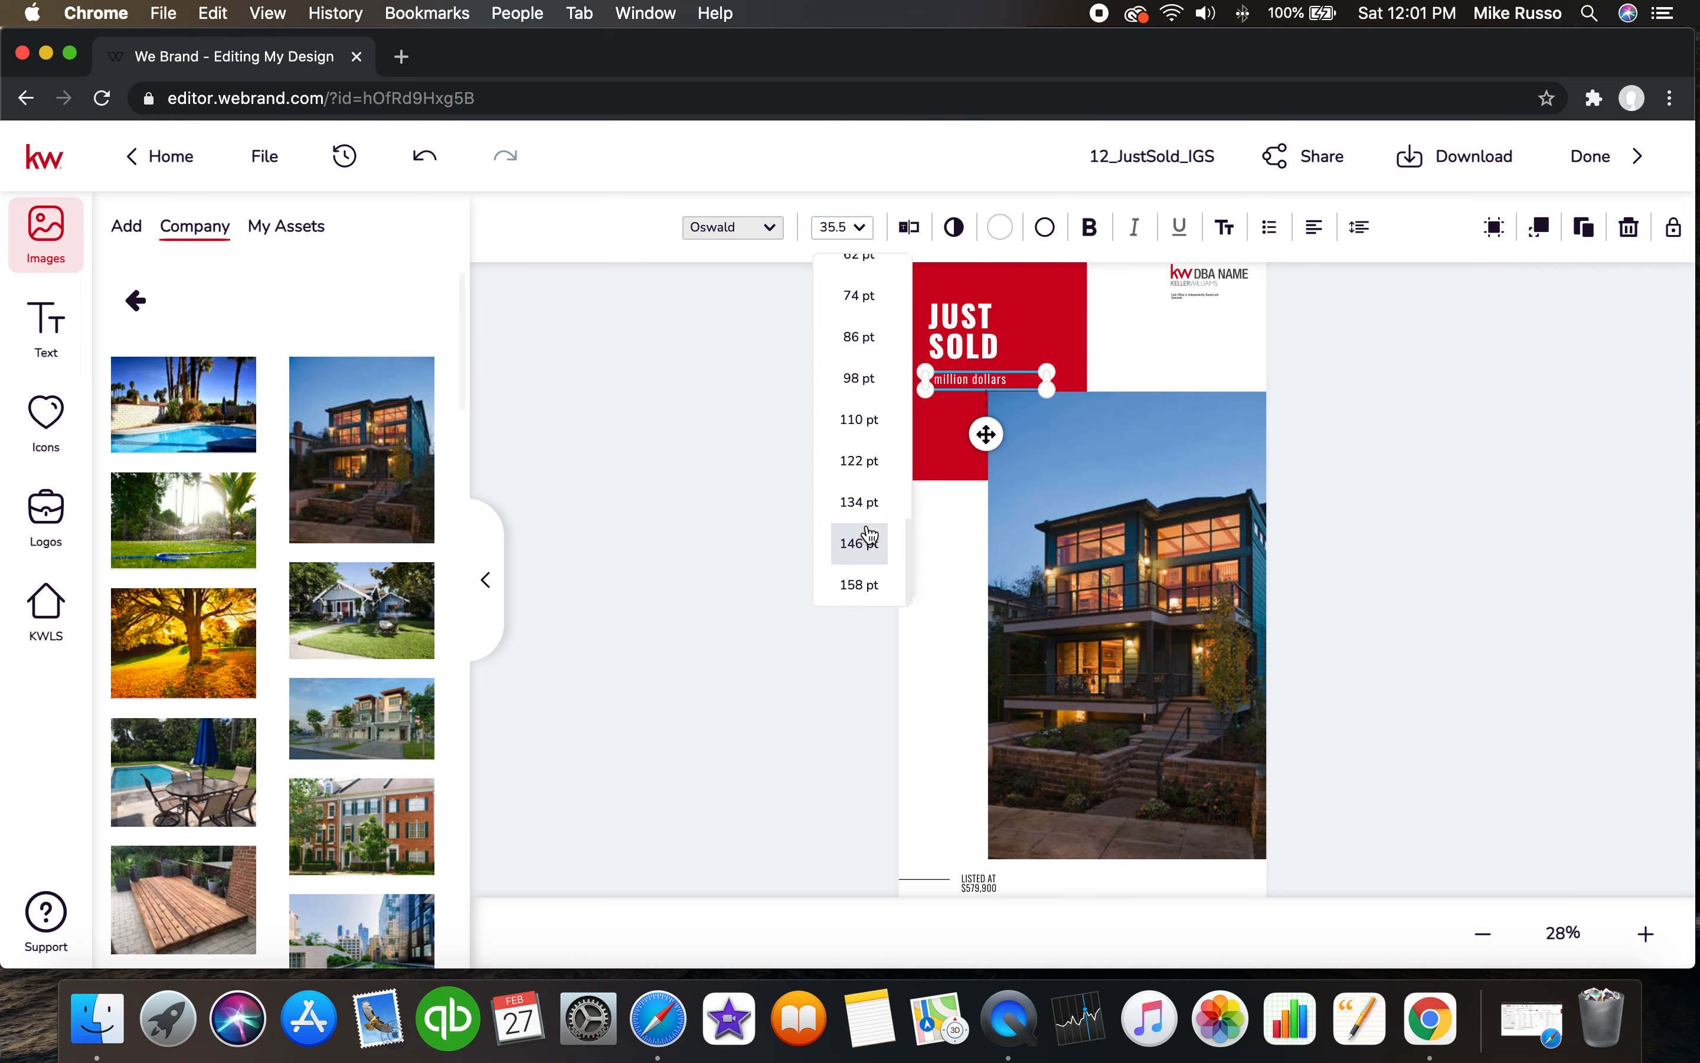
left_click(857, 542)
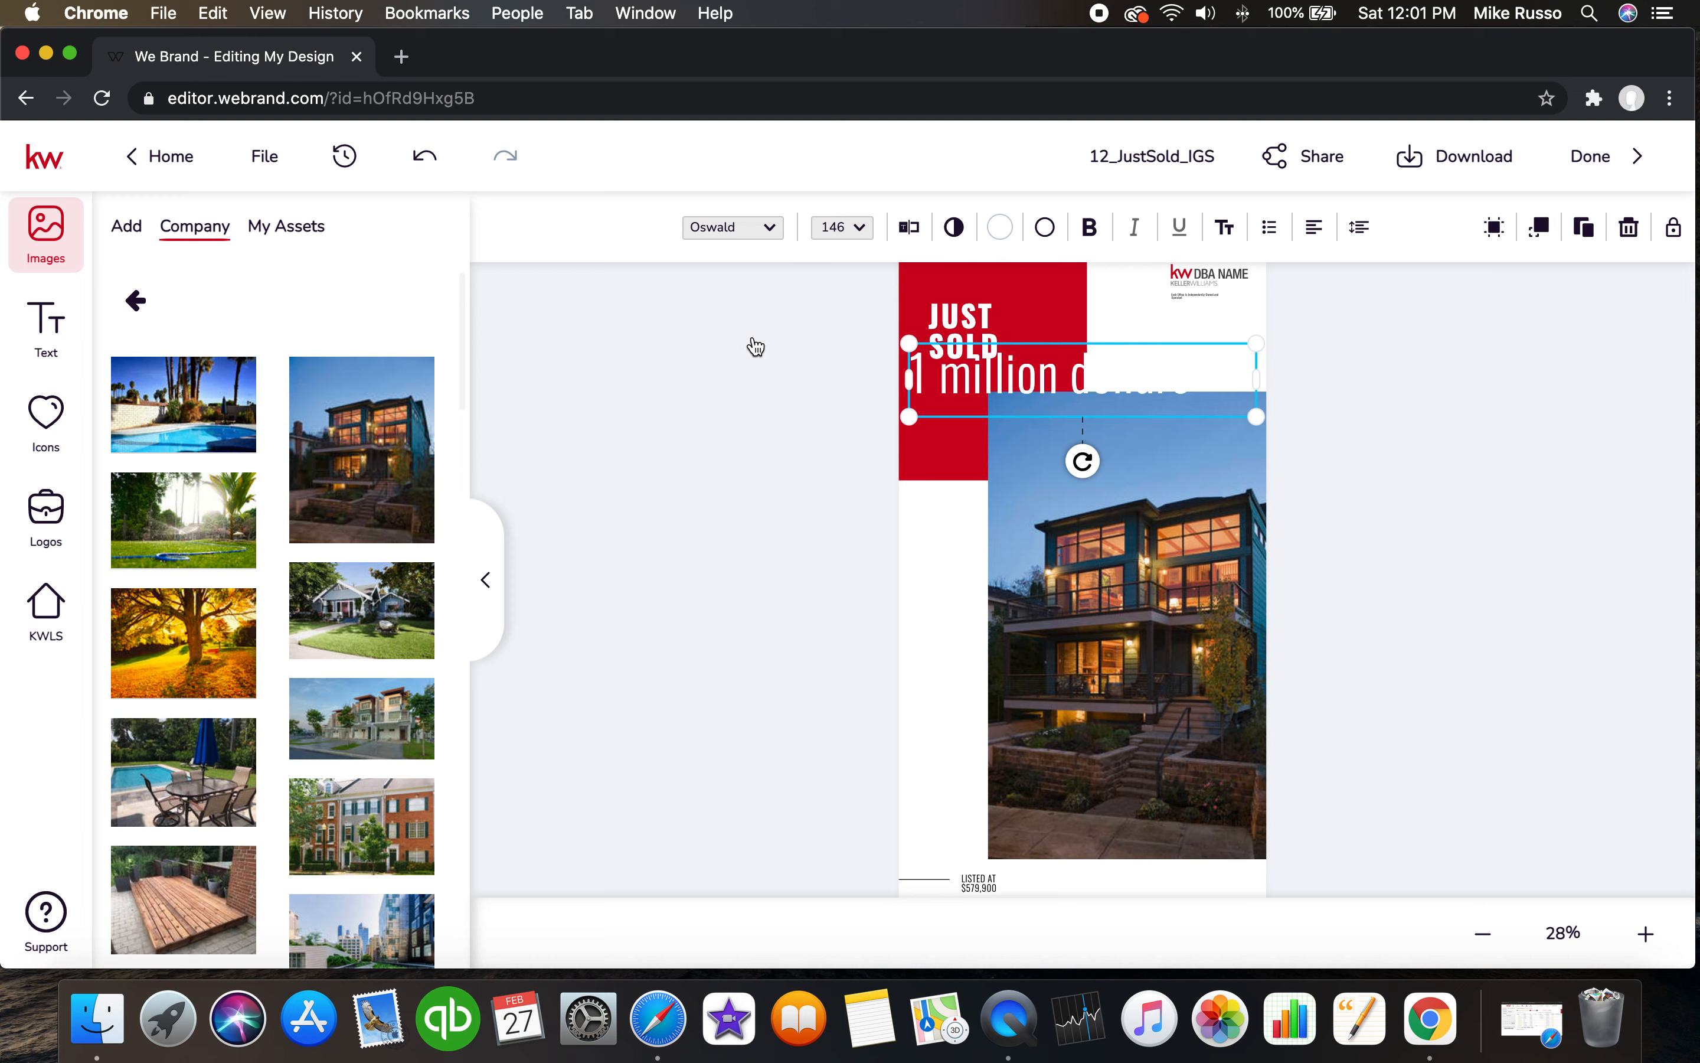
left_click(732, 226)
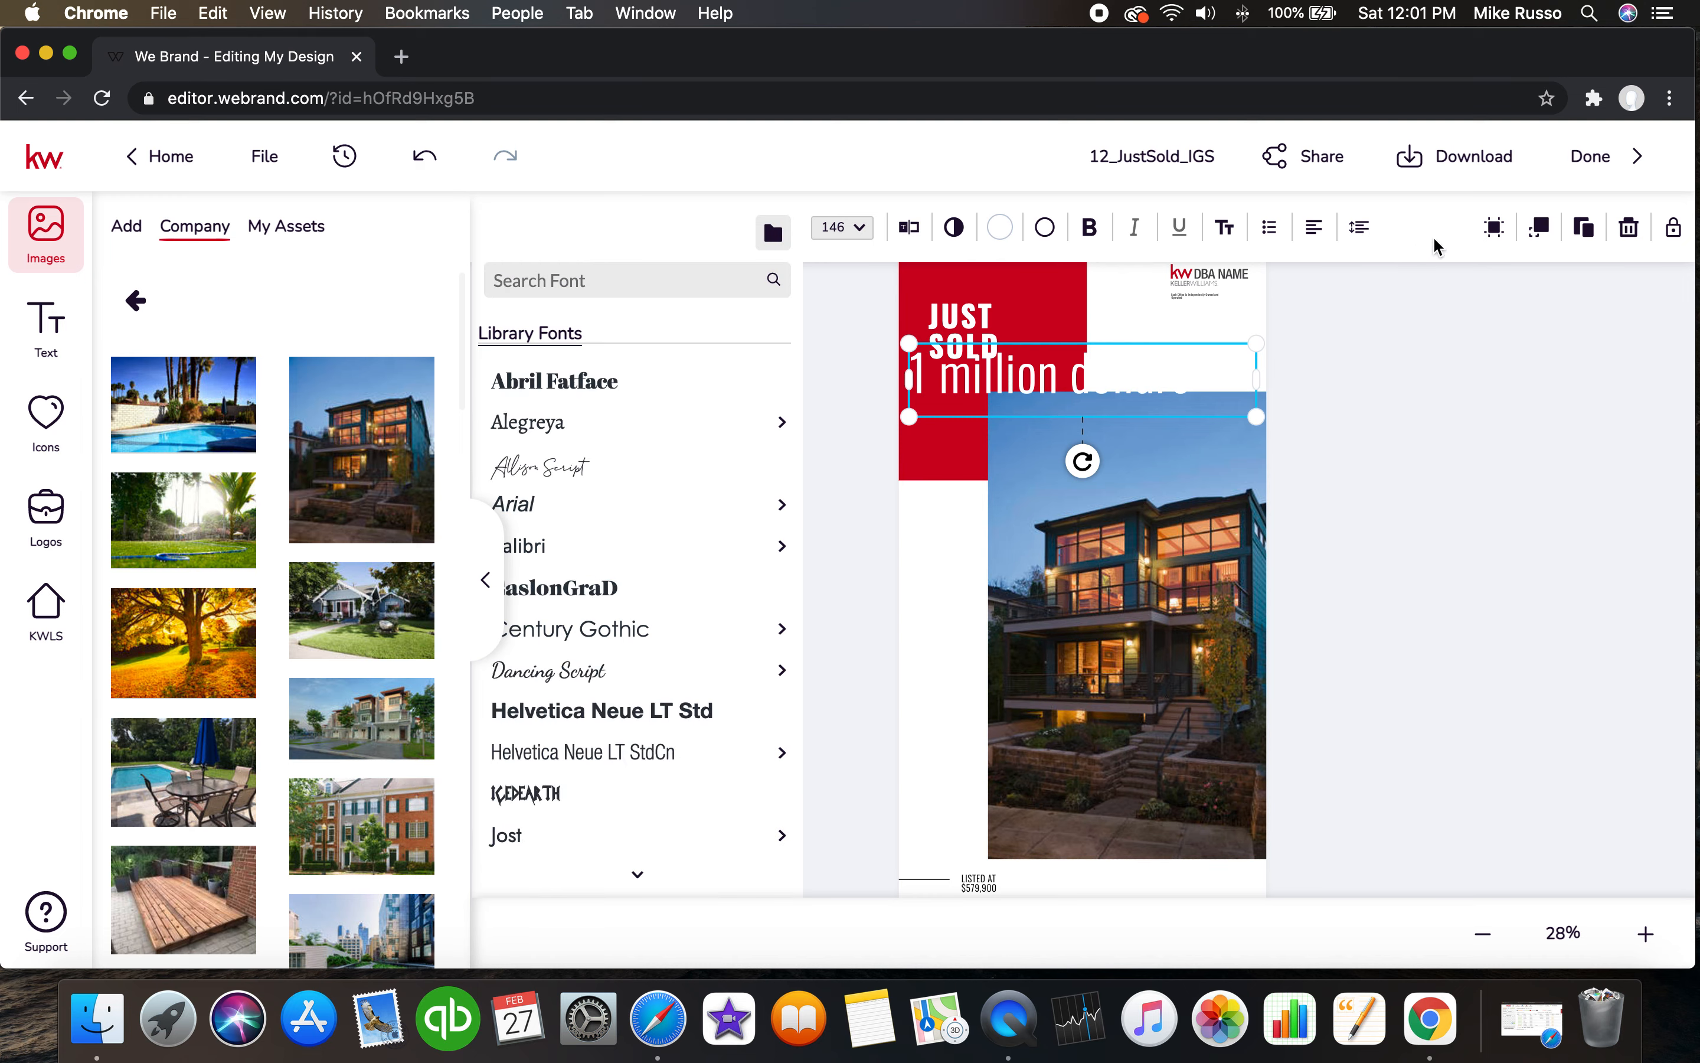
left_click(1470, 156)
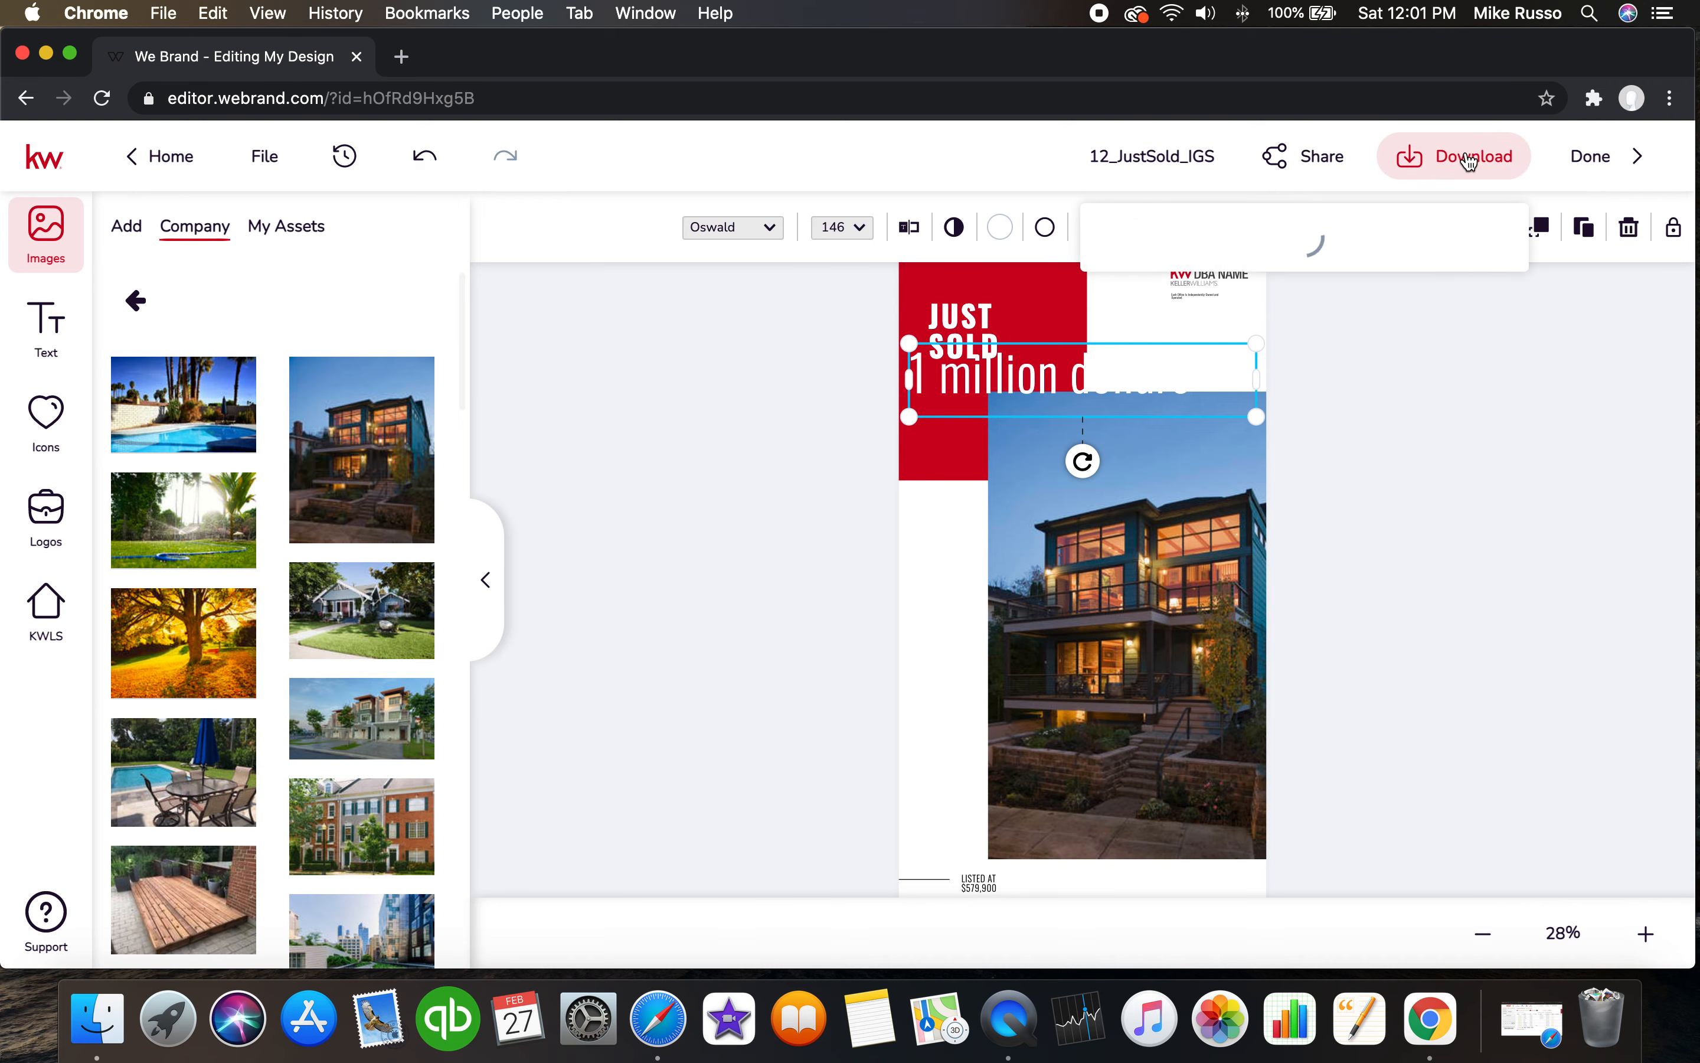
Download the Just Sold post, then go Home choosing Don't save.
left_click(1469, 155)
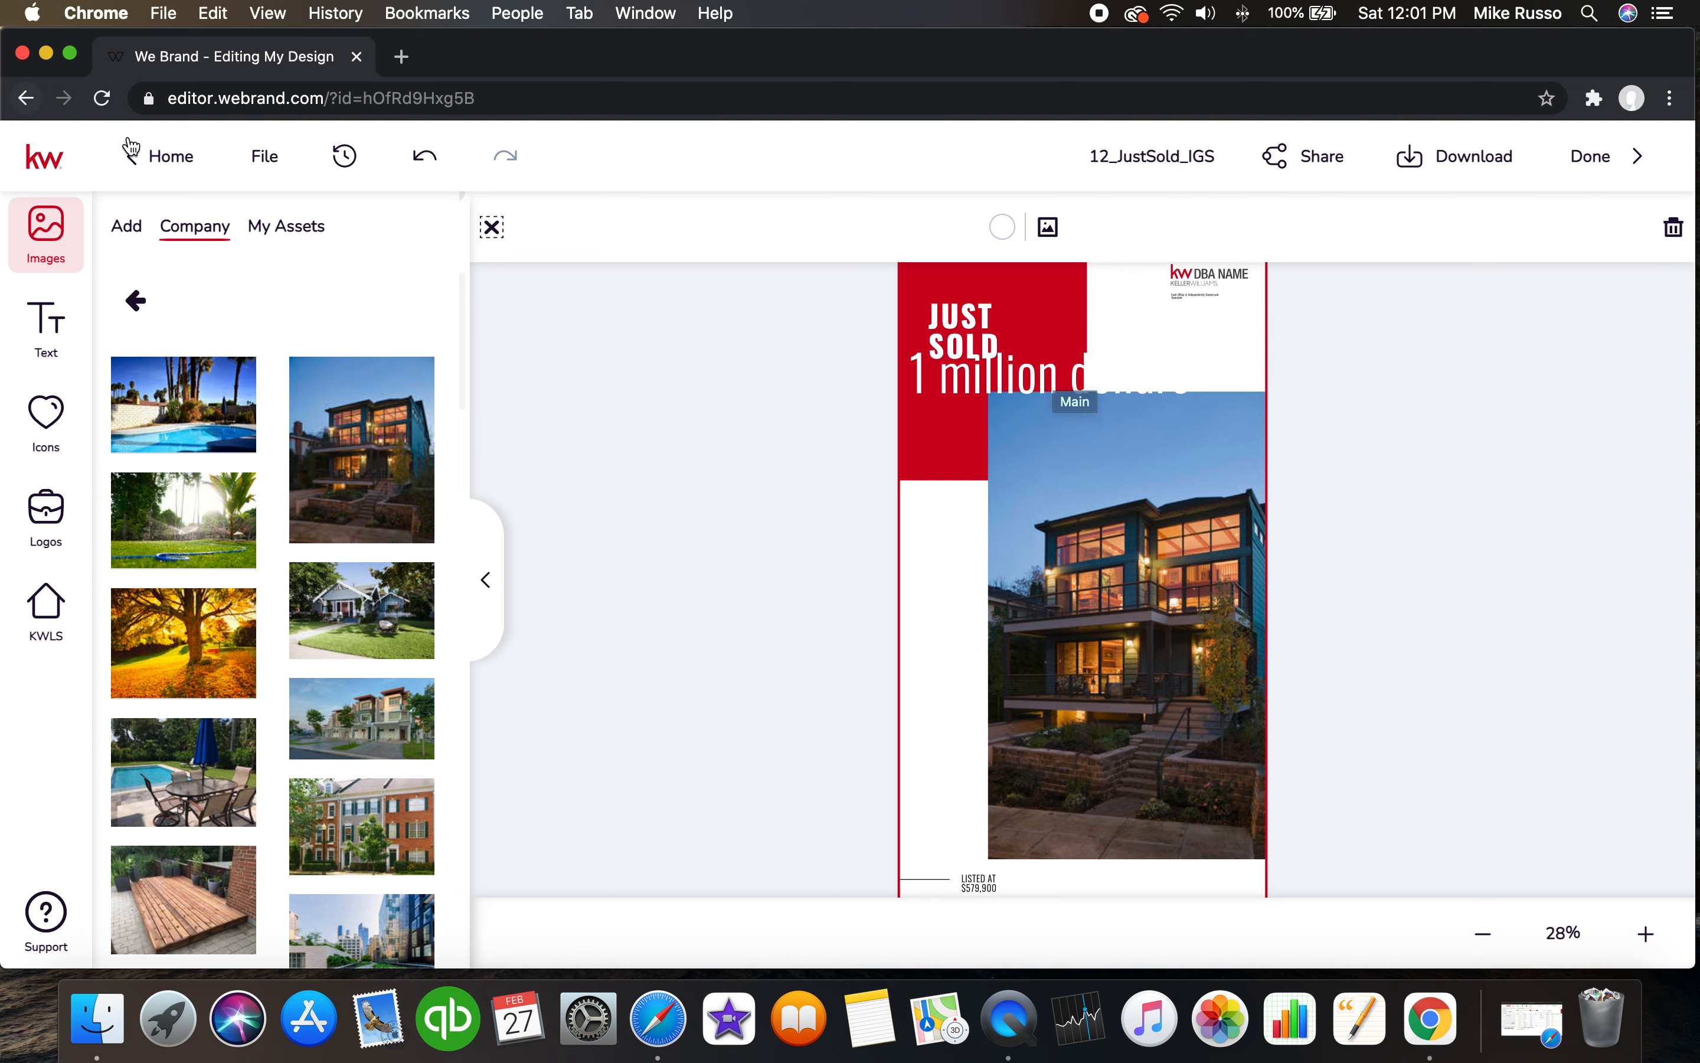
left_click(171, 155)
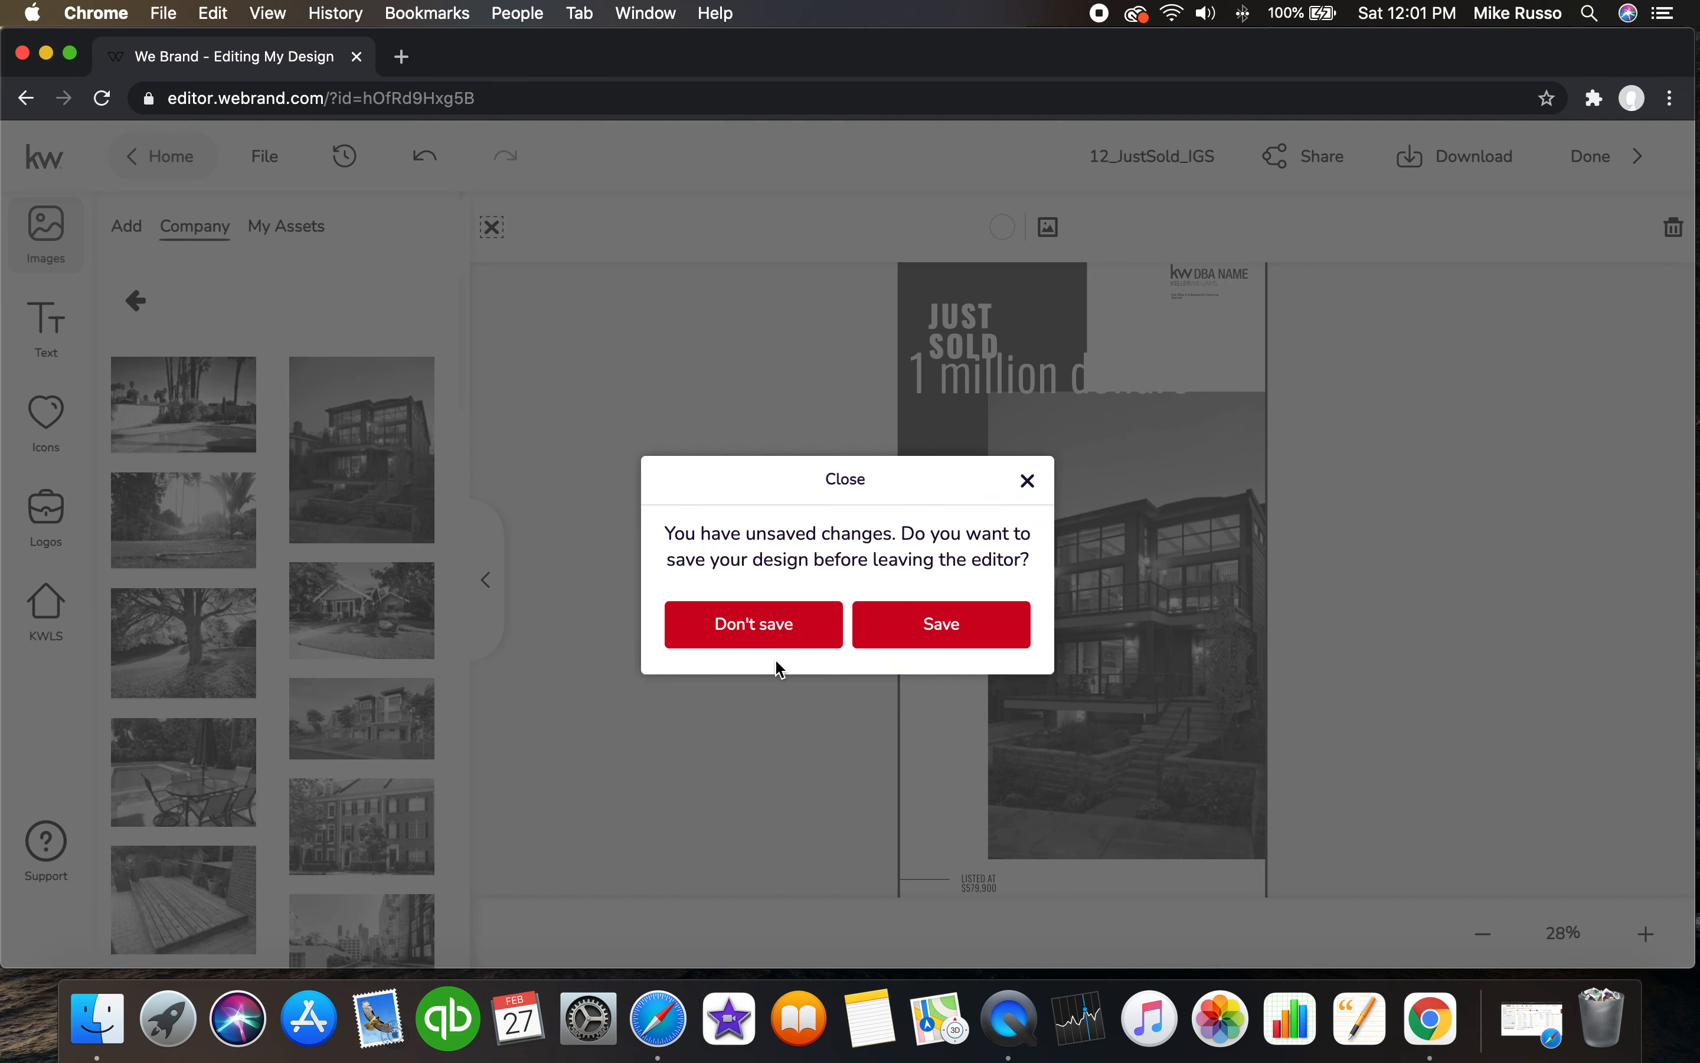
left_click(752, 623)
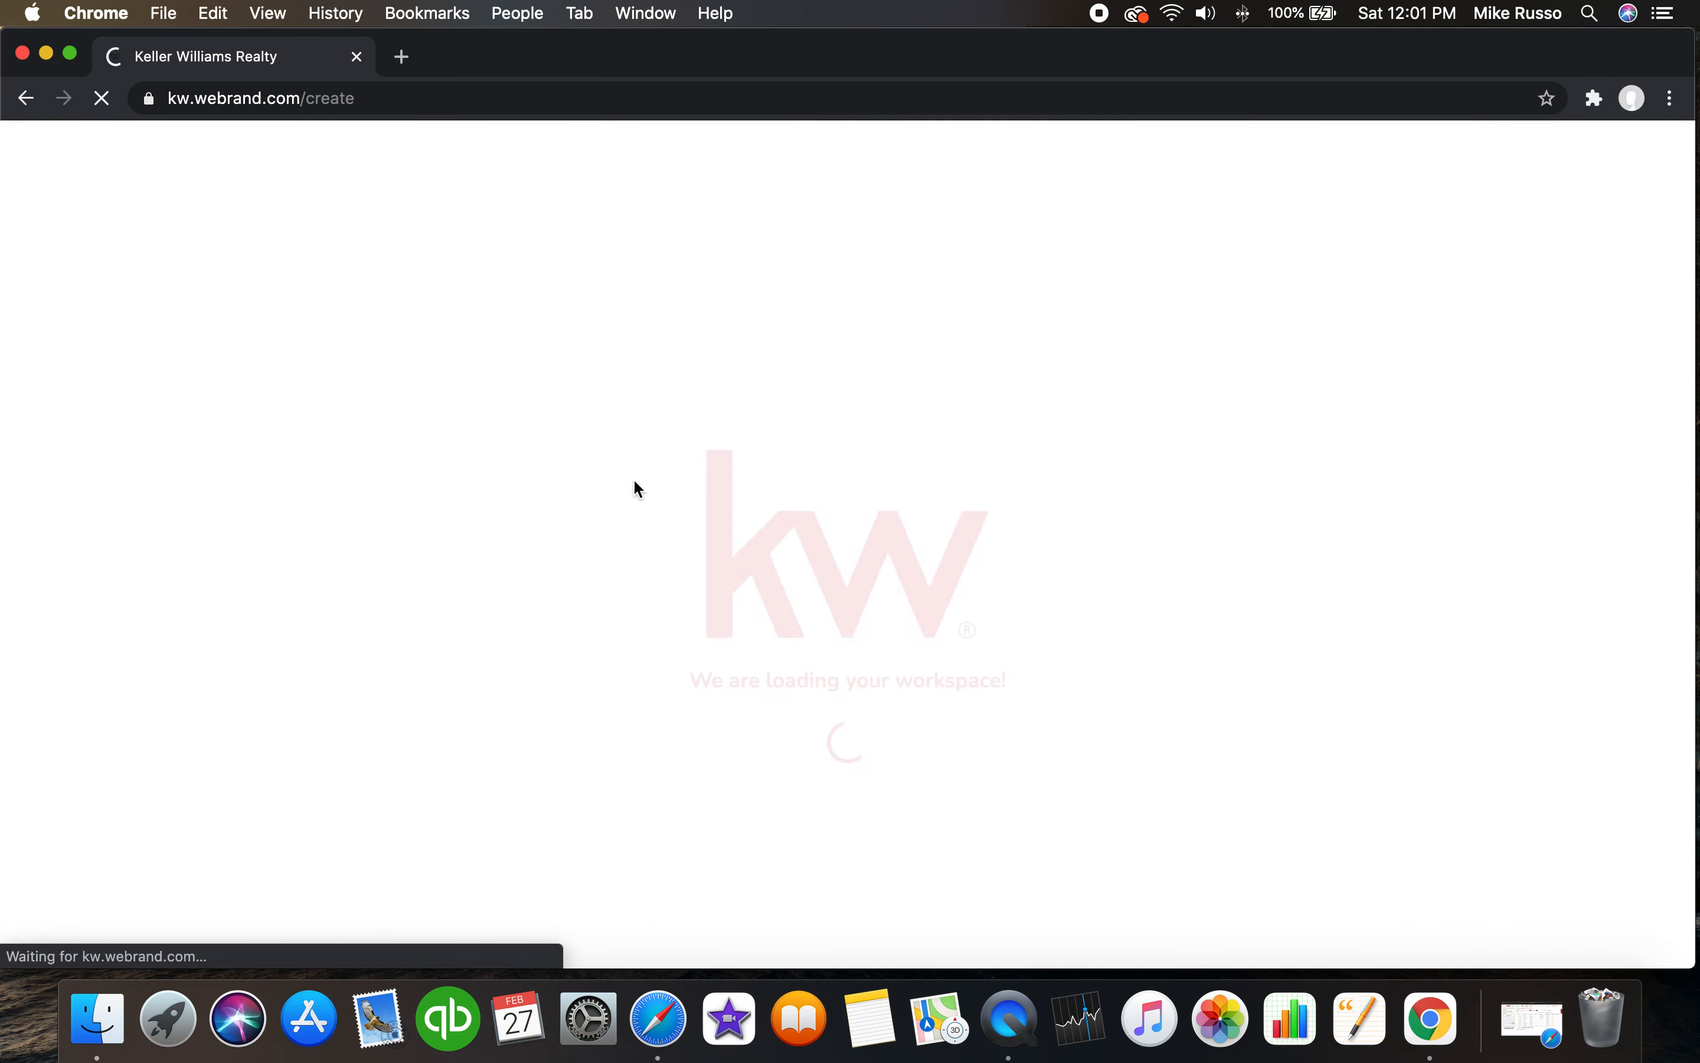